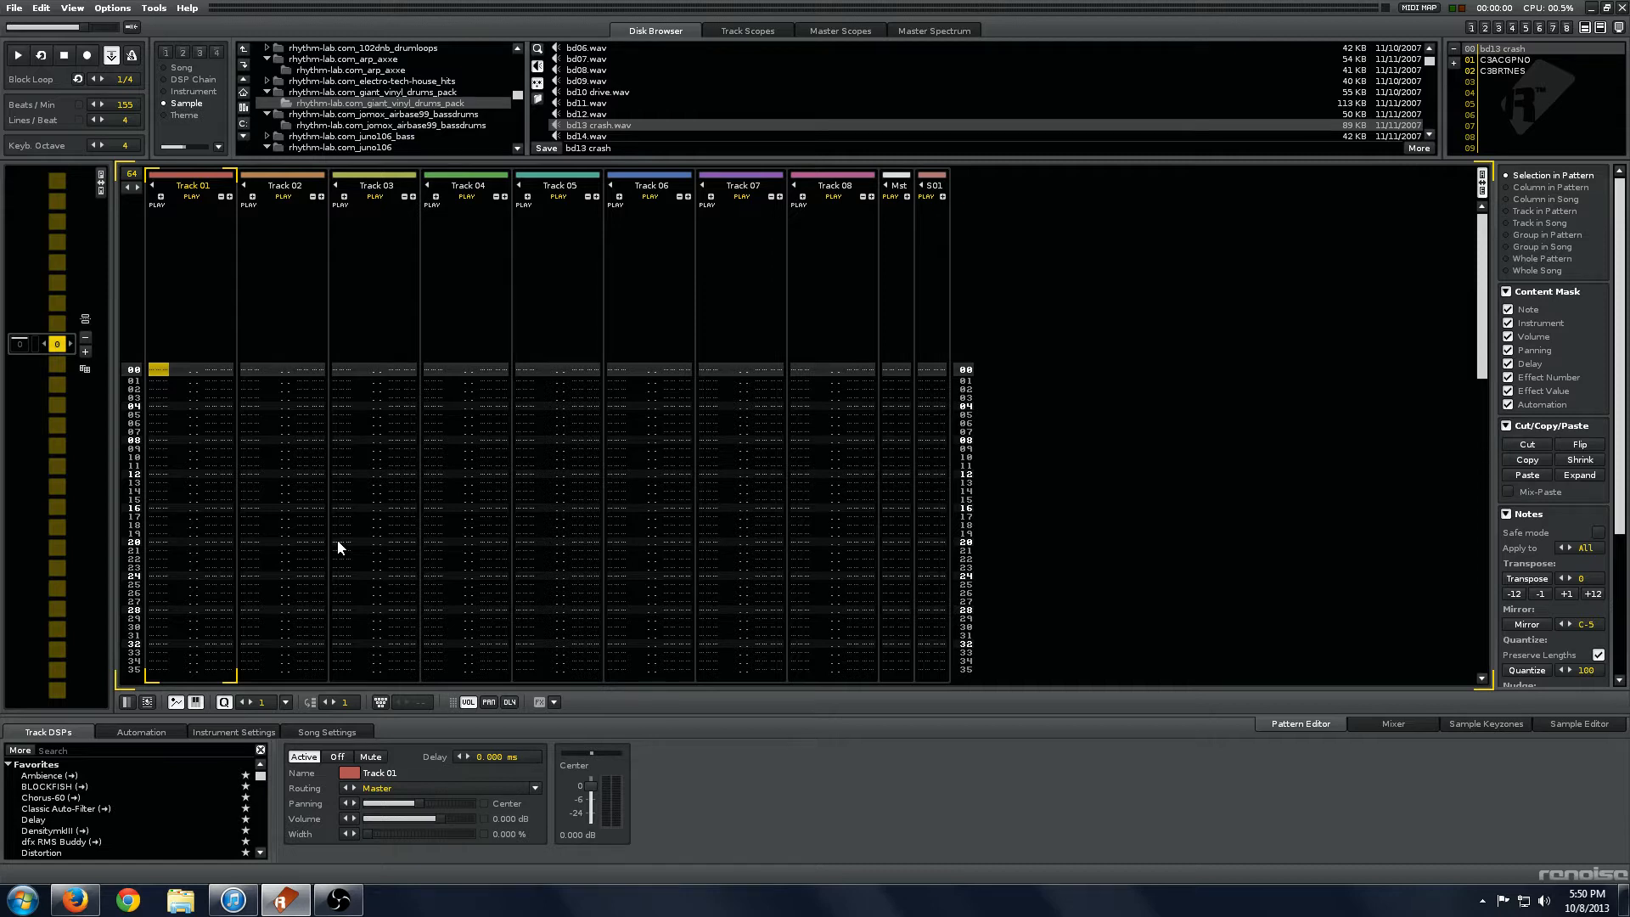
{"action": "mouse_move", "coordinate": [1582, 234]}
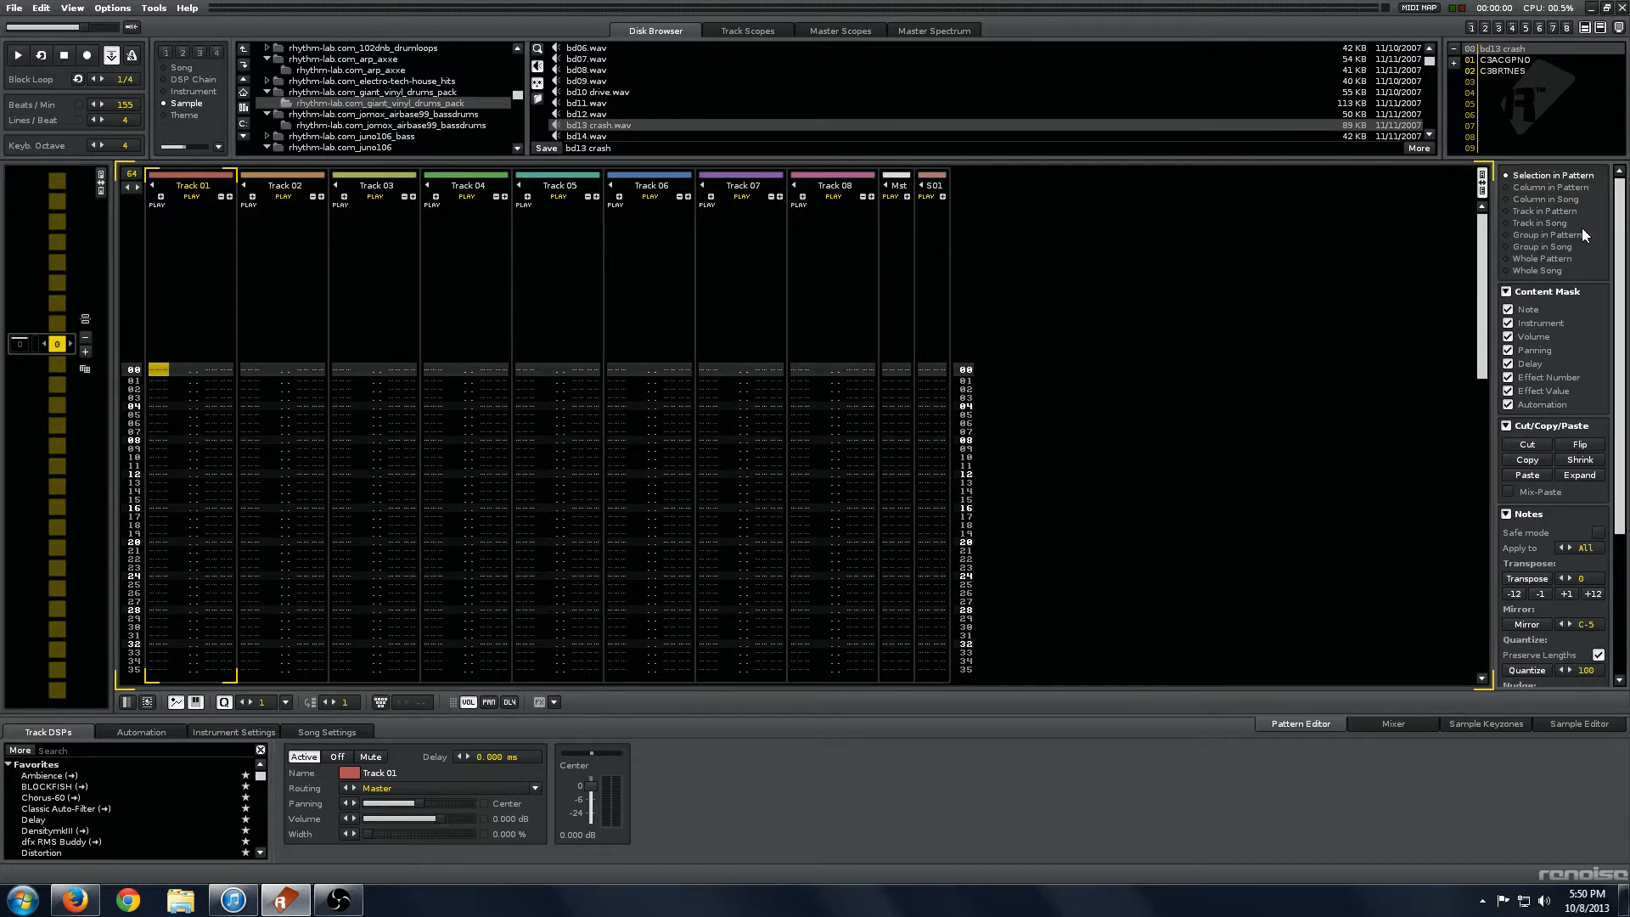
{"action": "mouse_move", "coordinate": [1554, 213]}
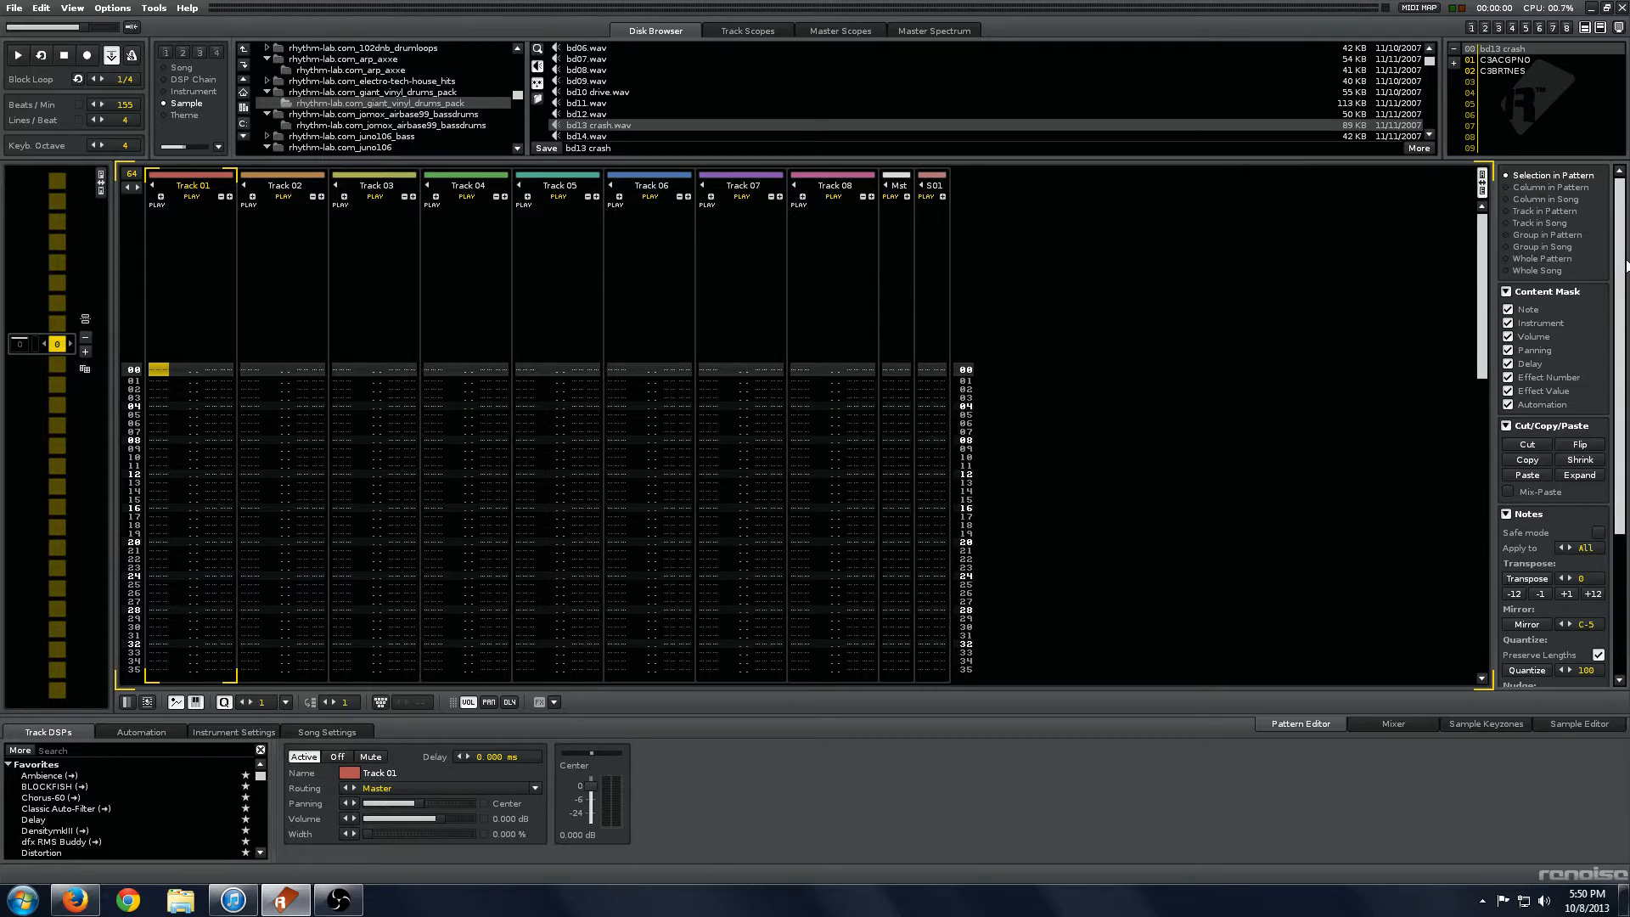
{"action": "mouse_move", "coordinate": [1217, 284]}
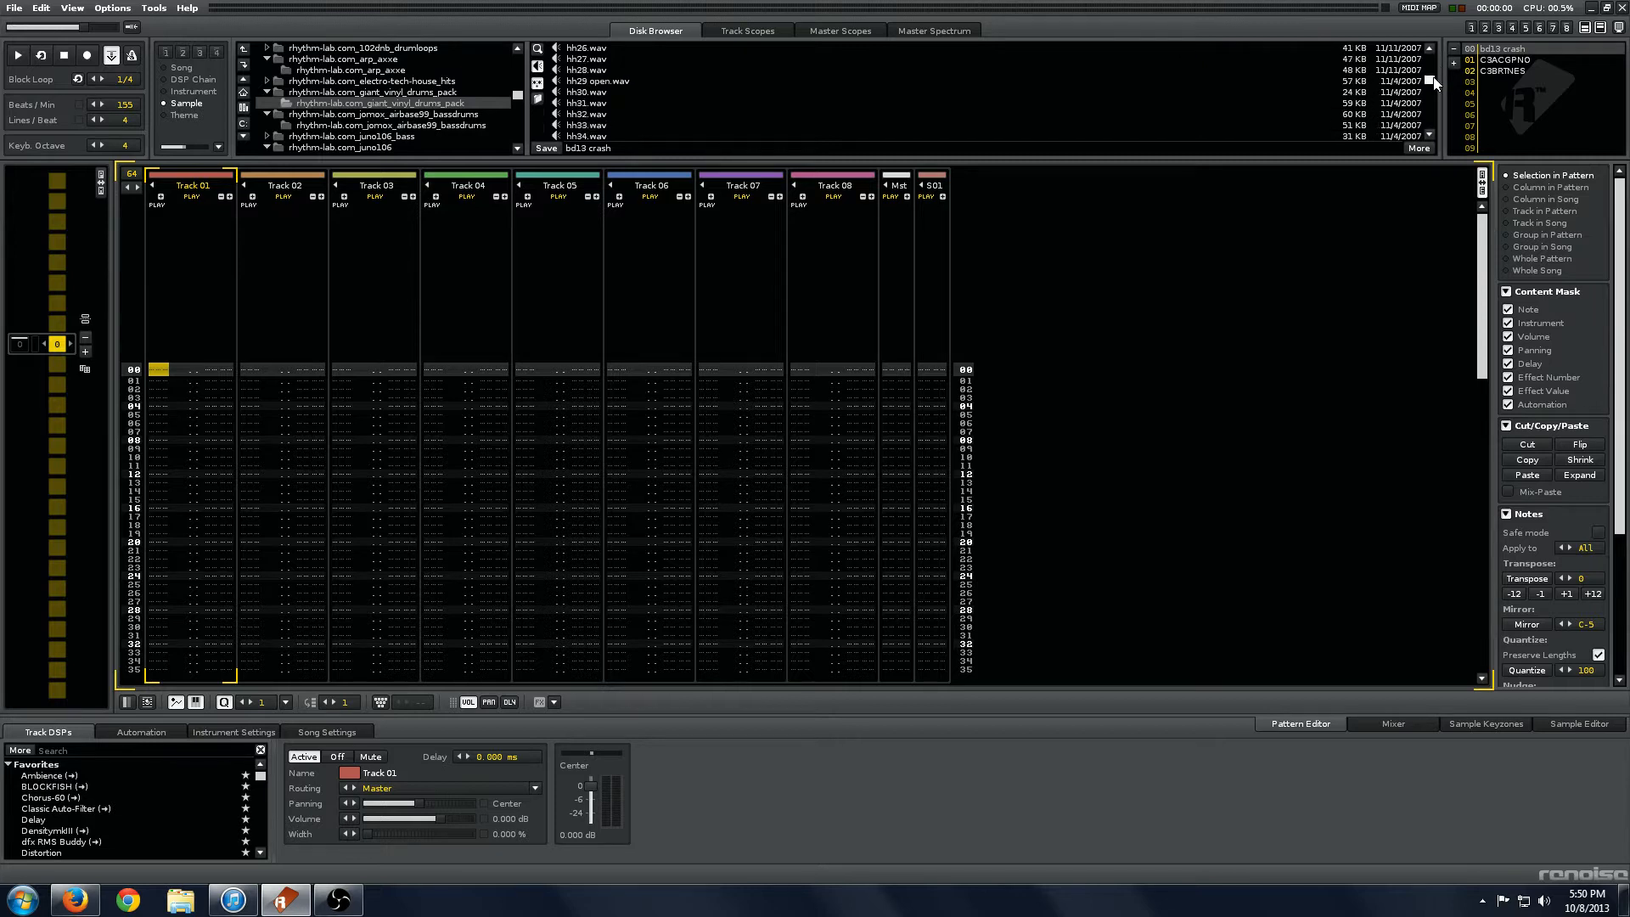
Step: Load the hh29 open hi-hat into instrument 00, glance at Automation, then return to Track DSPs
{"action": "left_click", "coordinate": [585, 91]}
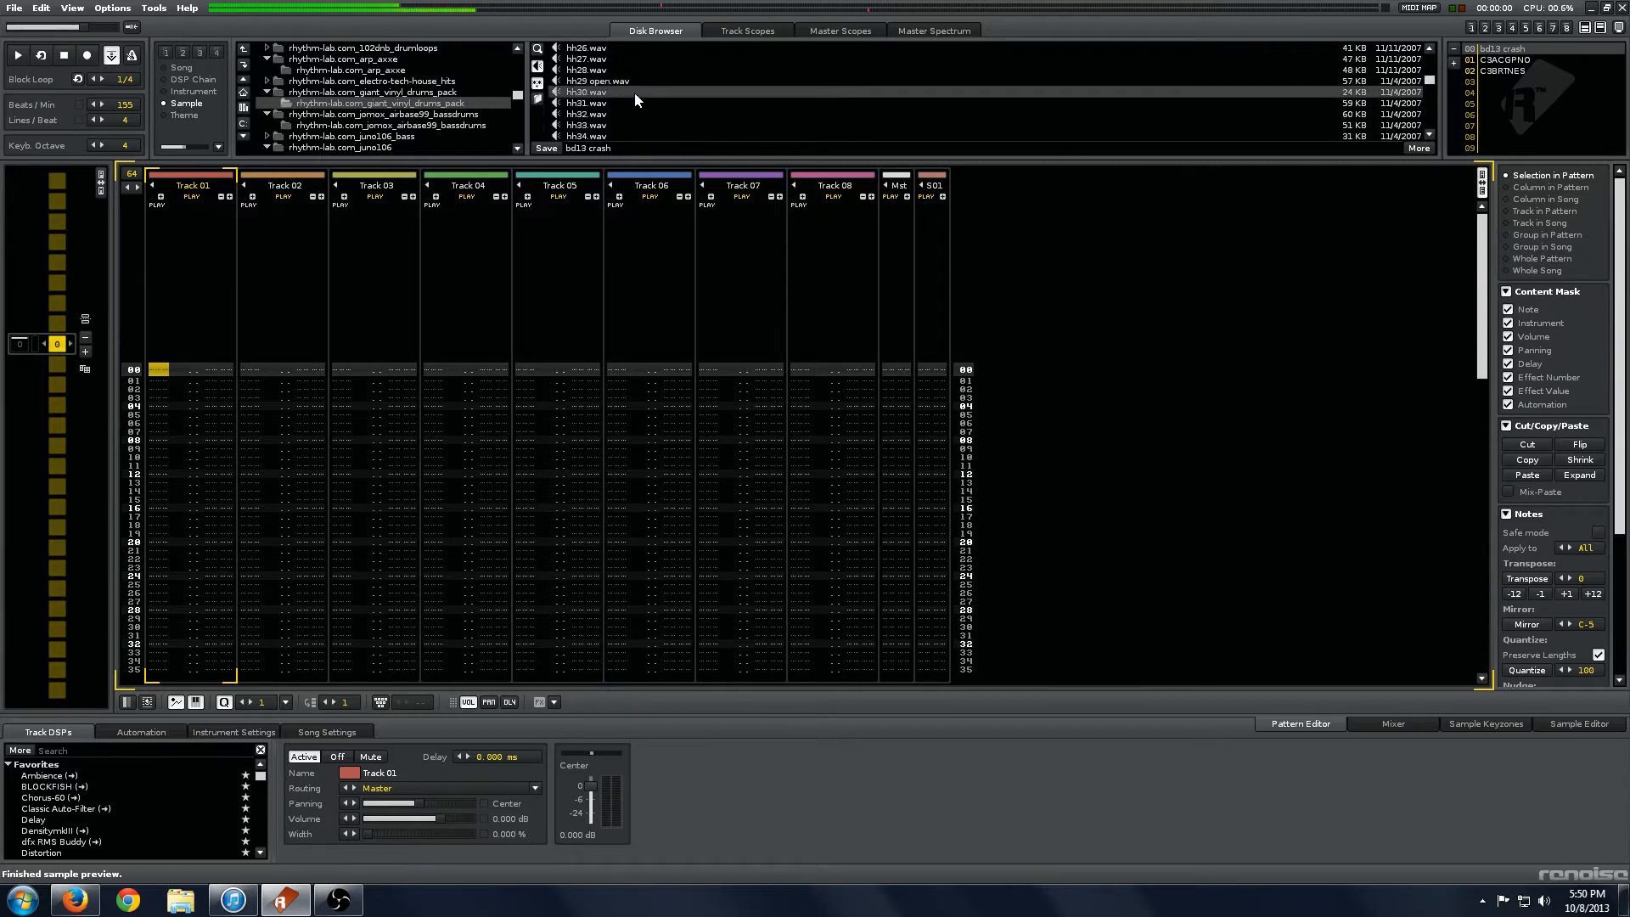
{"action": "left_click", "coordinate": [598, 81]}
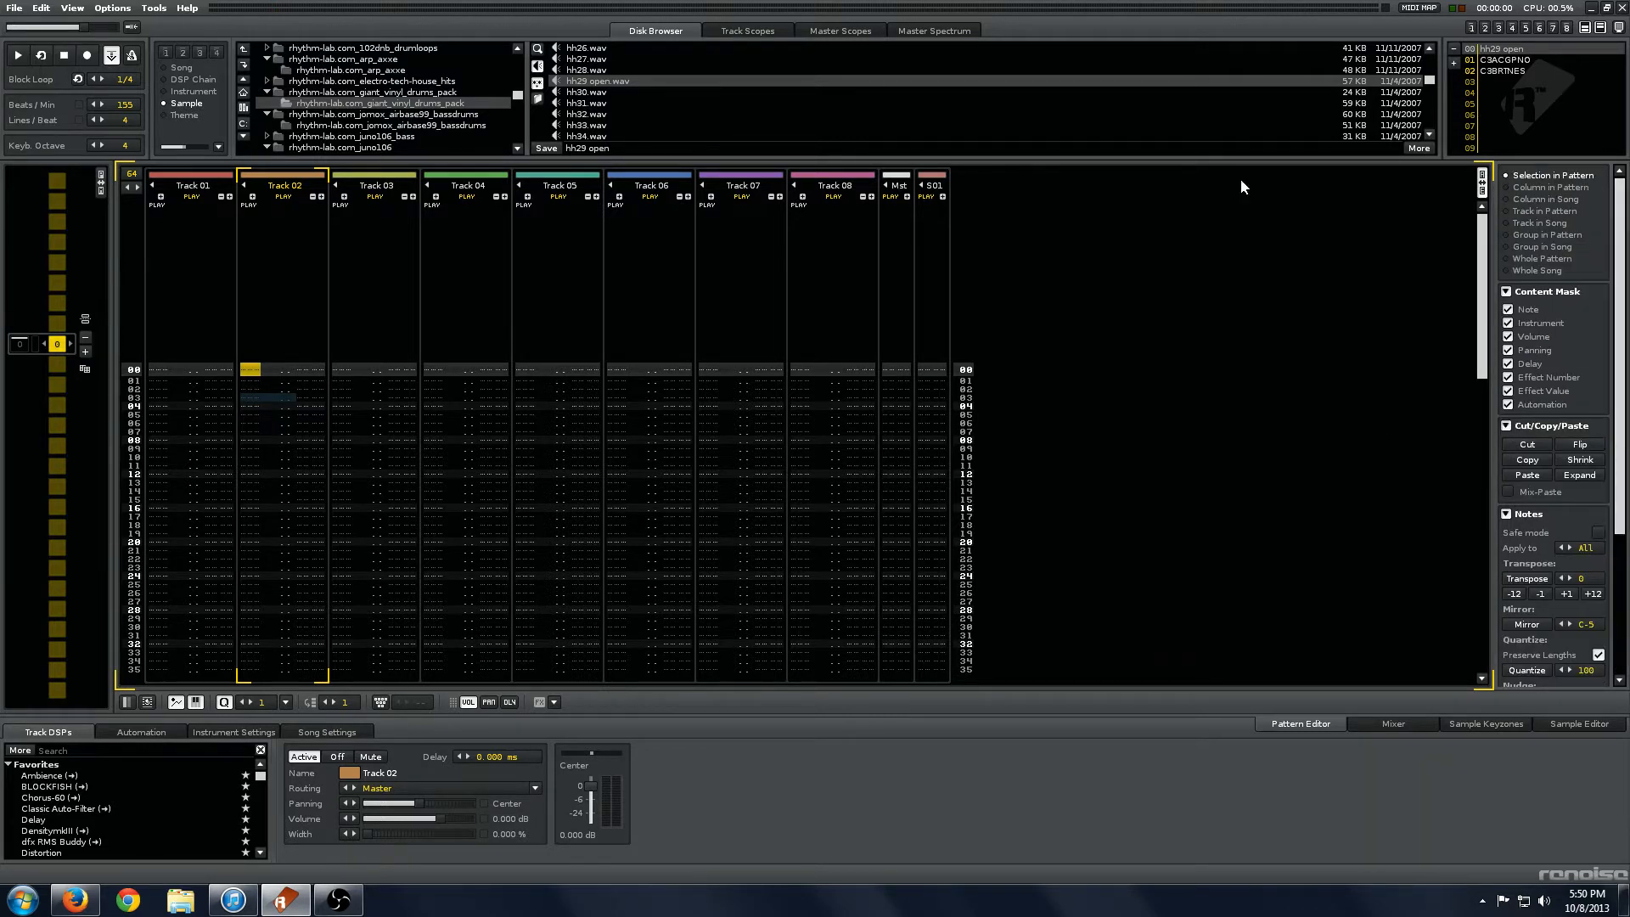
{"action": "mouse_move", "coordinate": [1531, 430]}
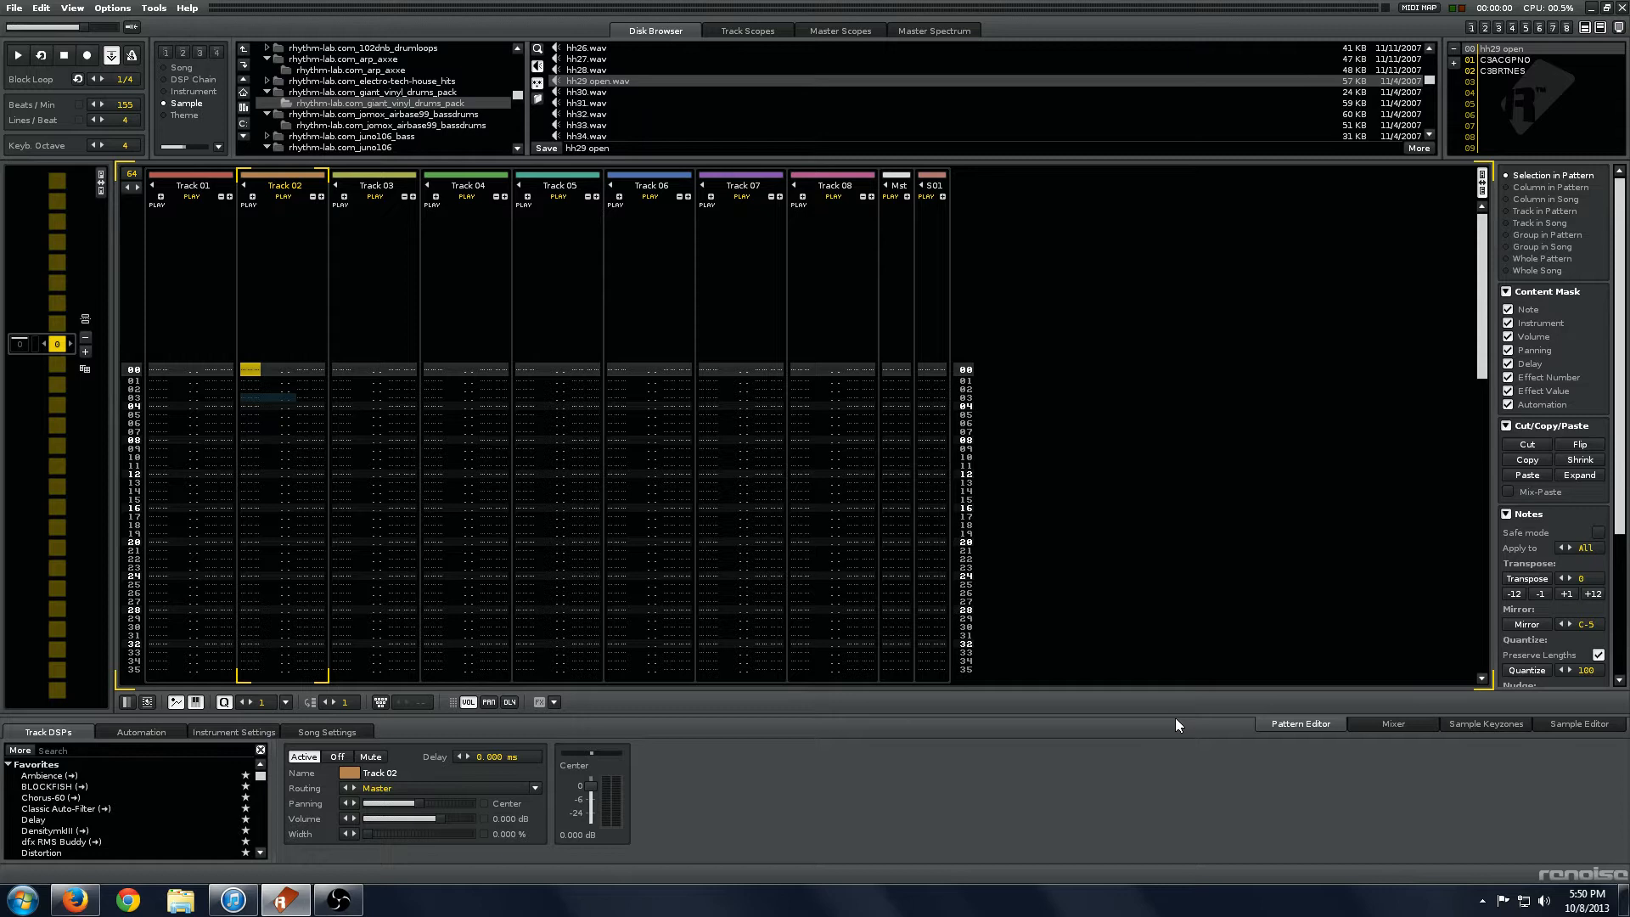
{"action": "mouse_move", "coordinate": [1143, 723]}
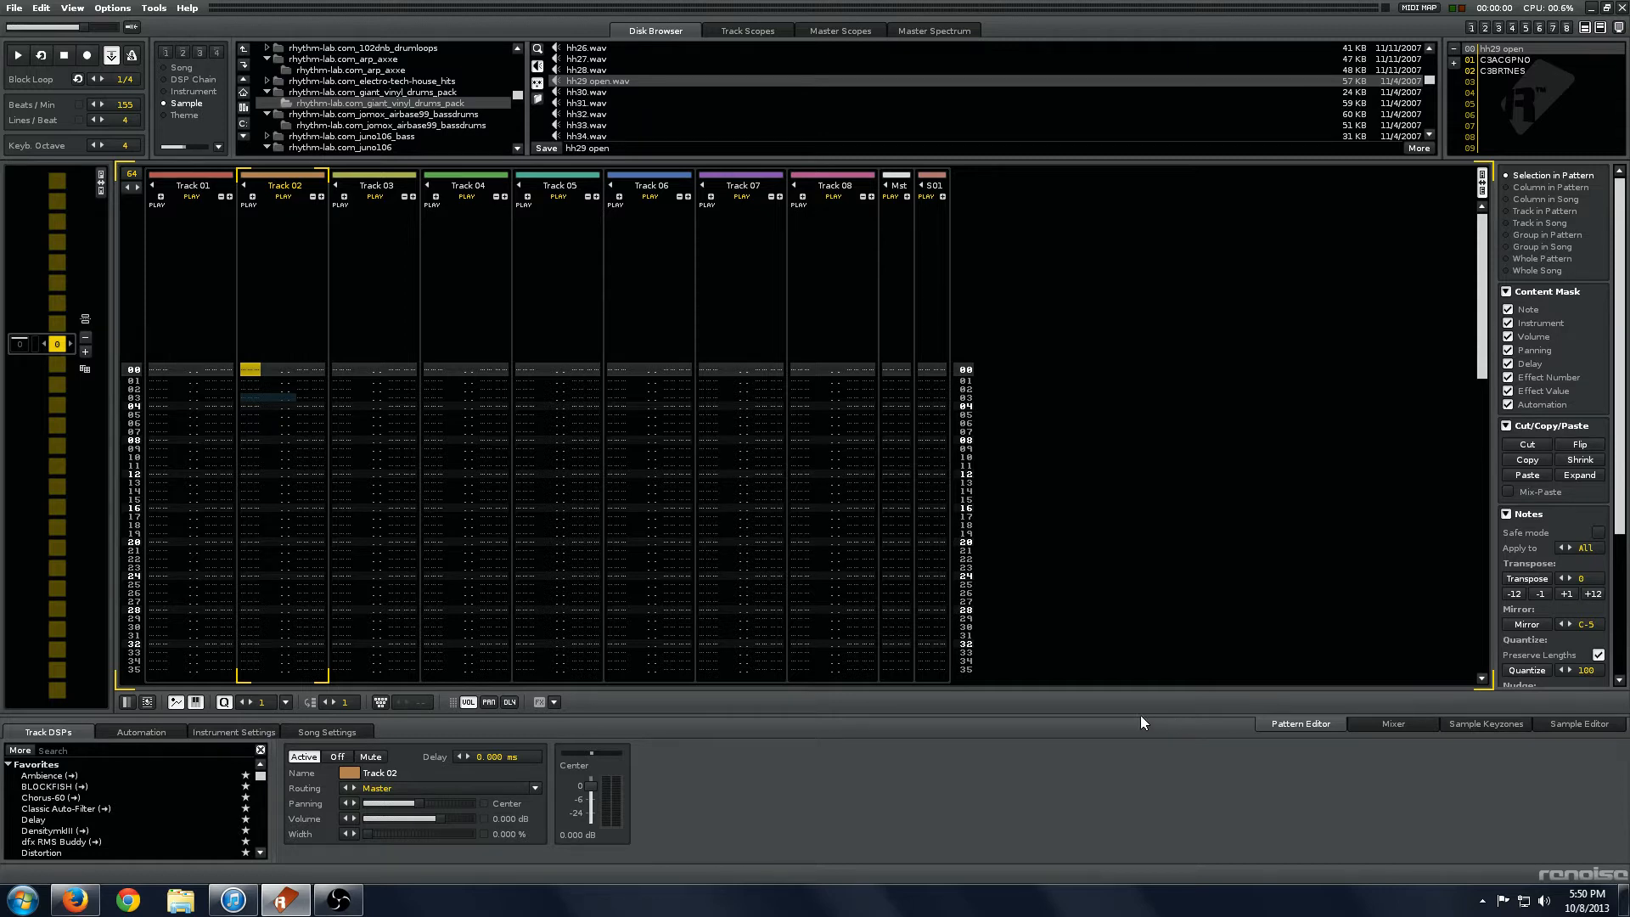
{"action": "mouse_move", "coordinate": [1408, 348]}
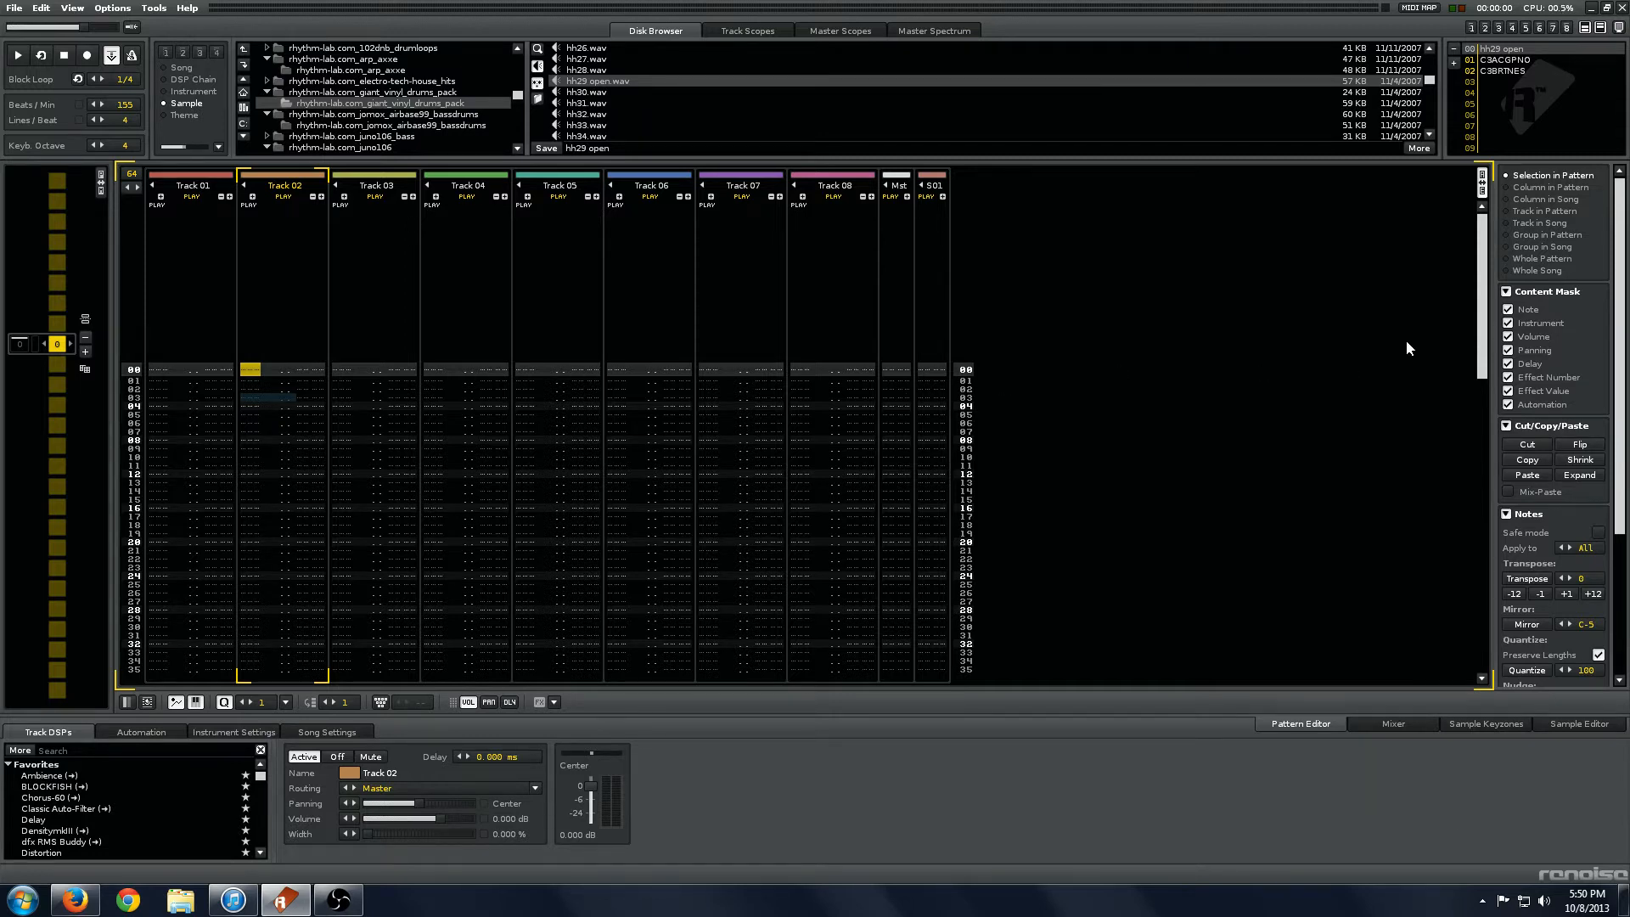
{"action": "mouse_move", "coordinate": [832, 730]}
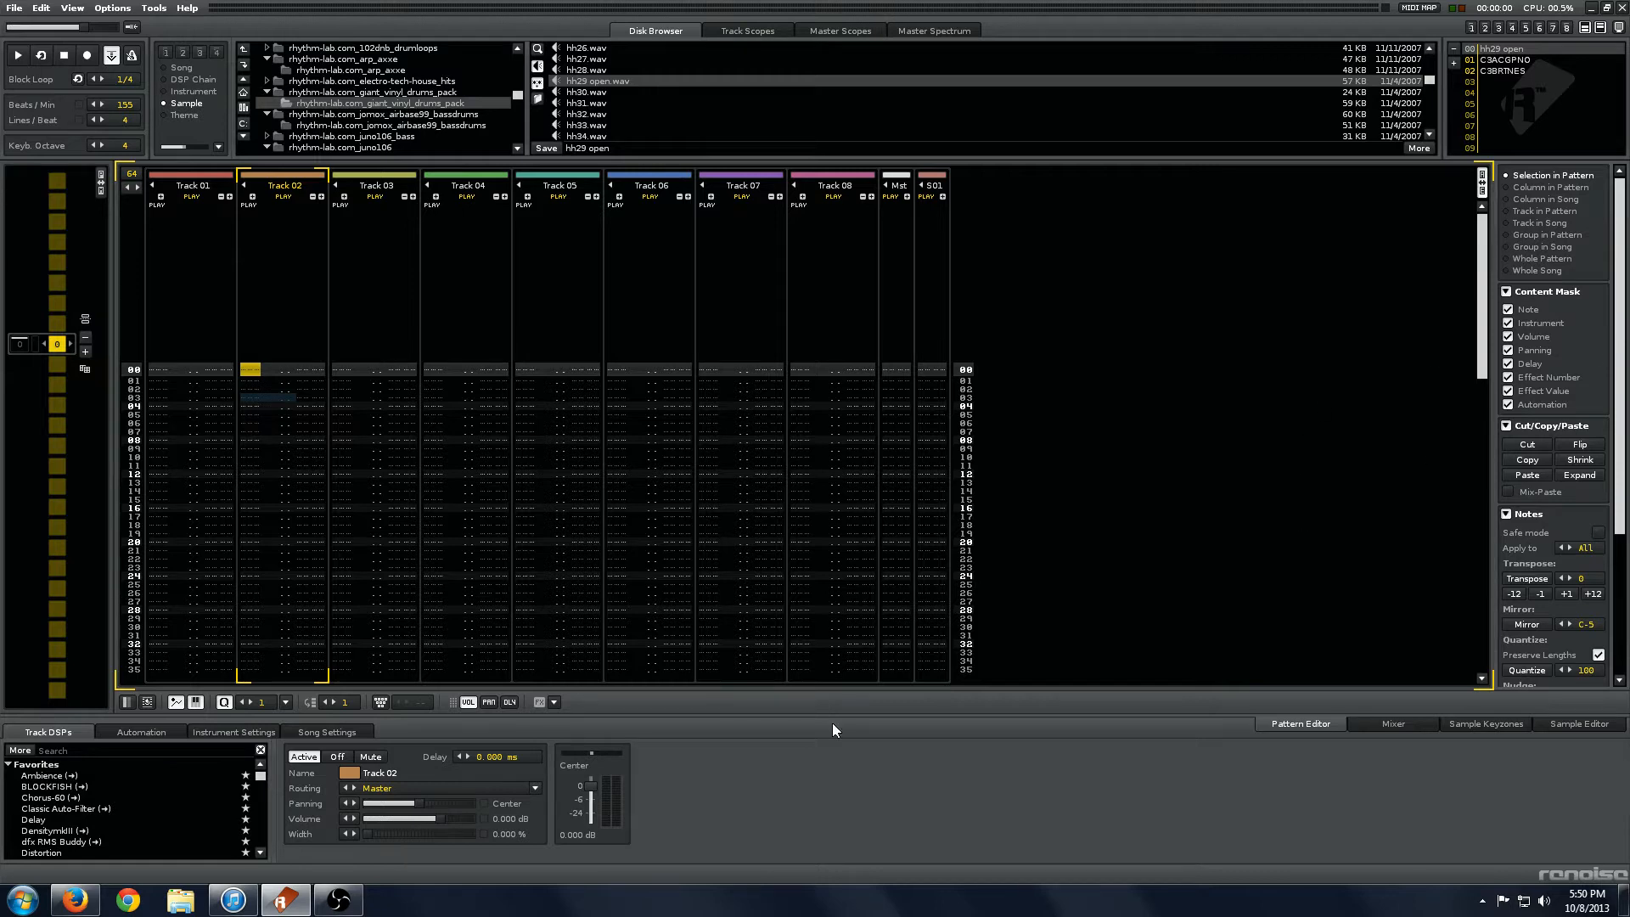
{"action": "left_click", "coordinate": [140, 731]}
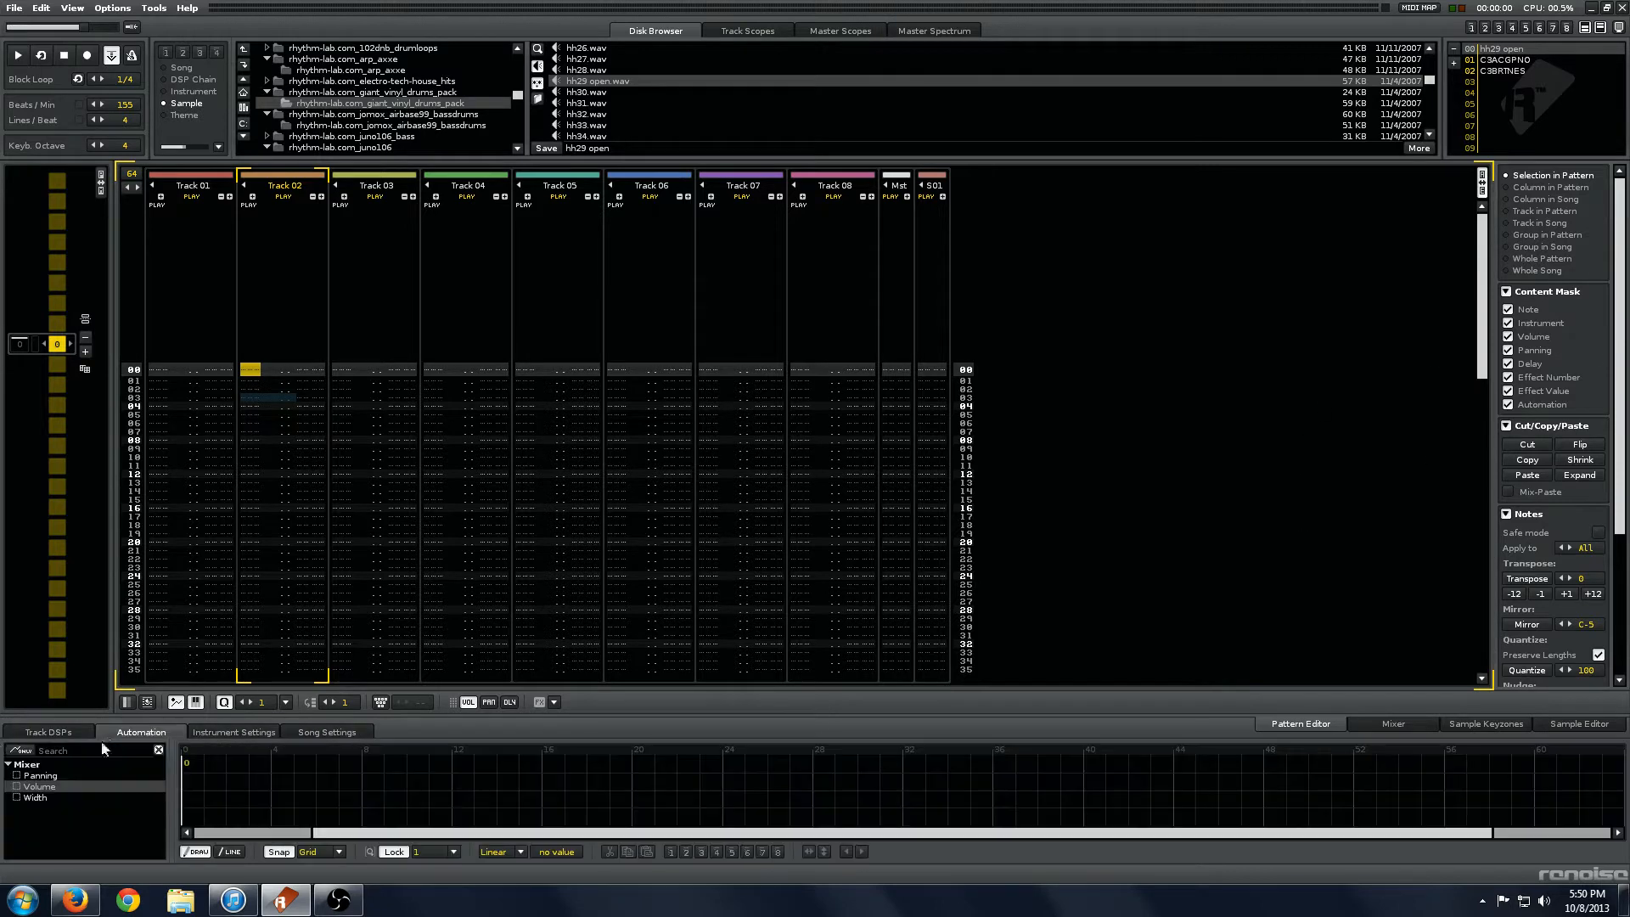
{"action": "left_click", "coordinate": [49, 730]}
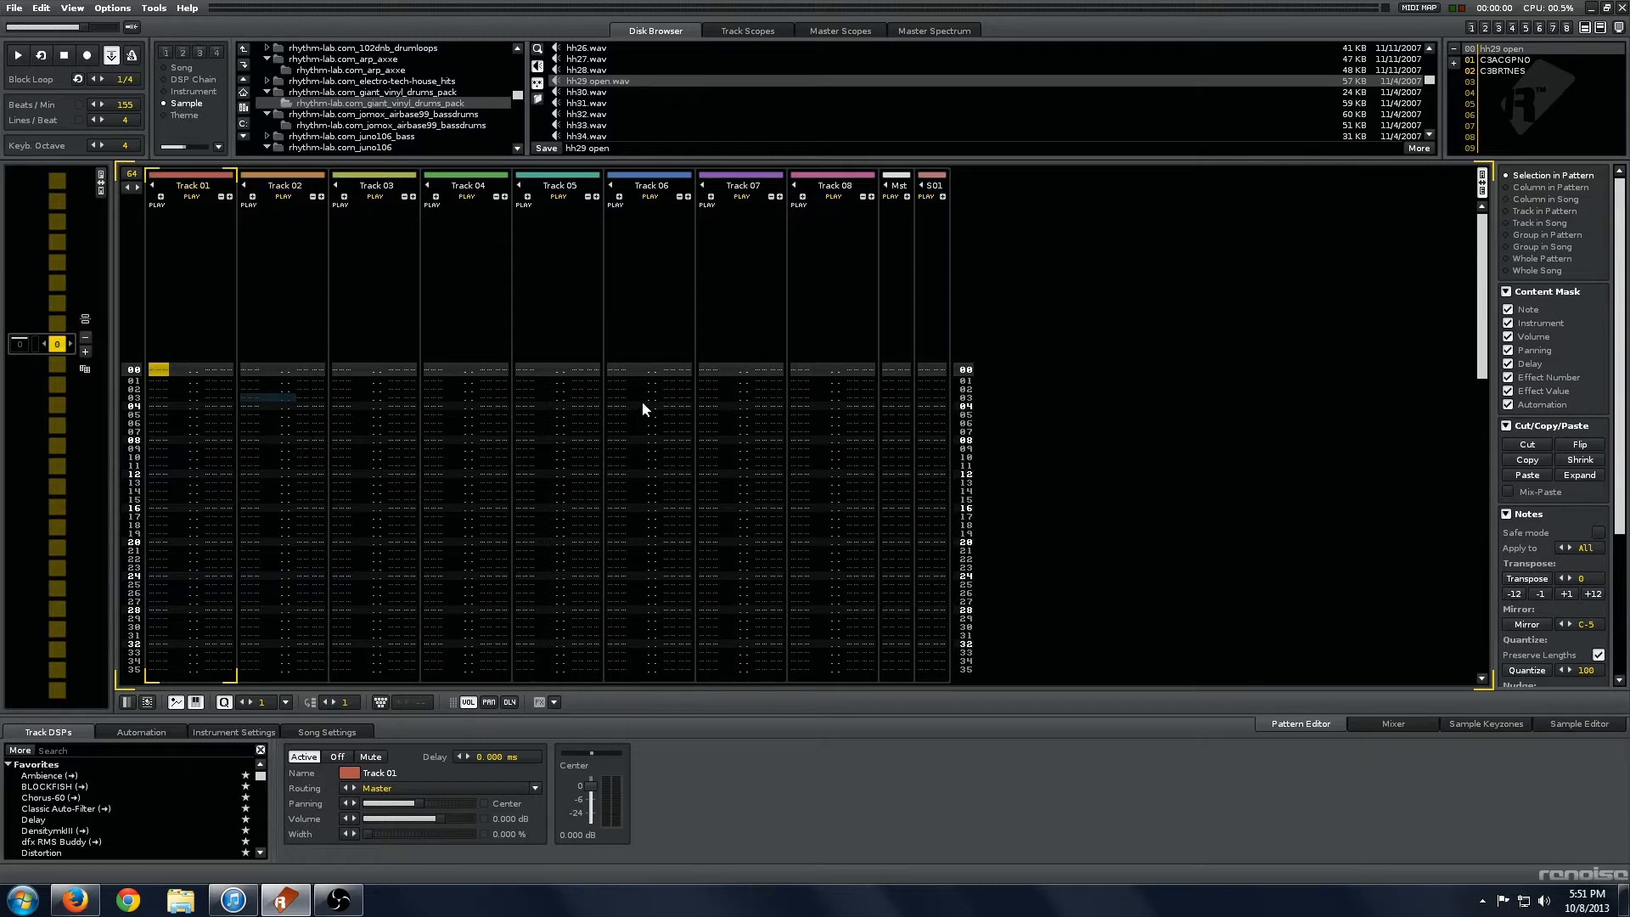
{"action": "mouse_move", "coordinate": [743, 406]}
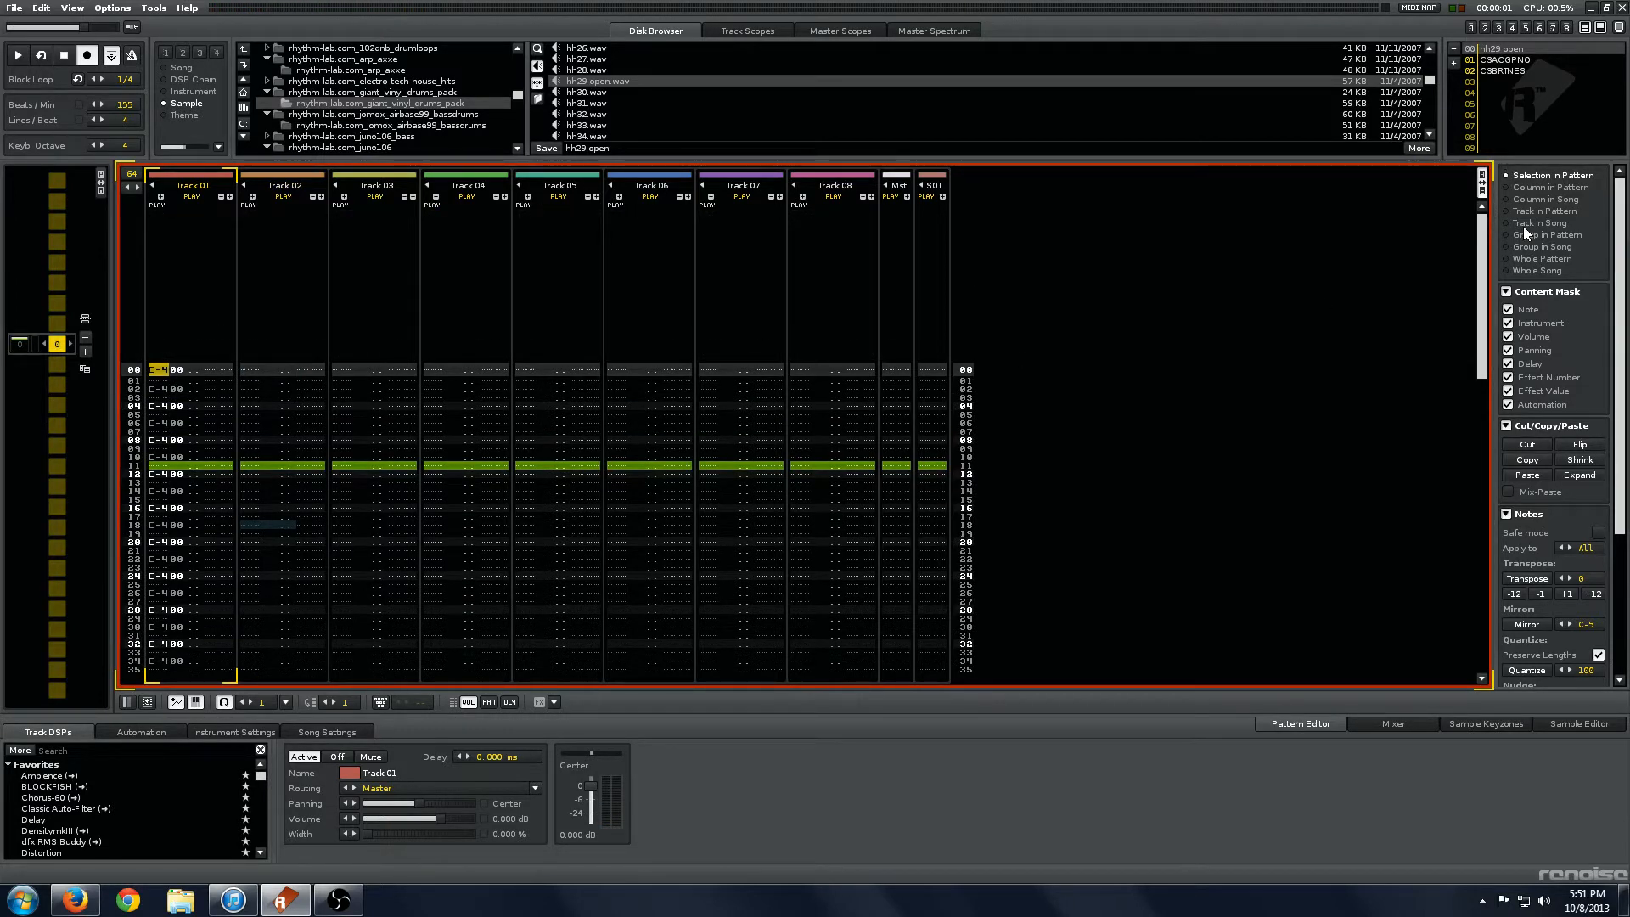
{"action": "mouse_move", "coordinate": [1554, 169]}
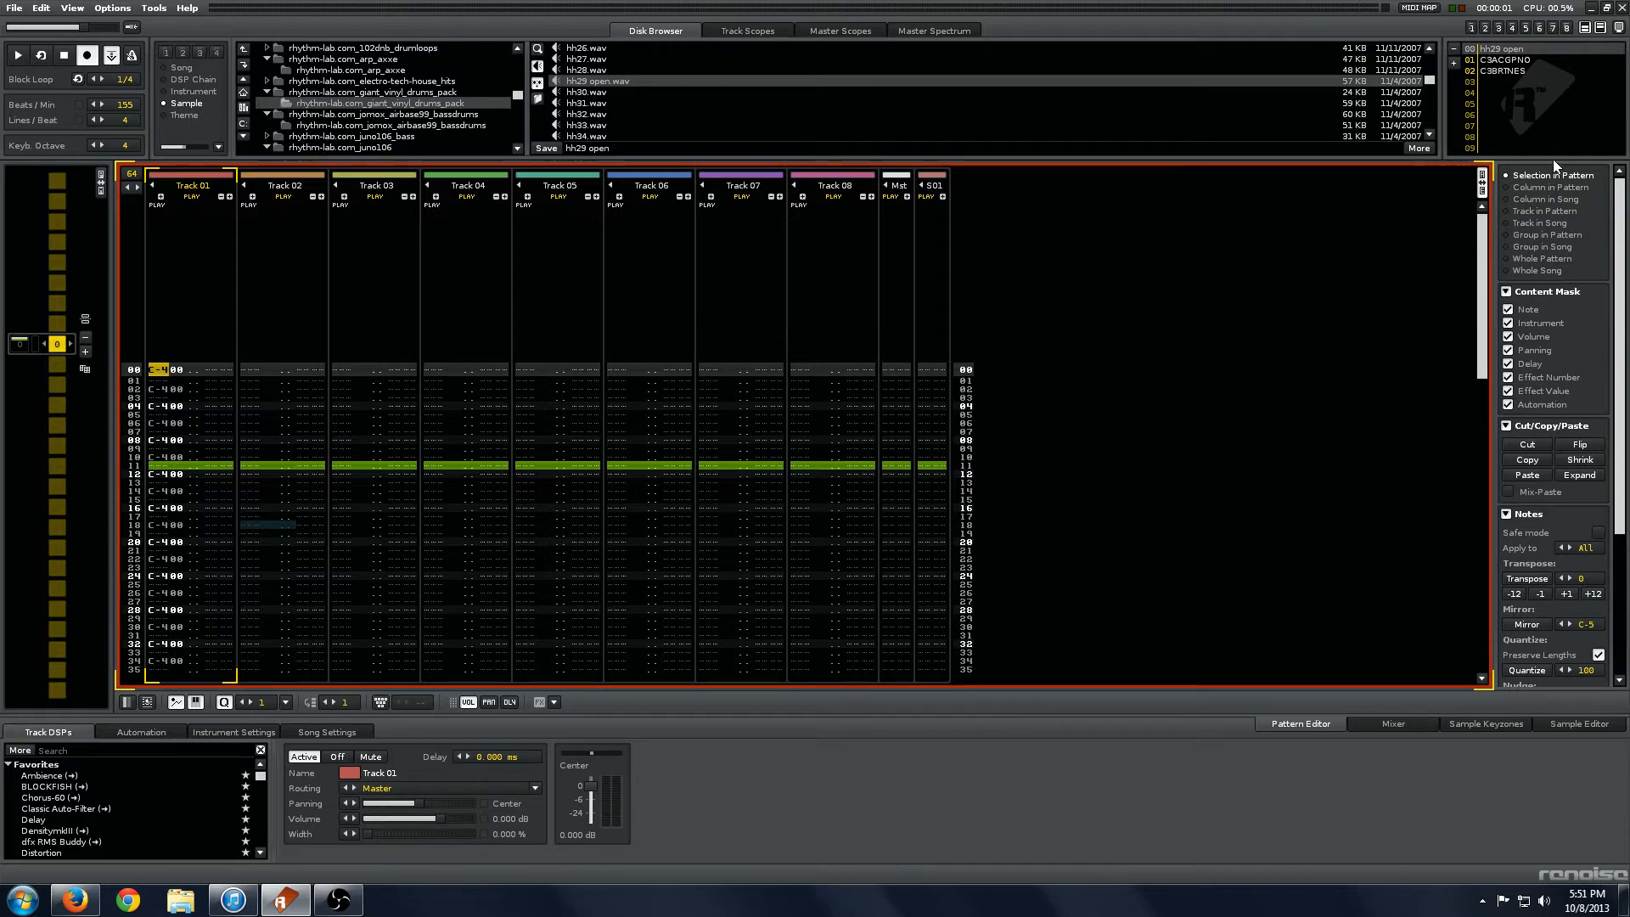
{"action": "mouse_move", "coordinate": [1557, 177]}
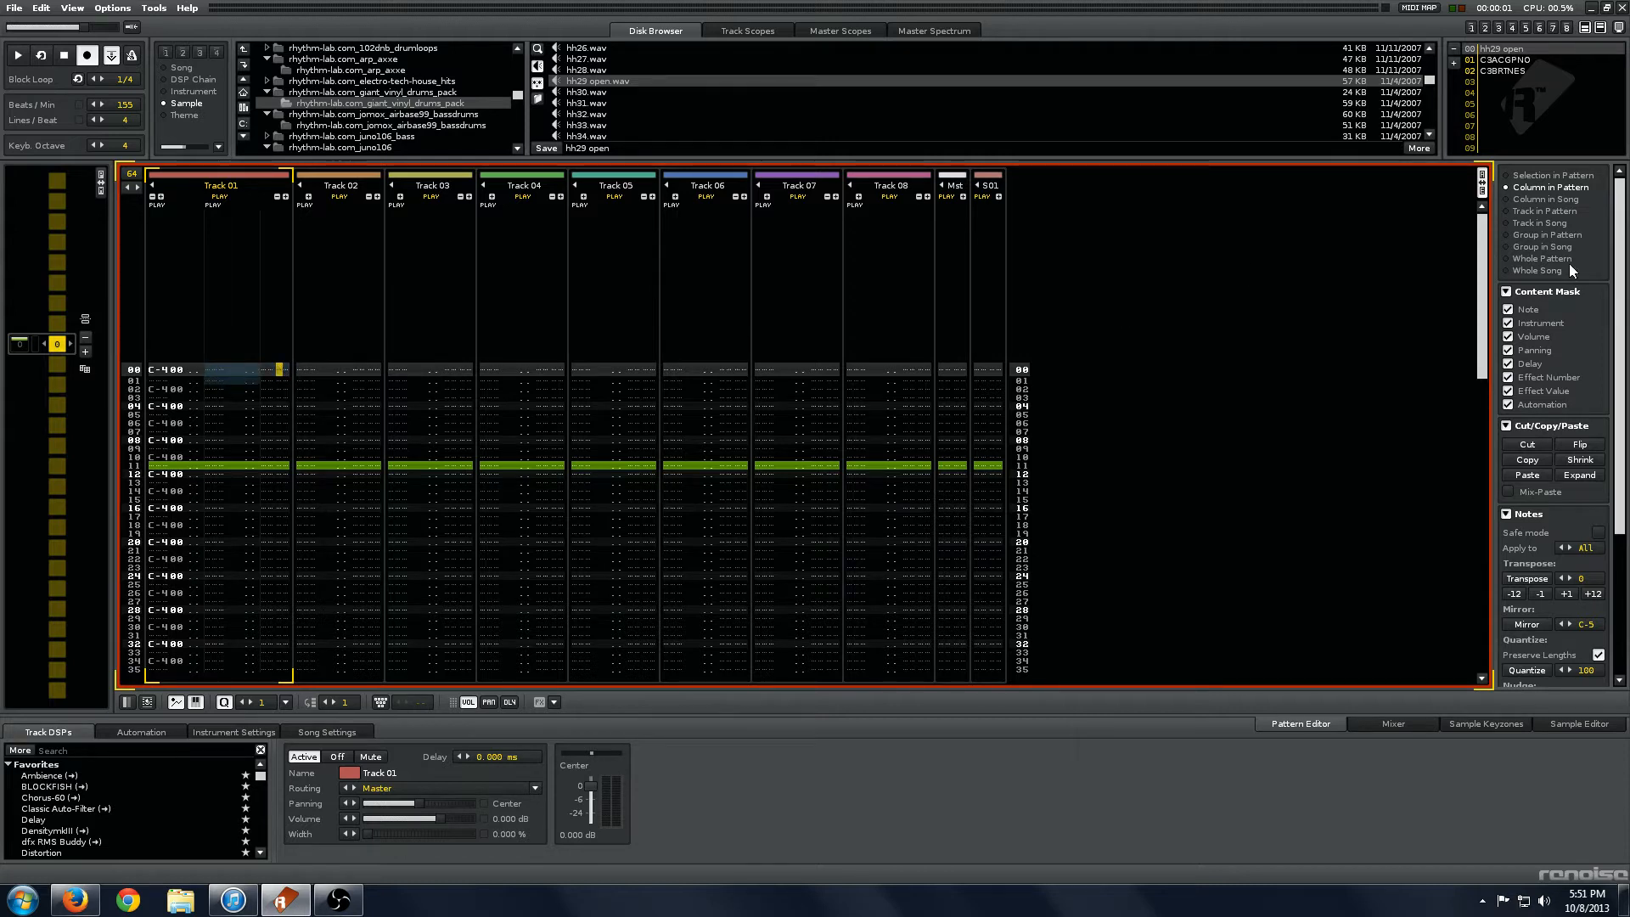
Step: Set the Advanced Edit scope for Track 01's edits
{"action": "left_click", "coordinate": [1512, 211]}
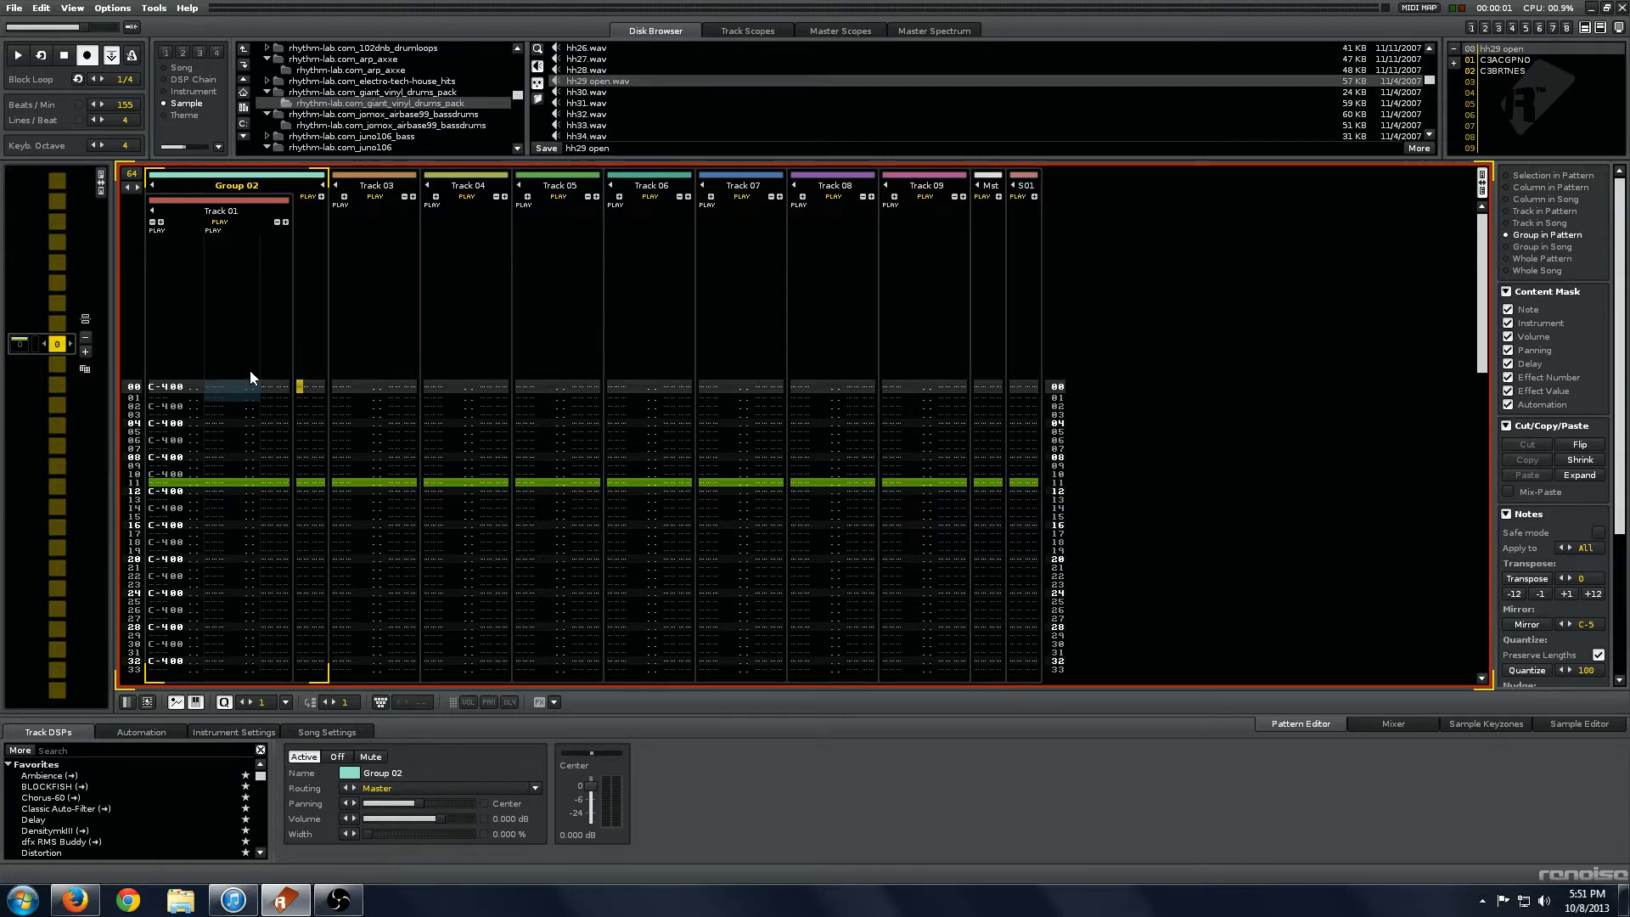
{"action": "mouse_move", "coordinate": [244, 355]}
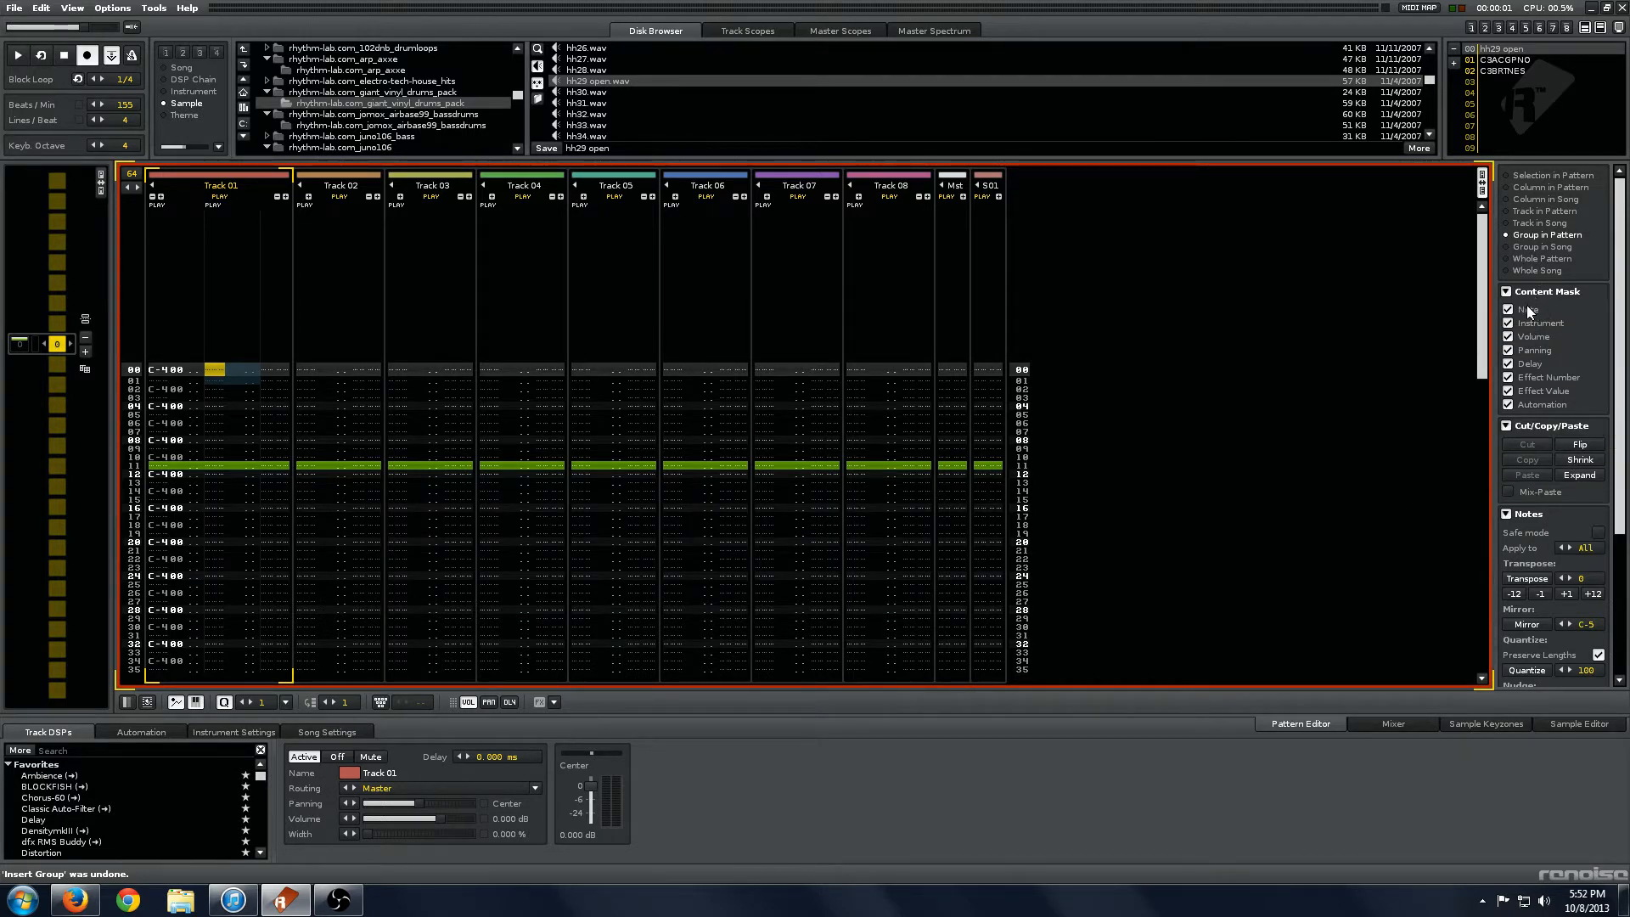
{"action": "mouse_move", "coordinate": [1524, 309]}
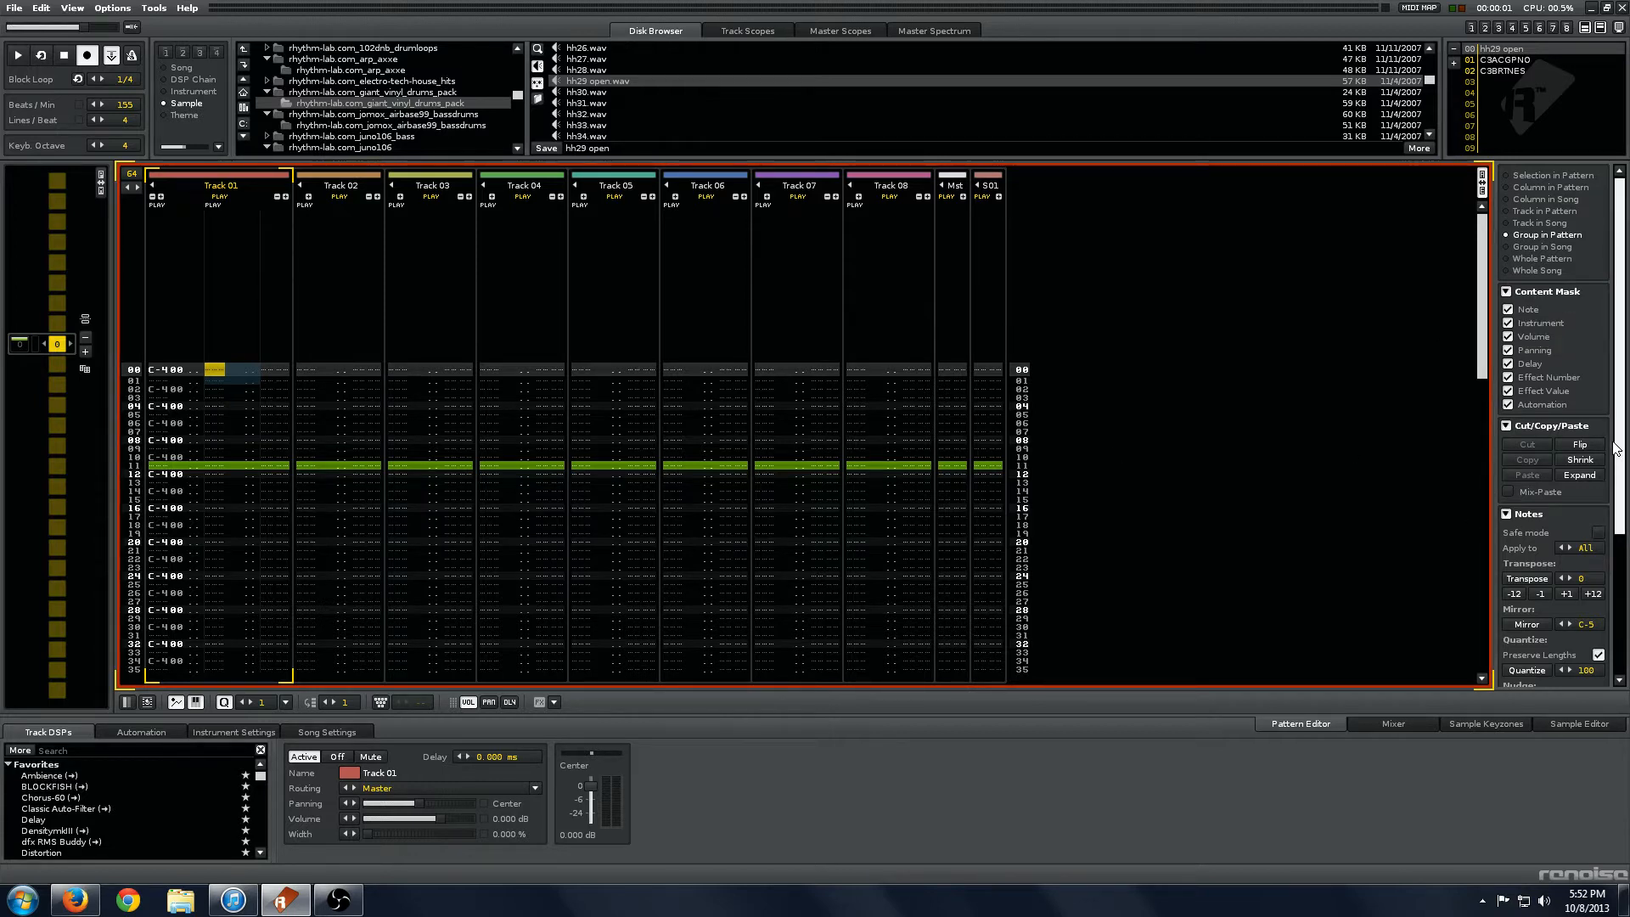
Step: Scroll Advanced Edit to the Volume/Pan/Delay/FX section and open its operation list
{"action": "scroll", "scroll_direction": "down", "scroll_amount": 3}
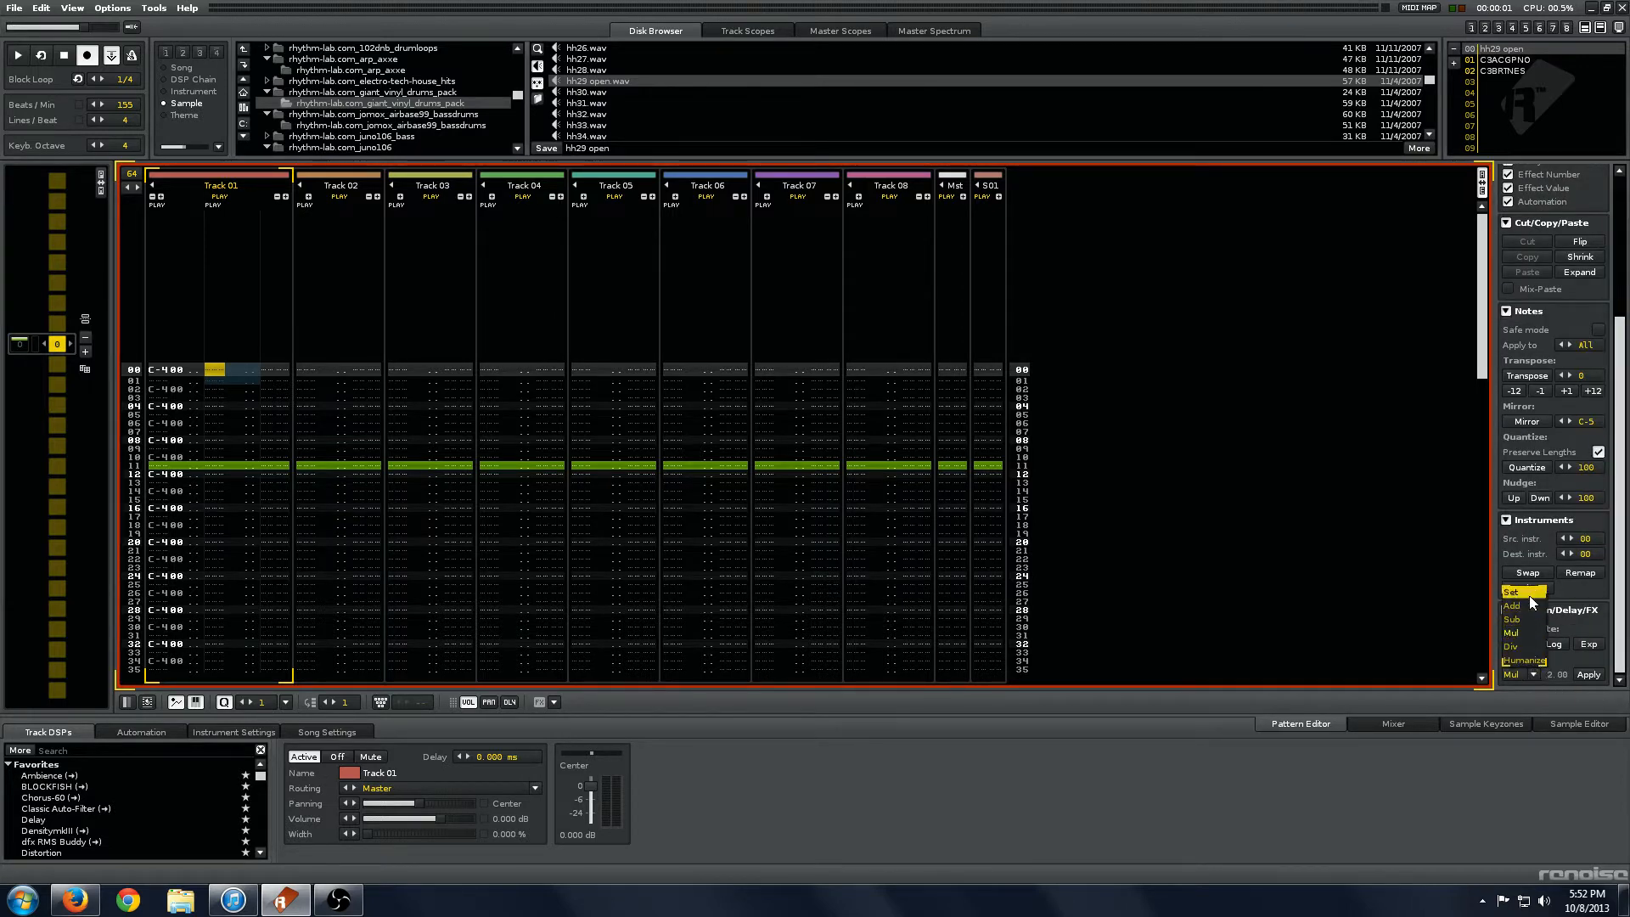
{"action": "left_click", "coordinate": [1524, 591]}
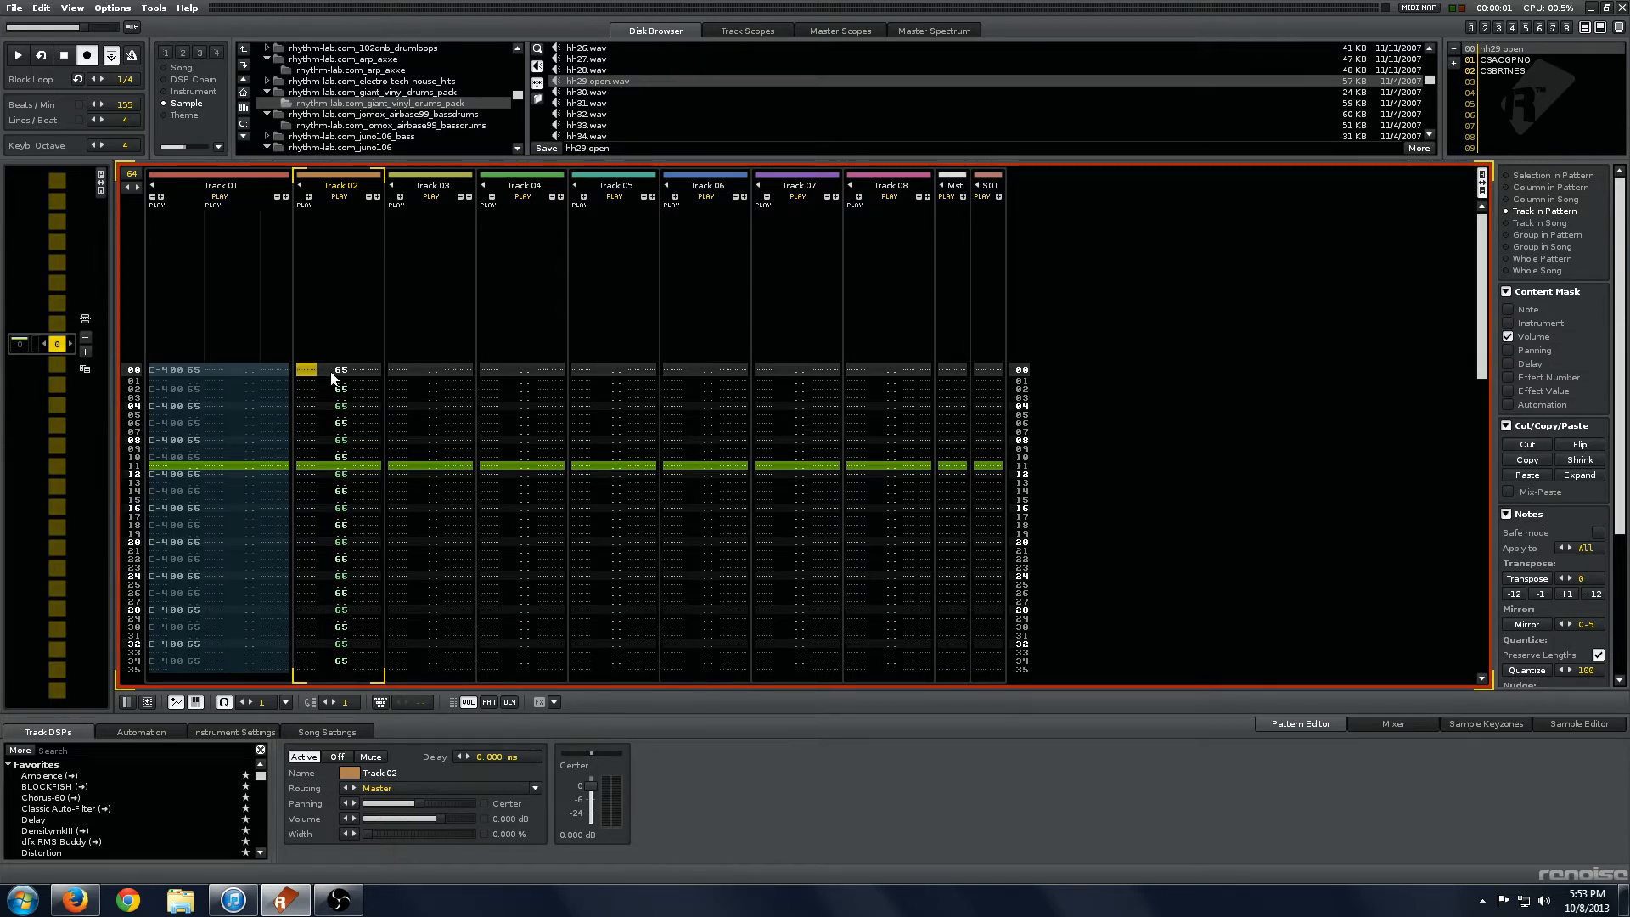
Step: Undo the volume paste into Track 02 and re-enable Note and Instrument in the Content Mask
{"action": "key", "text": "ctrl+z"}
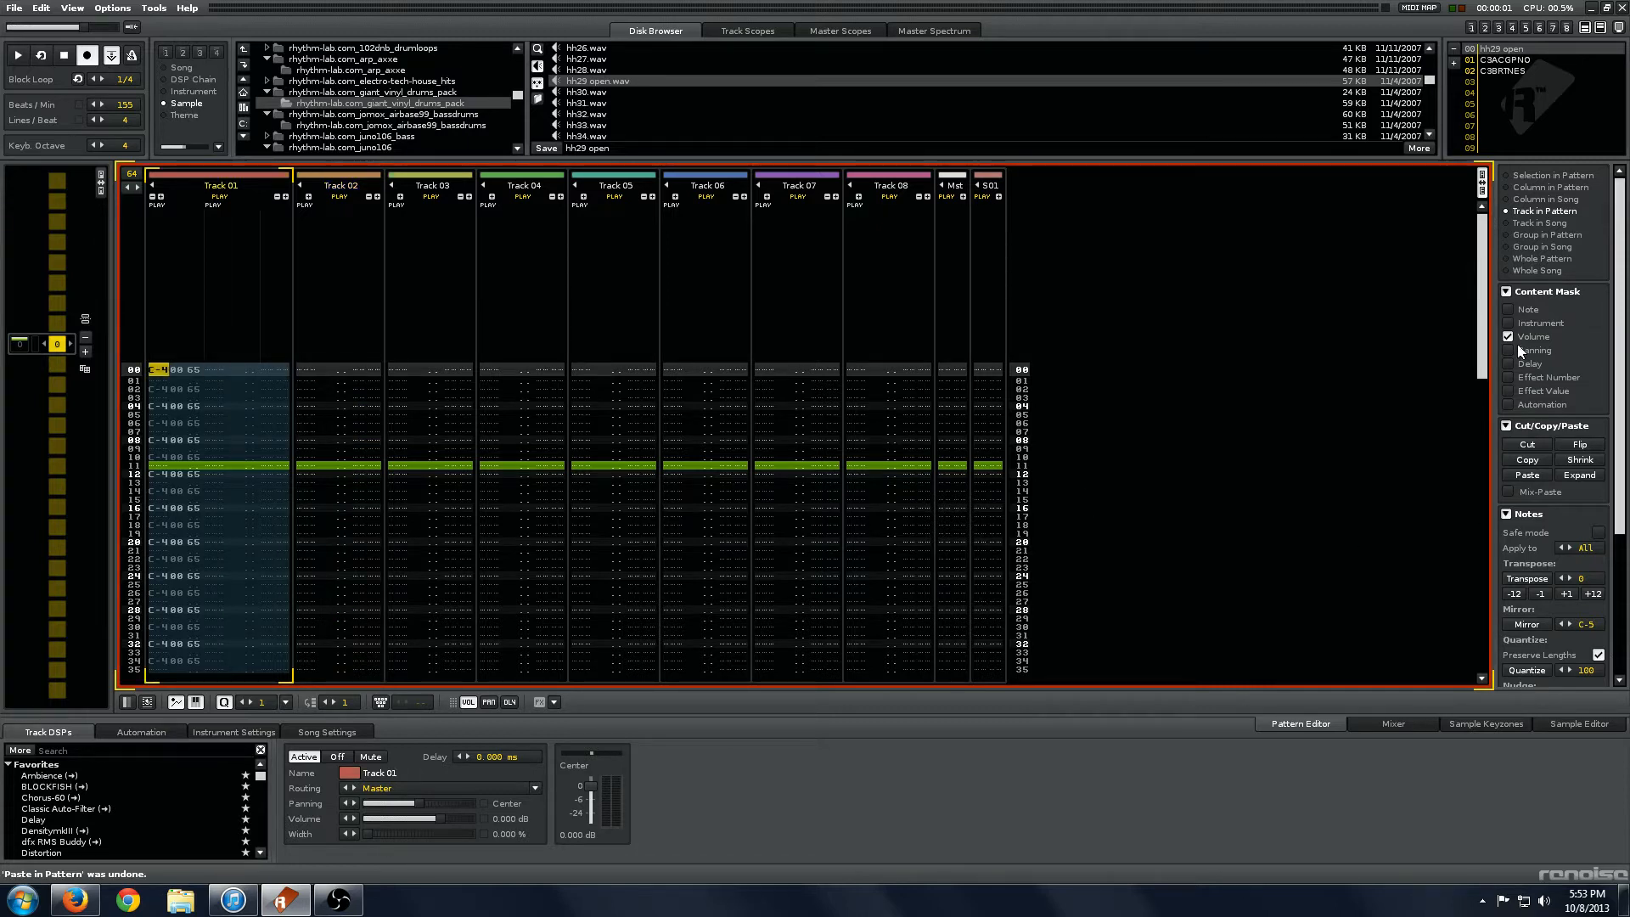
{"action": "left_click", "coordinate": [1508, 309]}
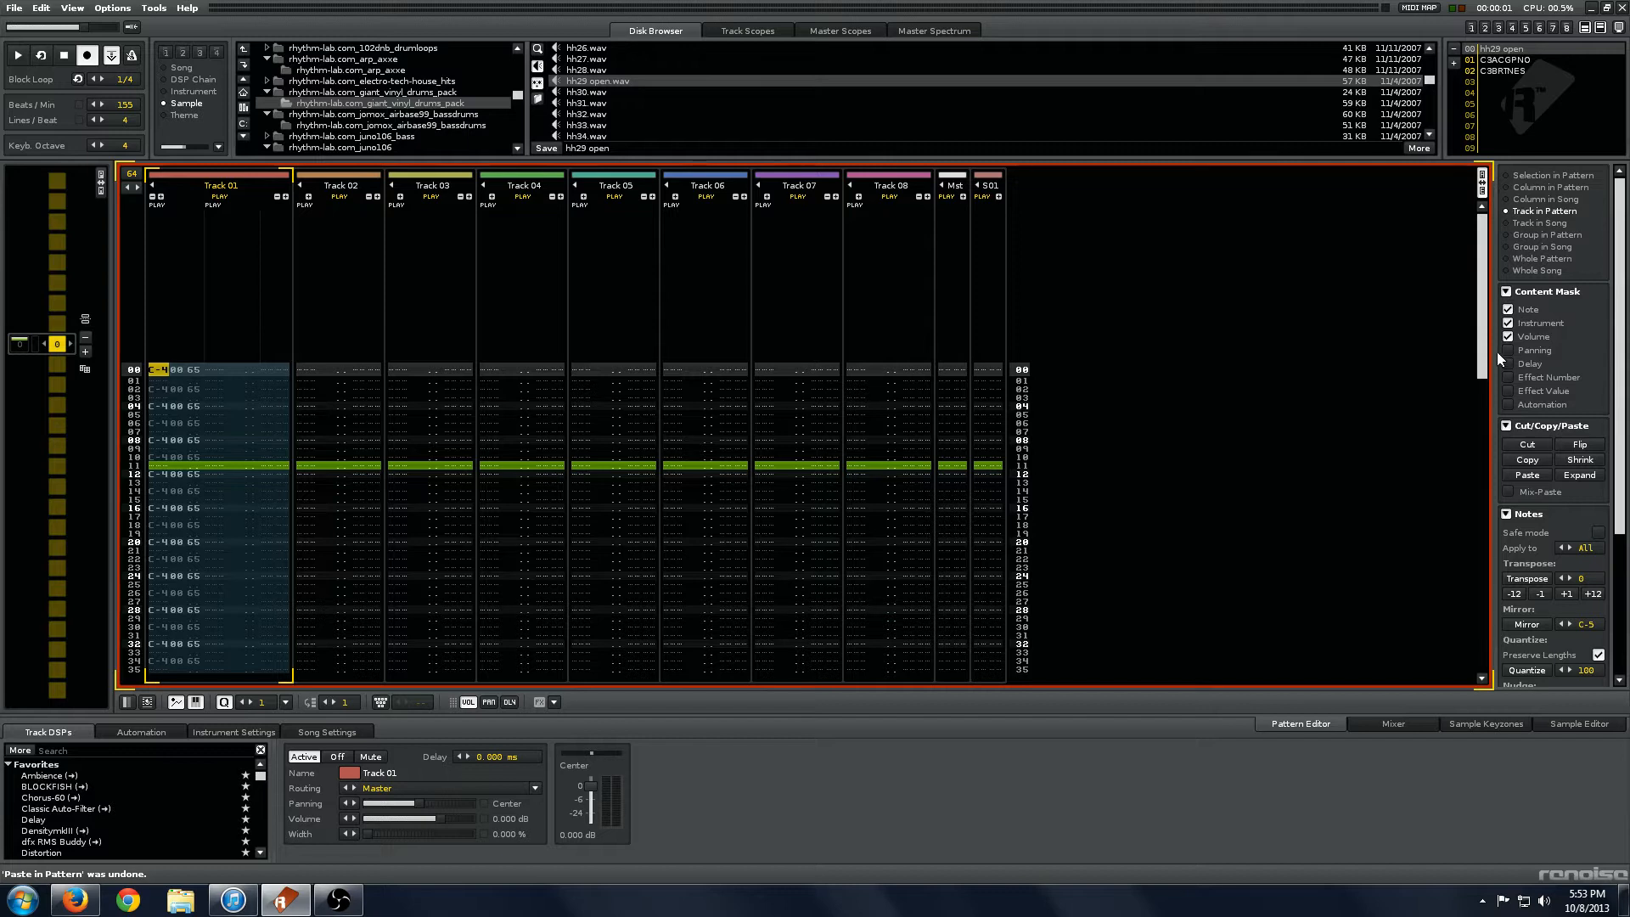
{"action": "left_click", "coordinate": [1508, 404]}
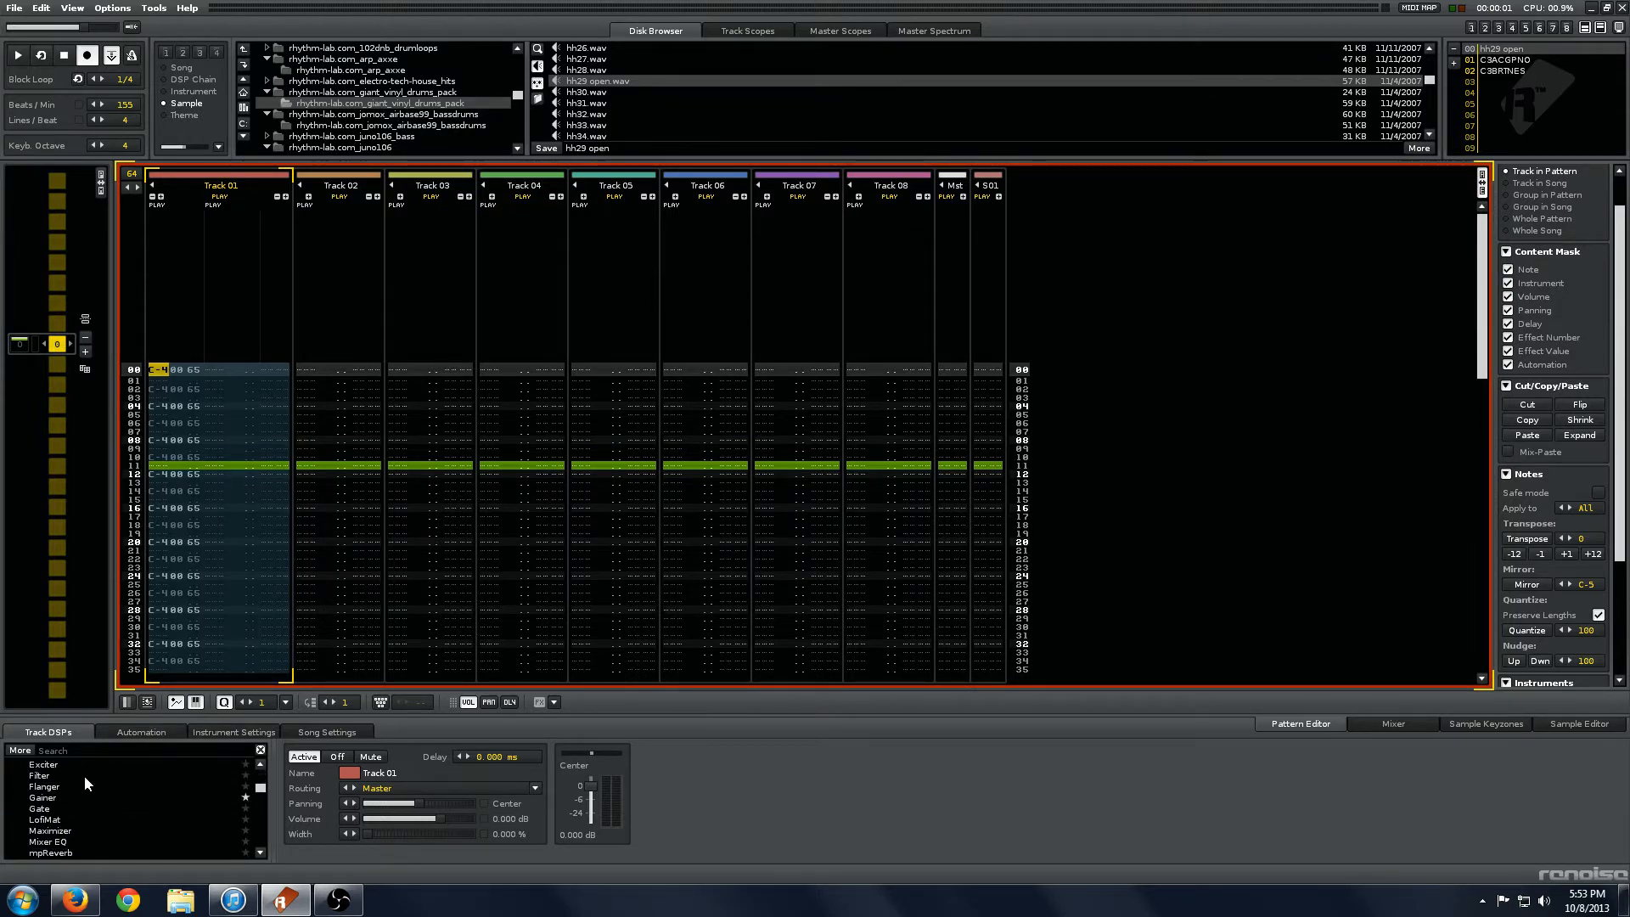
Step: Add a Filter effect to Track 01 from the Track DSPs list
{"action": "double_click", "coordinate": [40, 775]}
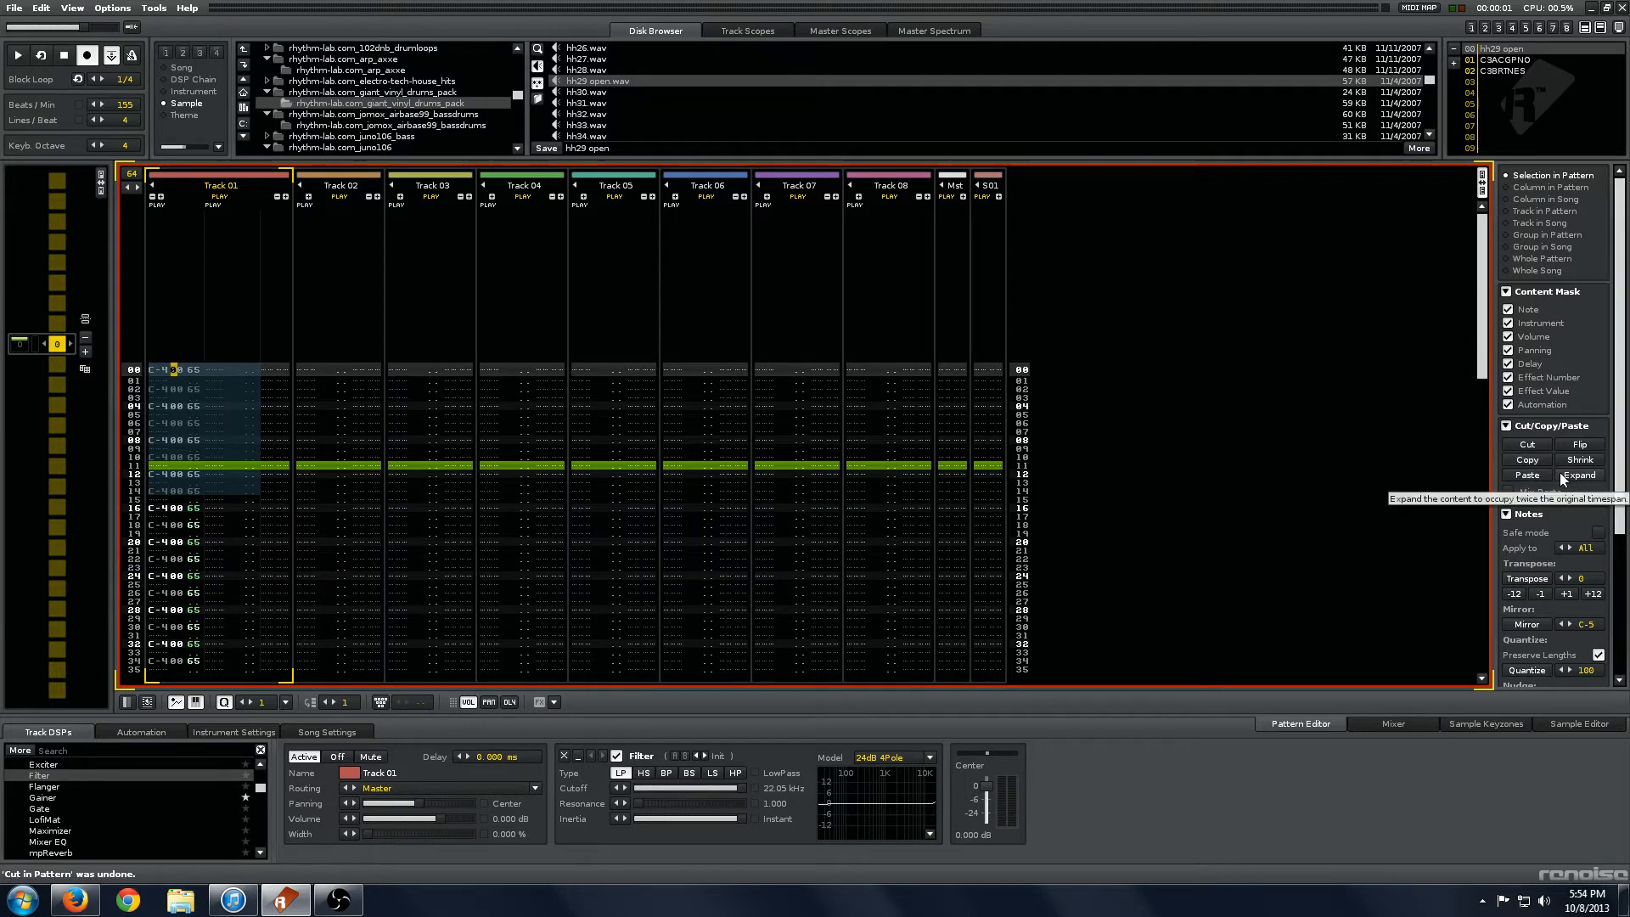
{"action": "mouse_move", "coordinate": [1578, 459]}
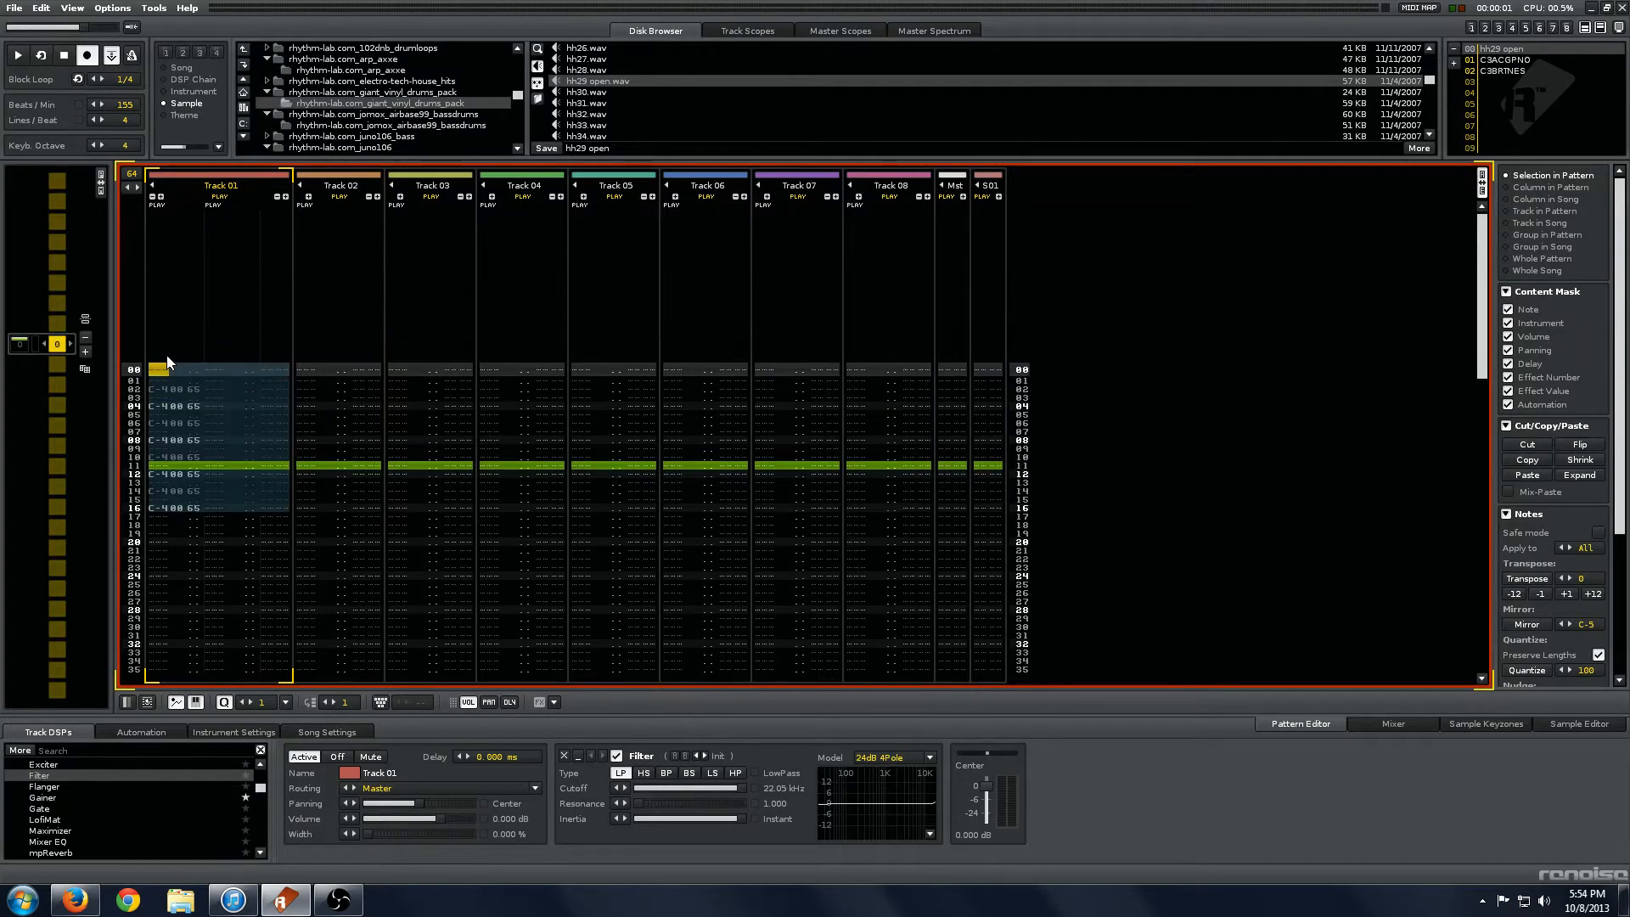
Step: In Track 02, undo the Flip to restore the C-4, D#4, G-4 note order
{"action": "left_click", "coordinate": [338, 193]}
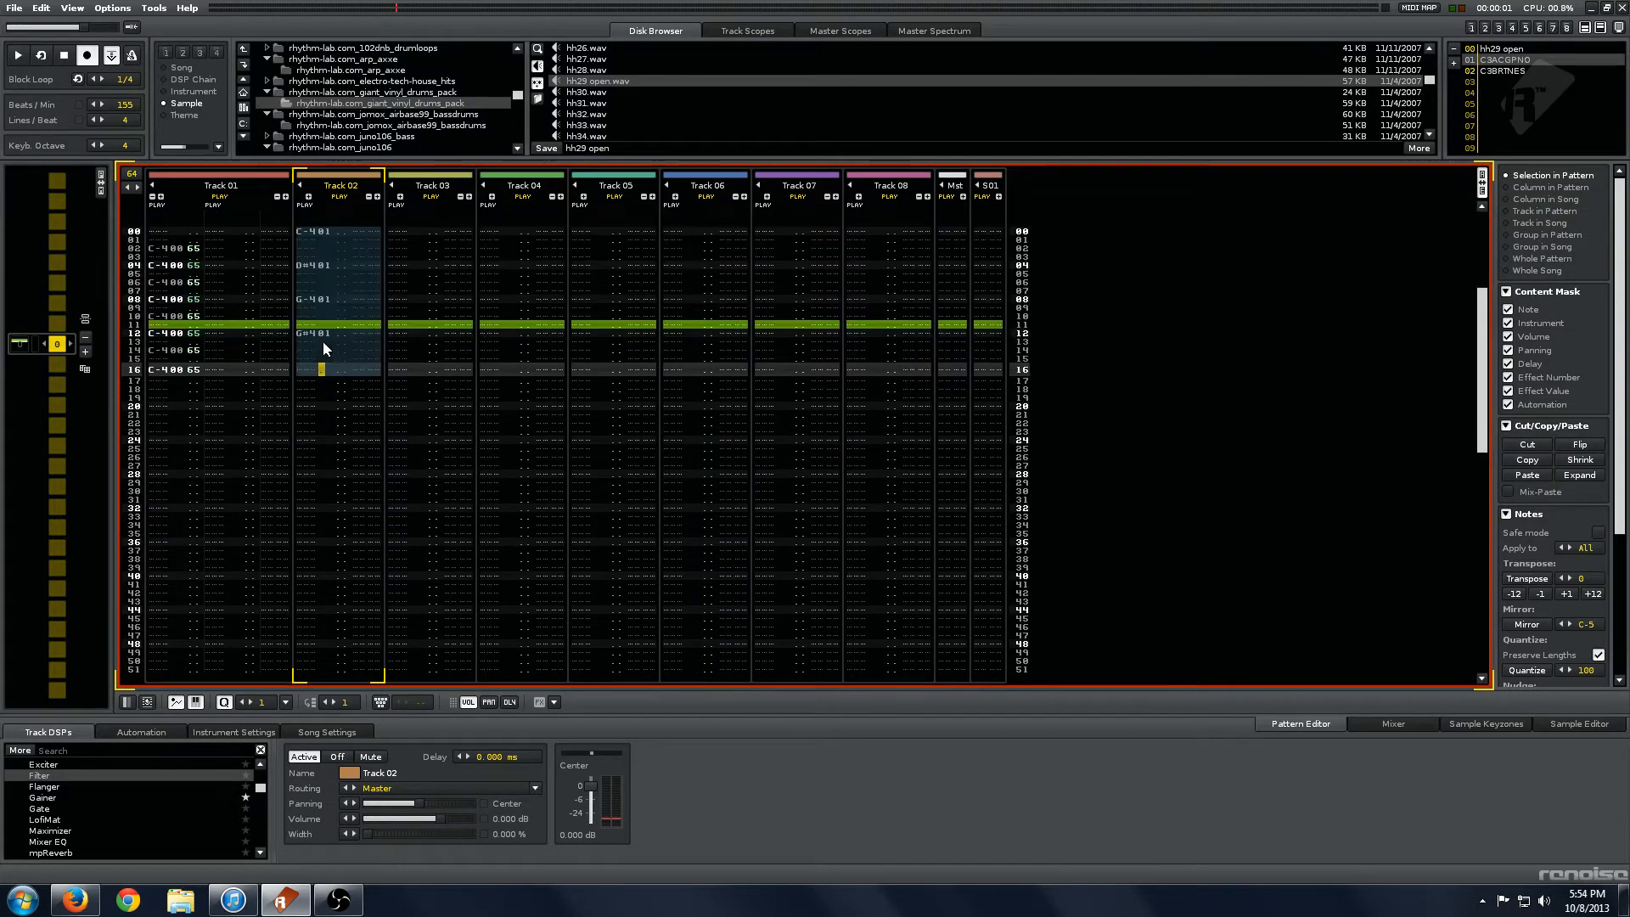
{"action": "mouse_move", "coordinate": [1579, 444]}
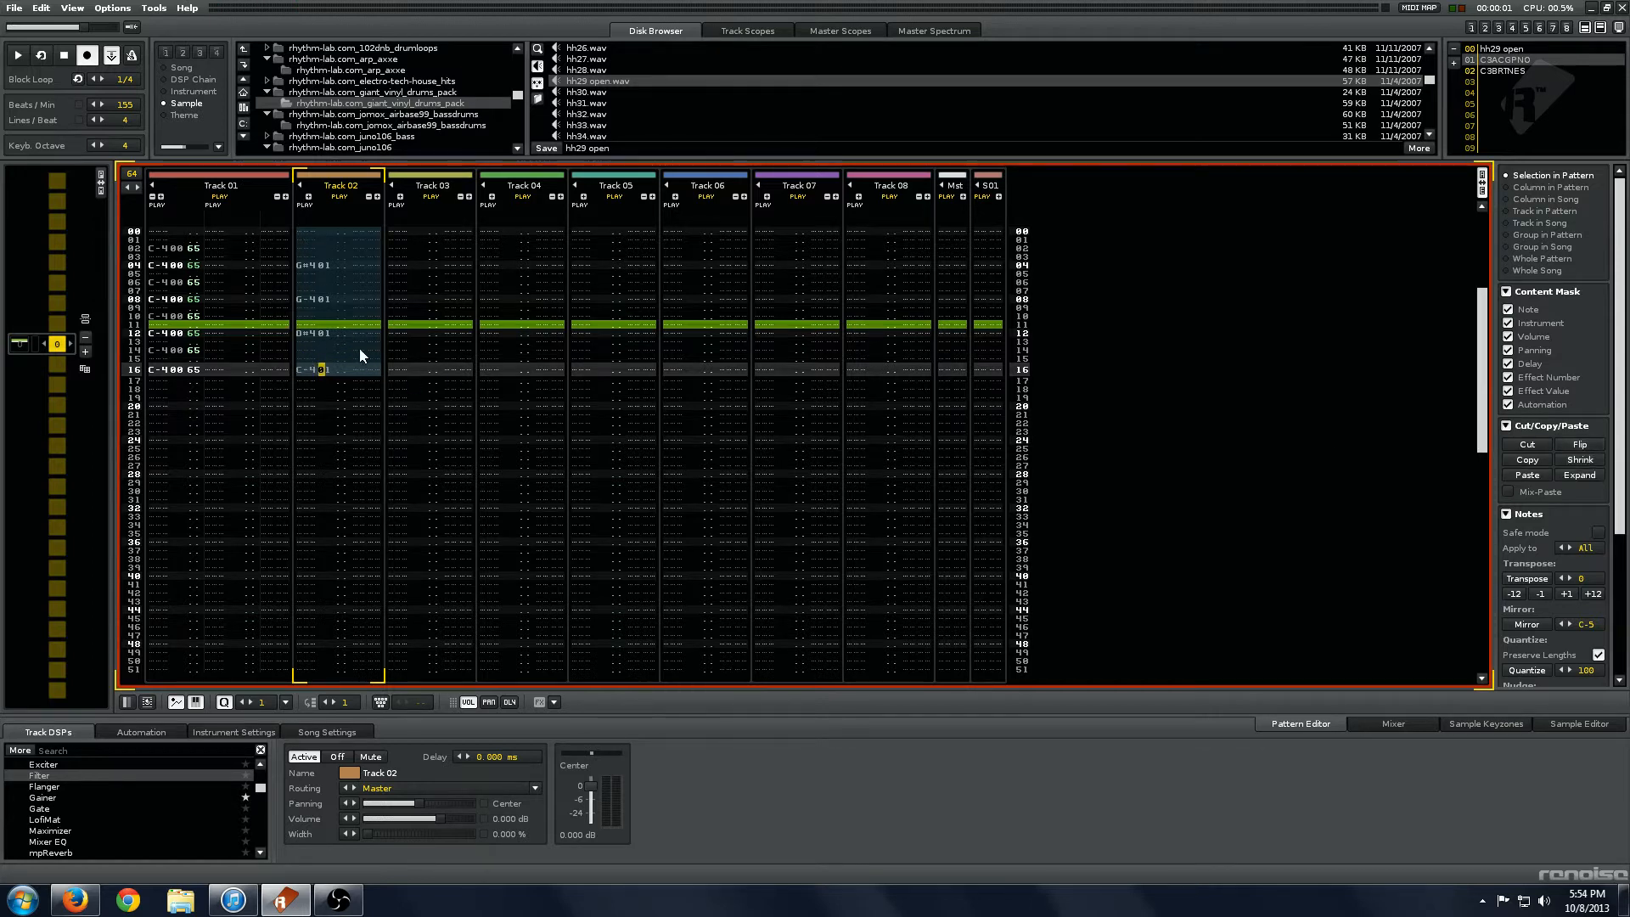
{"action": "mouse_move", "coordinate": [551, 415]}
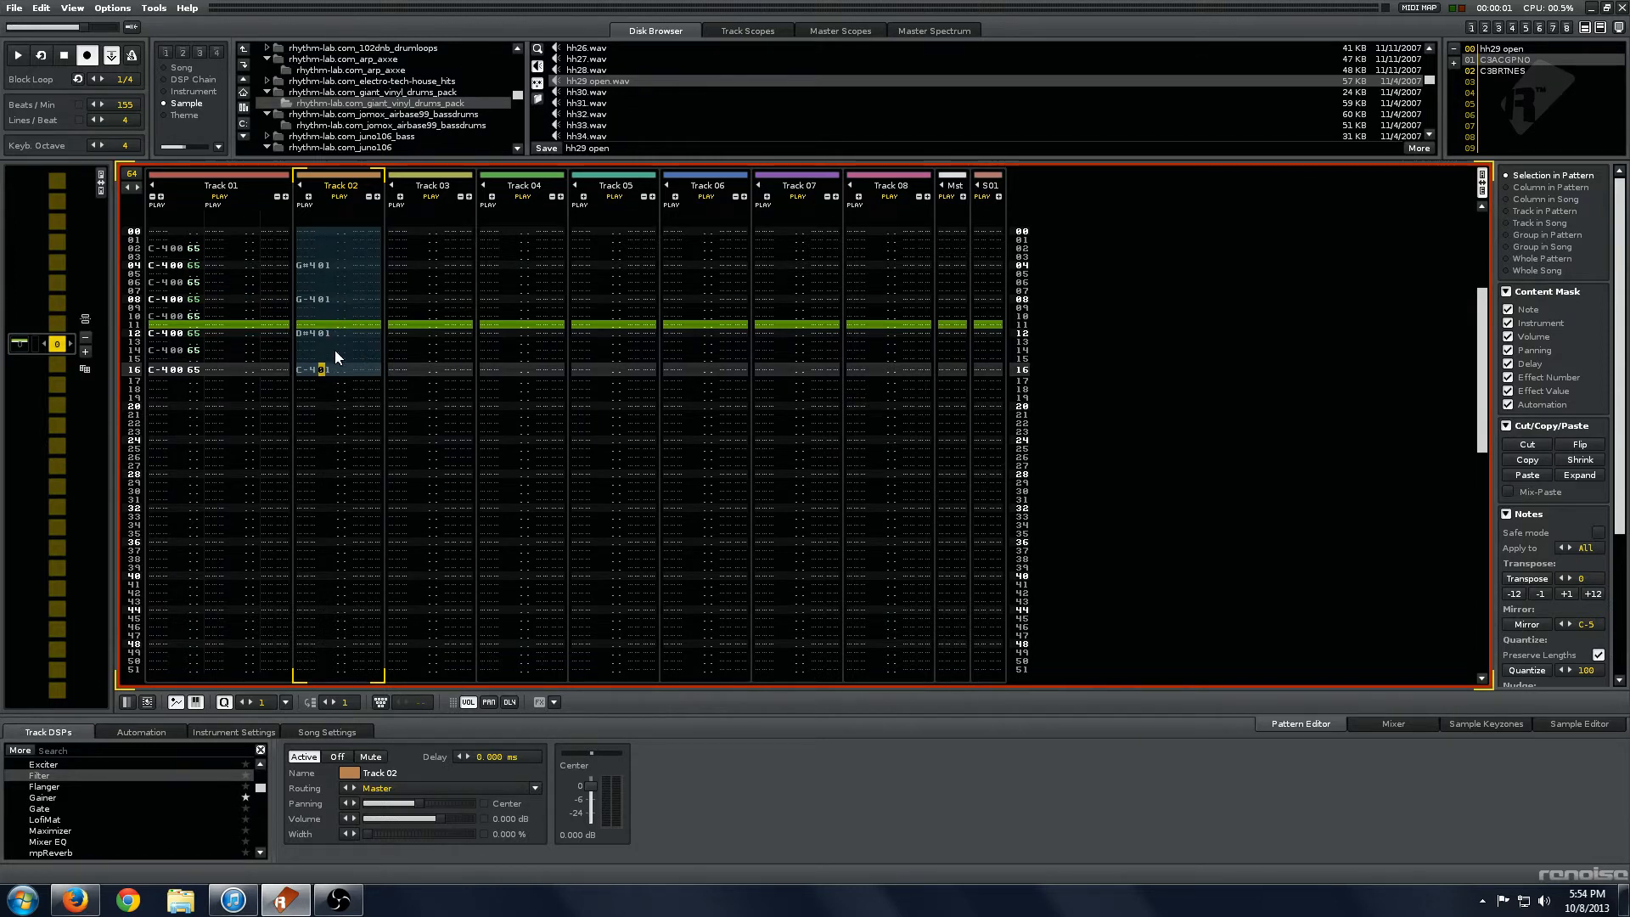
{"action": "mouse_move", "coordinate": [145, 611]}
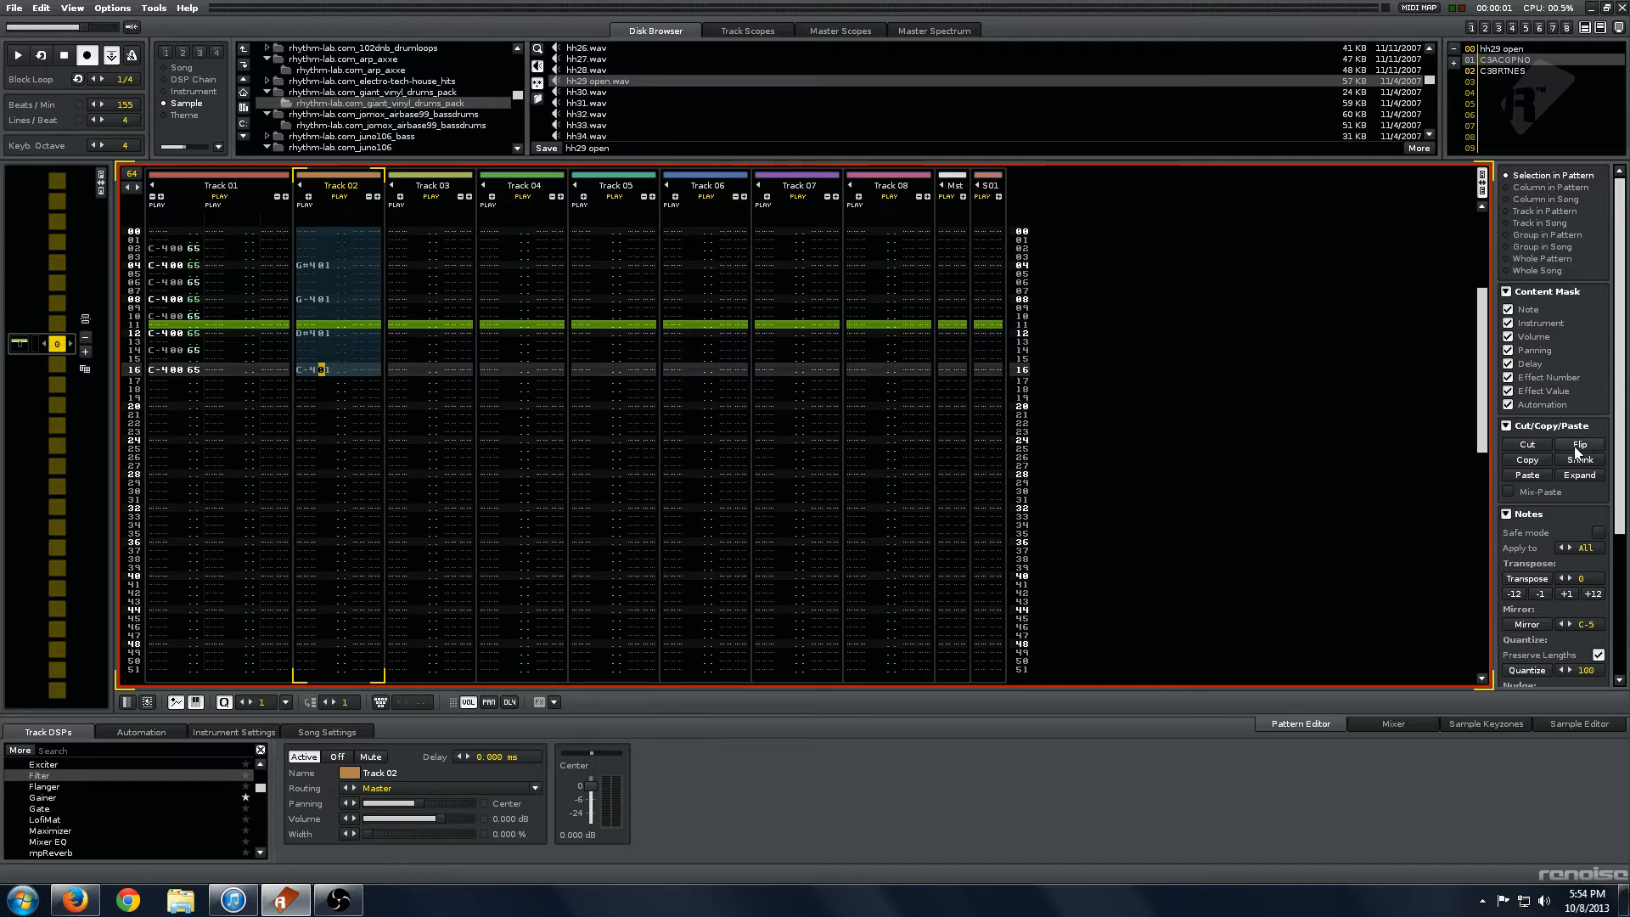
{"action": "key", "text": "ctrl+z"}
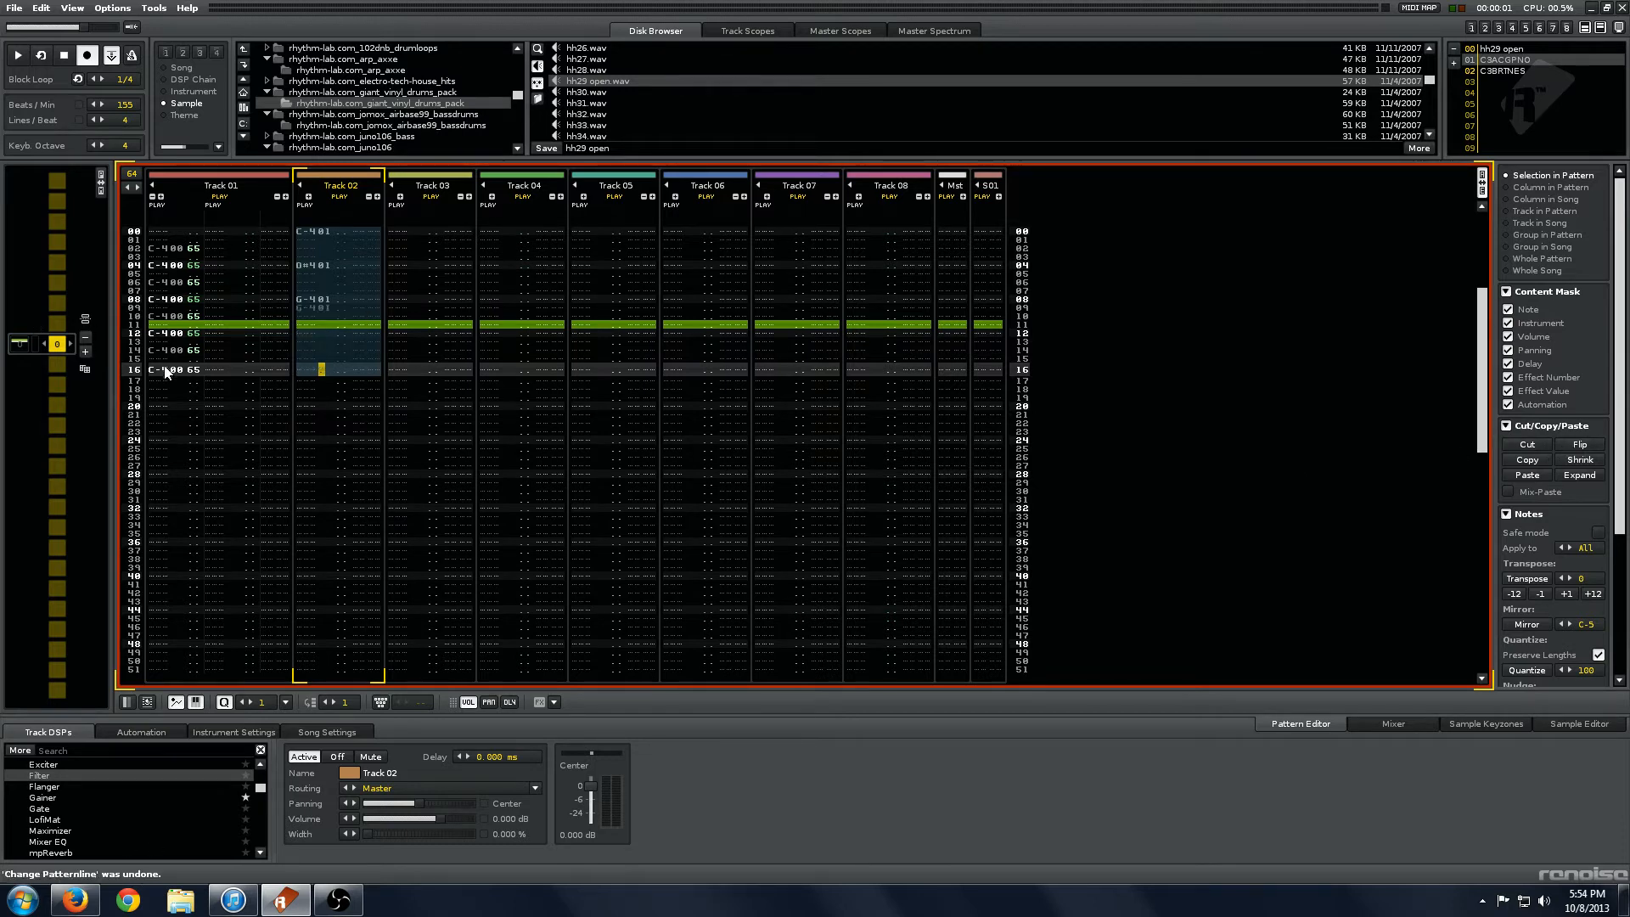
{"action": "key", "text": "ctrl+z"}
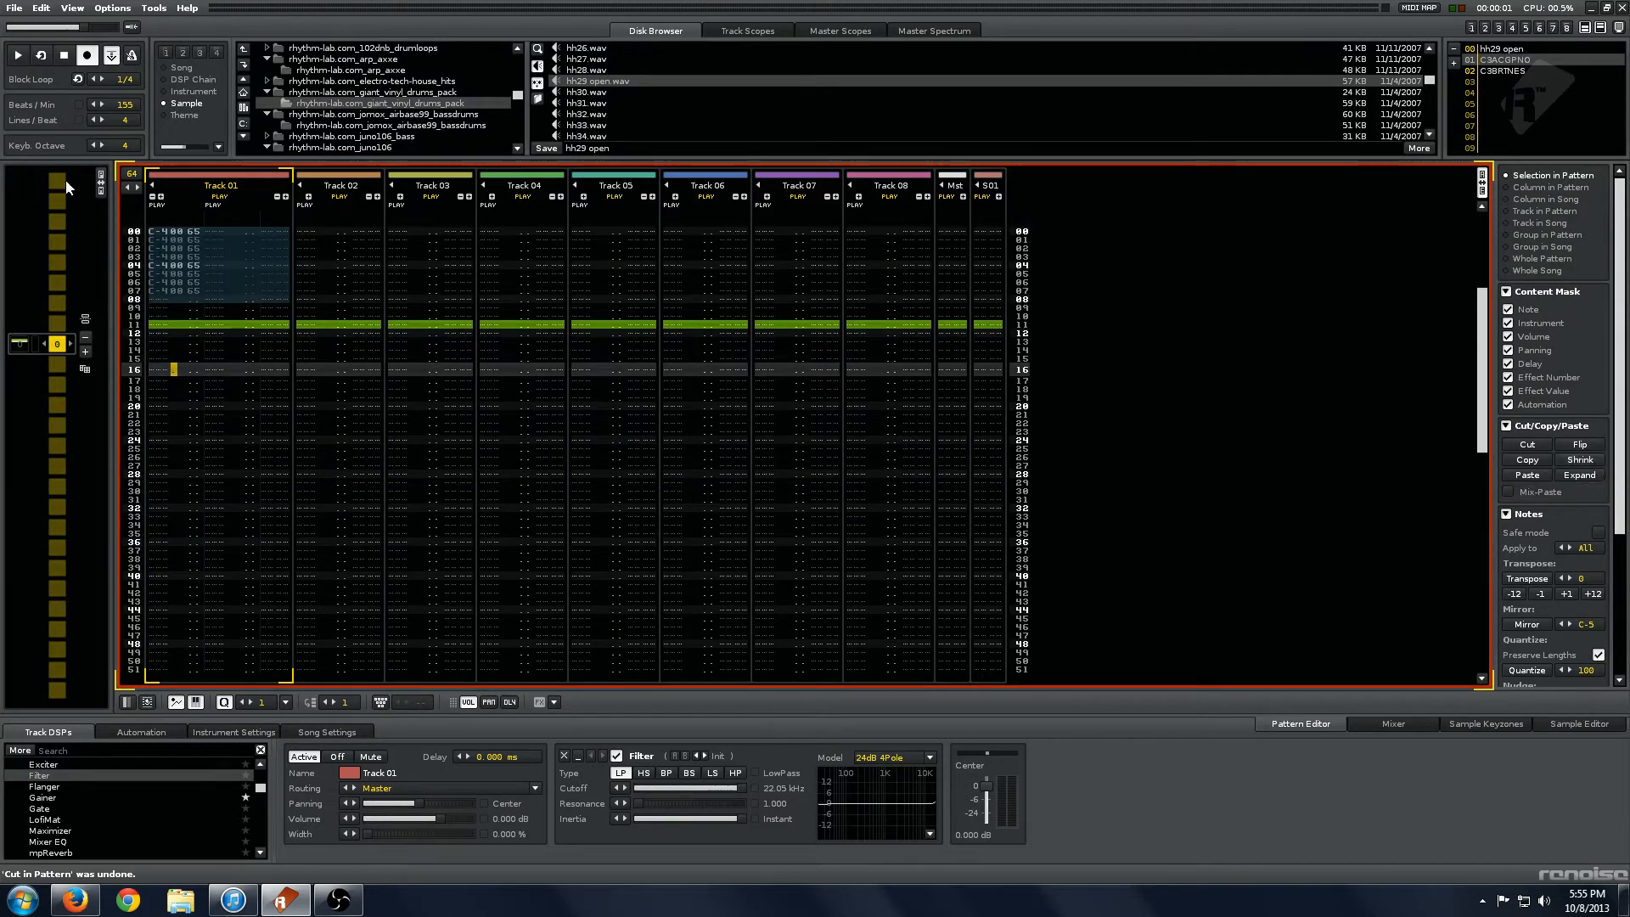
{"action": "mouse_move", "coordinate": [1494, 377]}
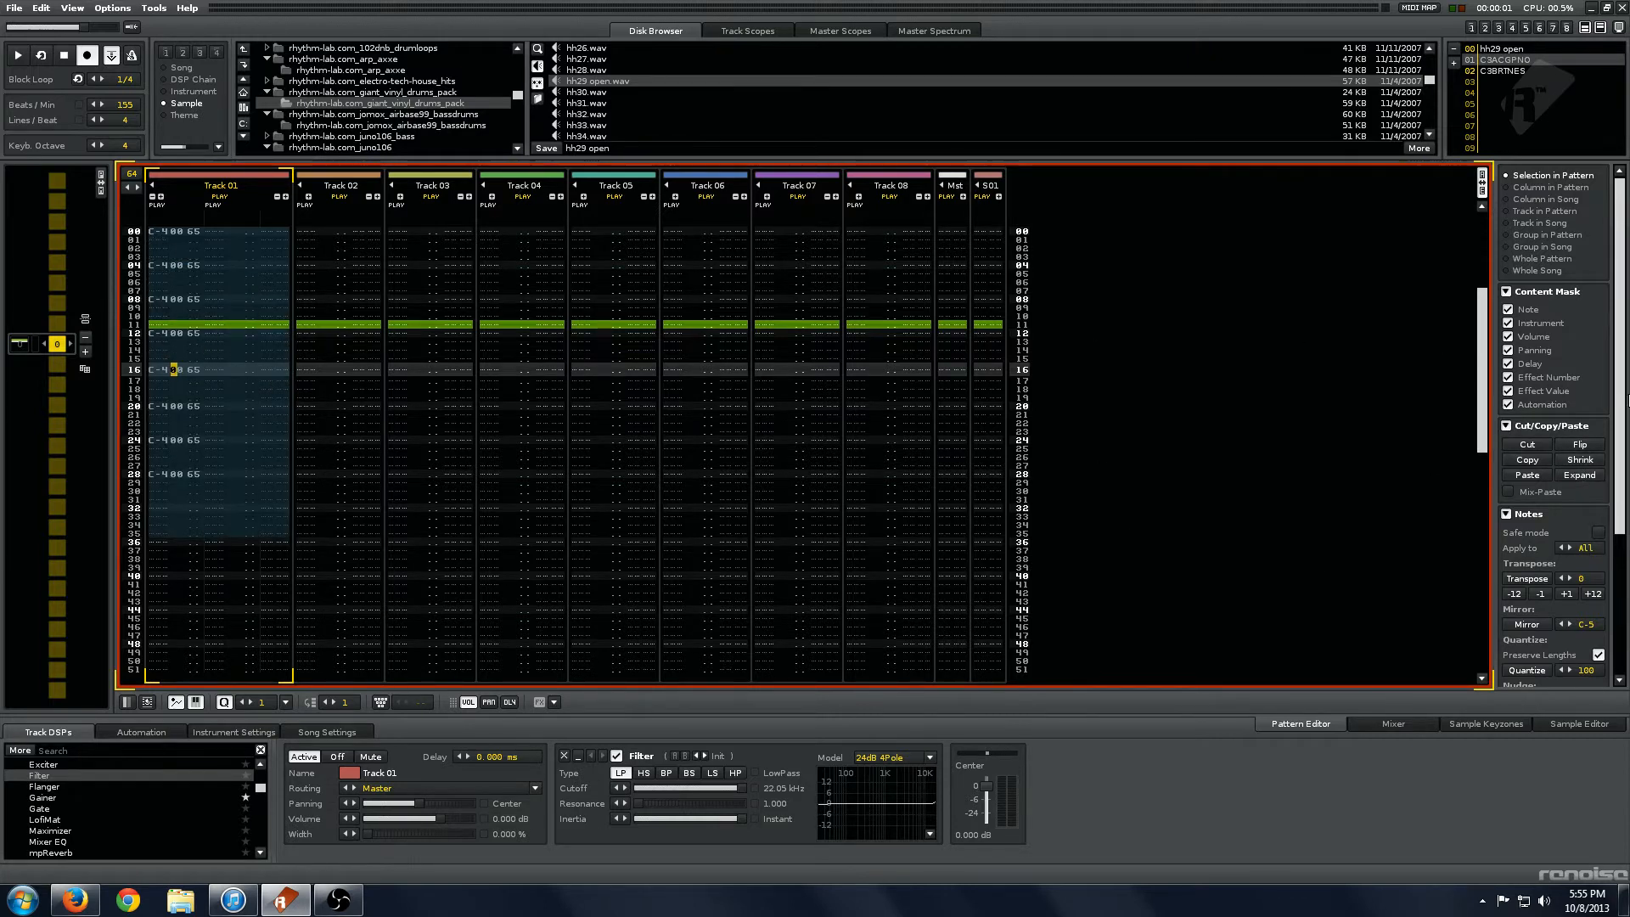
{"action": "mouse_move", "coordinate": [9, 666]}
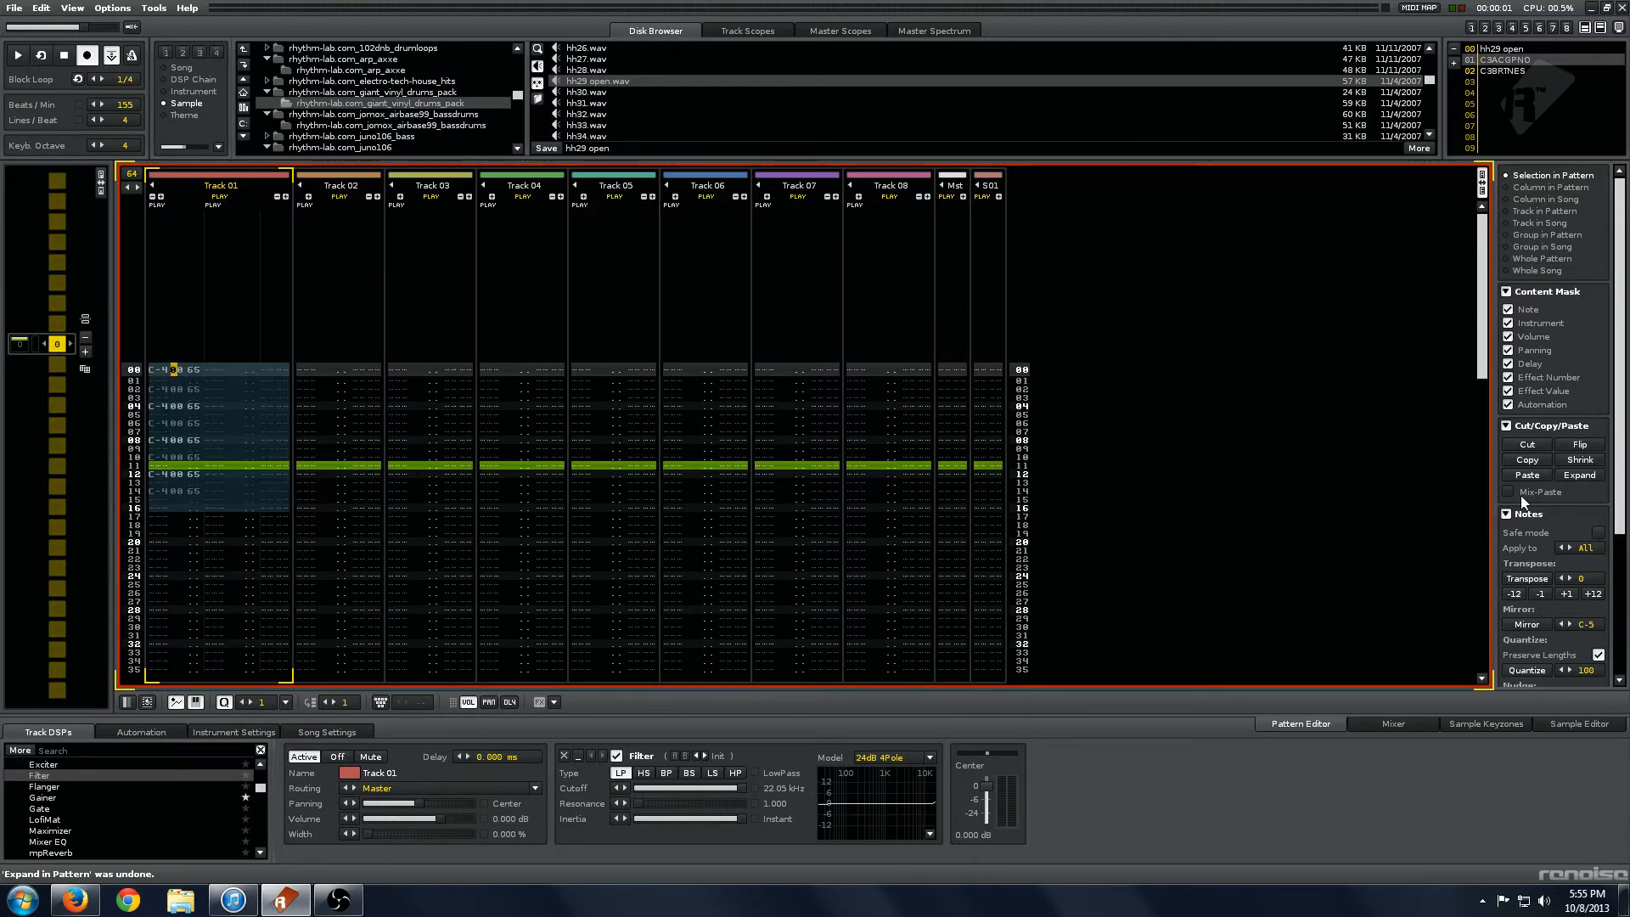
Step: Undo the last paste and enable Mix-Paste in Advanced Edit
{"action": "left_click", "coordinate": [1508, 491]}
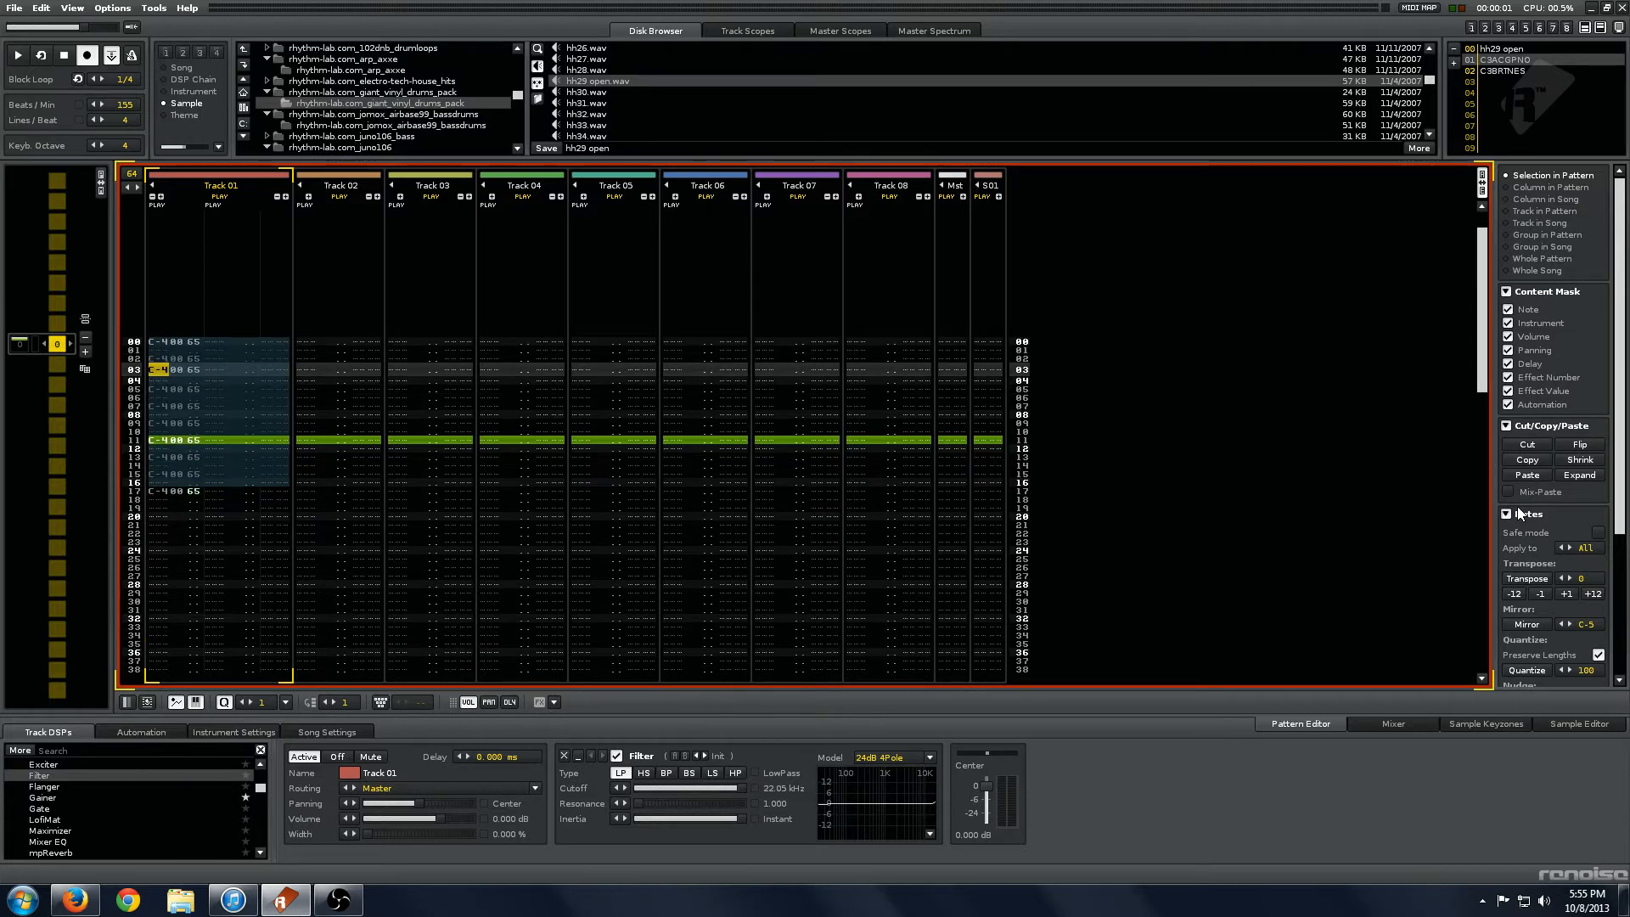
{"action": "key", "text": "ctrl+z"}
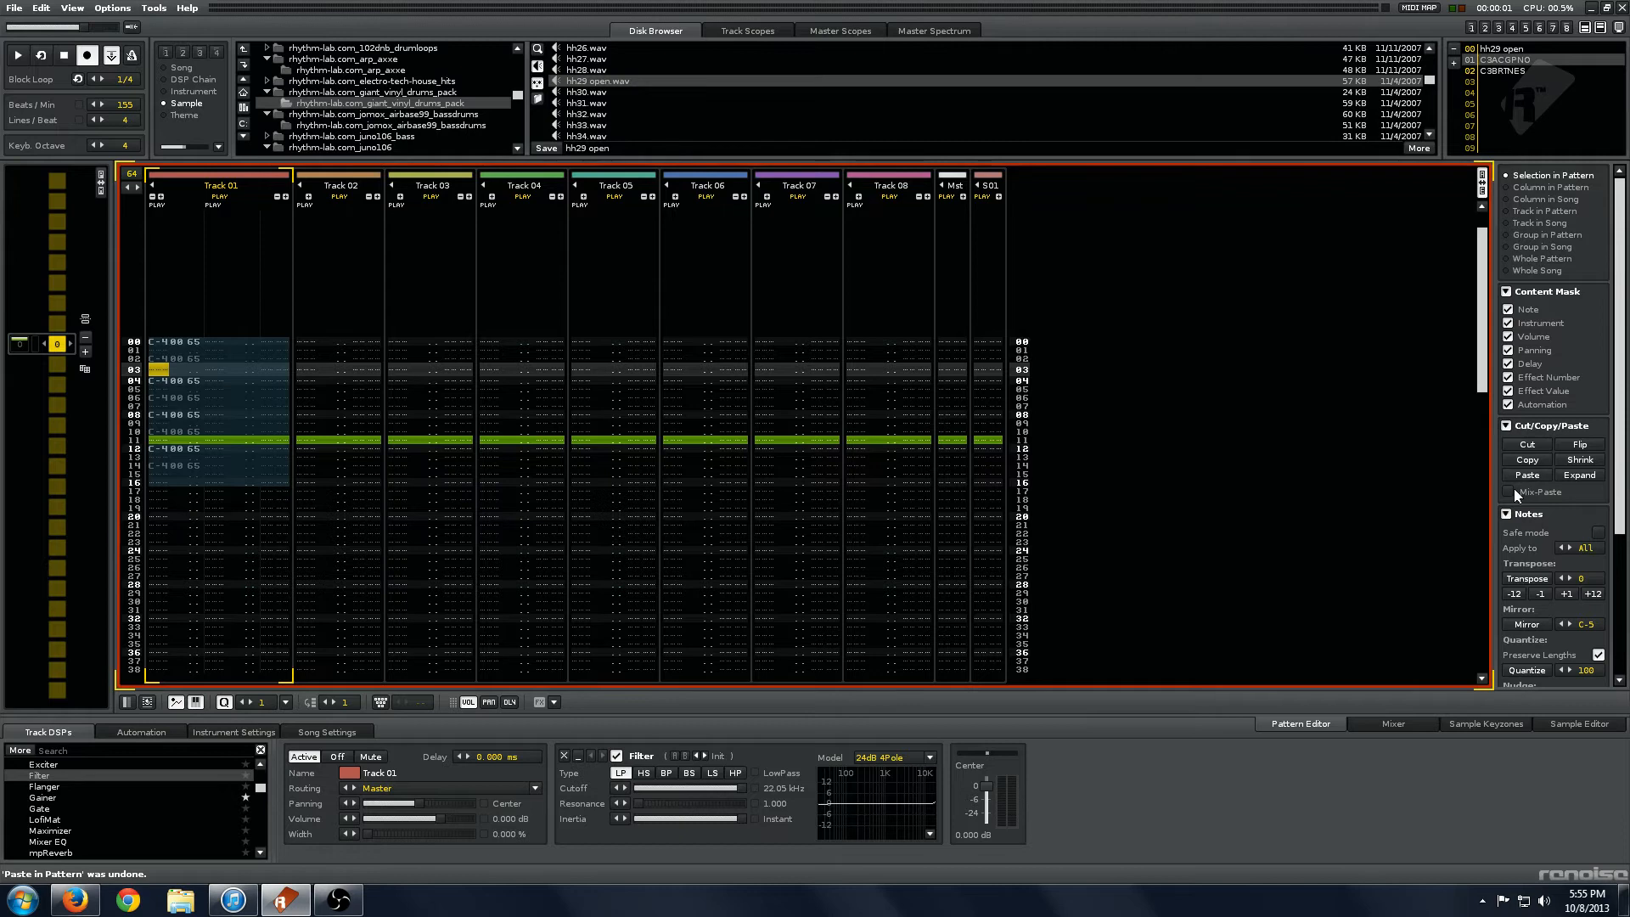
{"action": "left_click", "coordinate": [1508, 491]}
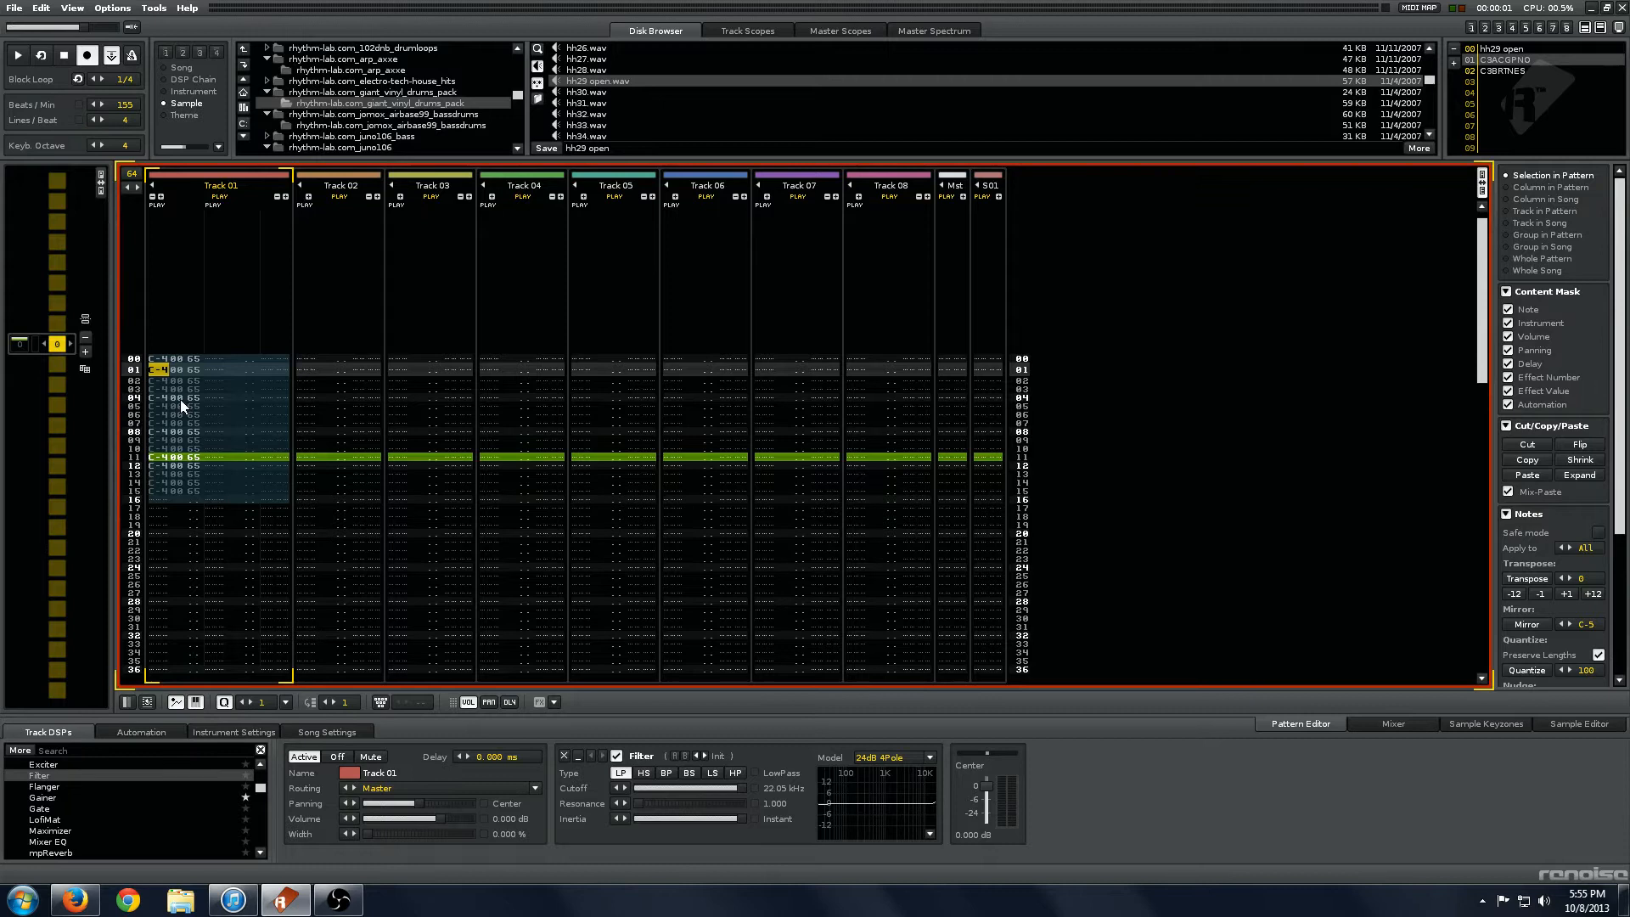
{"action": "mouse_move", "coordinate": [217, 387]}
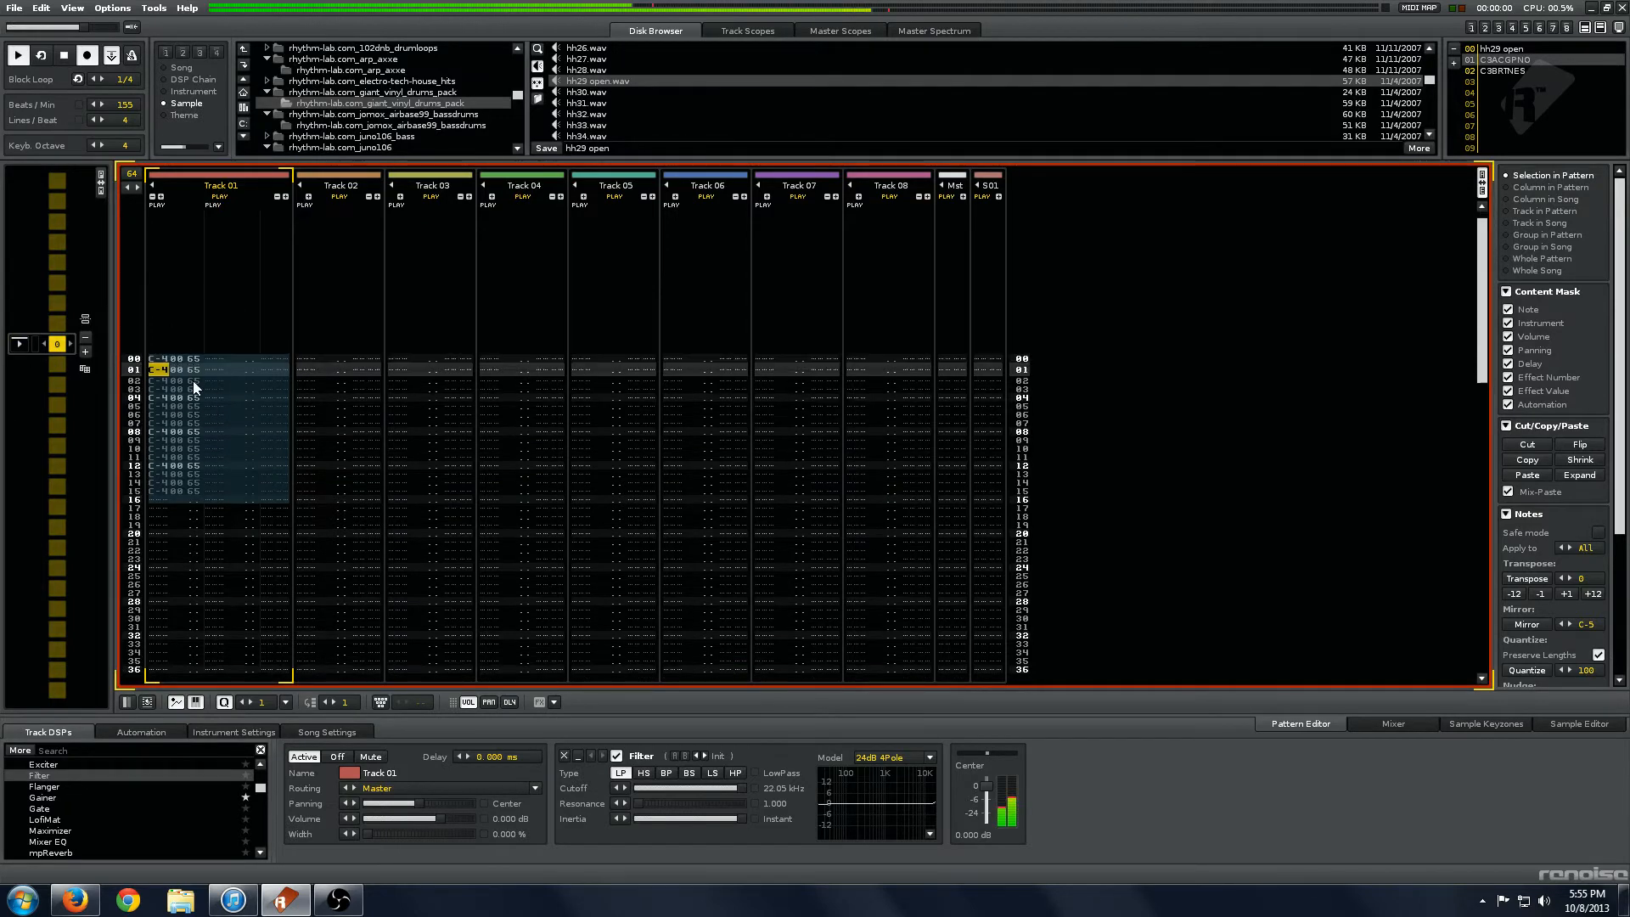
Step: Scroll down through Track 01 and show the Filter cutoff Automation tab
{"action": "left_click", "coordinate": [18, 56]}
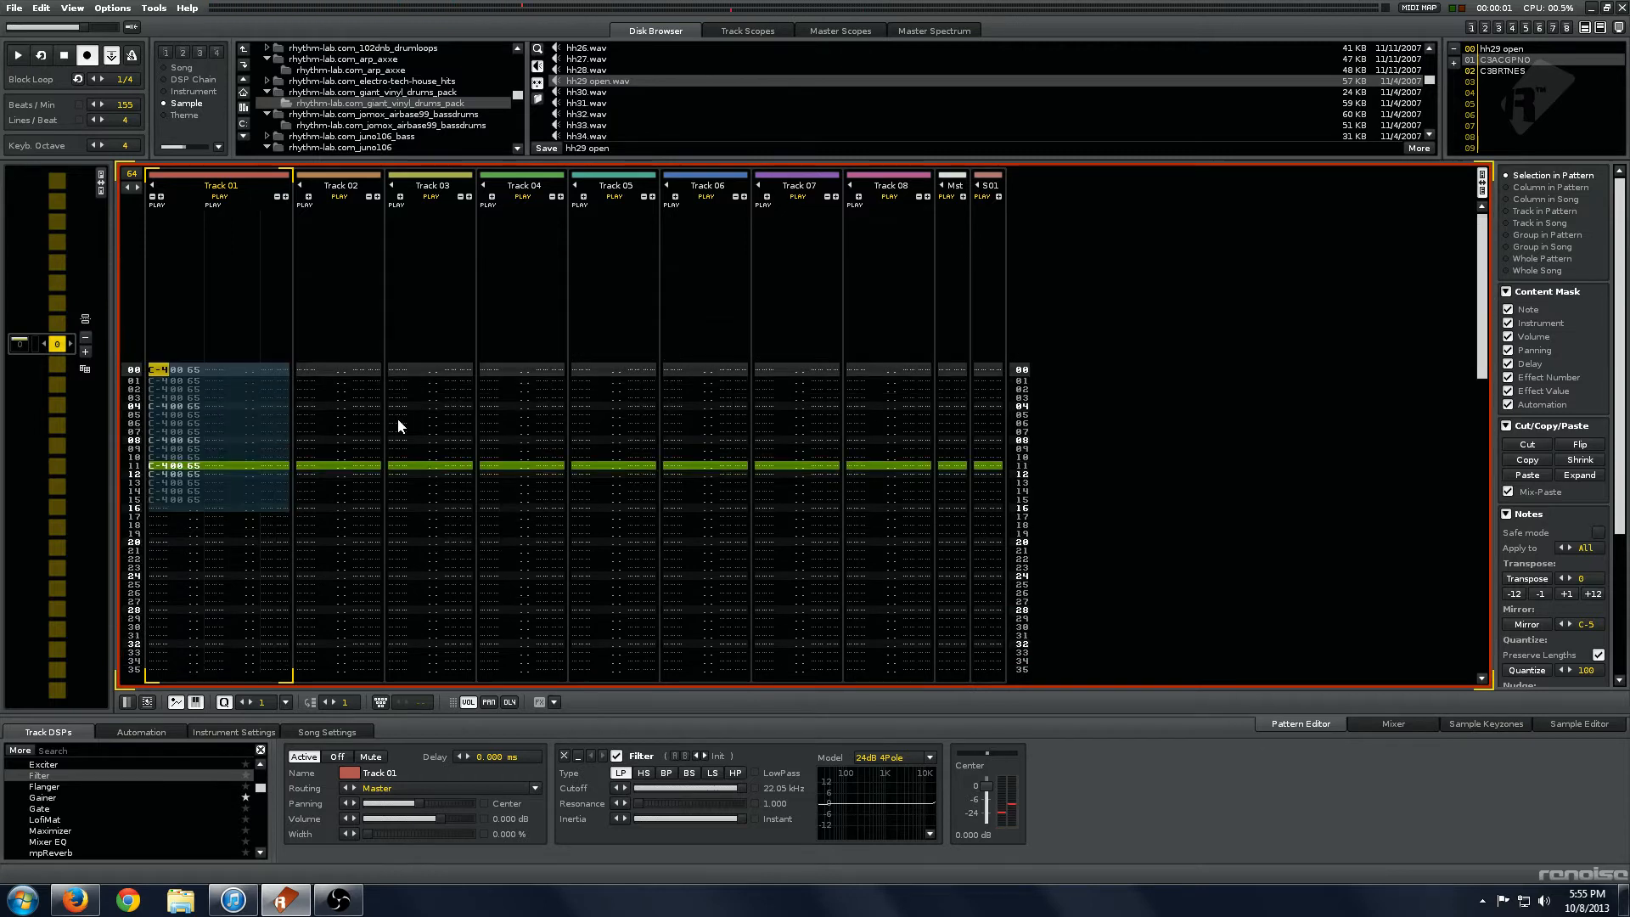
{"action": "scroll", "scroll_direction": "down", "scroll_amount": 3}
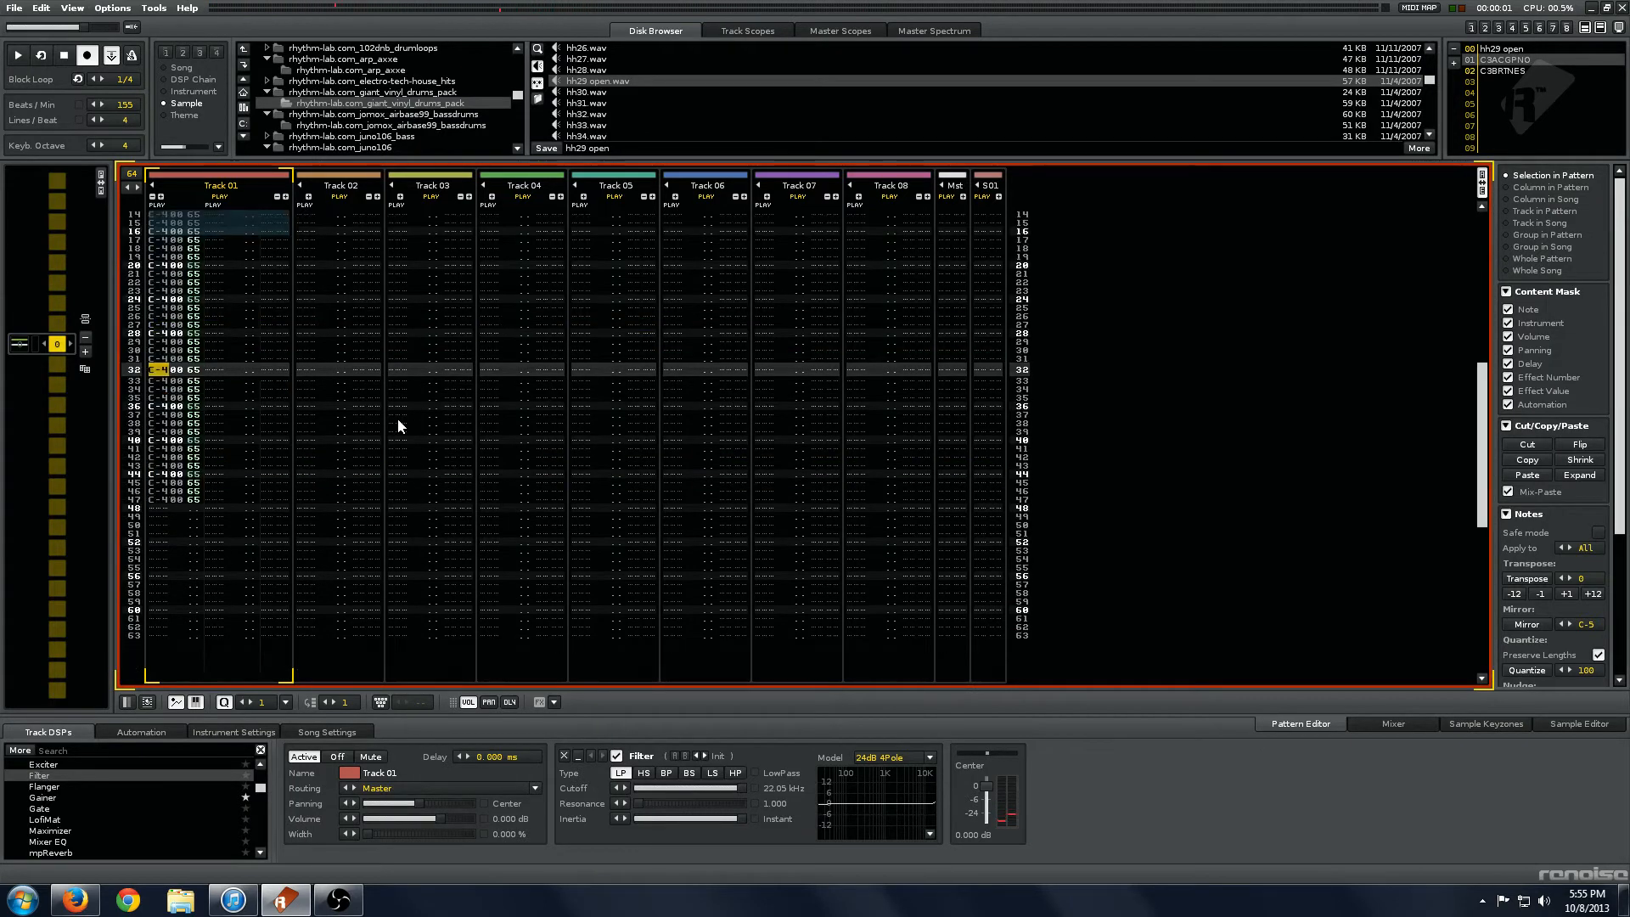
{"action": "scroll", "scroll_direction": "down", "scroll_amount": 3}
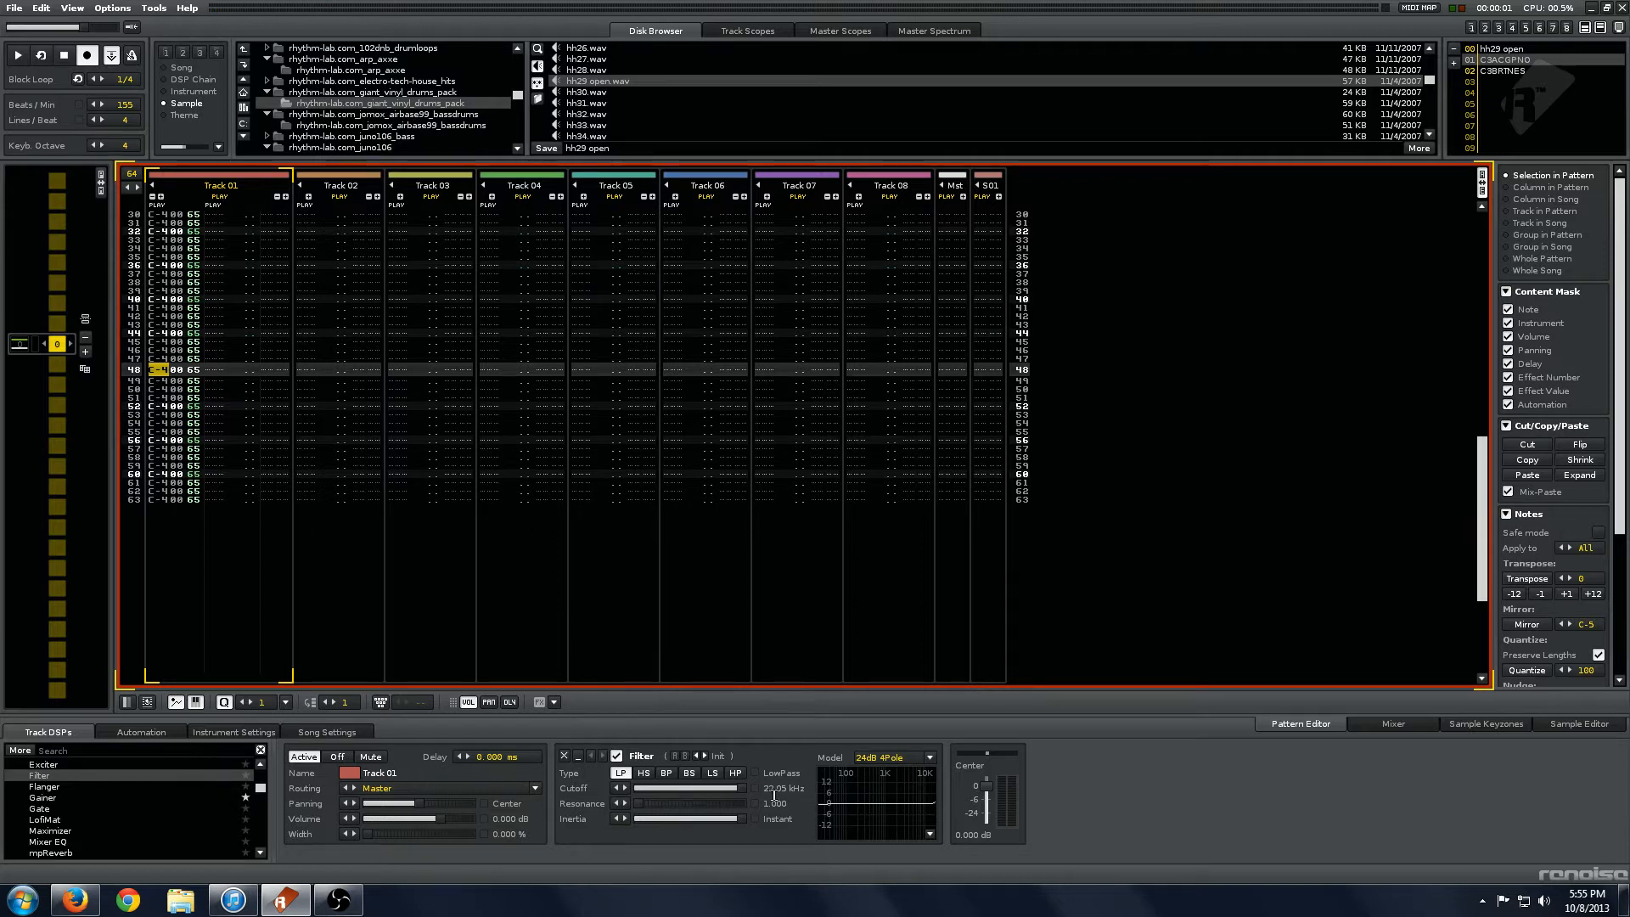
{"action": "left_click", "coordinate": [140, 731]}
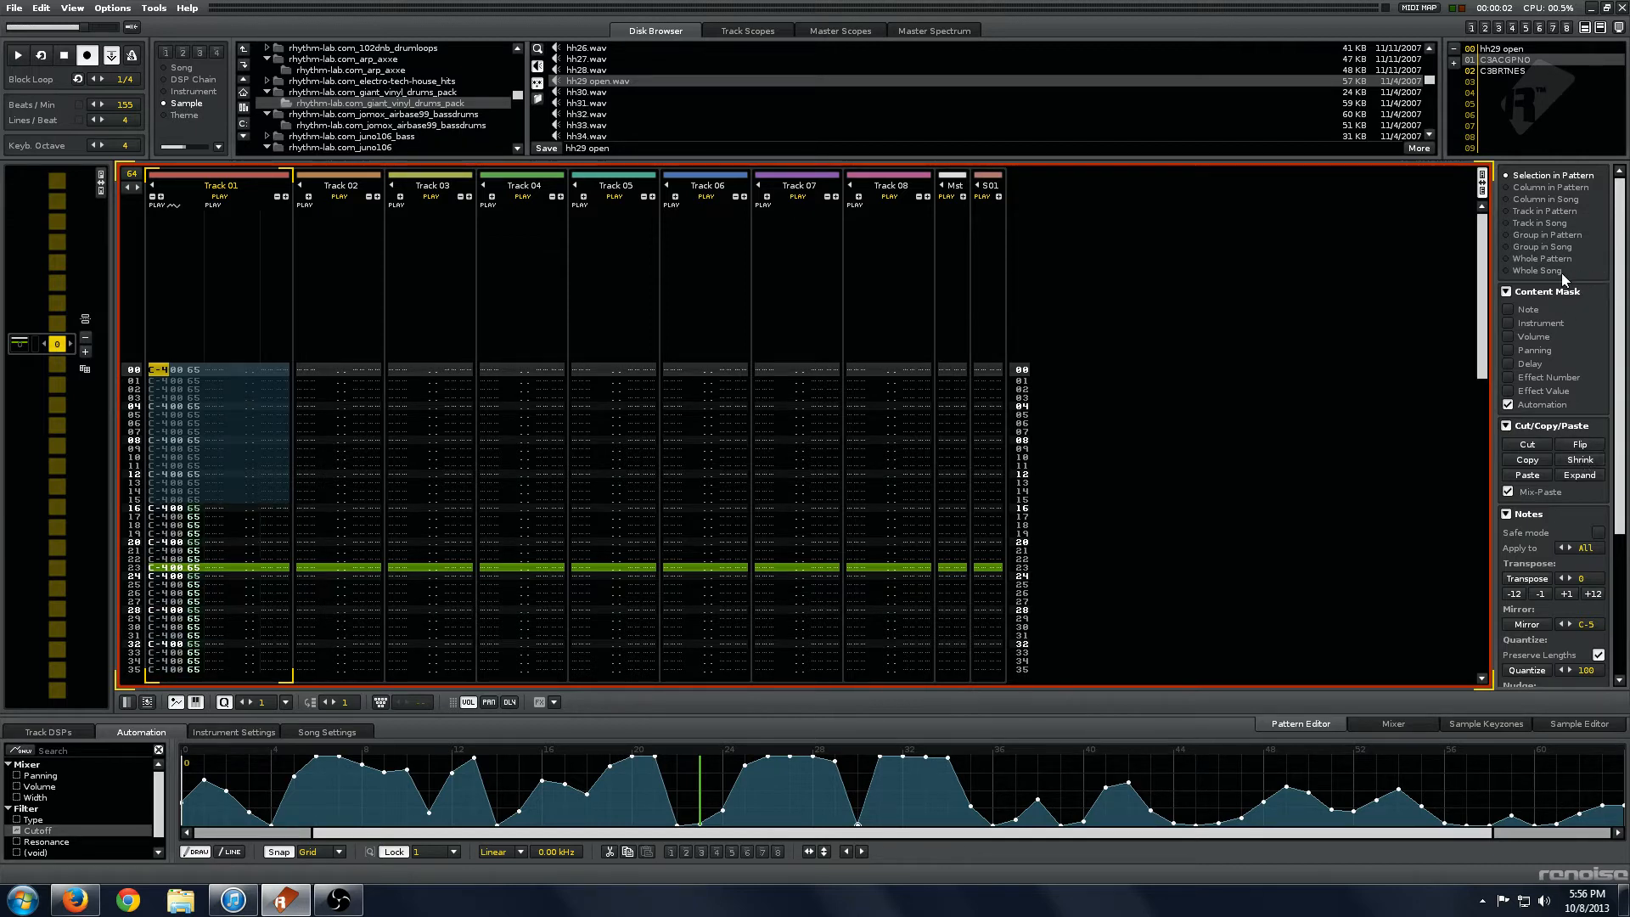
Step: Limit edits to Track in Pattern and Shrink the cutoff automation envelope
{"action": "left_click", "coordinate": [1546, 211]}
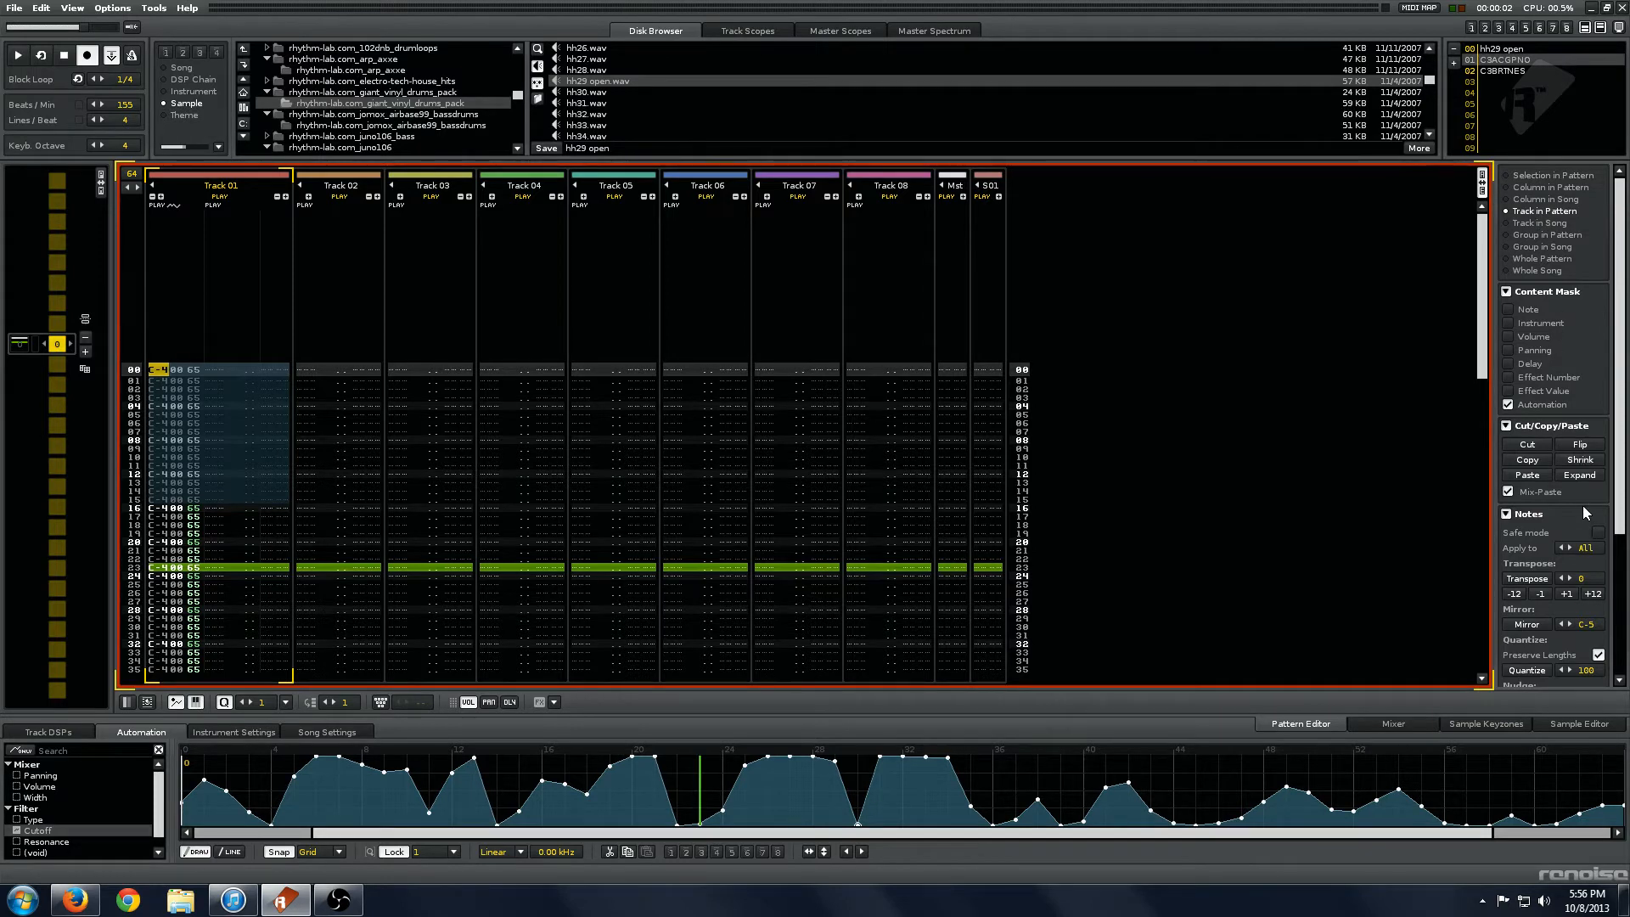
{"action": "left_click", "coordinate": [1578, 459]}
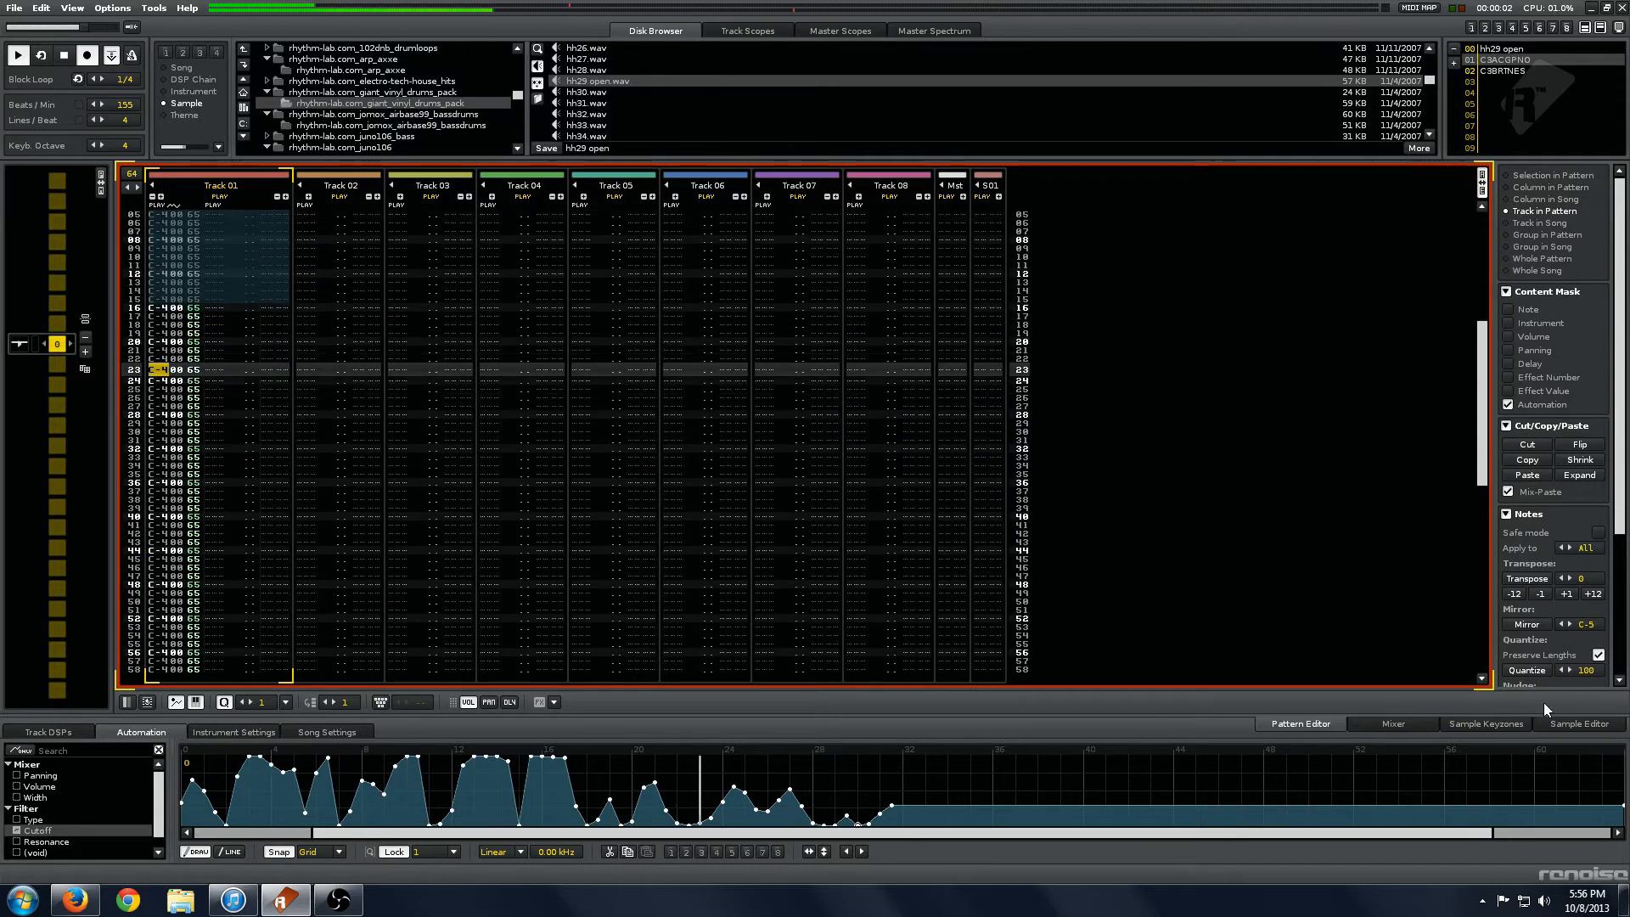
{"action": "scroll", "scroll_direction": "down", "scroll_amount": 3}
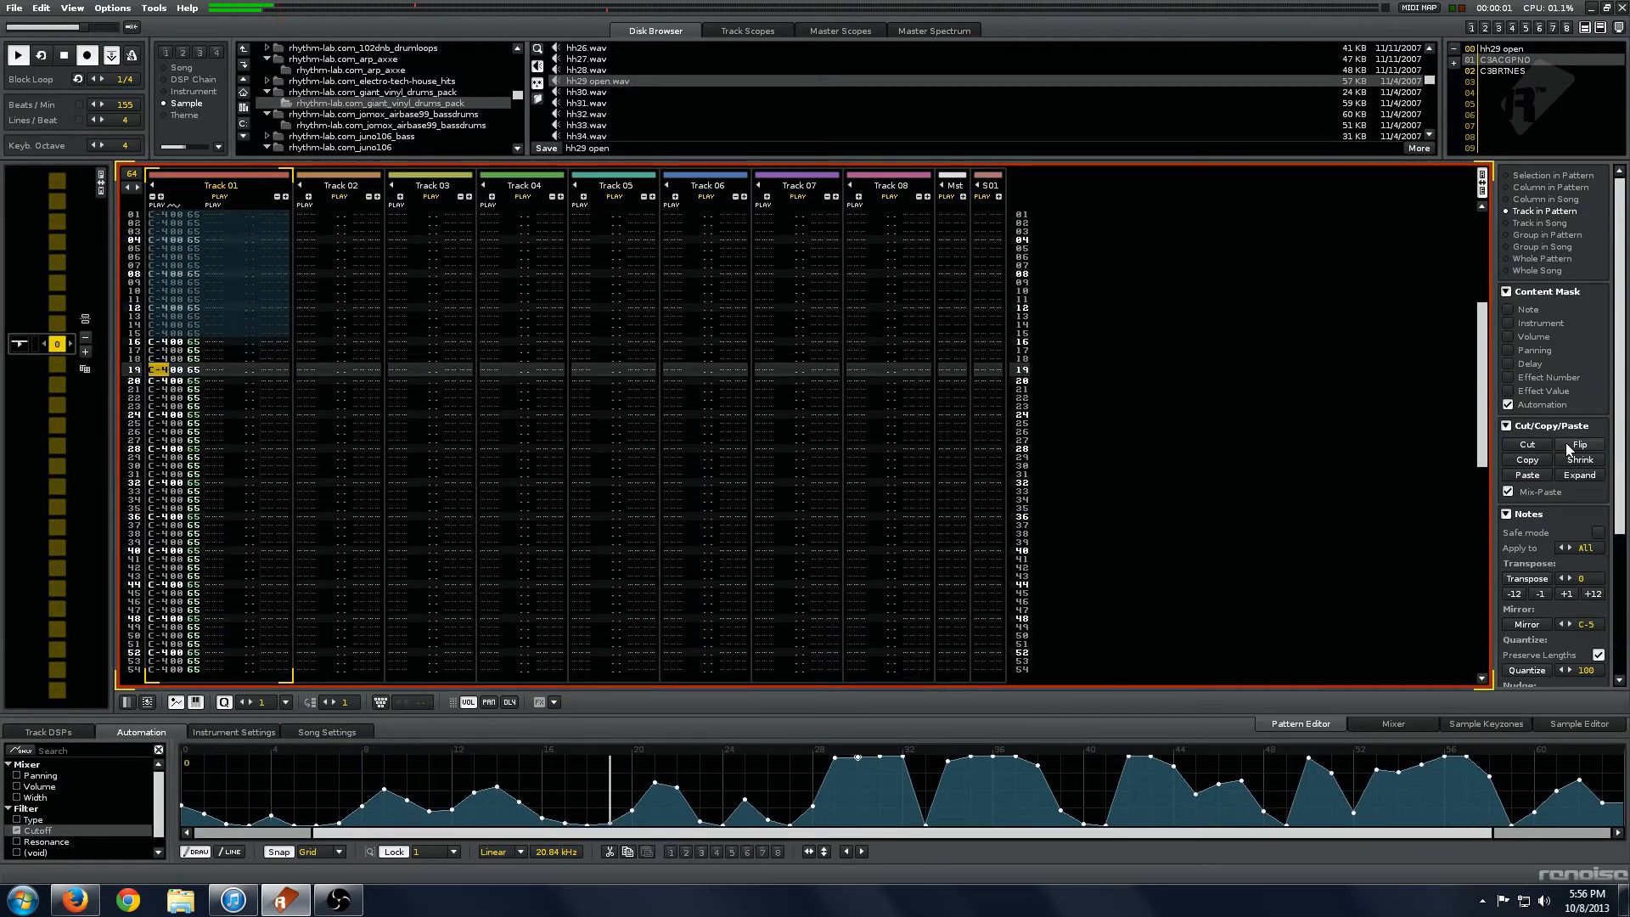
{"action": "scroll", "scroll_direction": "down", "scroll_amount": 3}
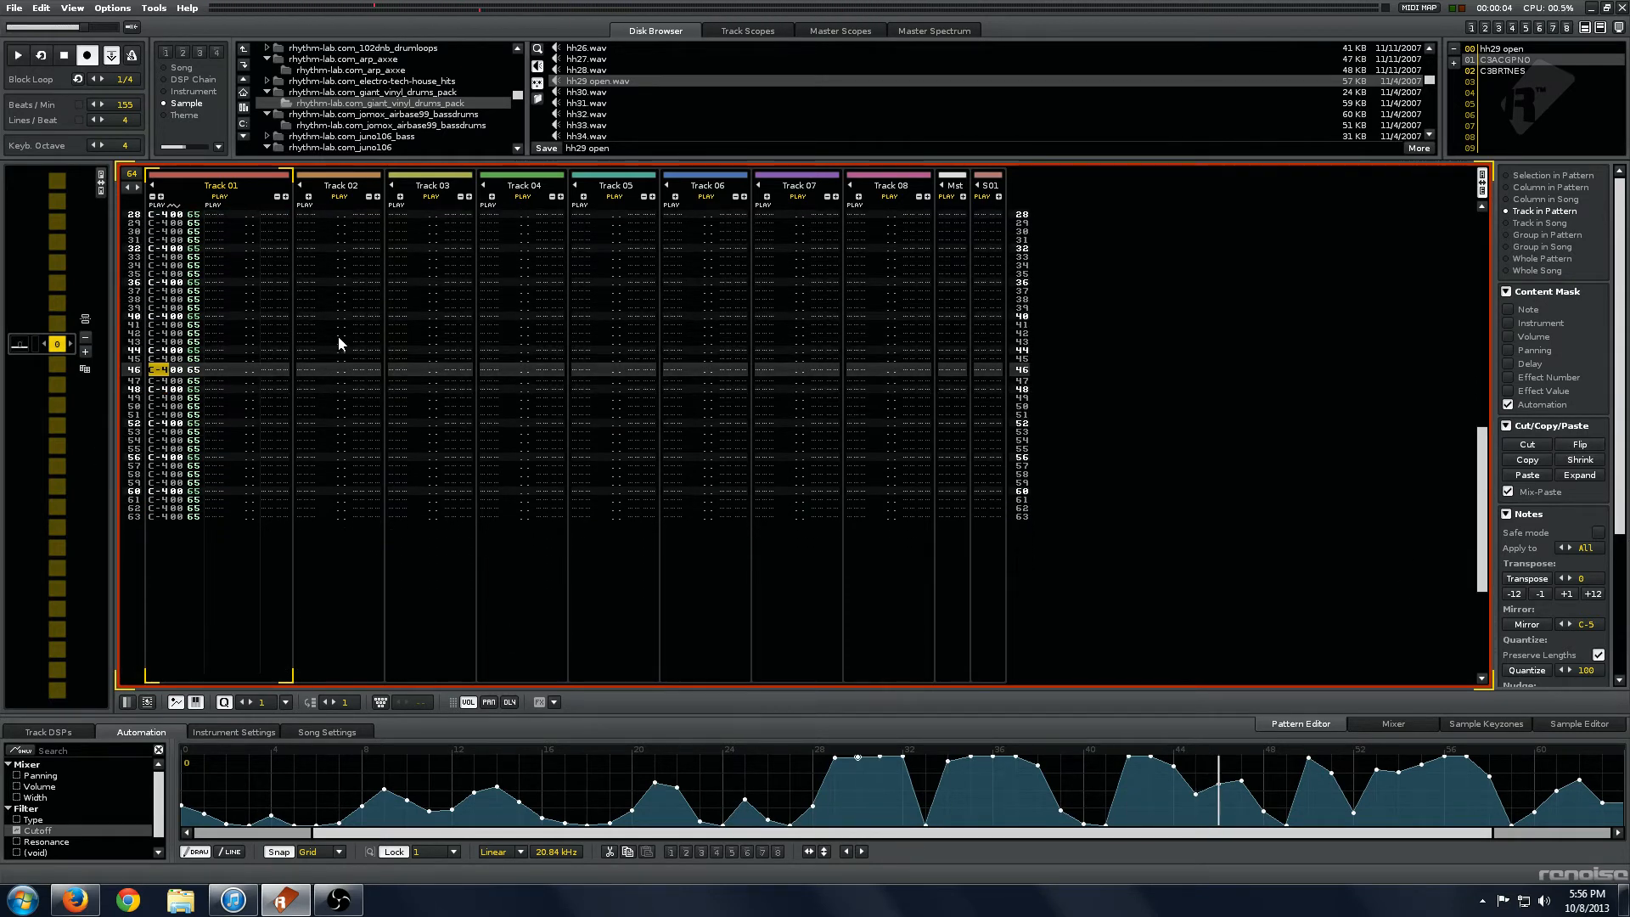
{"action": "mouse_move", "coordinate": [289, 399]}
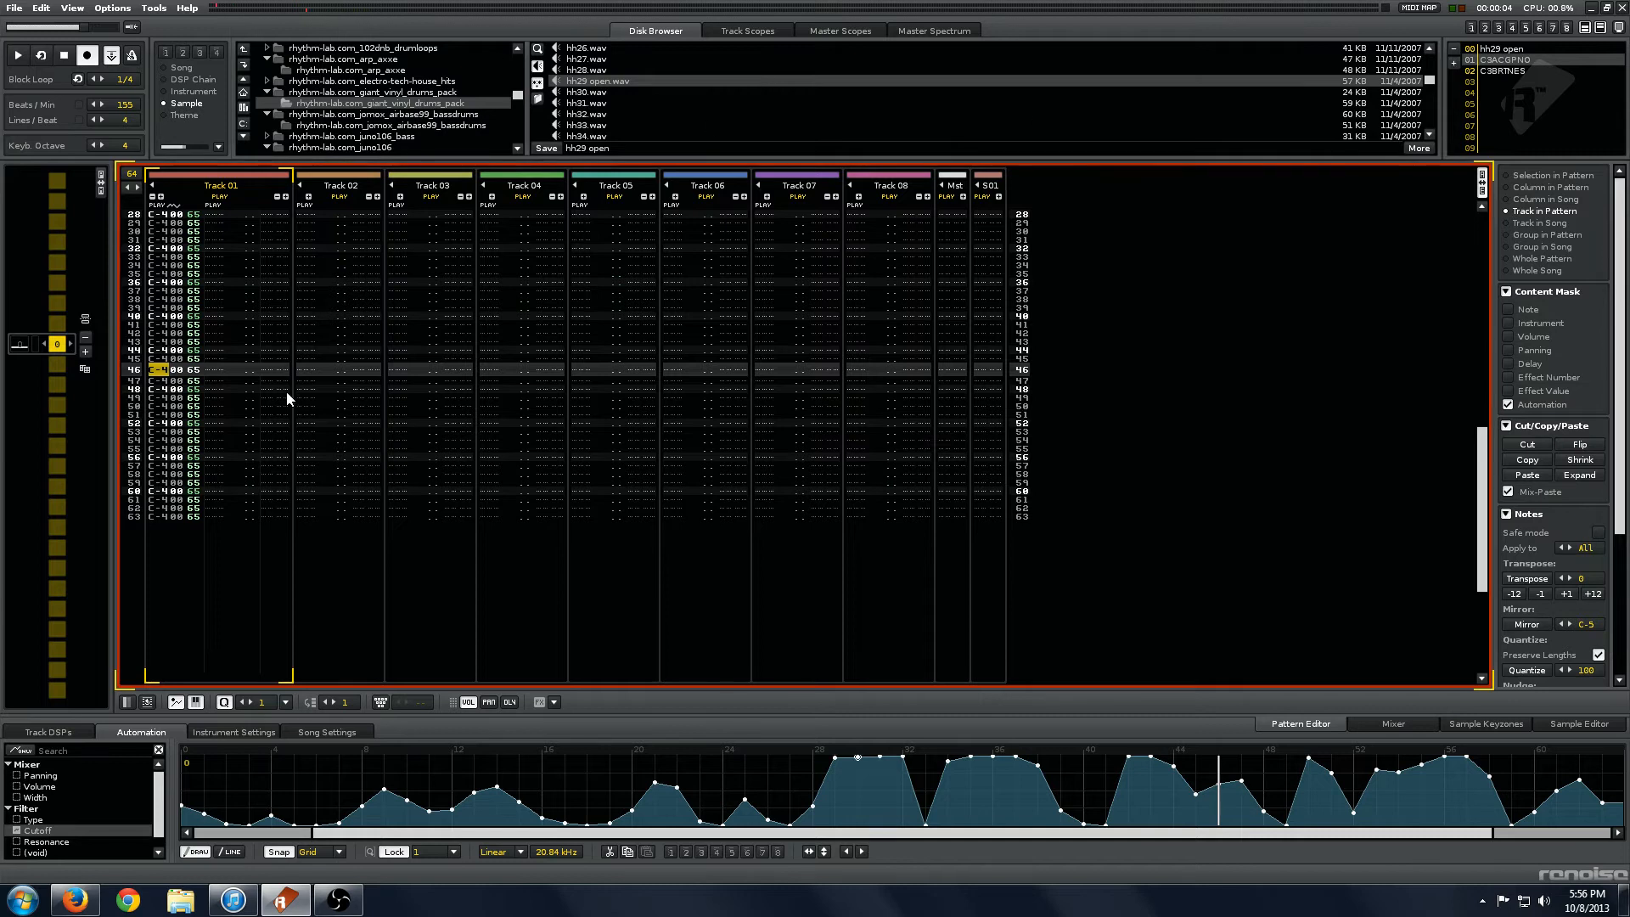
{"action": "mouse_move", "coordinate": [21, 399]}
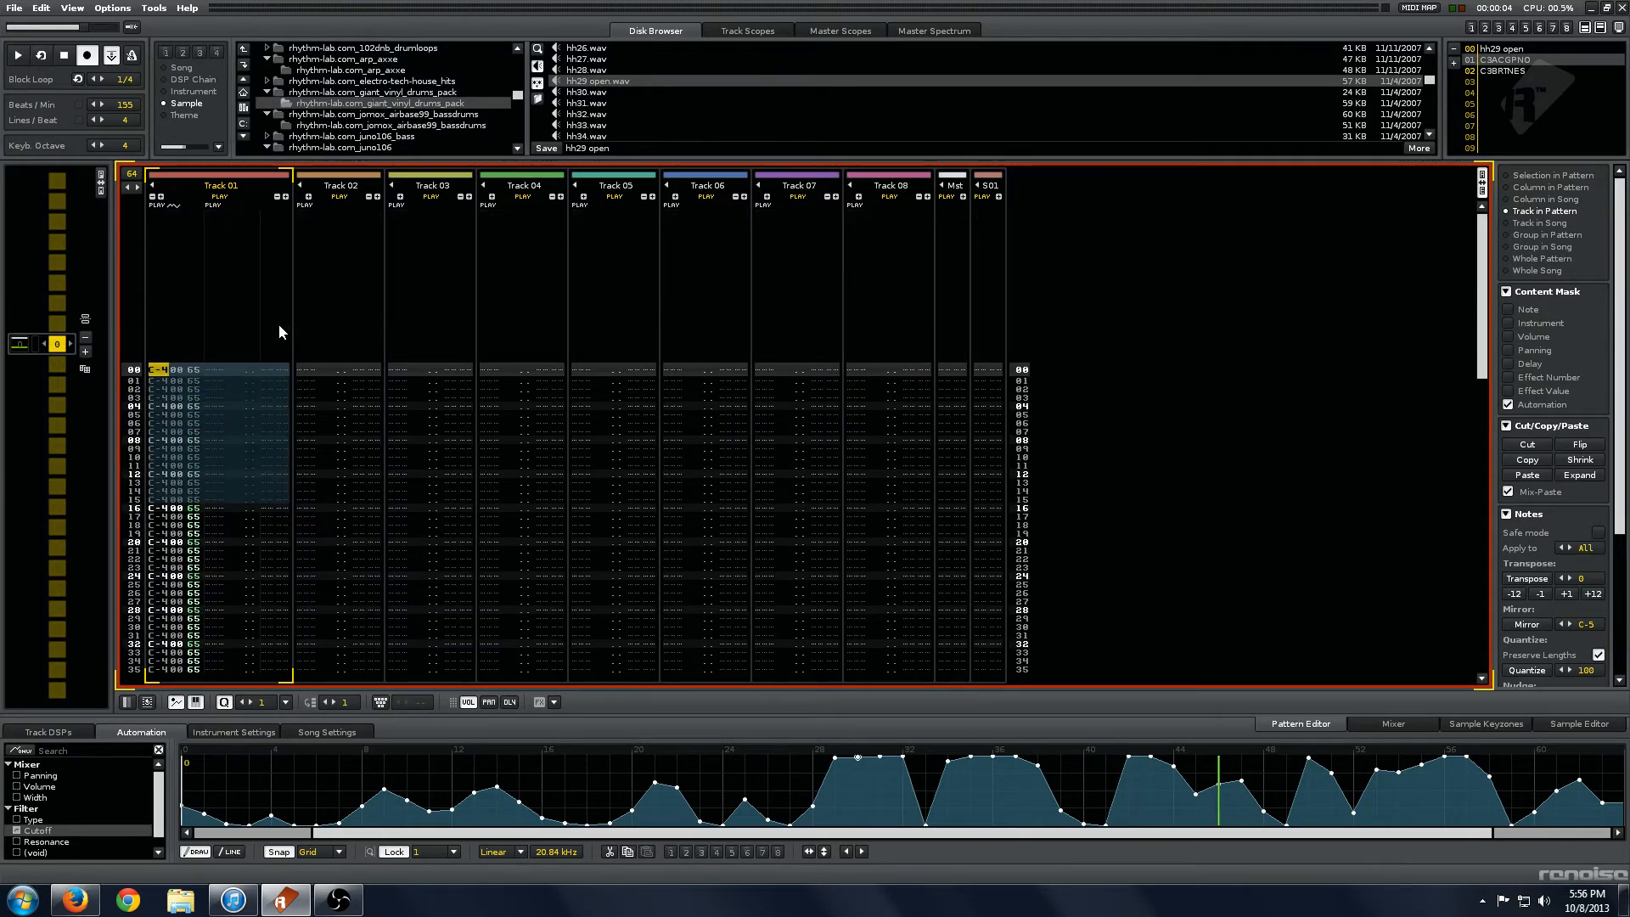
{"action": "mouse_move", "coordinate": [1462, 356]}
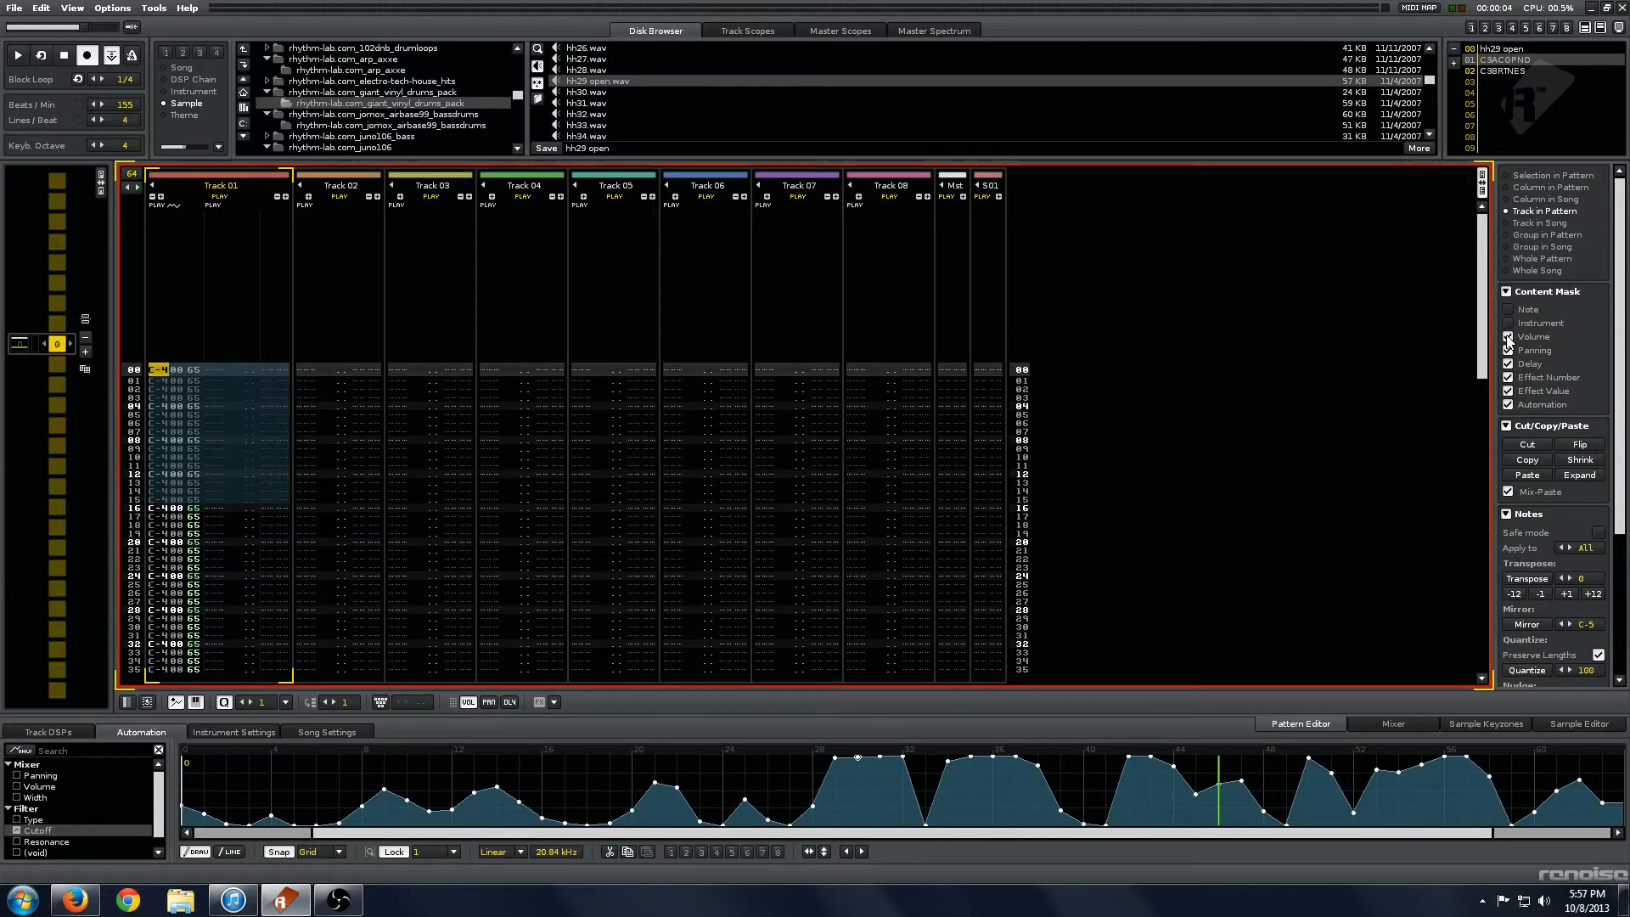
Step: Mask only Effect Number in the Content Mask, return to Track DSPs, and scroll Advanced Edit
{"action": "left_click", "coordinate": [1508, 336]}
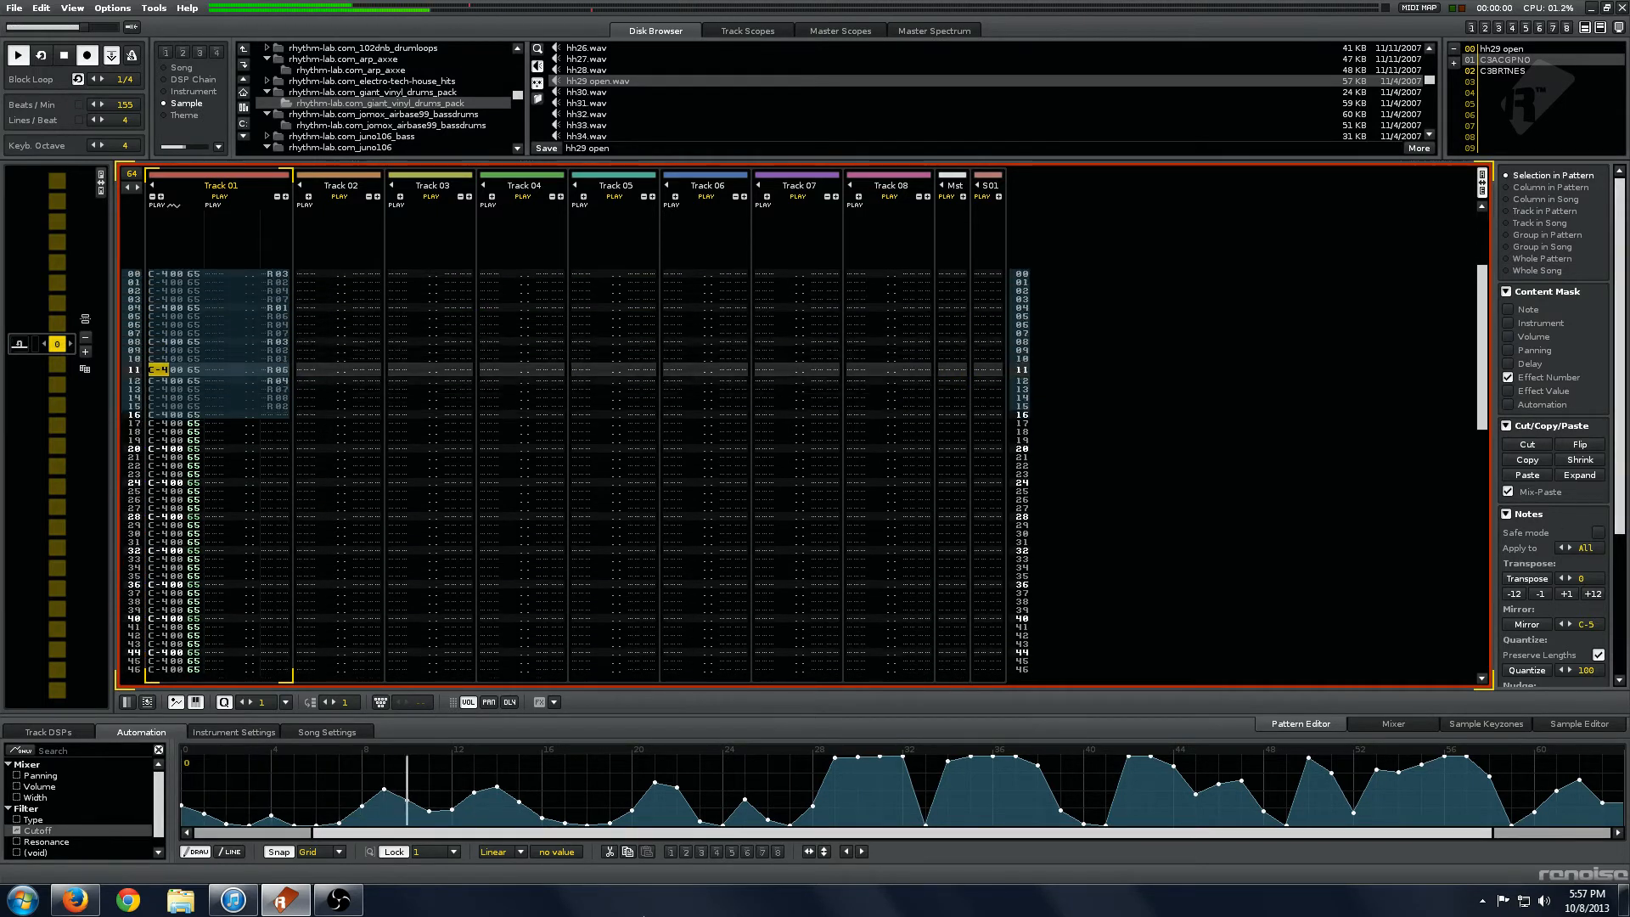
{"action": "left_click", "coordinate": [48, 731]}
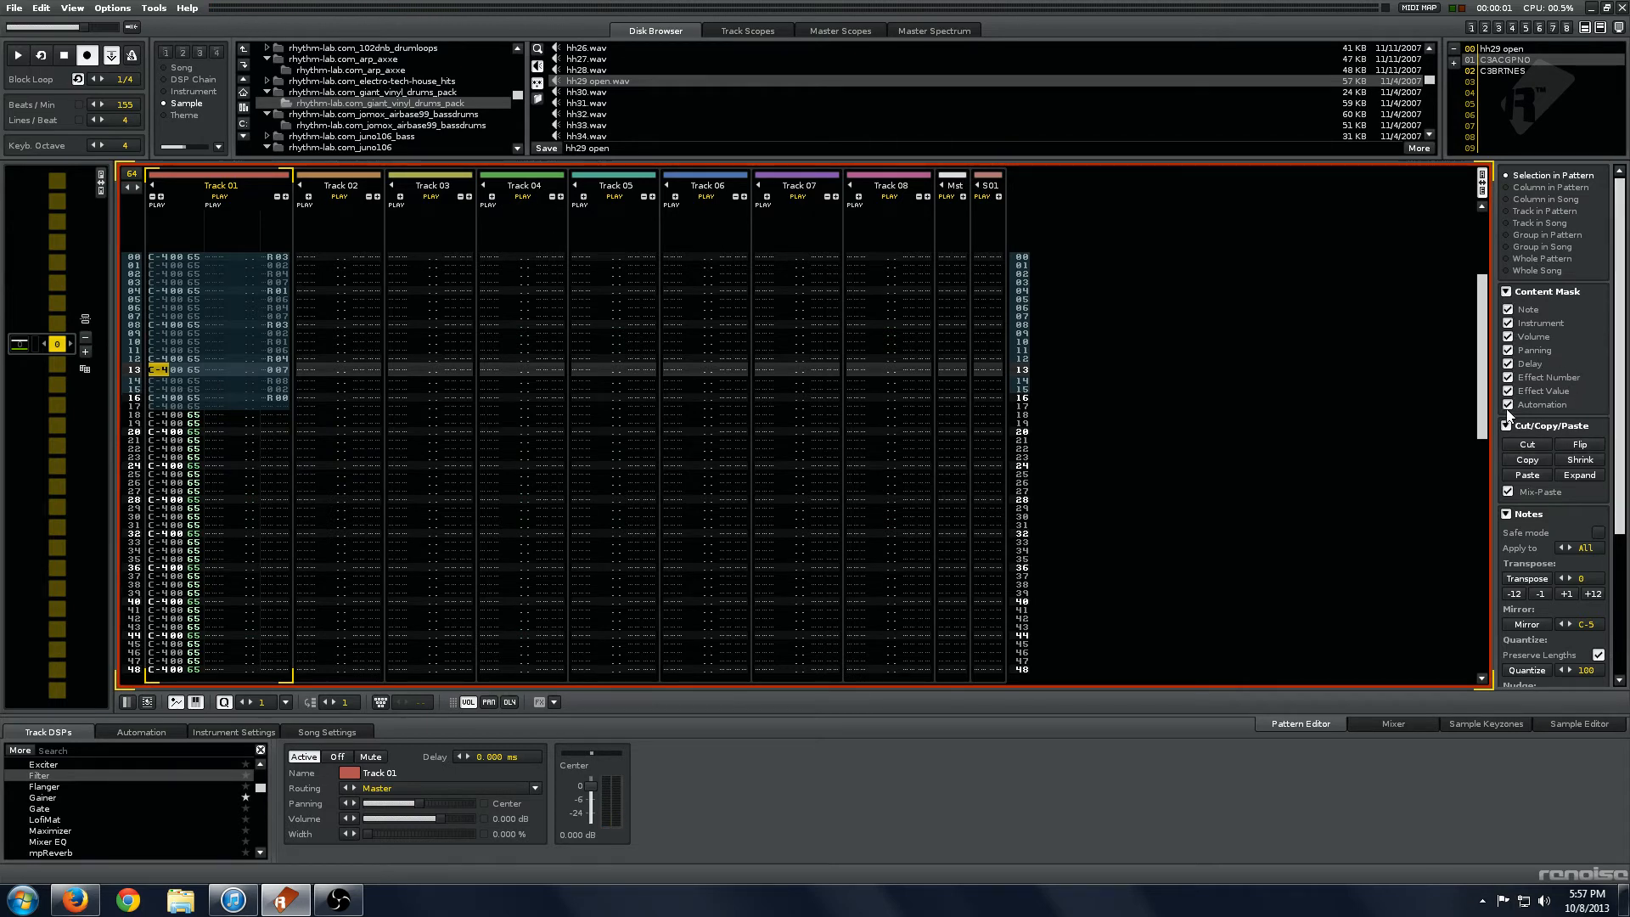
{"action": "mouse_move", "coordinate": [618, 426]}
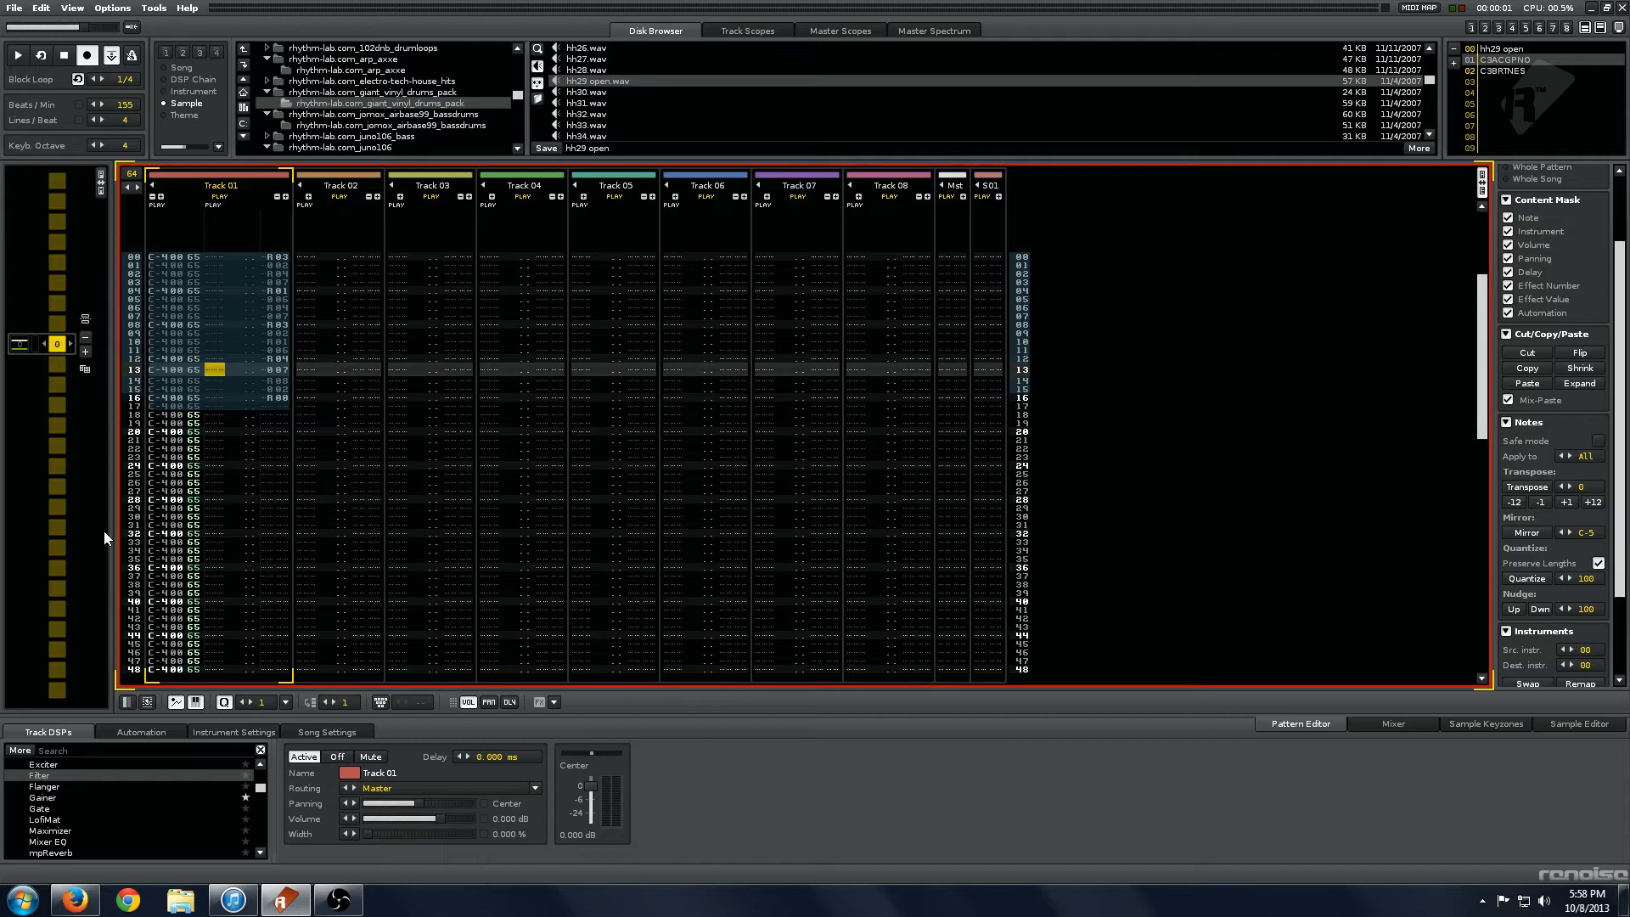
{"action": "scroll", "scroll_direction": "down", "scroll_amount": 3}
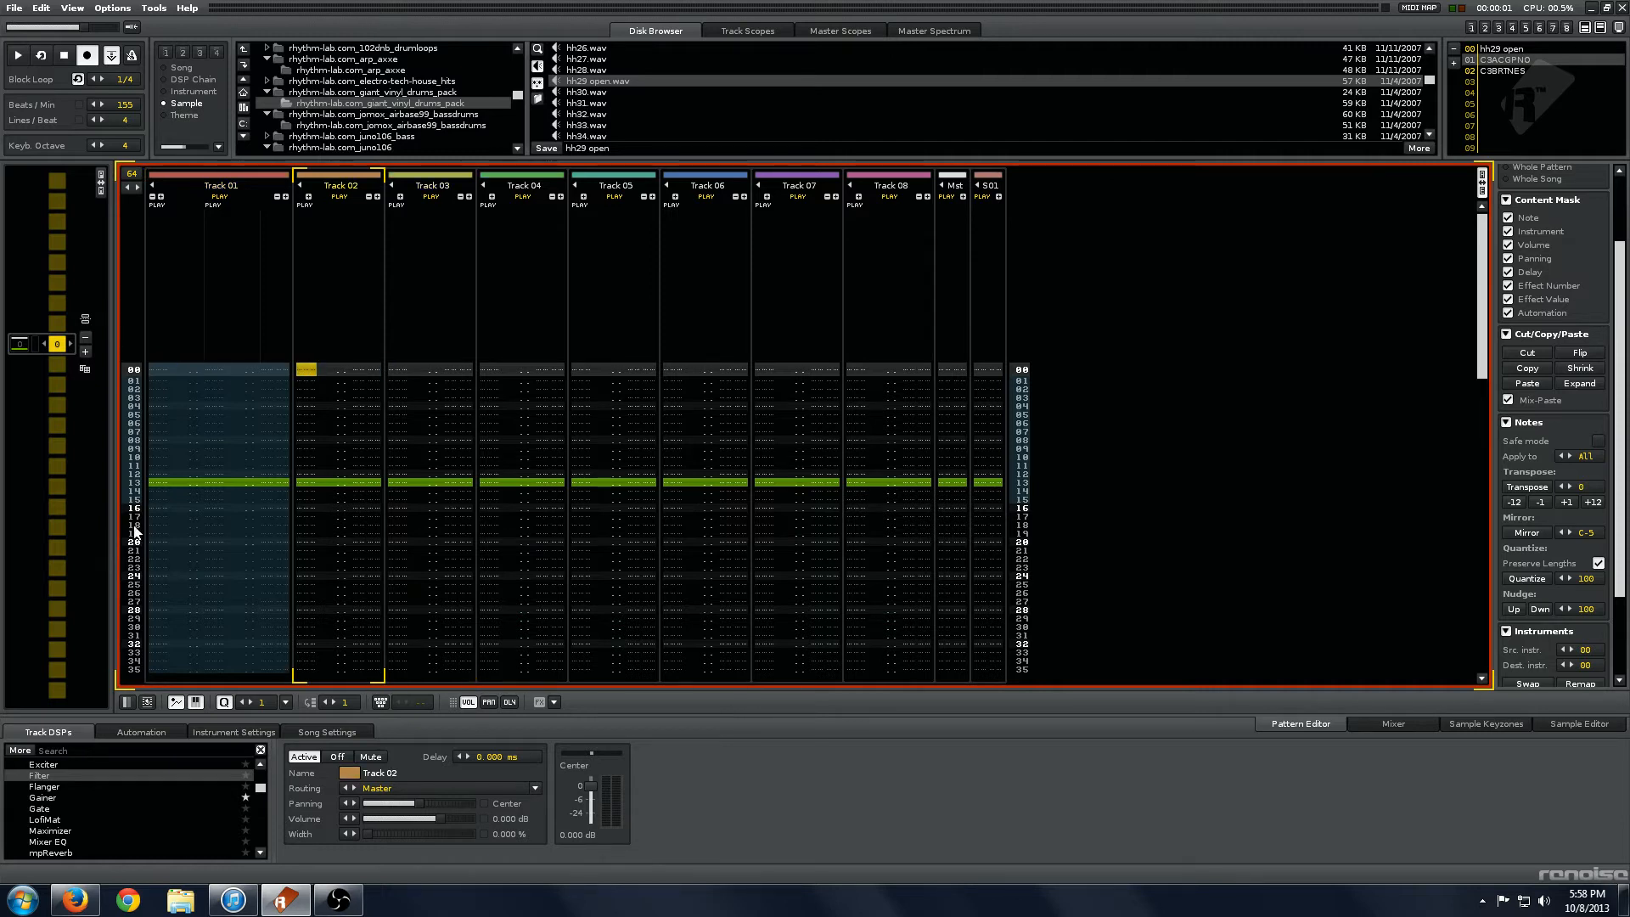
{"action": "mouse_move", "coordinate": [883, 535]}
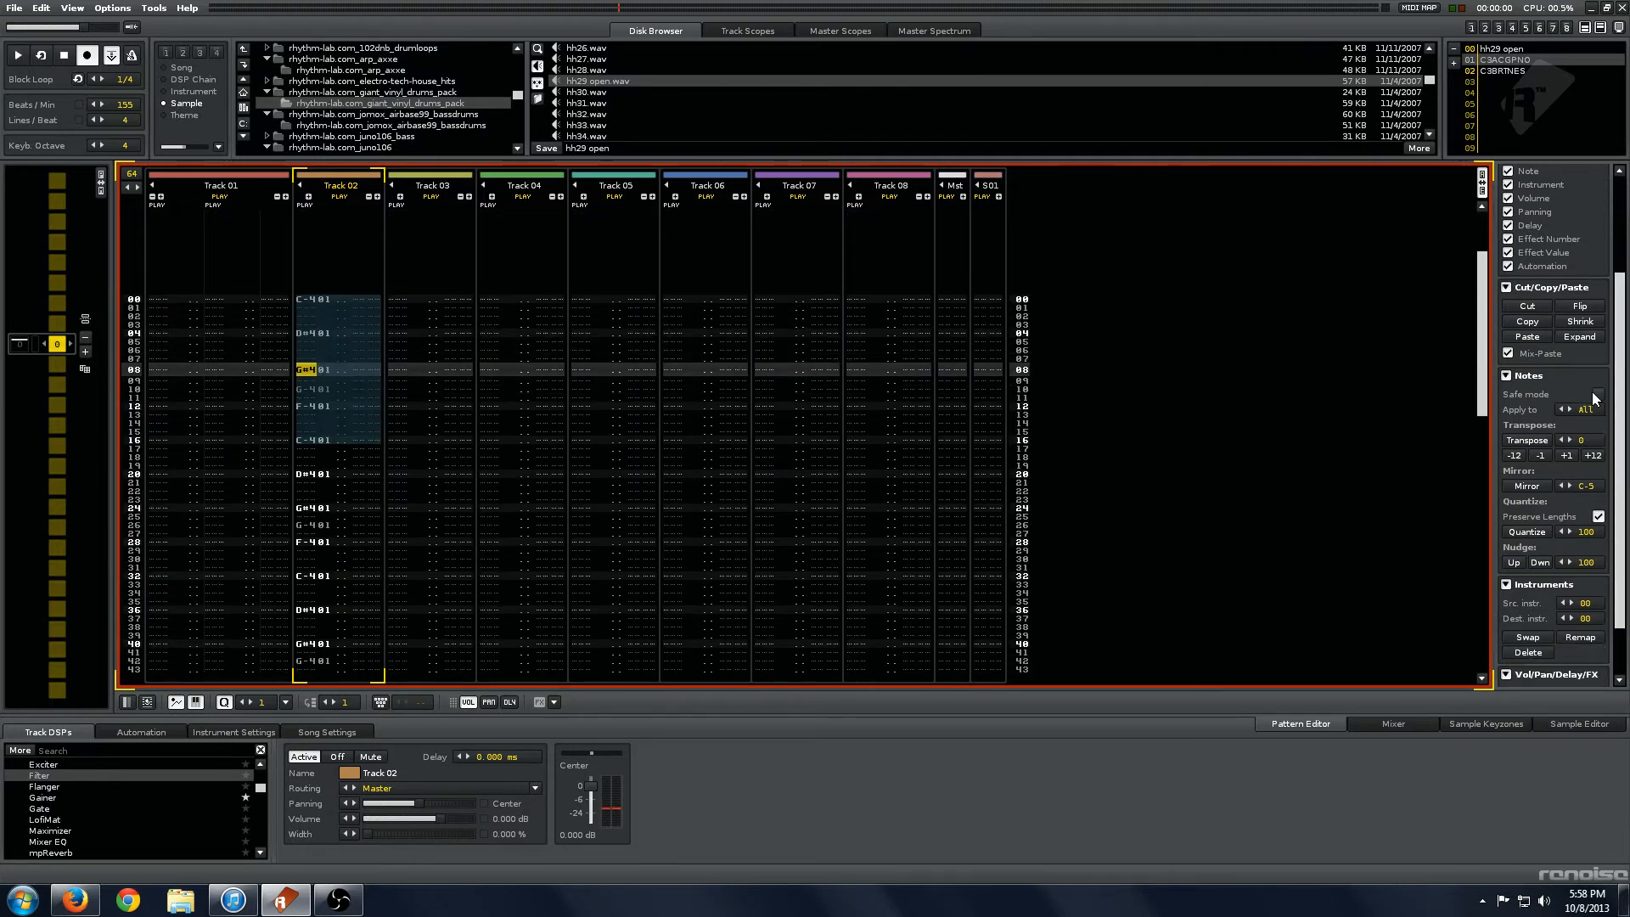
{"action": "mouse_move", "coordinate": [1597, 393]}
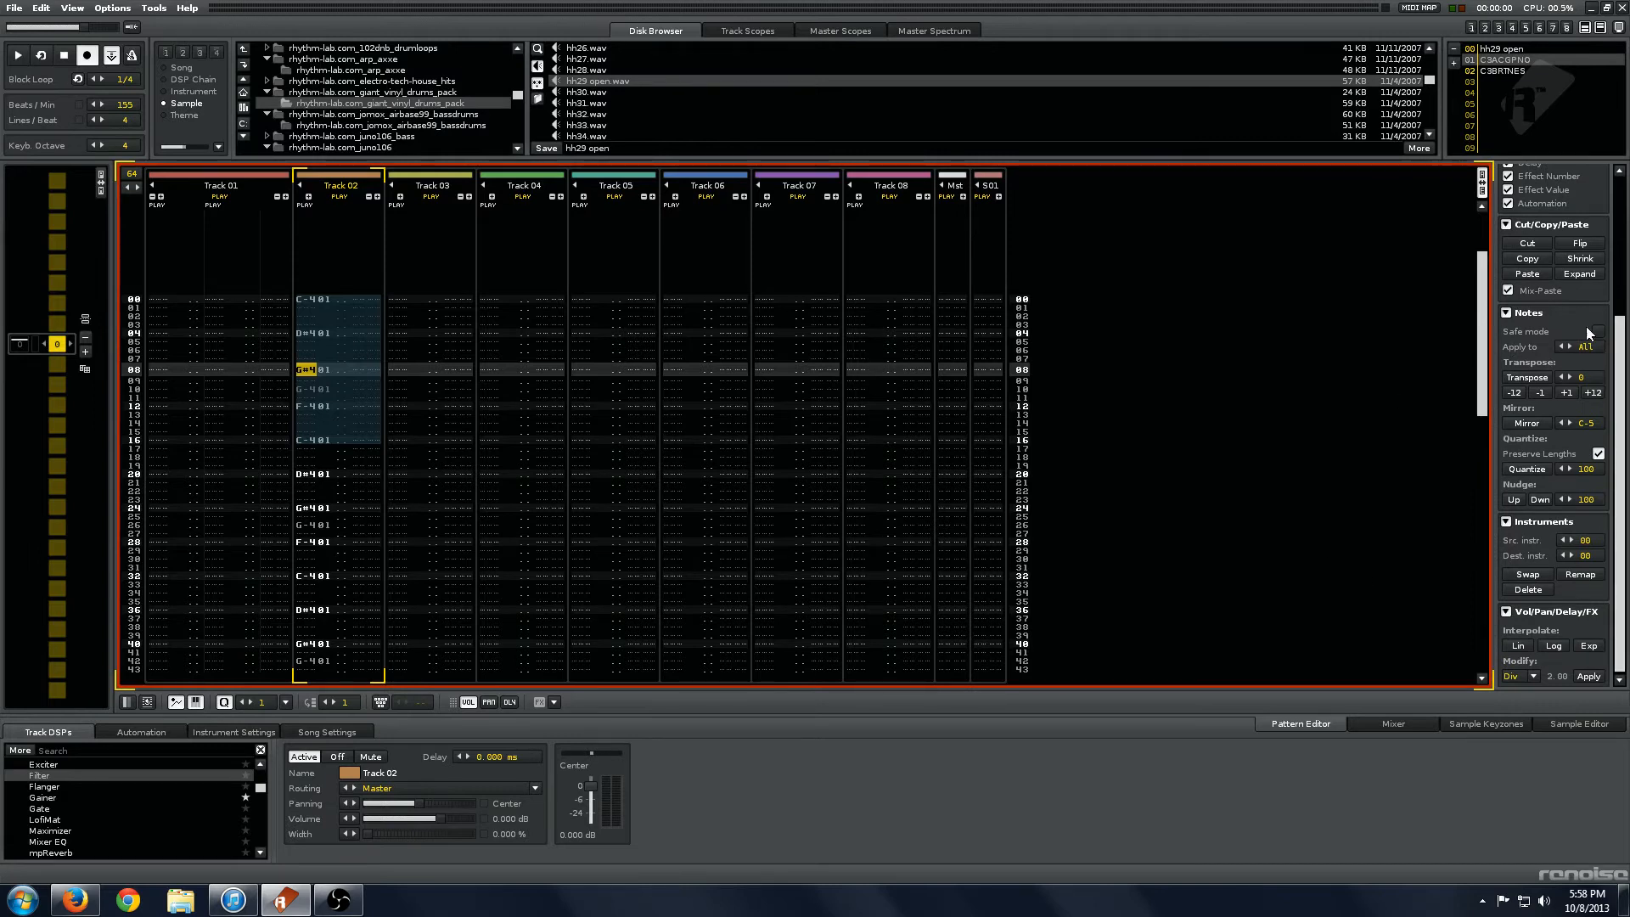
{"action": "mouse_move", "coordinate": [1578, 397]}
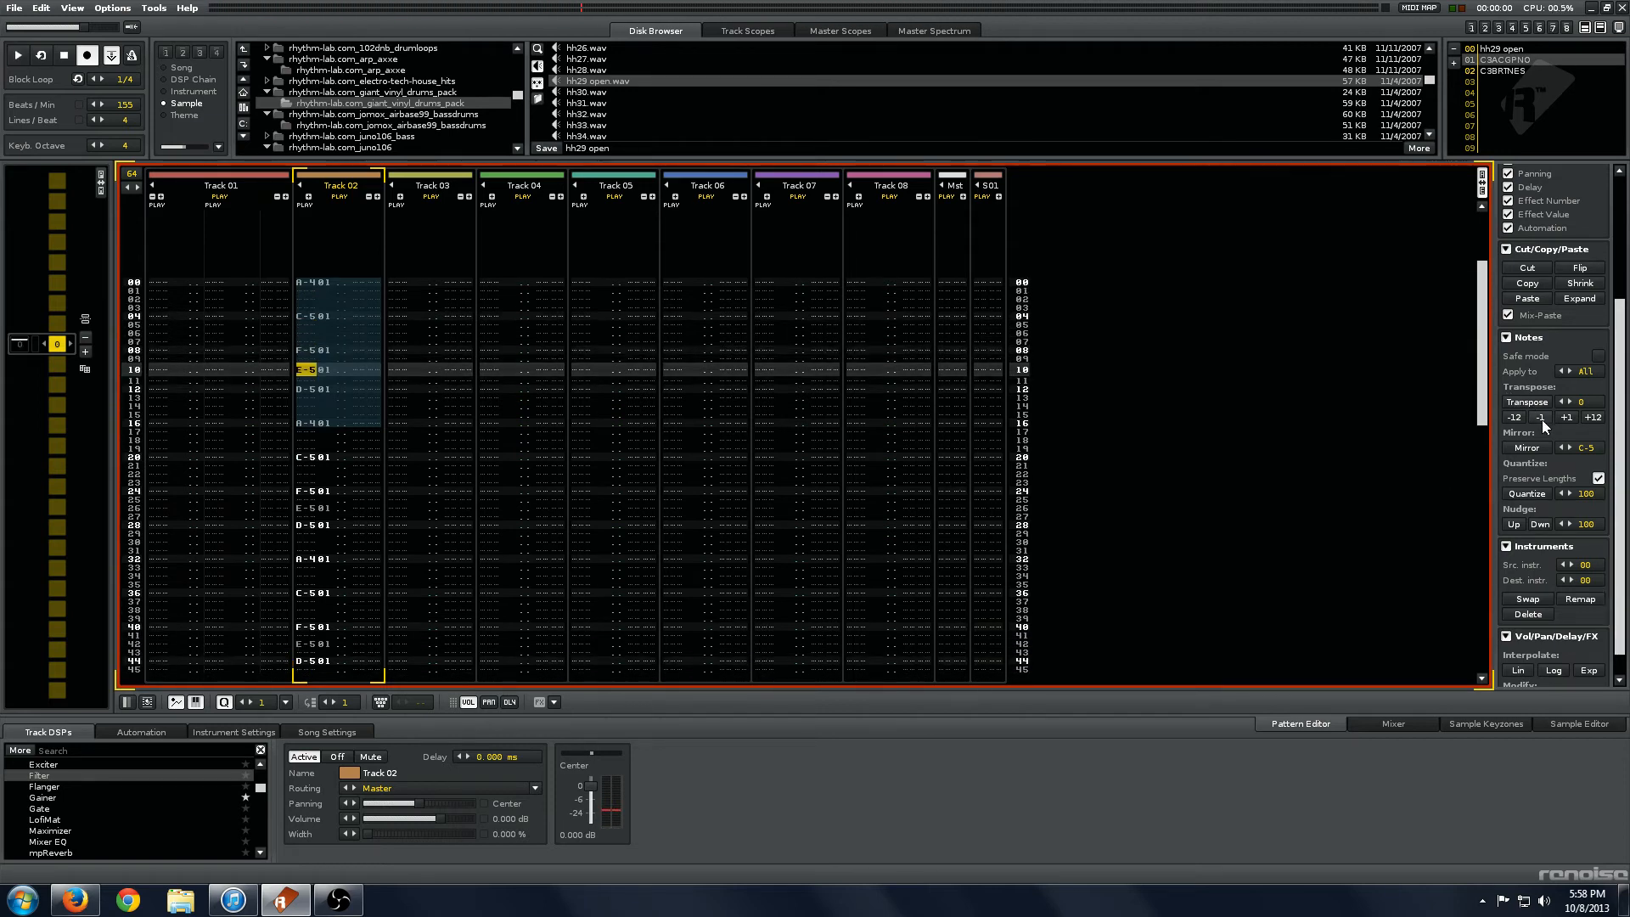
Step: Transpose Track 02's selected melody down one semitone, then back up one
{"action": "left_click", "coordinate": [1565, 417]}
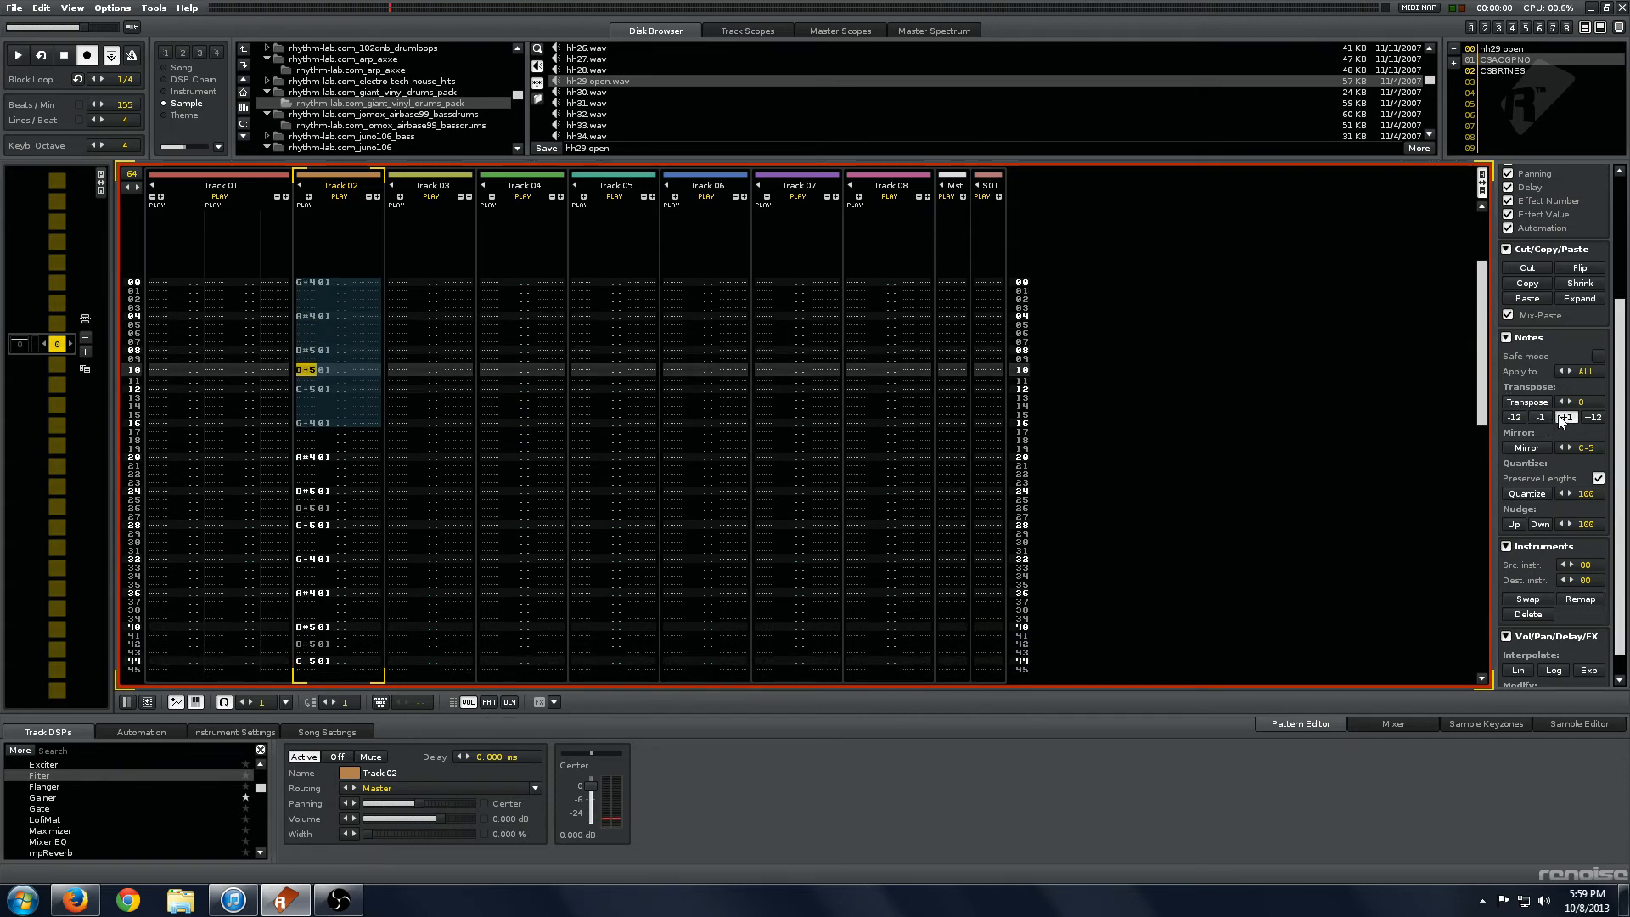
{"action": "left_click", "coordinate": [1566, 417]}
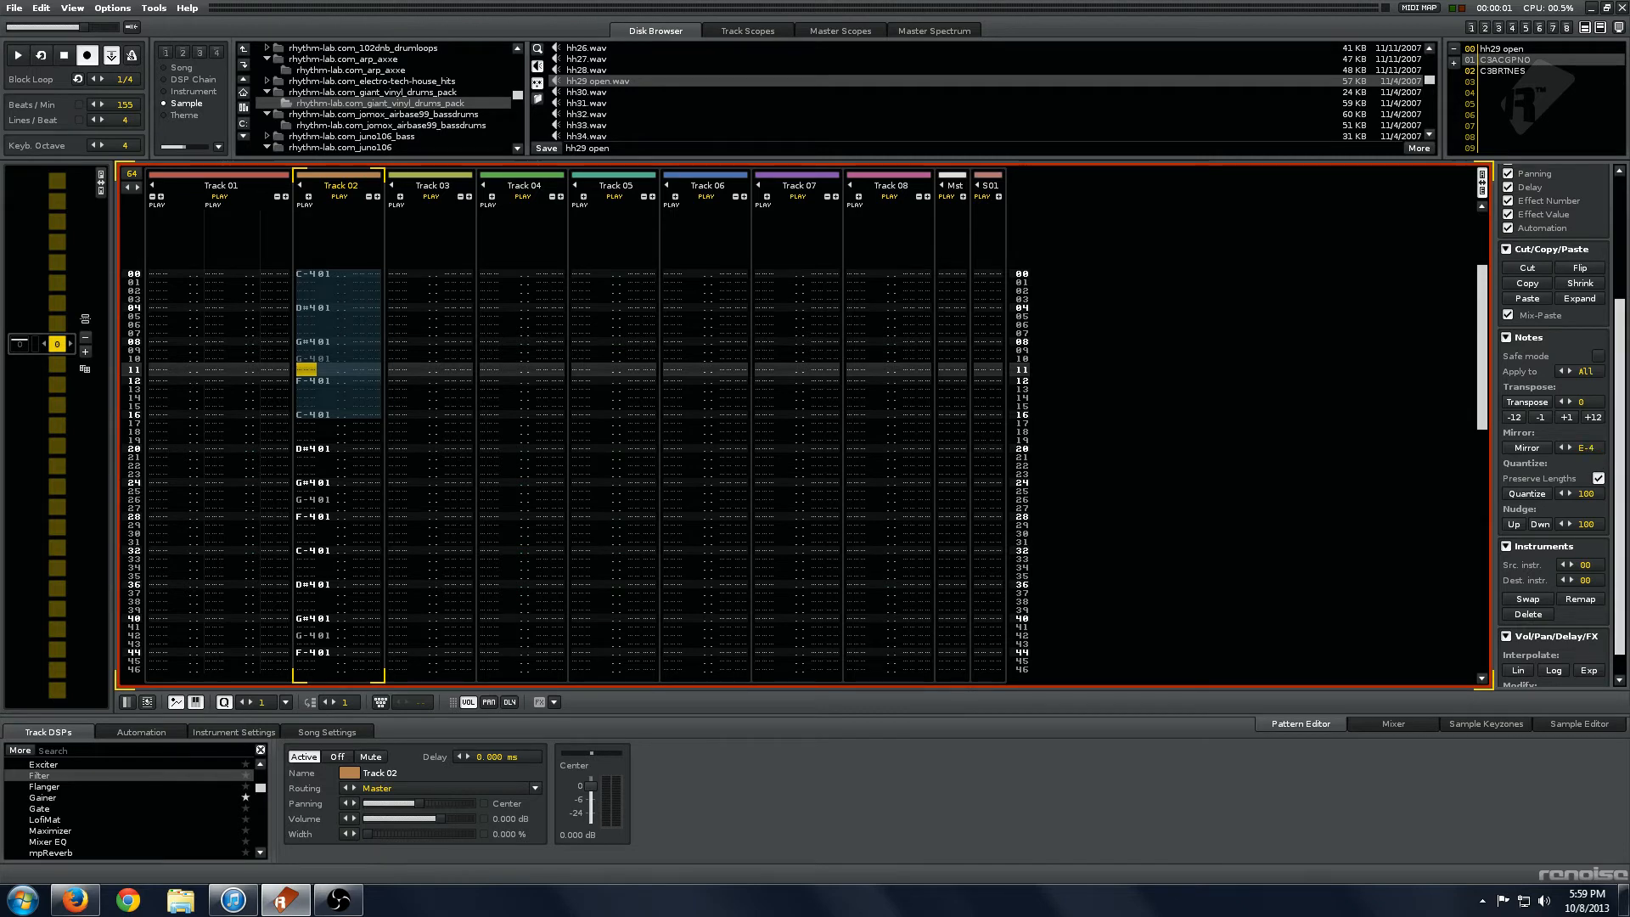
Step: Mirror Track 02's melody around C-4, mirror it back, then mirror around G-4
{"action": "left_click", "coordinate": [1562, 447]}
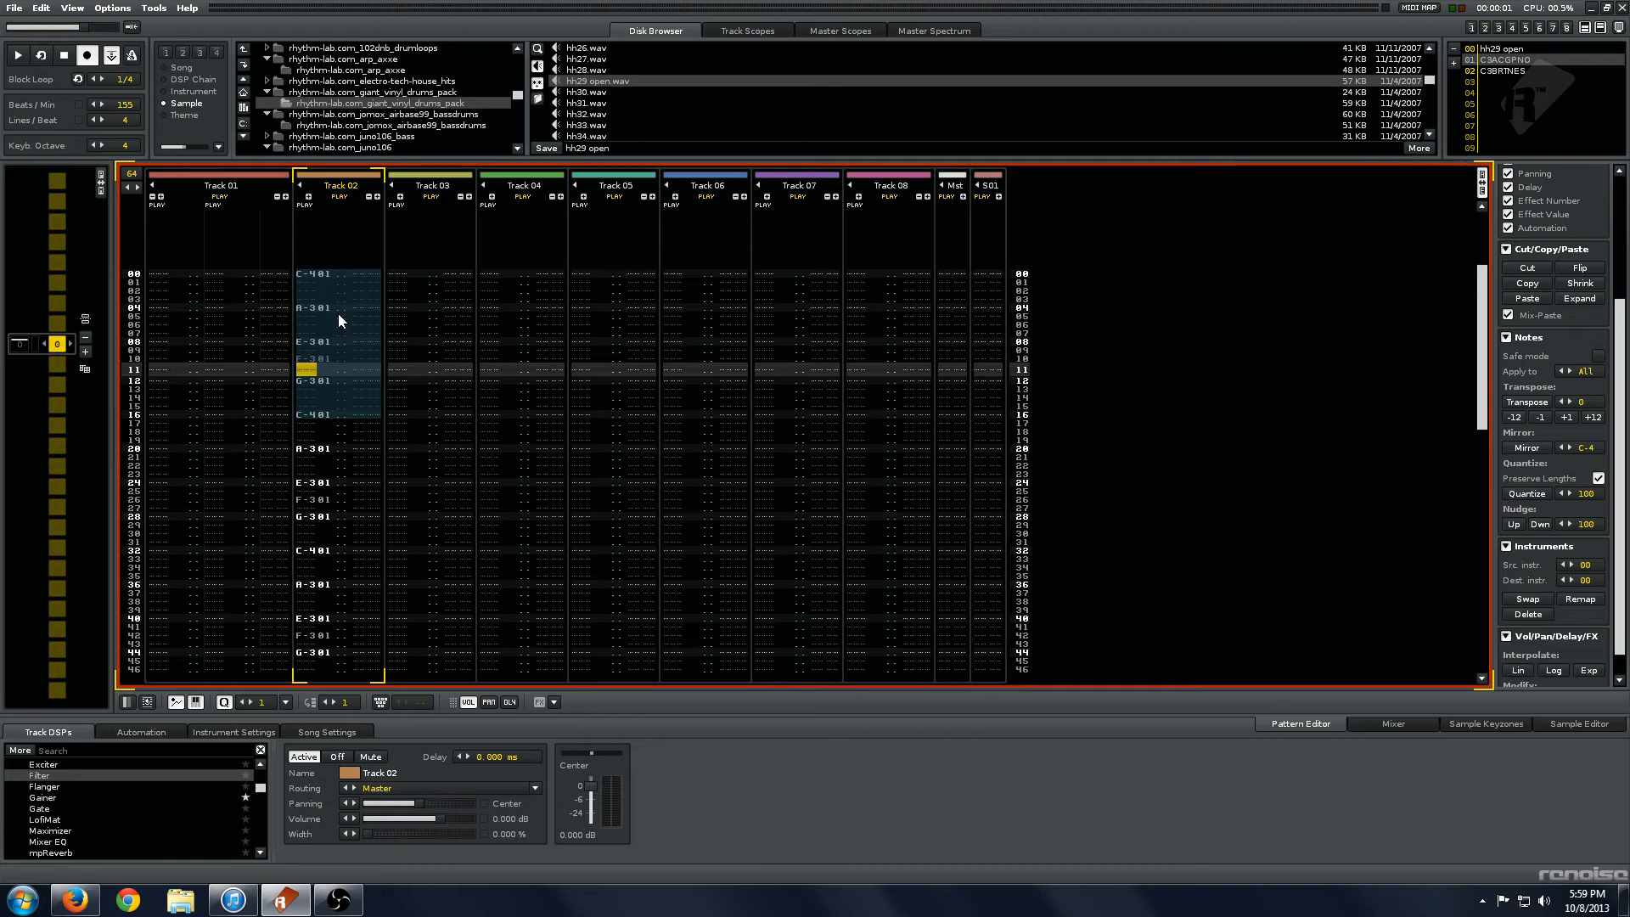
{"action": "mouse_move", "coordinate": [361, 347]}
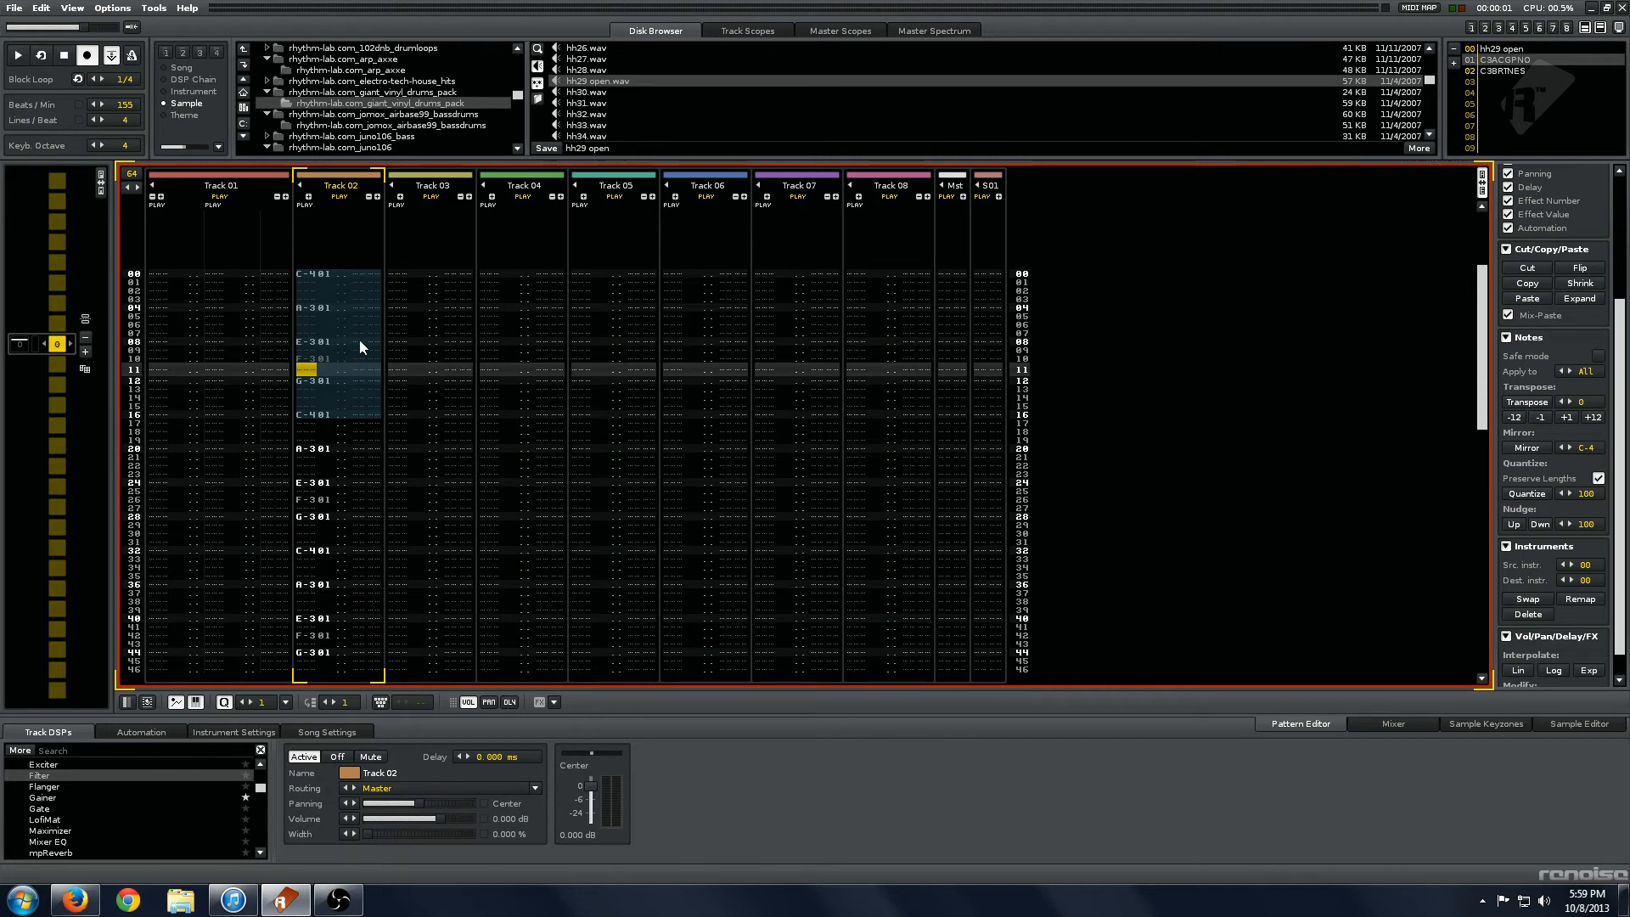
{"action": "left_click", "coordinate": [17, 55]}
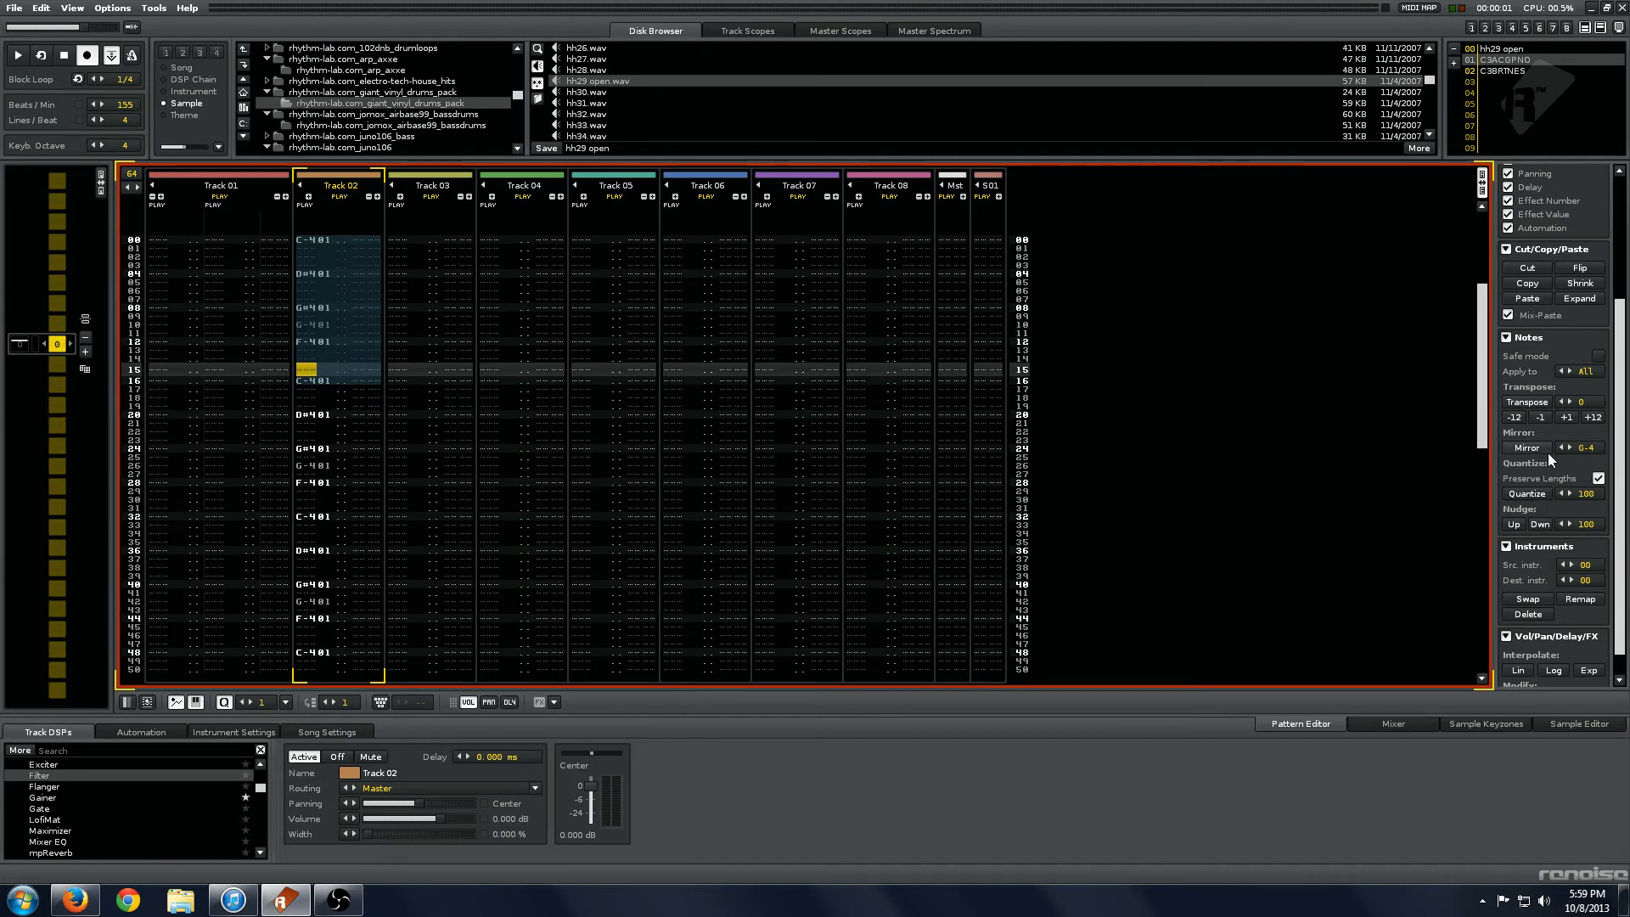
{"action": "left_click", "coordinate": [17, 55]}
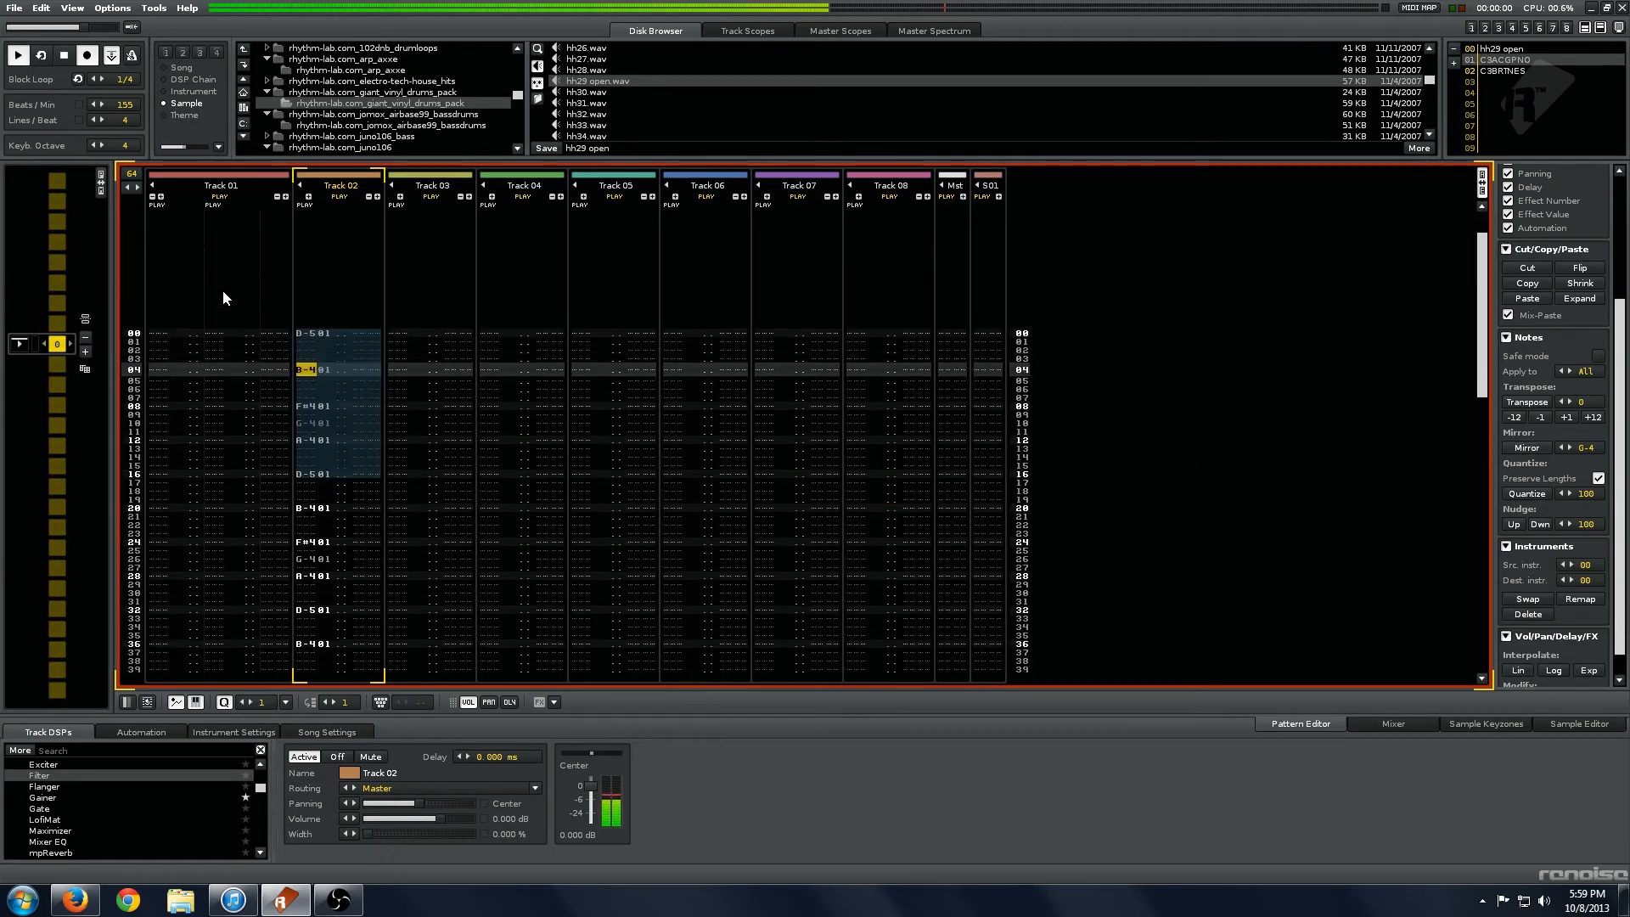
{"action": "scroll", "scroll_direction": "down", "scroll_amount": 3}
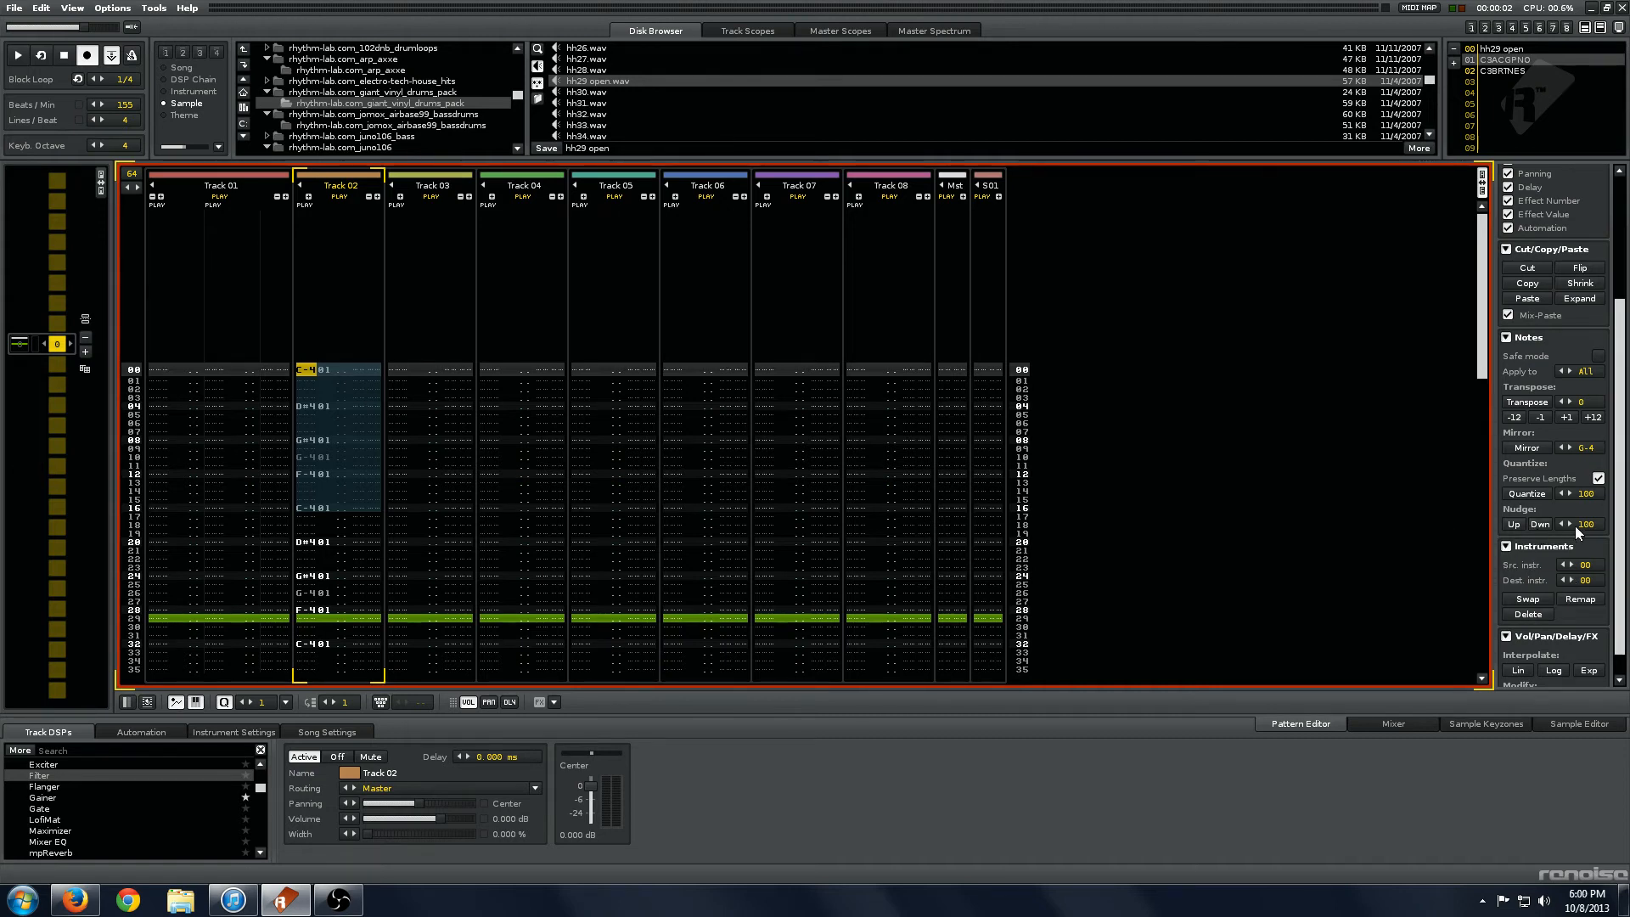
Step: Nudge the selected Track 02 notes later twice, then nudge them back earlier
{"action": "left_click", "coordinate": [1540, 524]}
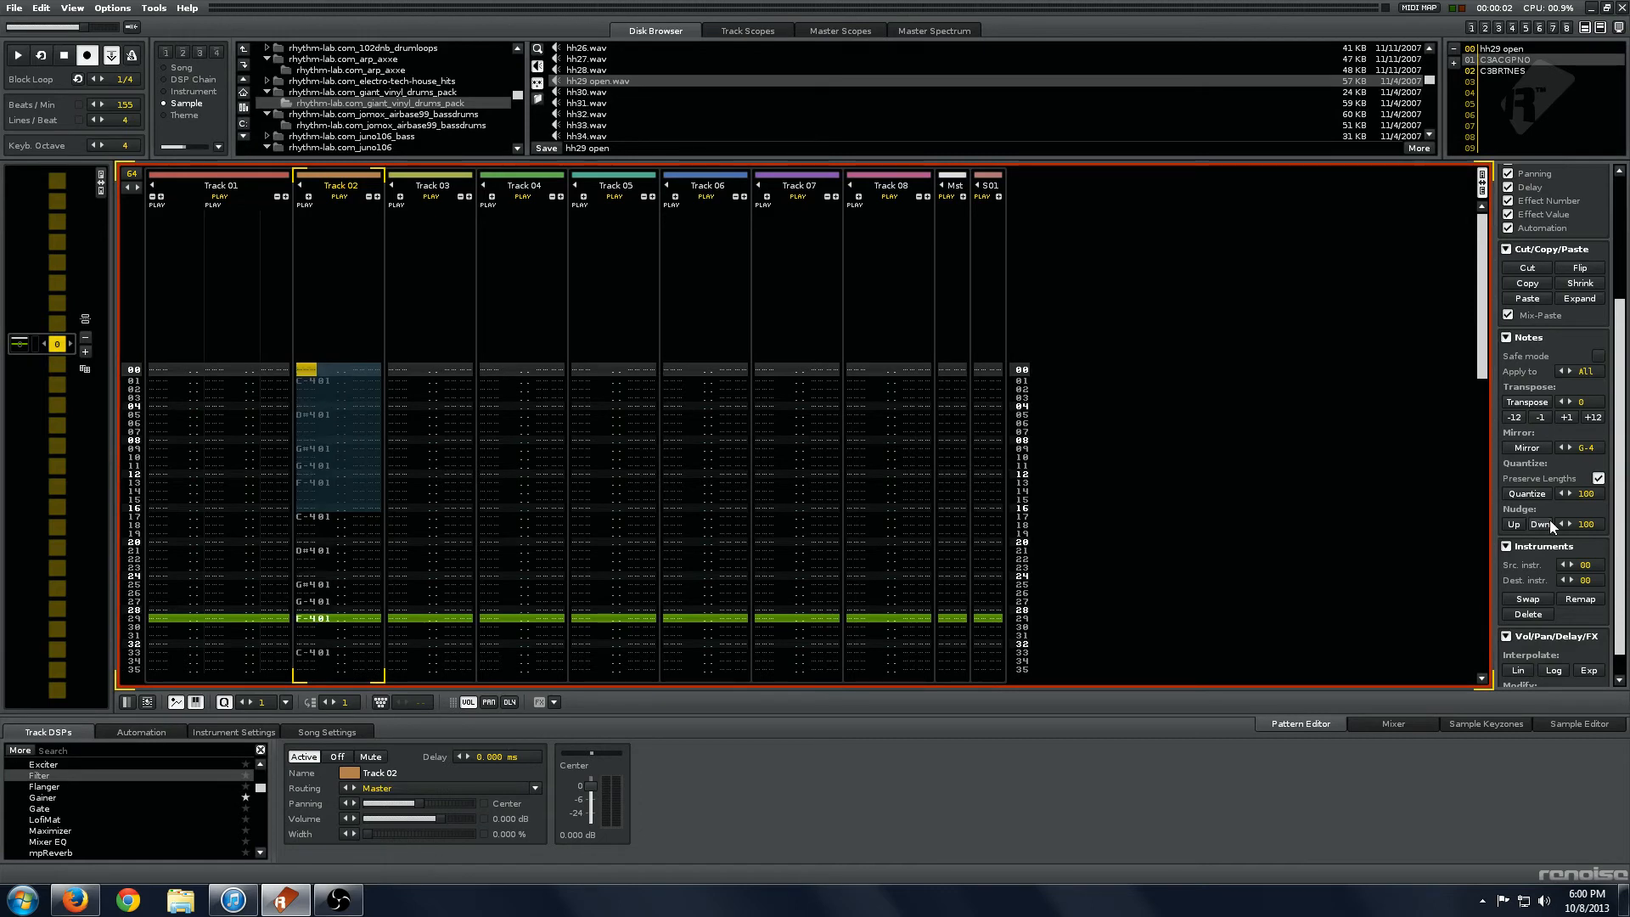
{"action": "left_click", "coordinate": [1515, 523]}
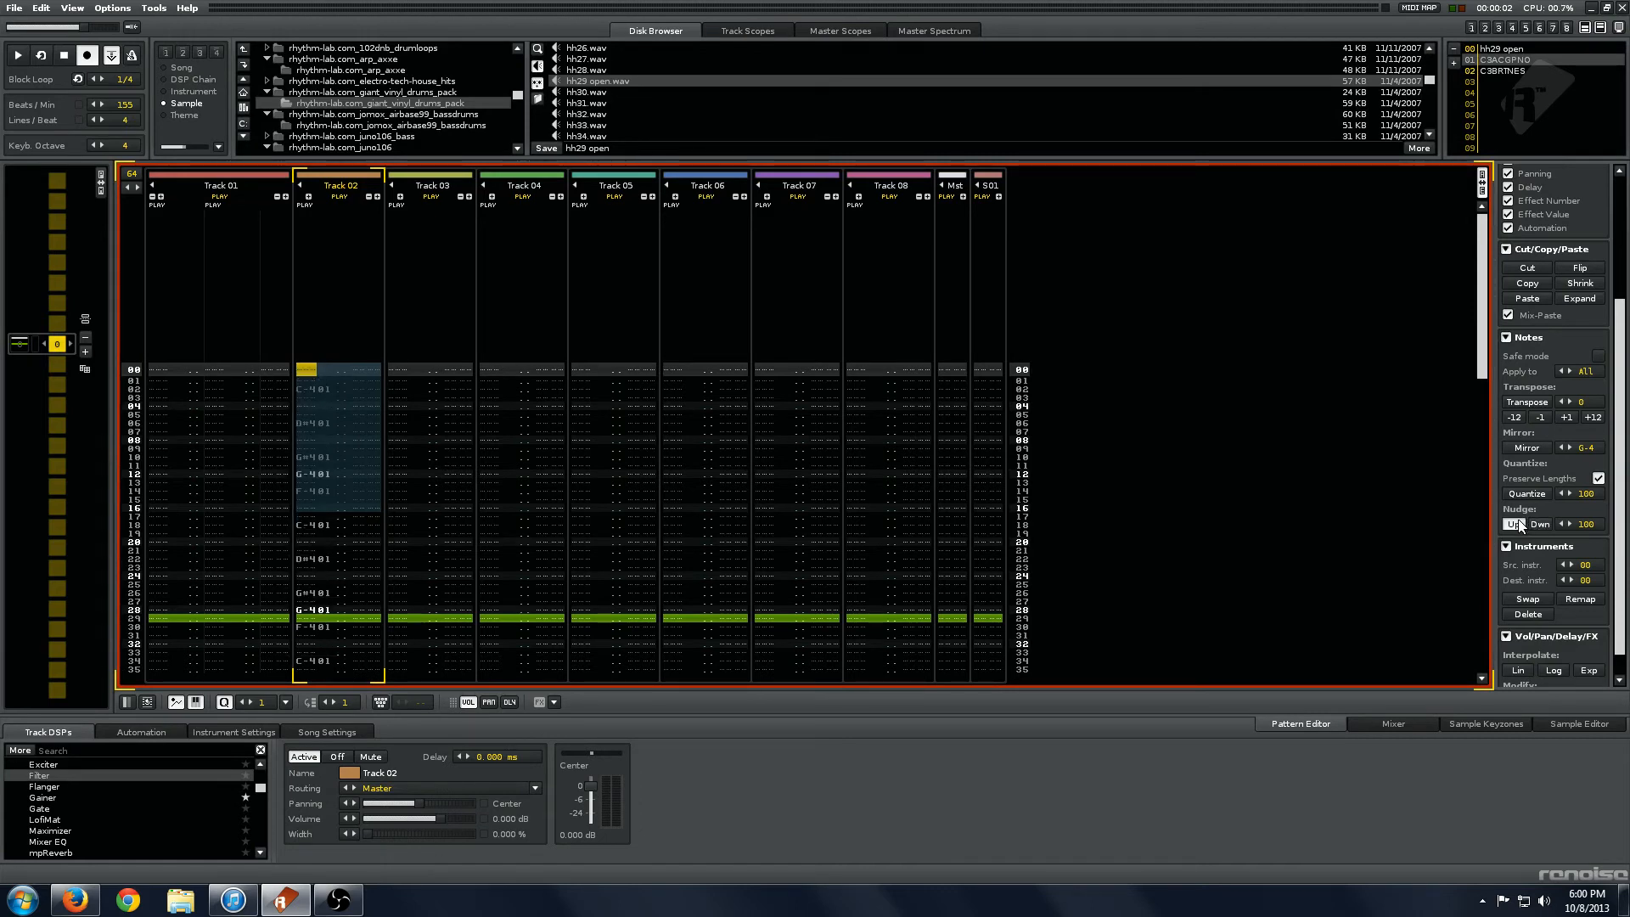
{"action": "left_click", "coordinate": [1517, 524]}
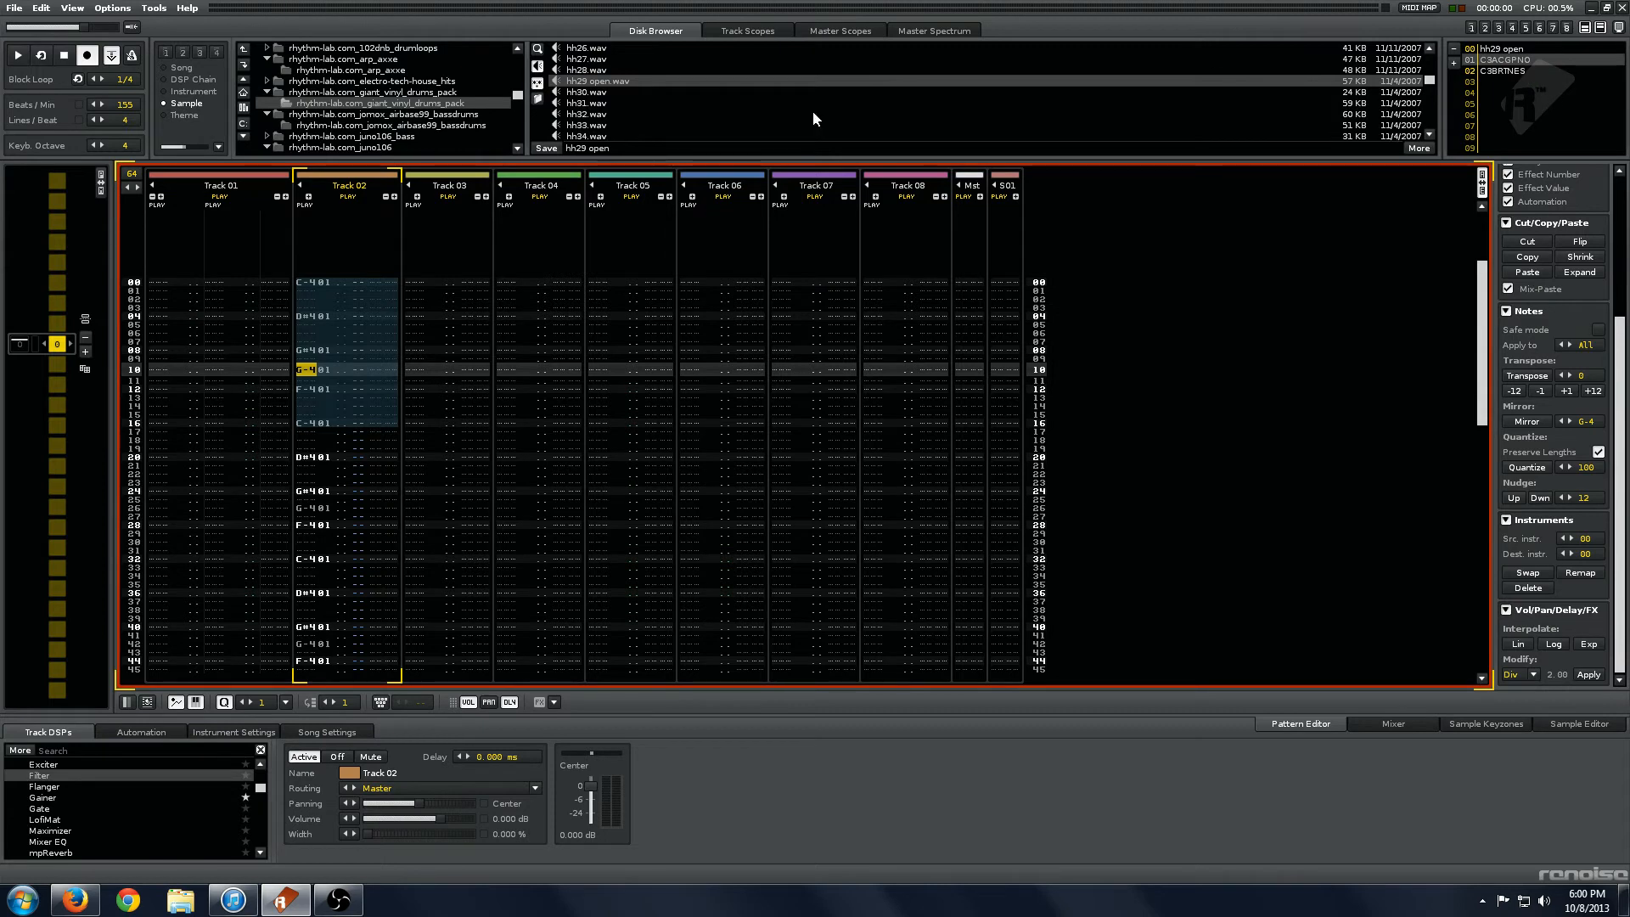
{"action": "mouse_move", "coordinate": [1603, 343]}
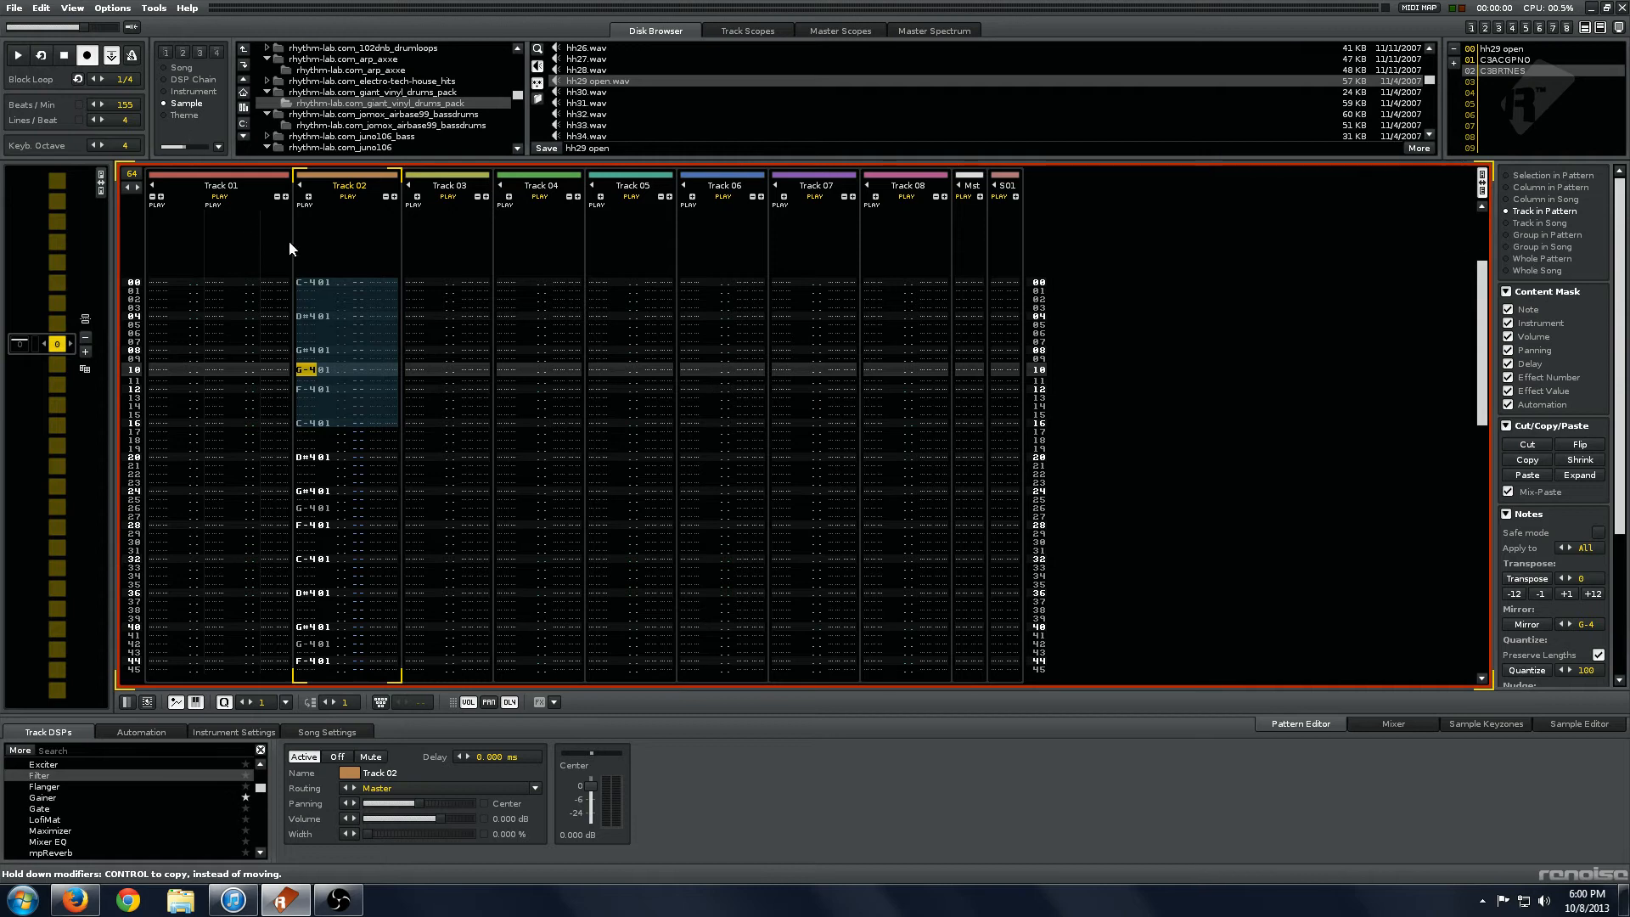
{"action": "mouse_move", "coordinate": [1559, 236]}
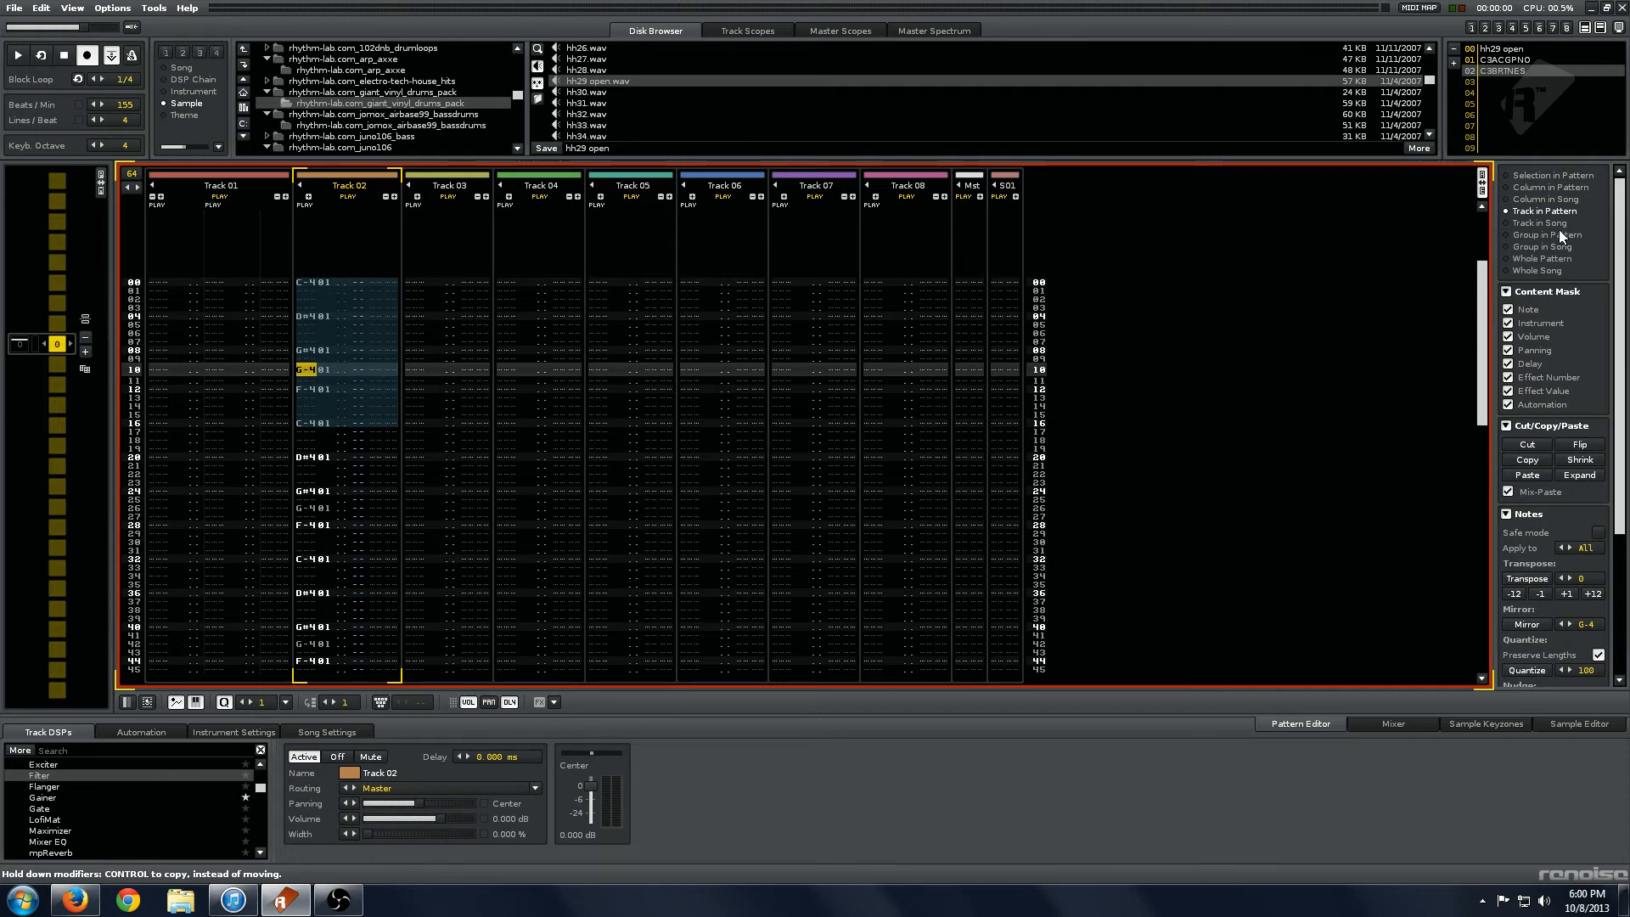
Step: Set the Advanced Edit scope to Track in Song
{"action": "left_click", "coordinate": [1538, 223]}
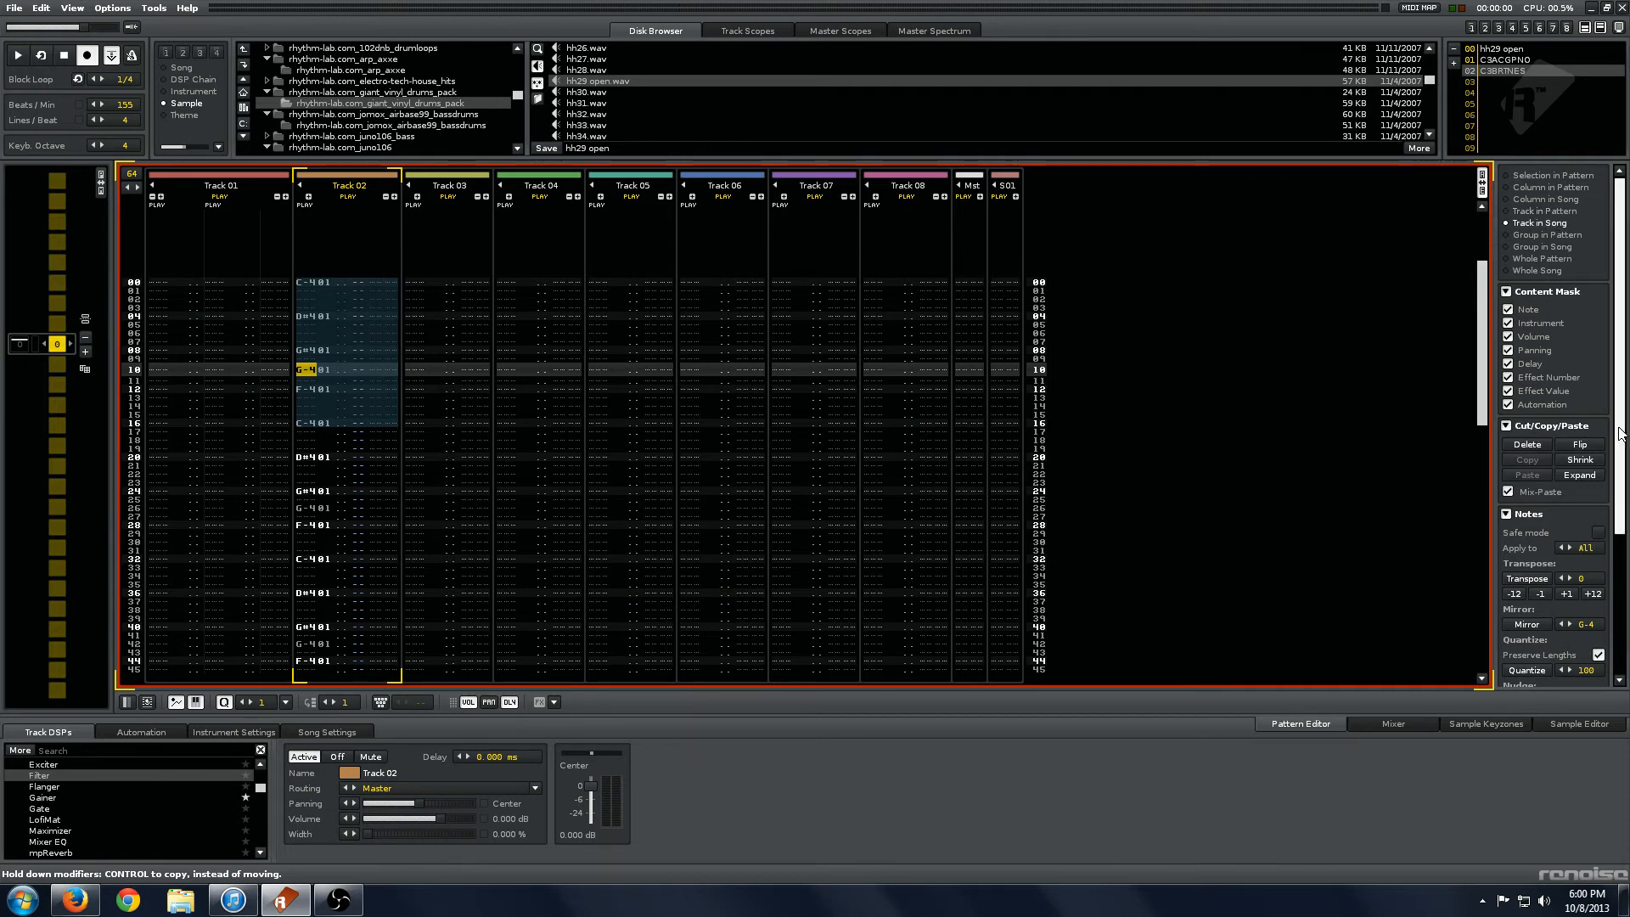
Step: Scroll the Advanced Edit panel down to the instrument Swap controls
{"action": "scroll", "scroll_direction": "down", "scroll_amount": 3}
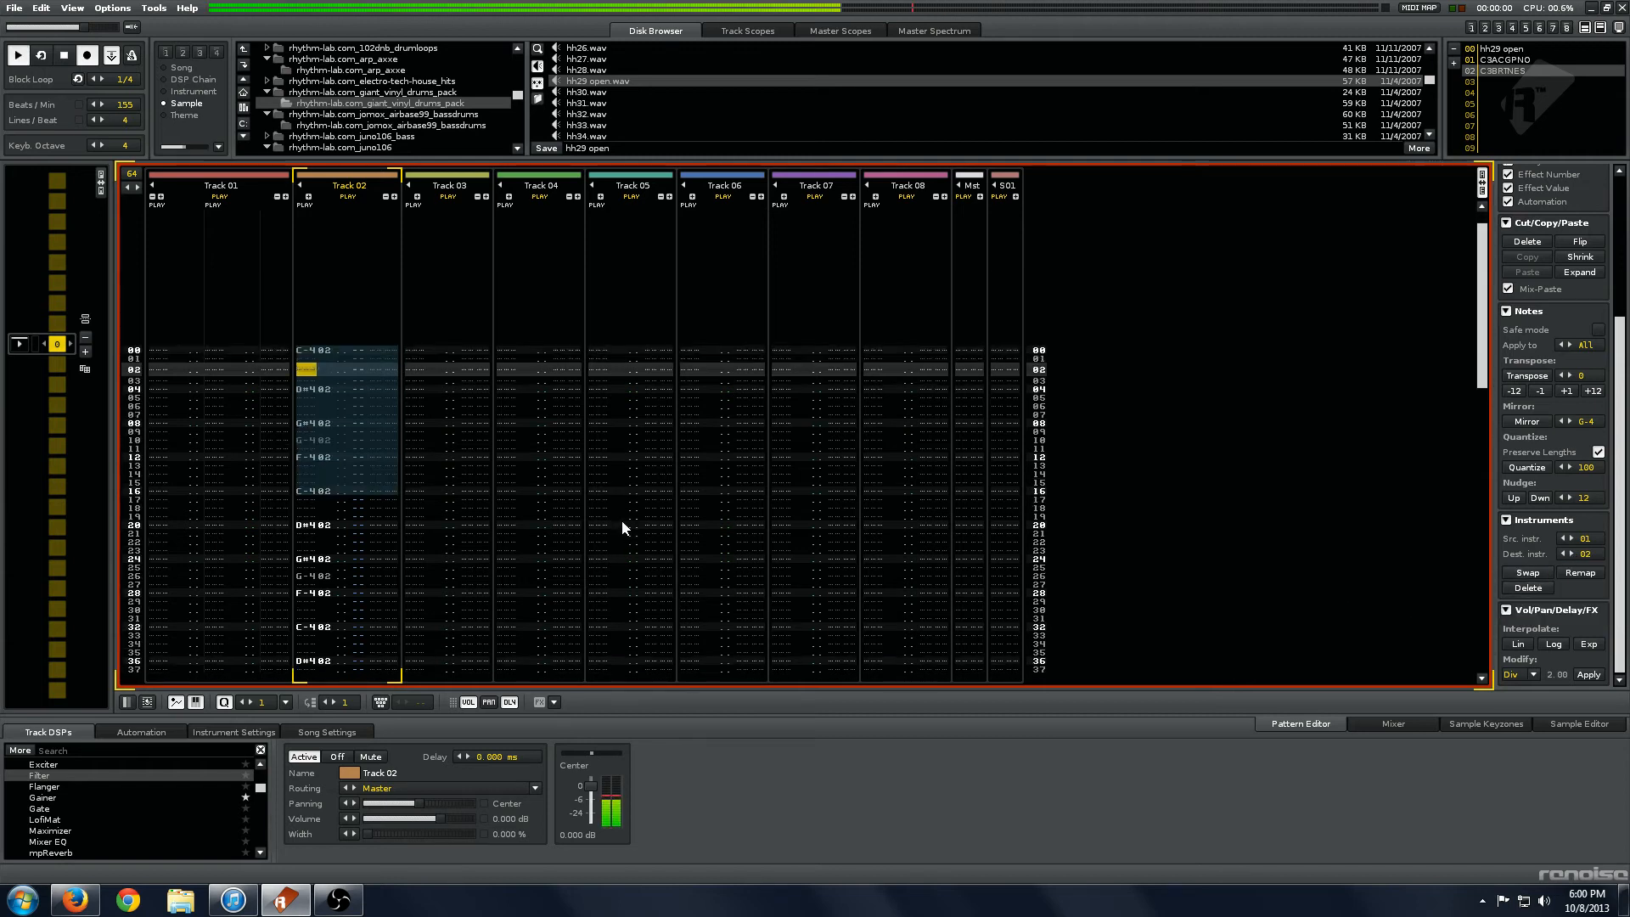
{"action": "scroll", "scroll_direction": "down", "scroll_amount": 3}
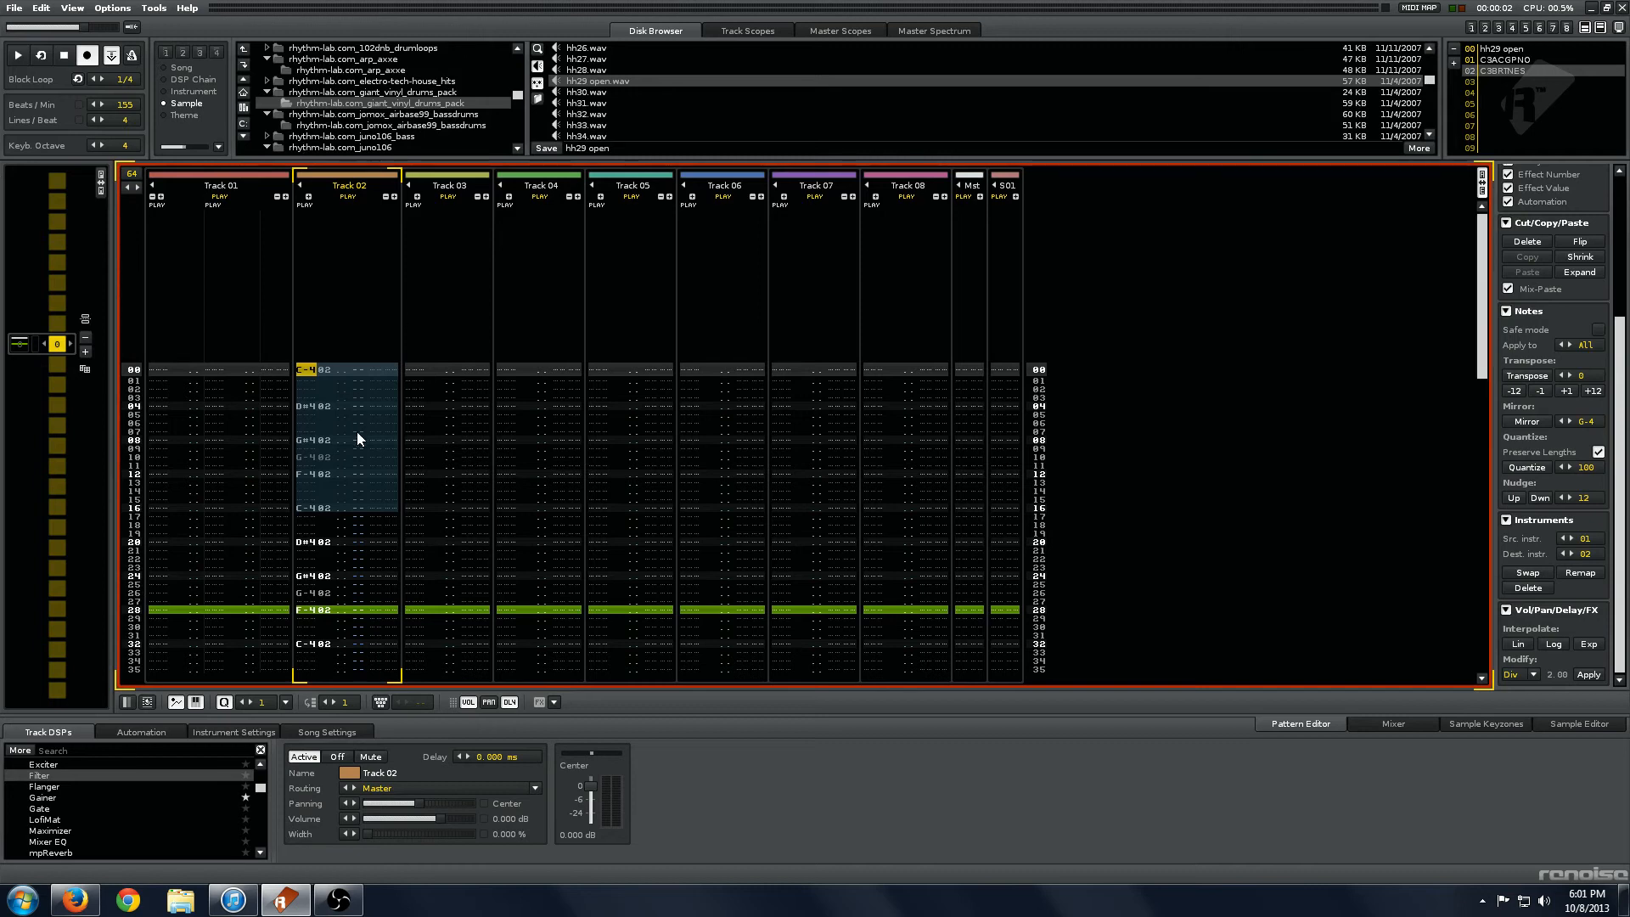
{"action": "mouse_move", "coordinate": [495, 322]}
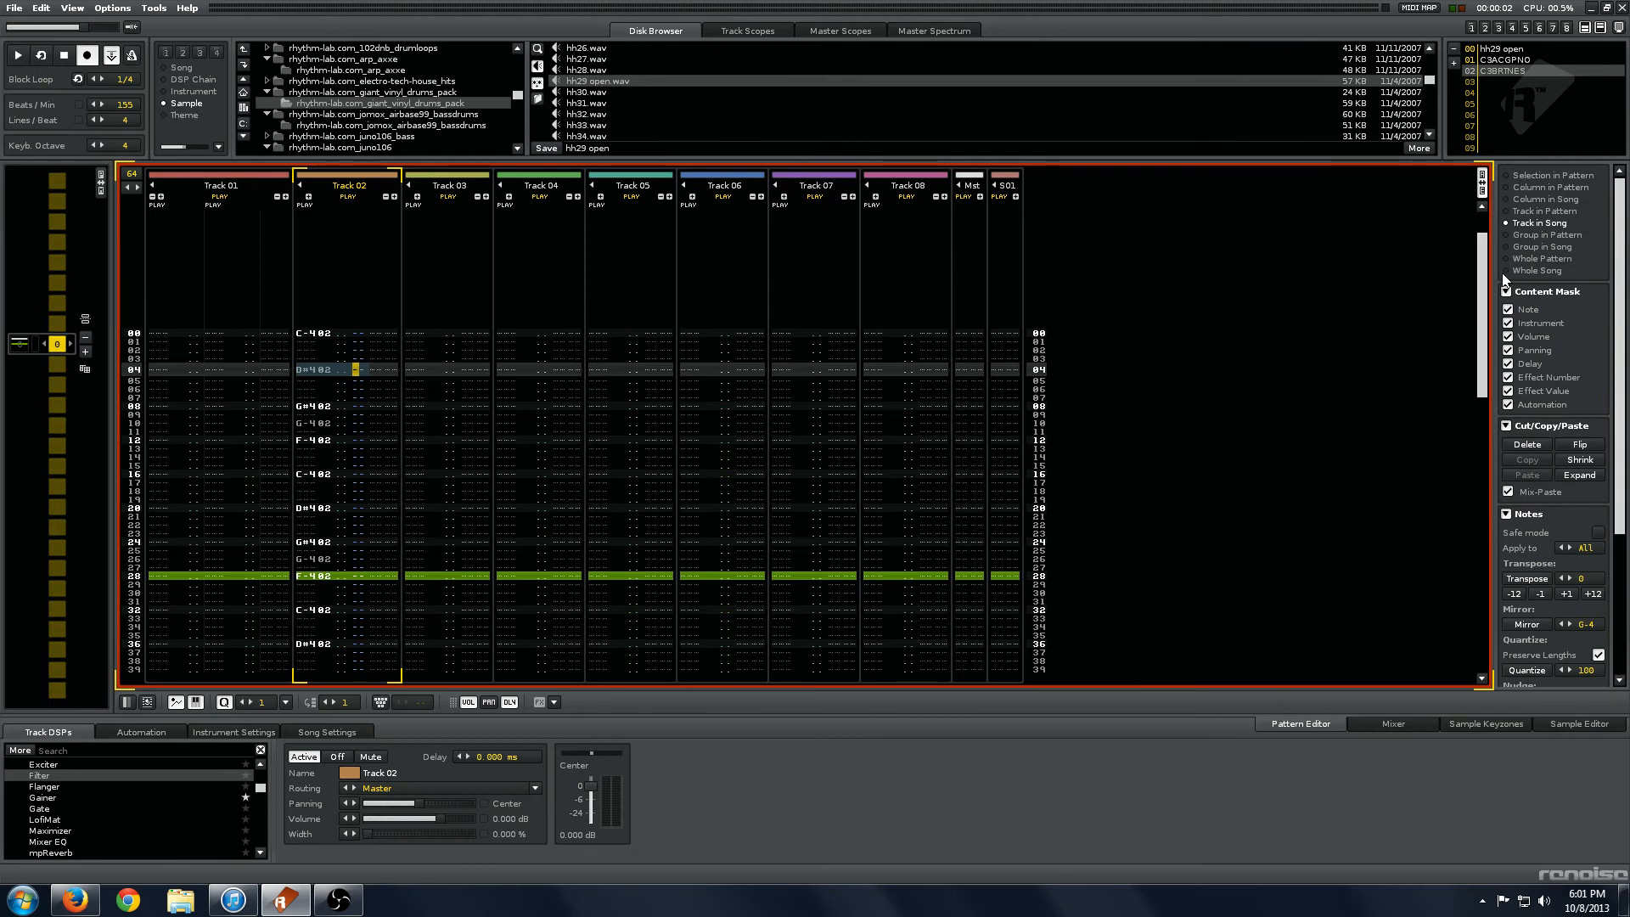
Step: Set the Advanced Edit scope to Whole Song and scroll down to the Expand controls
{"action": "left_click", "coordinate": [1539, 270]}
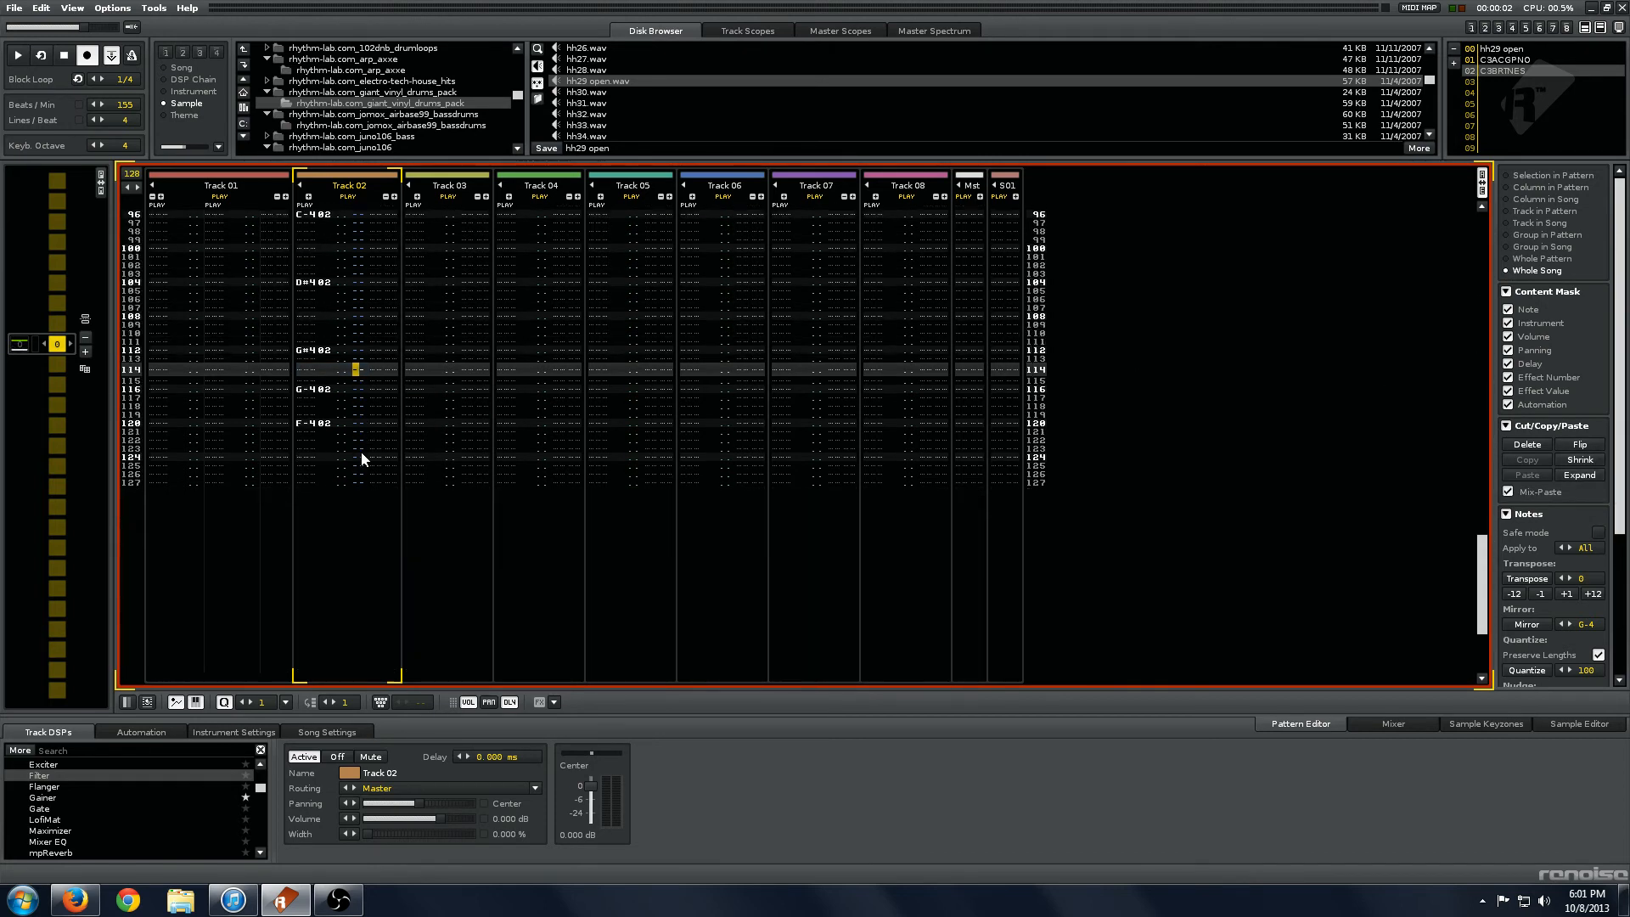
{"action": "scroll", "scroll_direction": "down", "scroll_amount": 3}
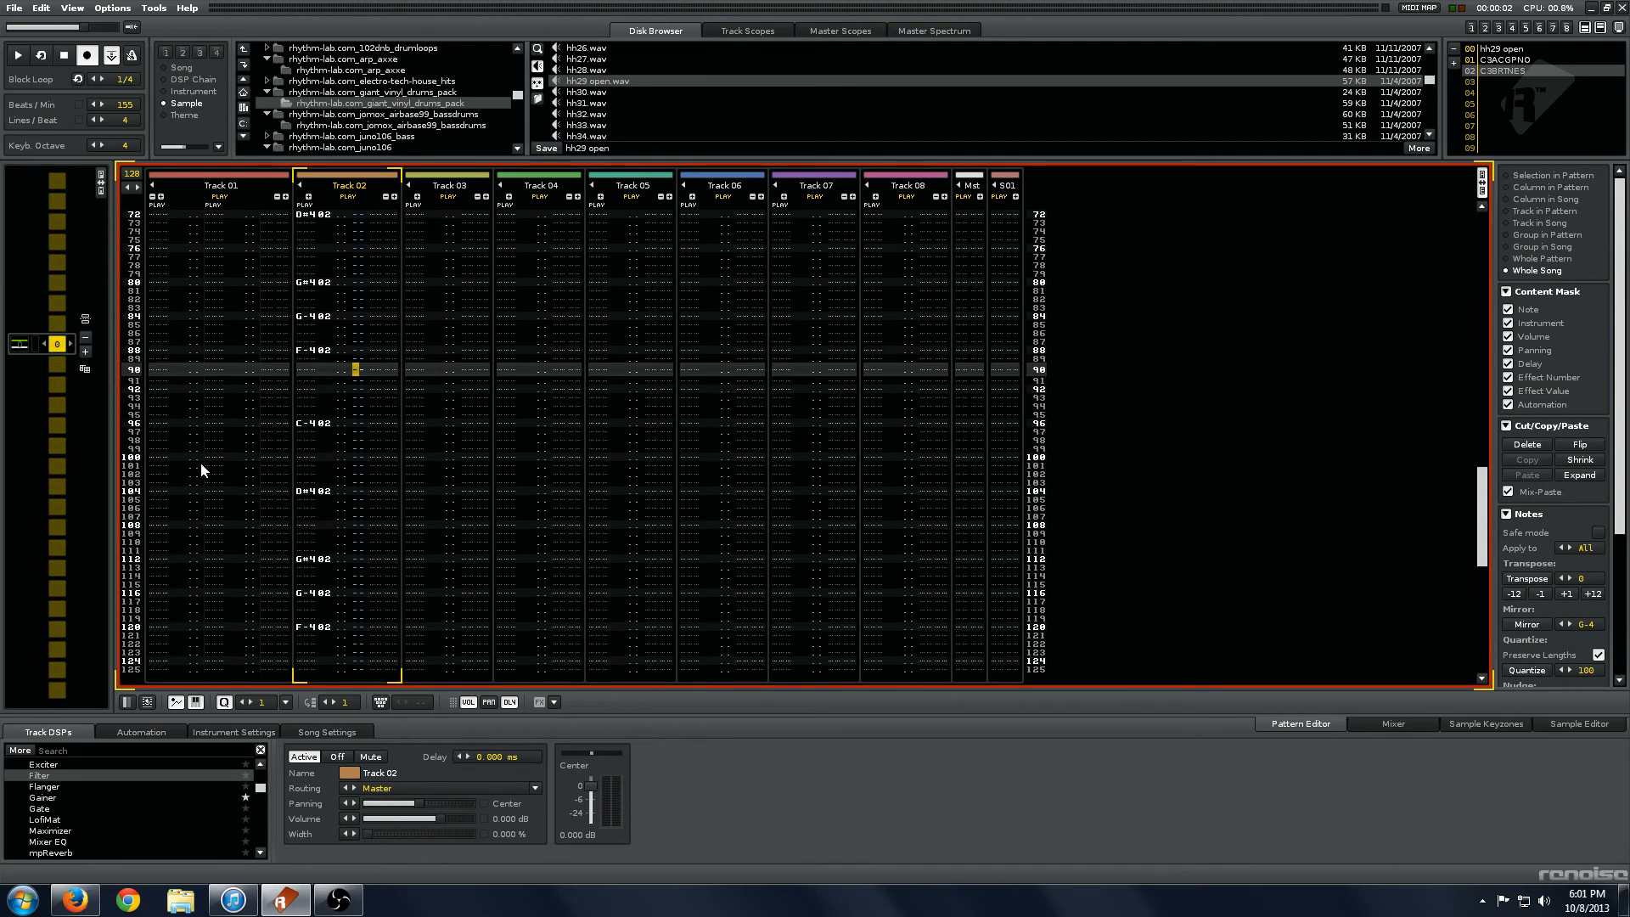
{"action": "scroll", "scroll_direction": "down", "scroll_amount": 3}
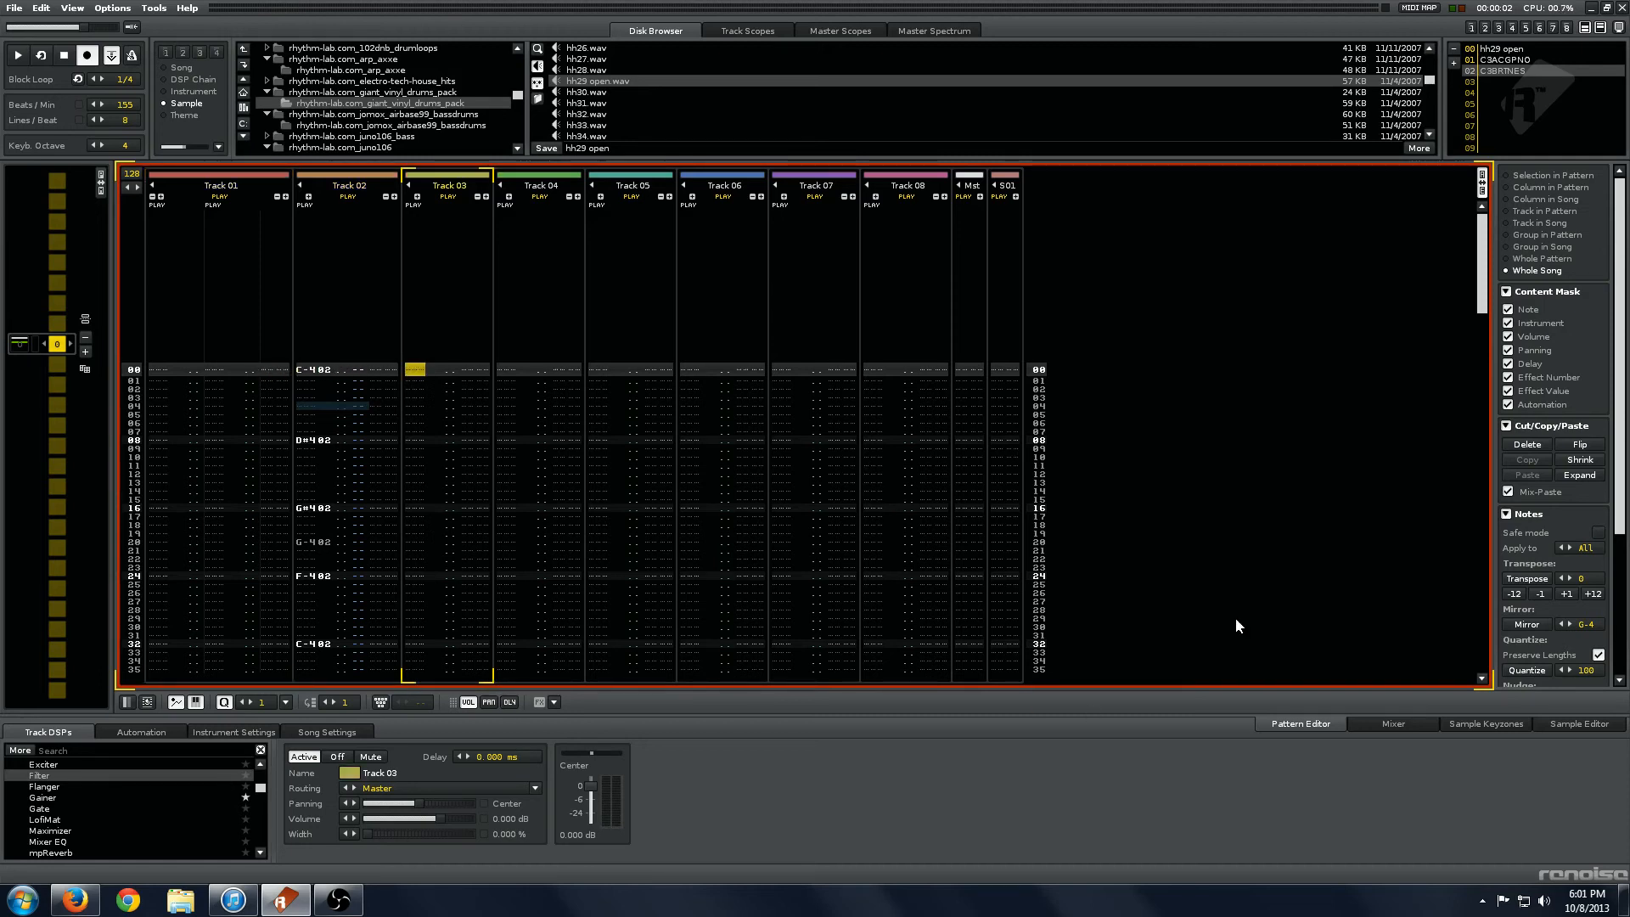
{"action": "mouse_move", "coordinate": [1053, 288]}
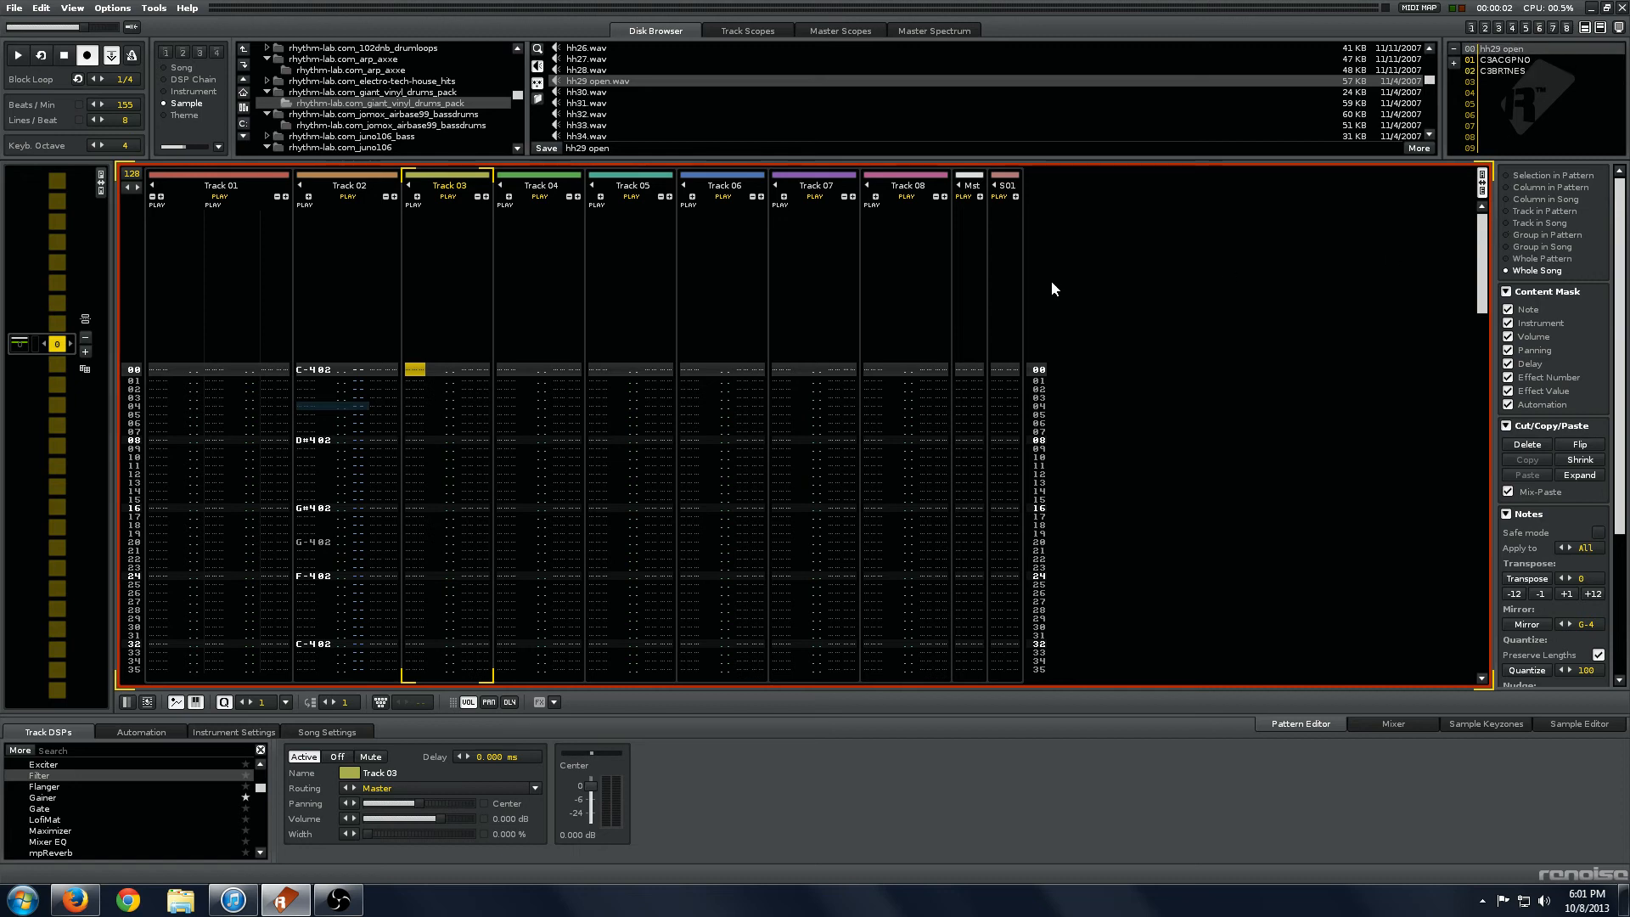
{"action": "mouse_move", "coordinate": [1383, 487]}
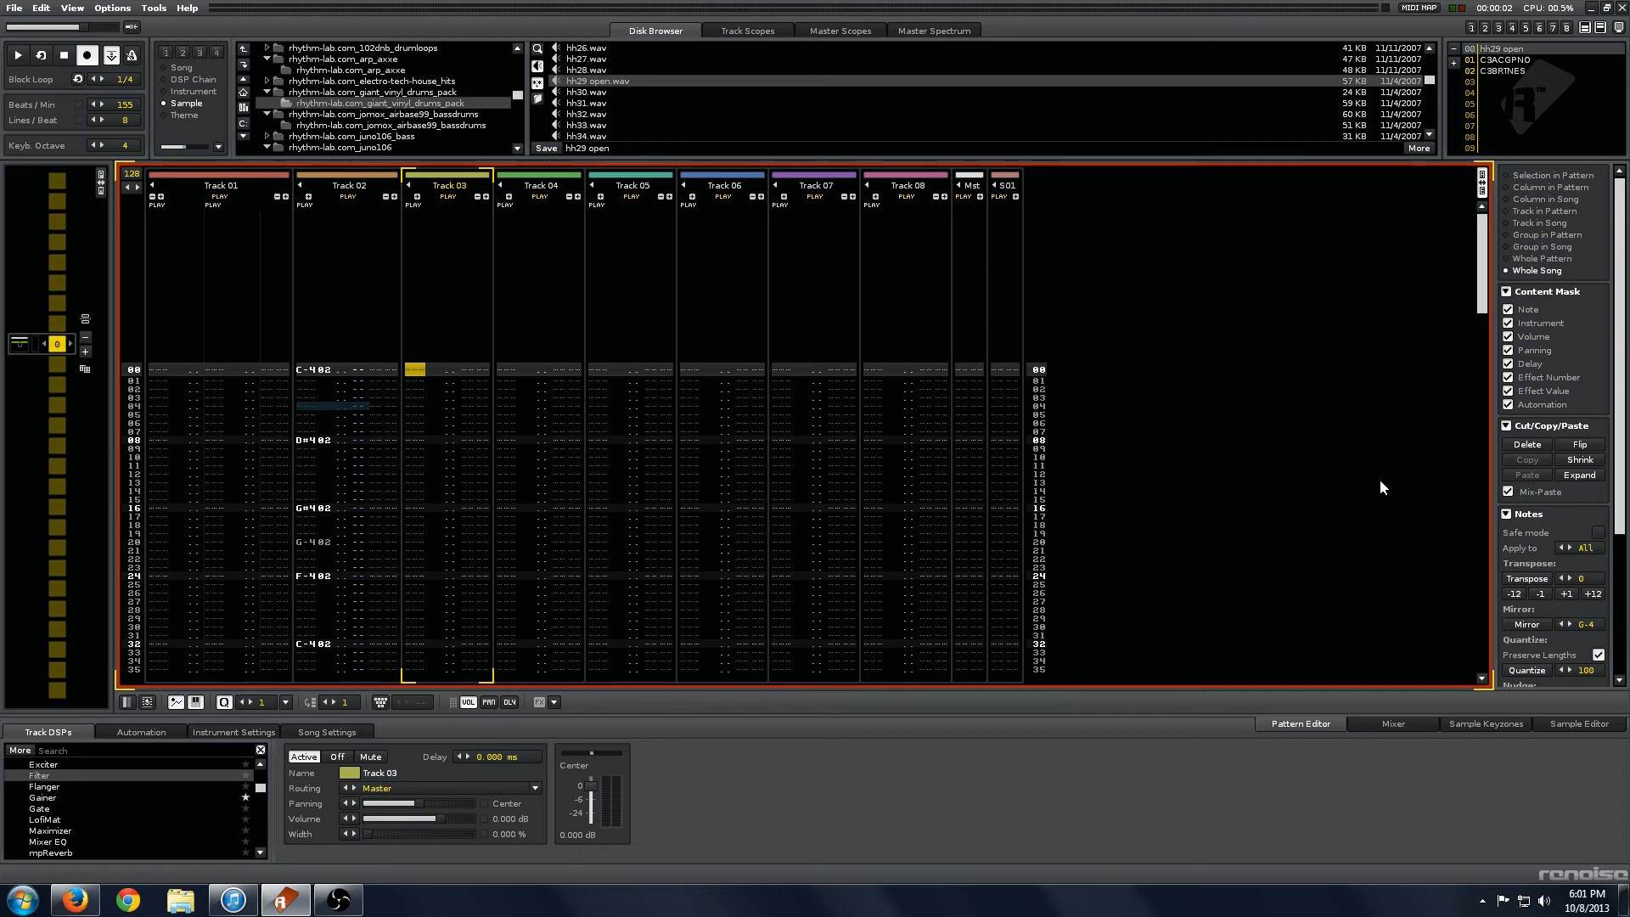
{"action": "mouse_move", "coordinate": [1533, 350]}
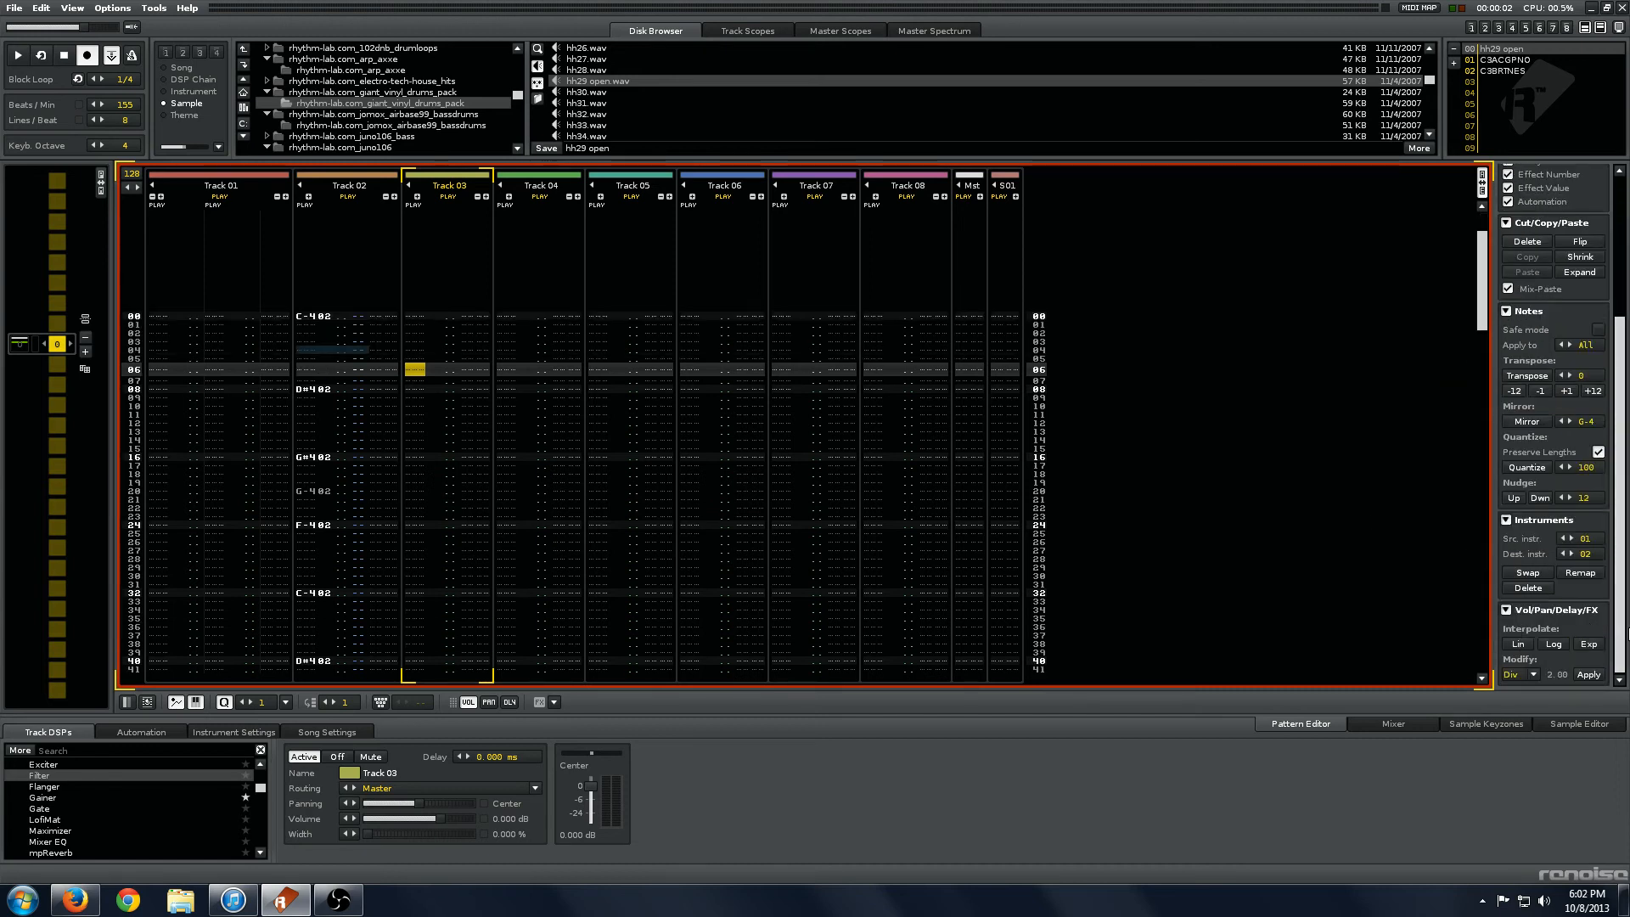
Step: Select Track 02's piano line and set the Content Mask option in Advanced Edit
{"action": "left_click", "coordinate": [348, 185]}
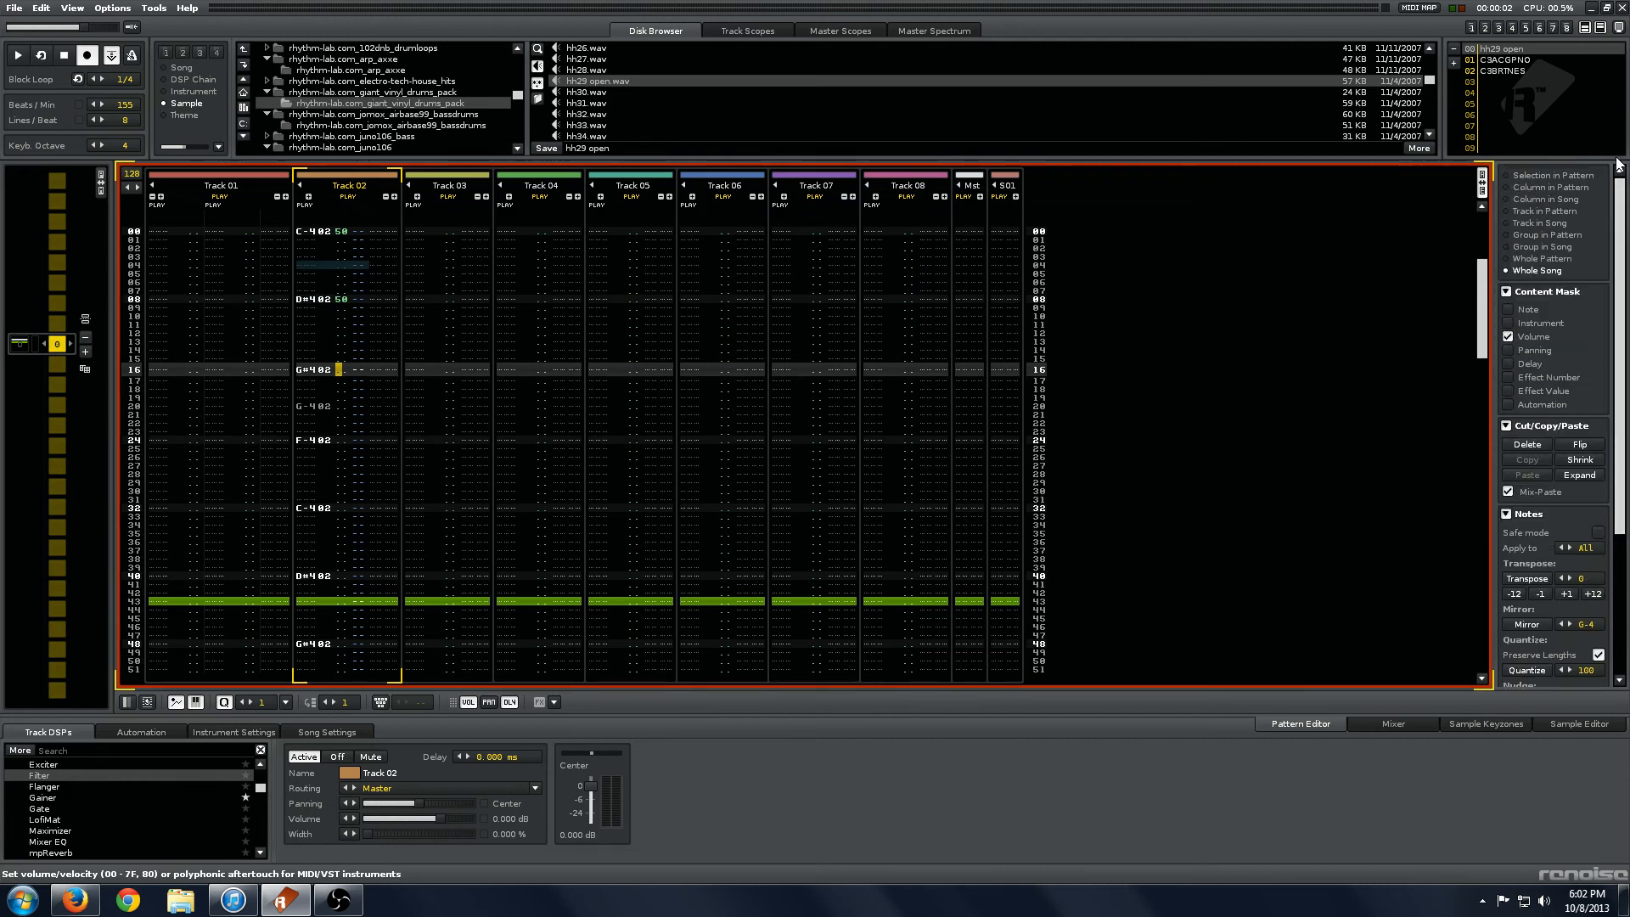
{"action": "left_click", "coordinate": [1548, 212]}
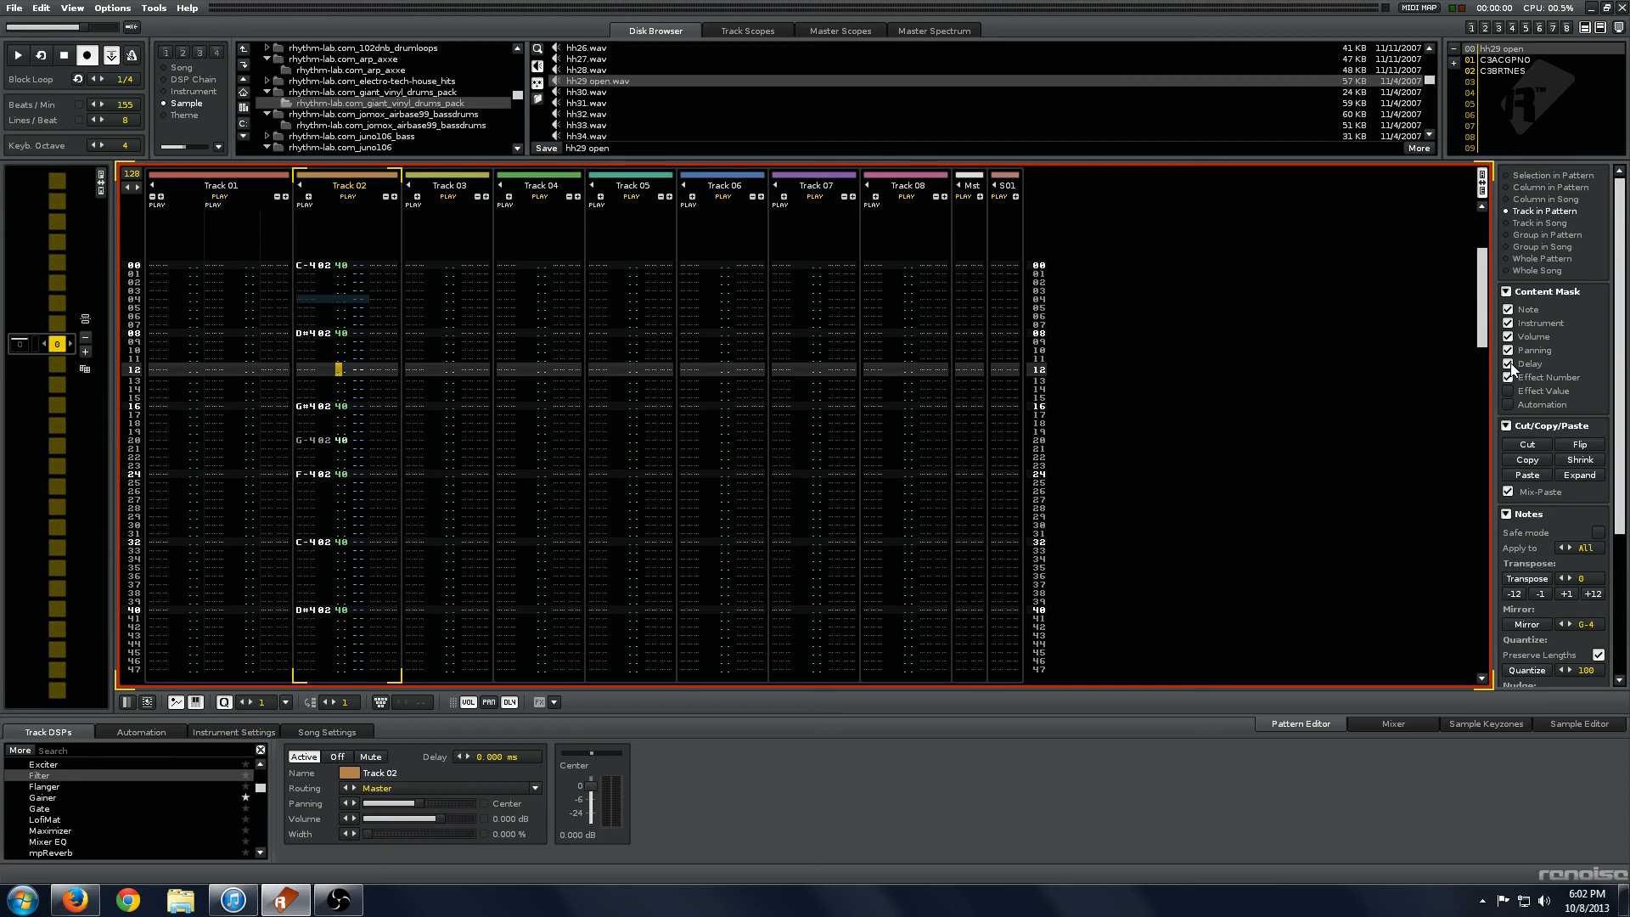
Step: Apply Track > Humanize from Track 02's right-click menu
{"action": "right_click", "coordinate": [334, 310]}
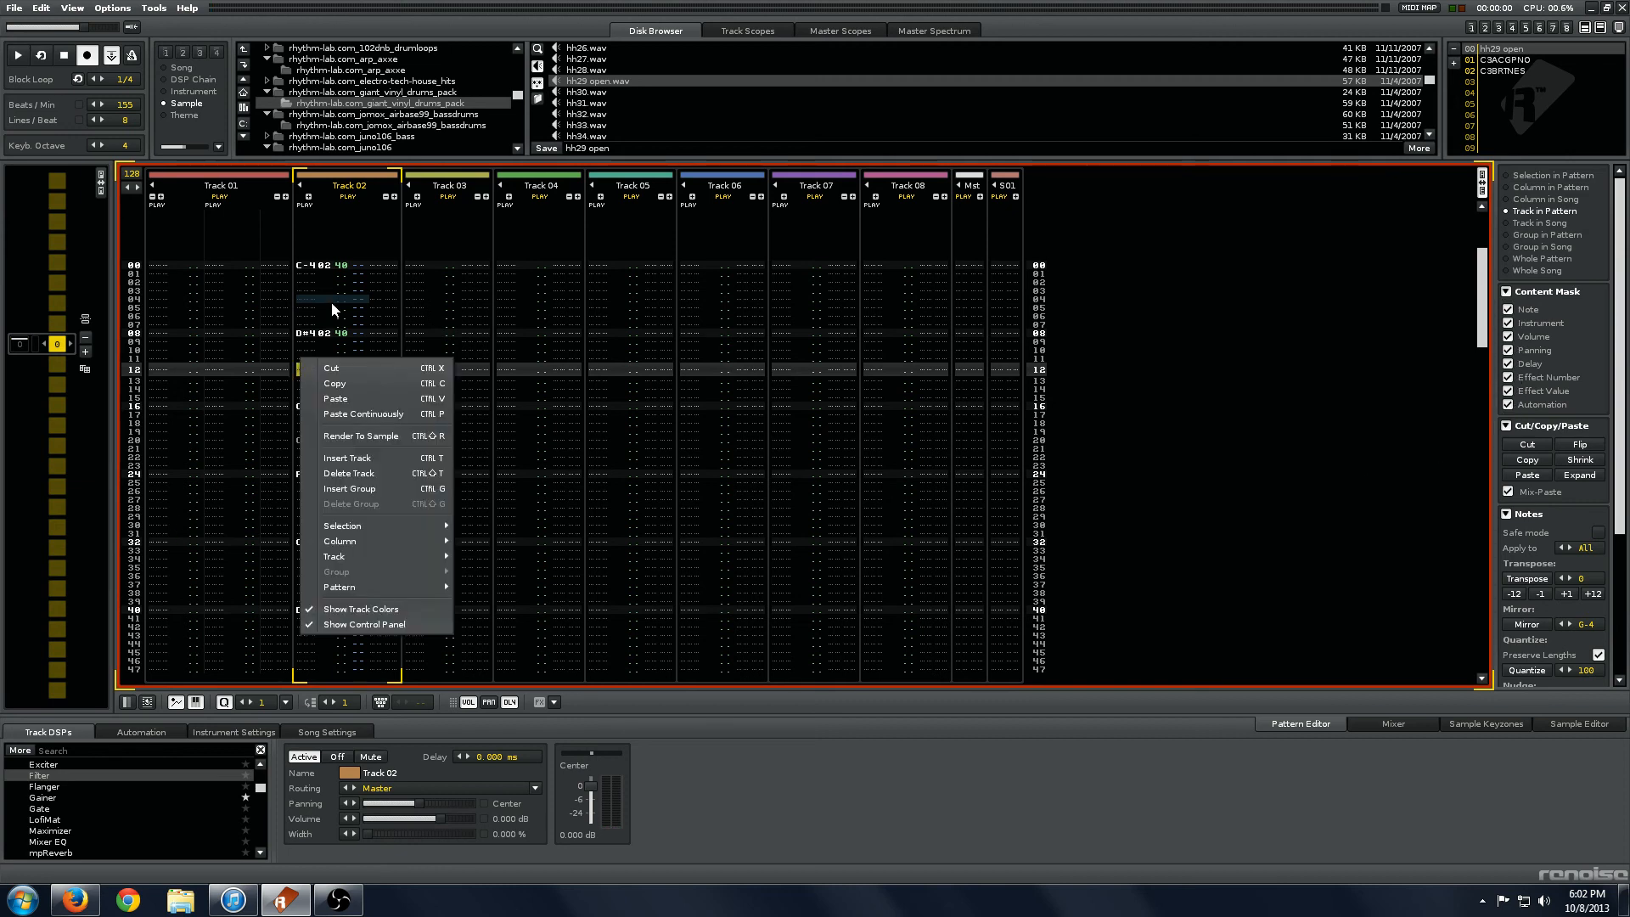
{"action": "mouse_move", "coordinate": [342, 489]}
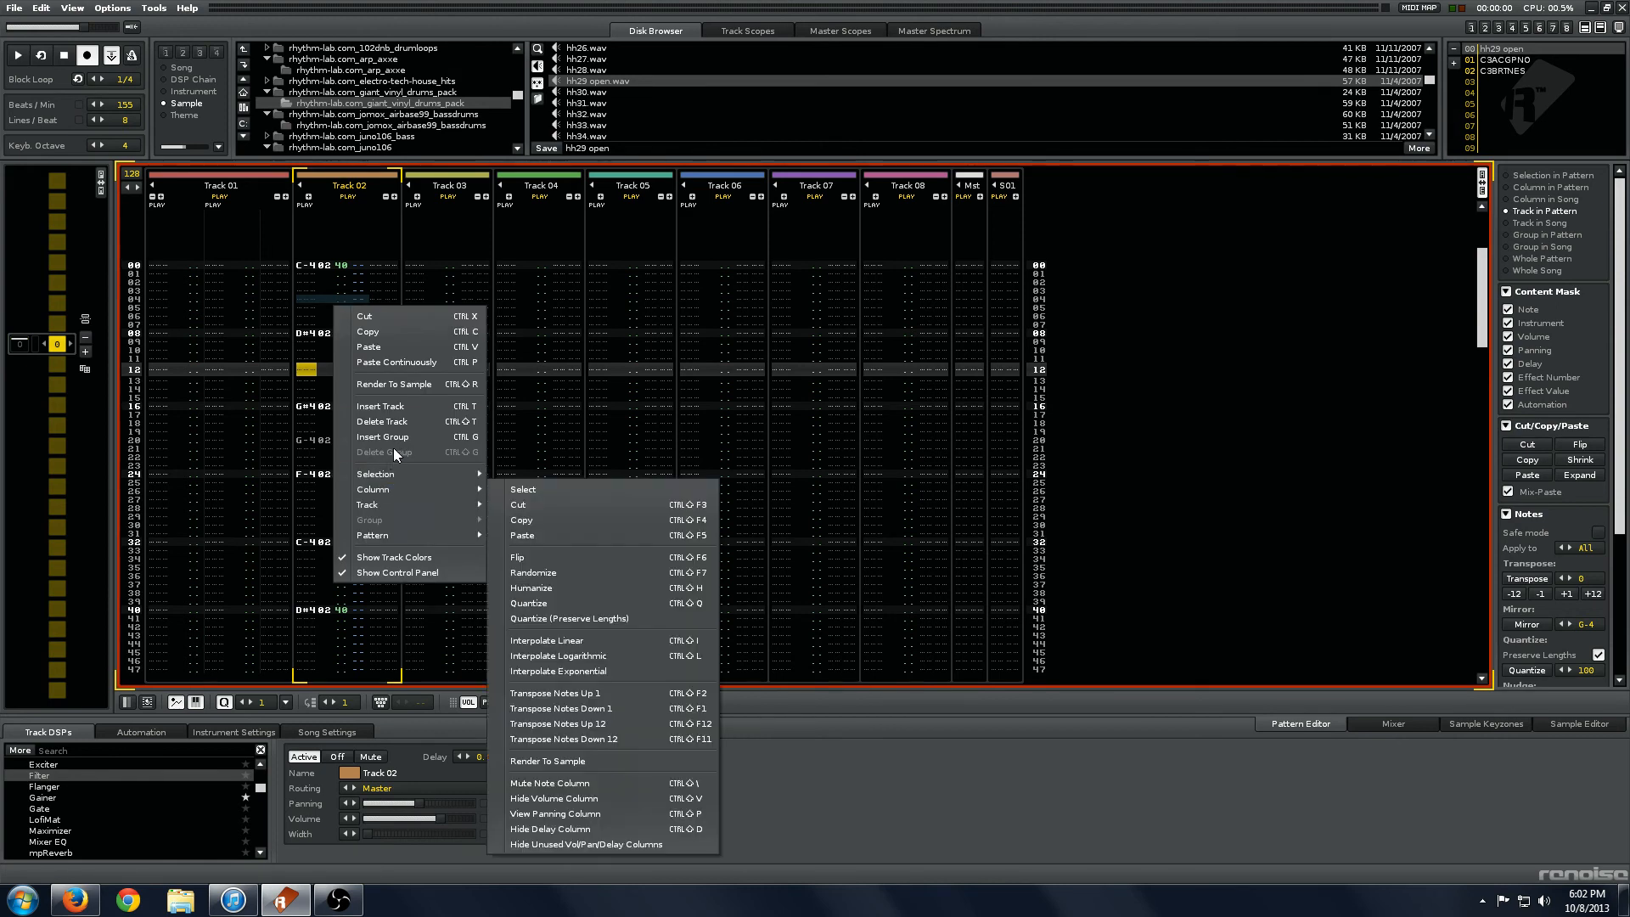
{"action": "mouse_move", "coordinate": [366, 504]}
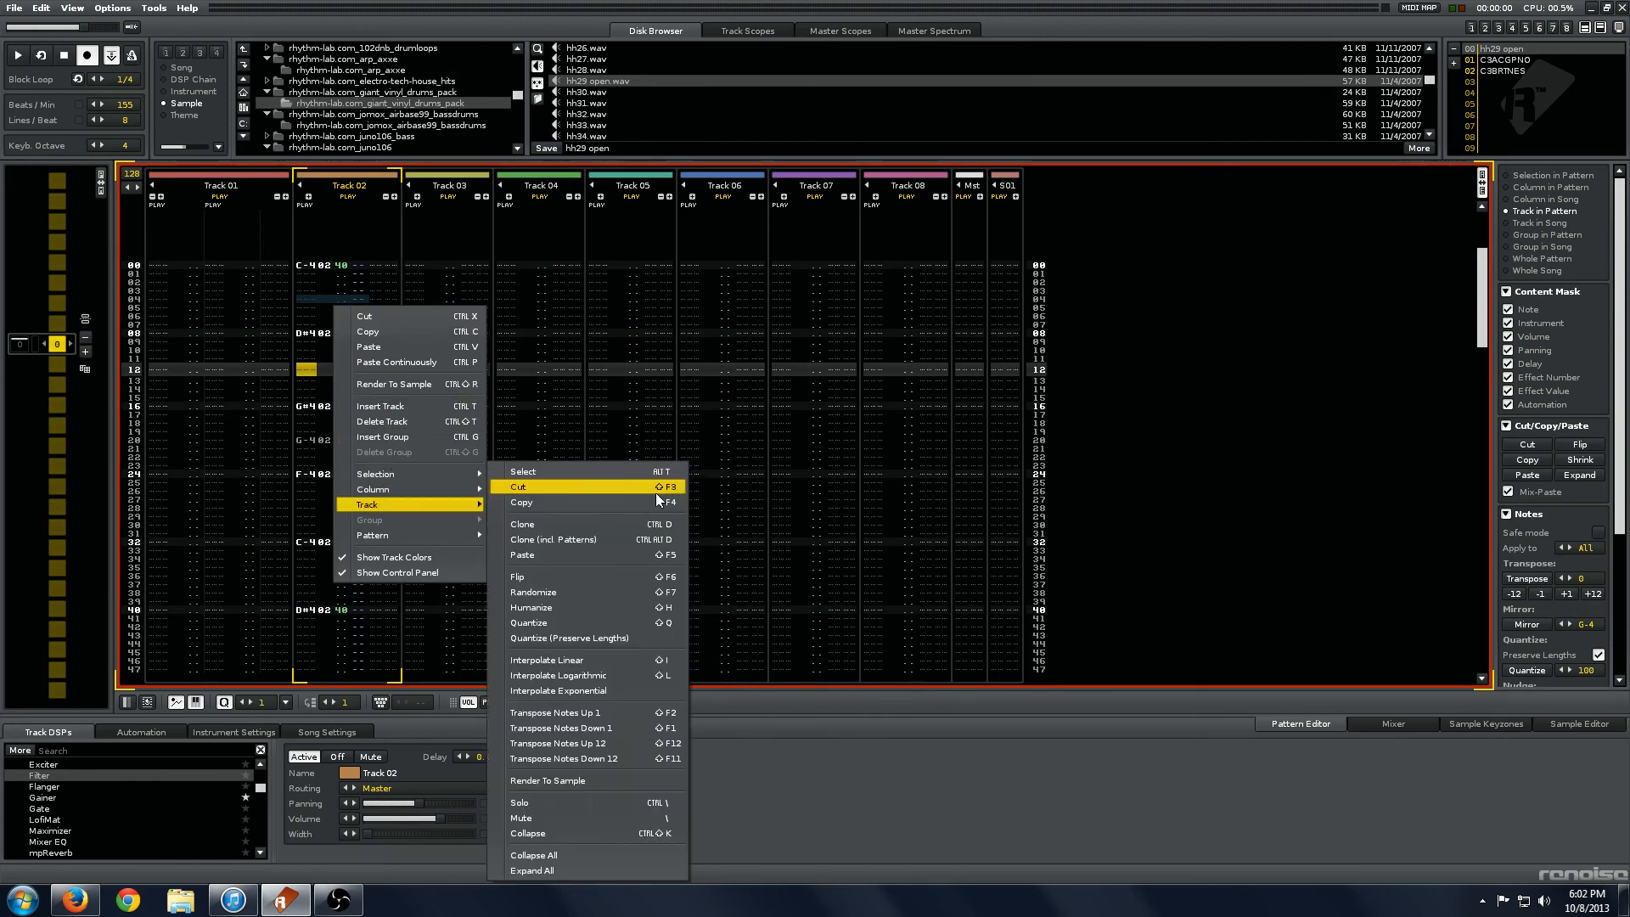
{"action": "mouse_move", "coordinate": [600, 606]}
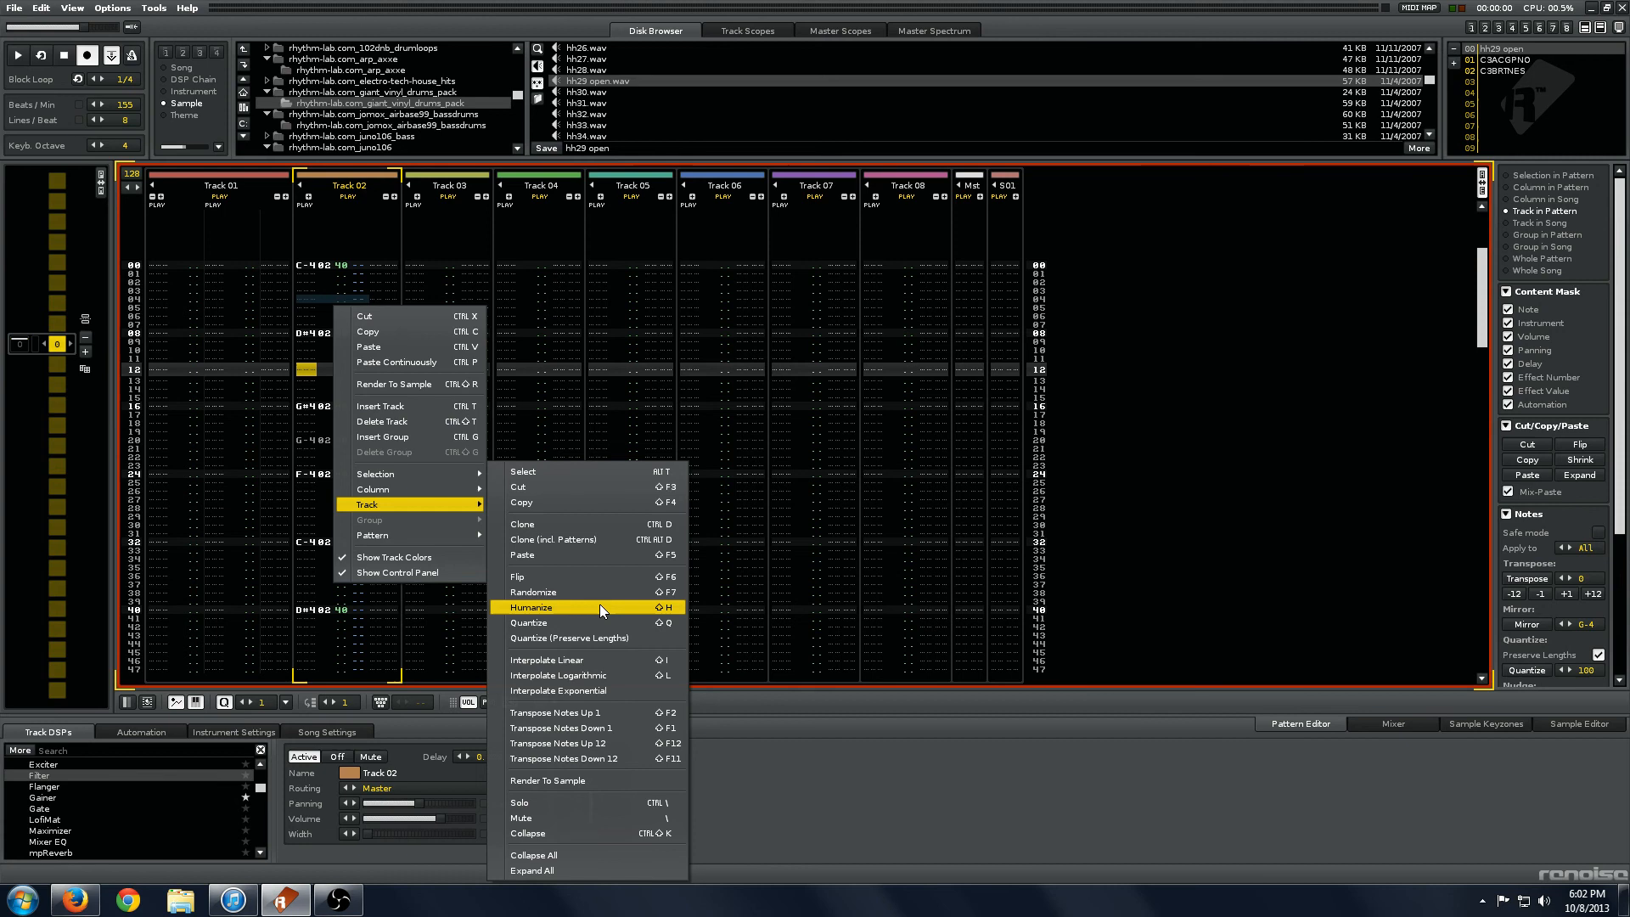
{"action": "left_click", "coordinate": [529, 607]}
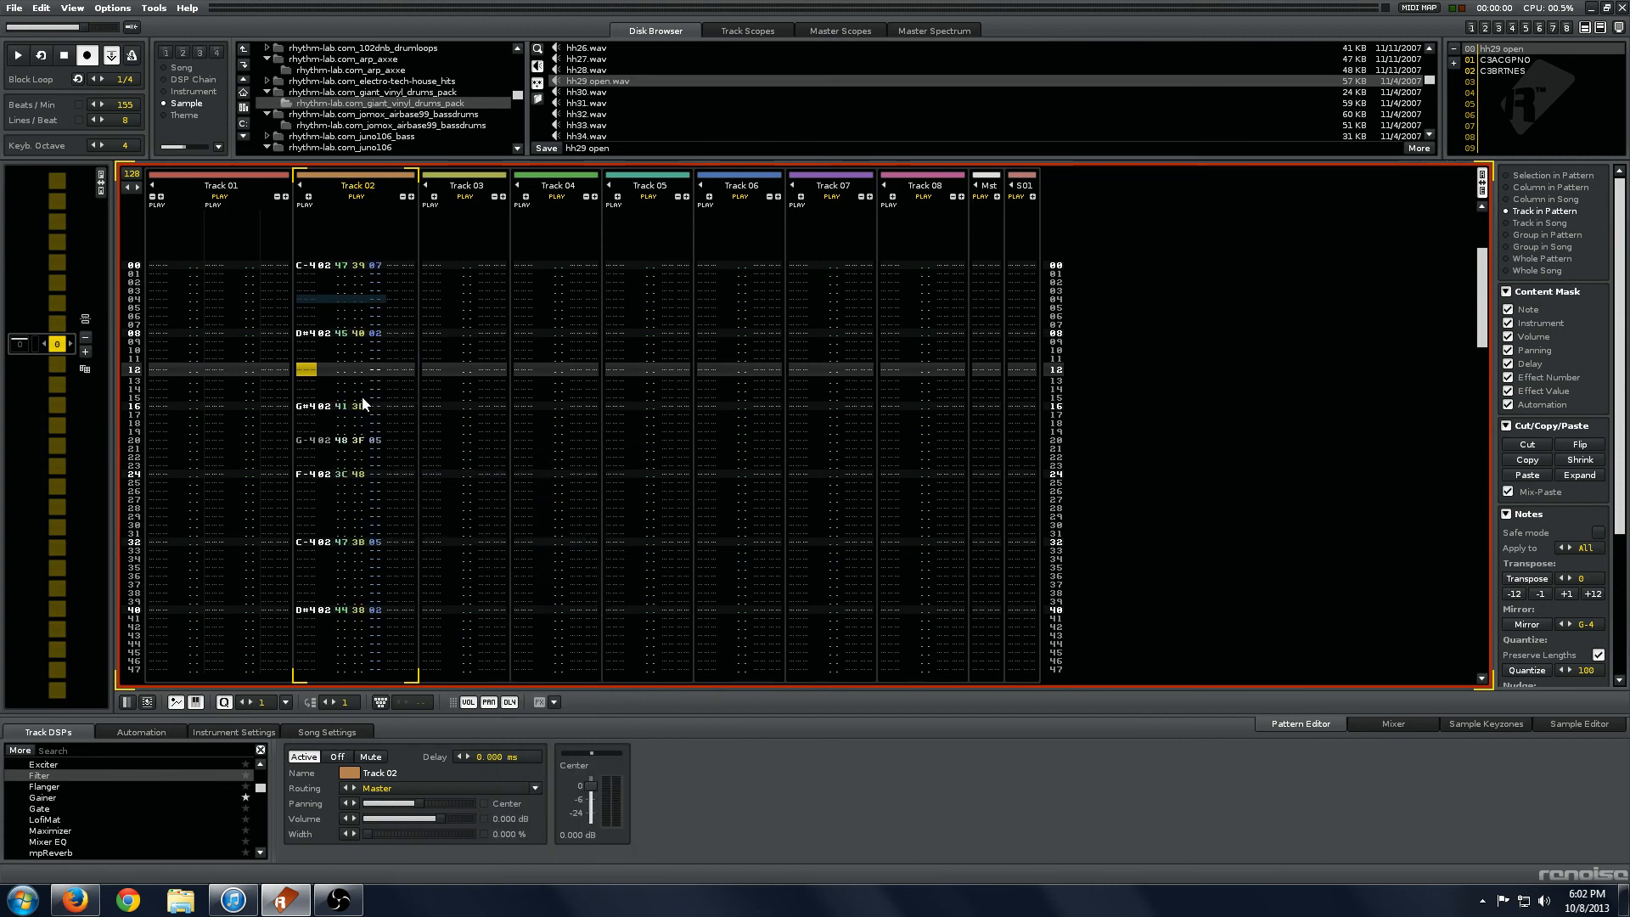
{"action": "mouse_move", "coordinate": [437, 606]}
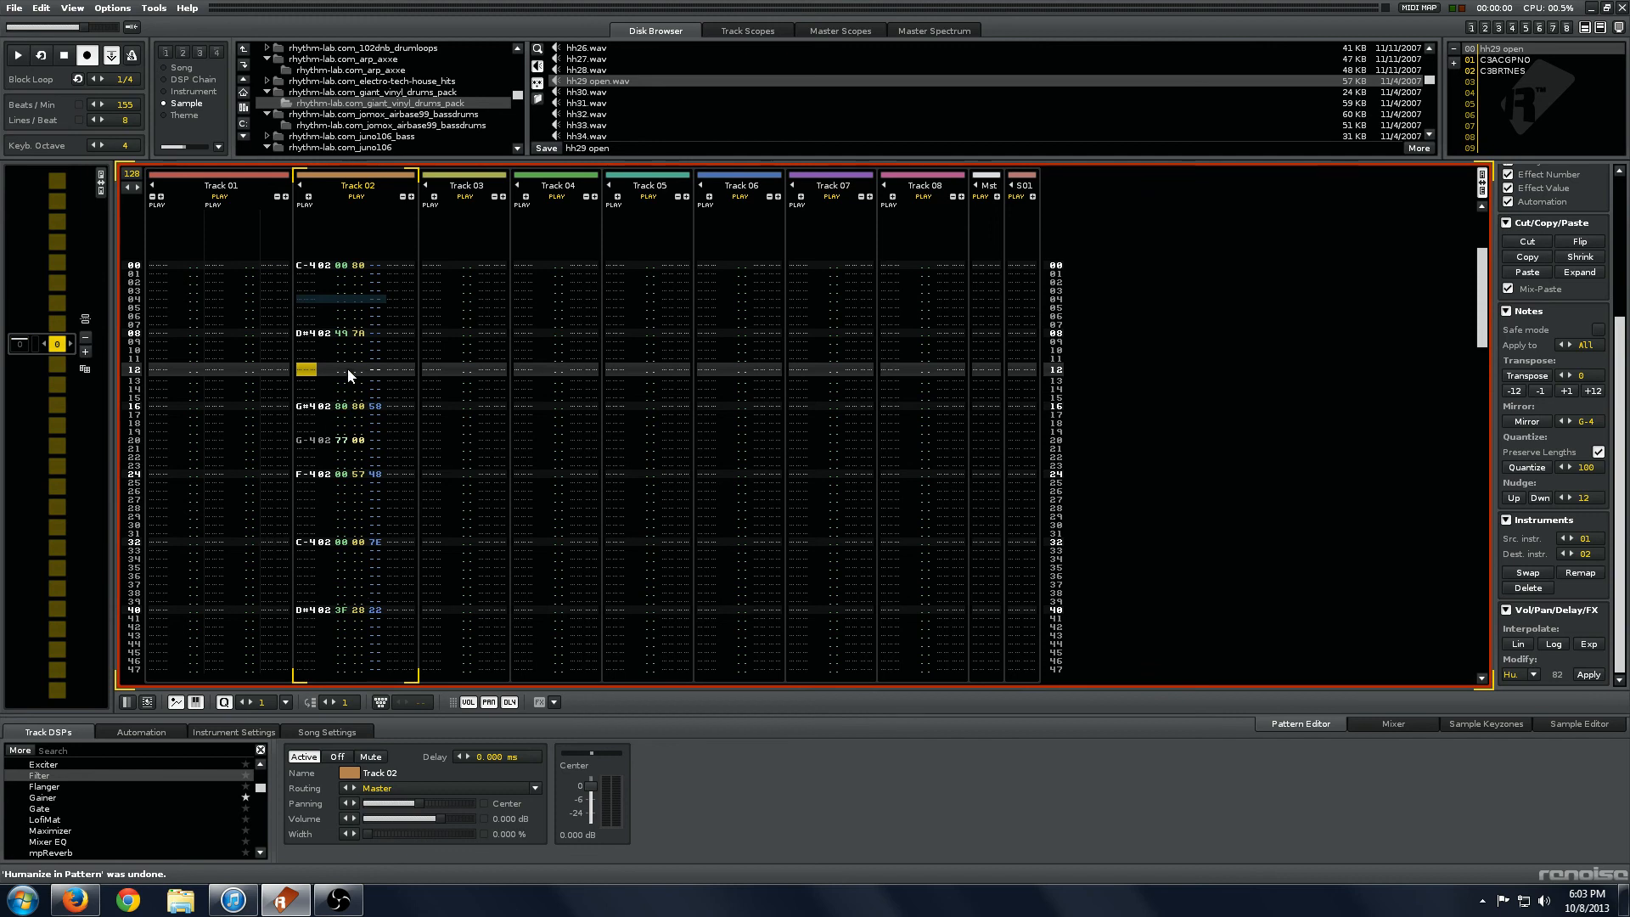
{"action": "mouse_move", "coordinate": [1551, 683]}
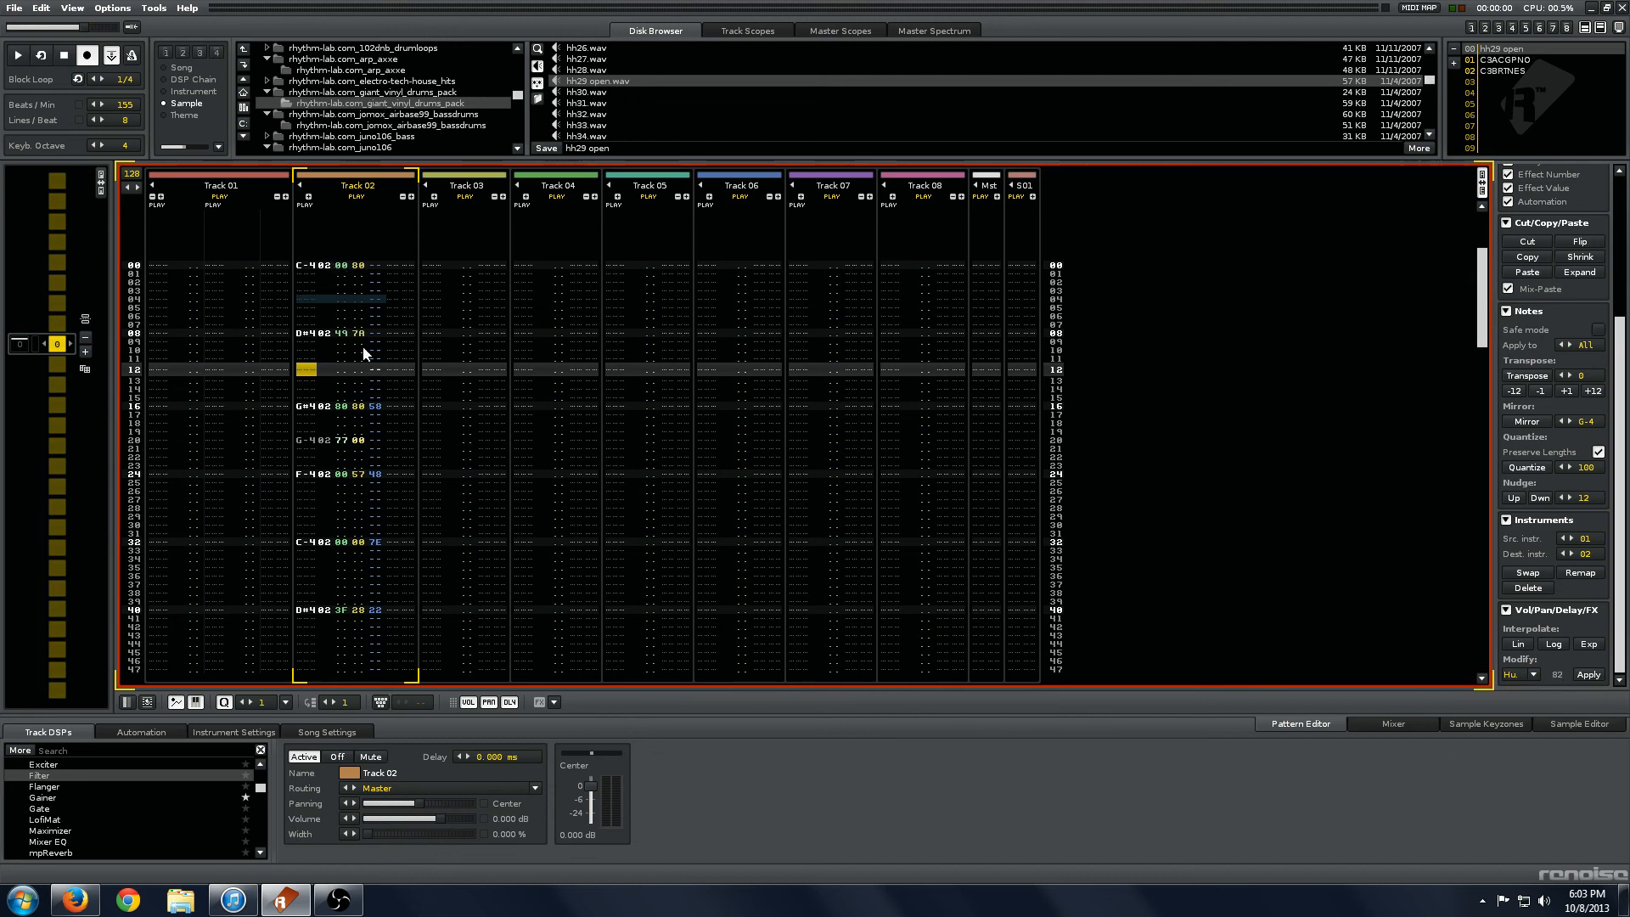
{"action": "mouse_move", "coordinate": [449, 263]}
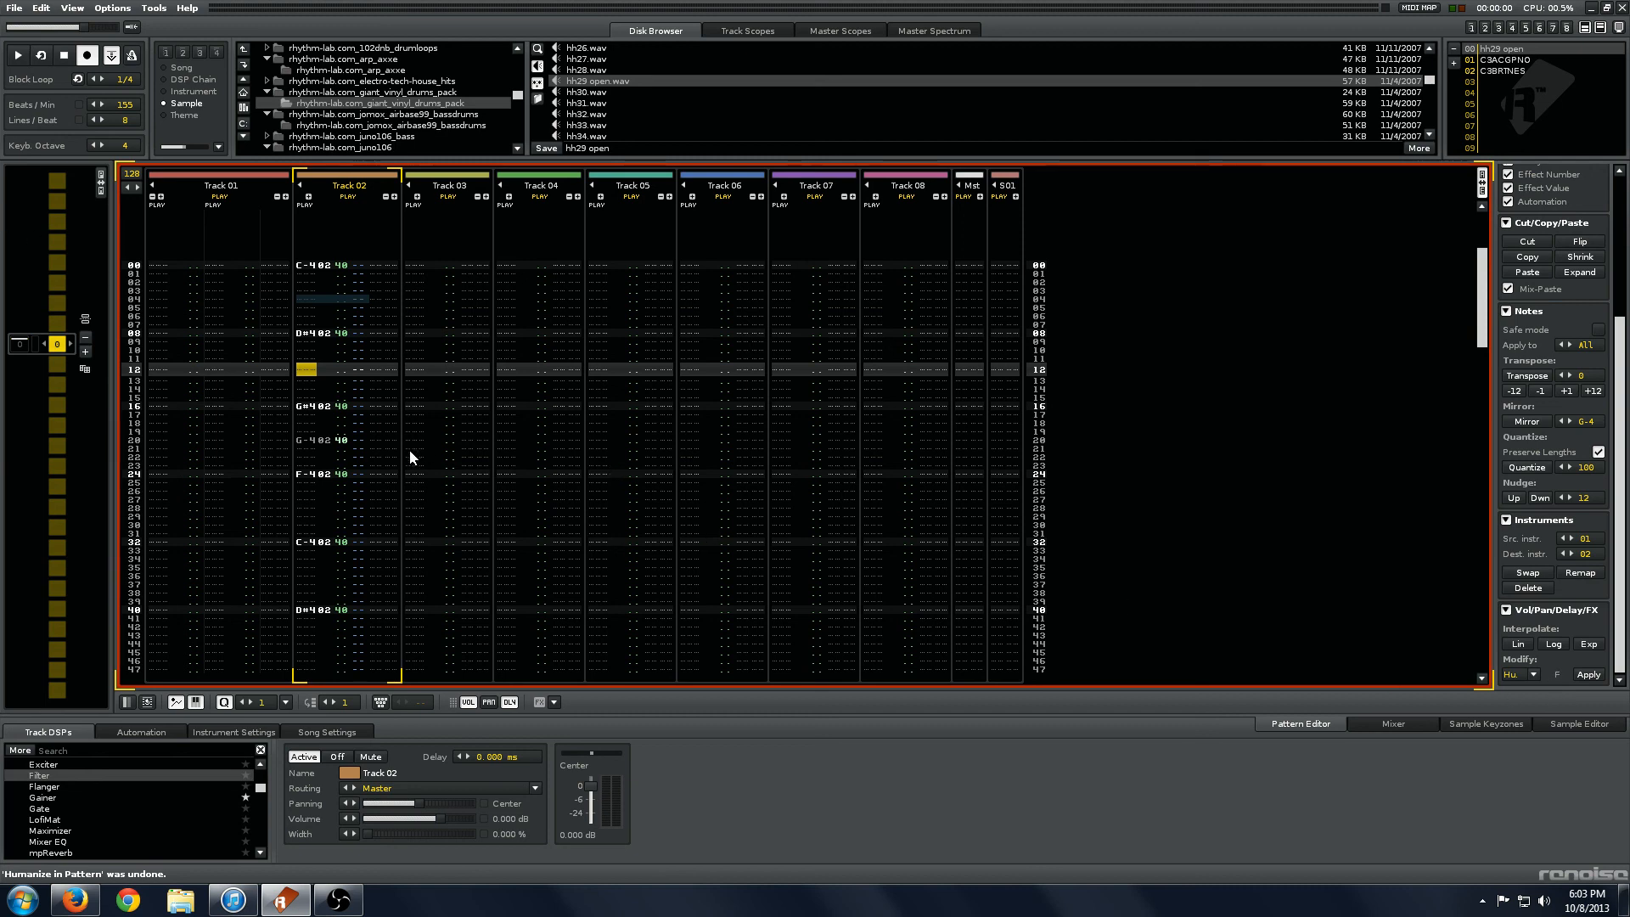
{"action": "mouse_move", "coordinate": [1565, 703]}
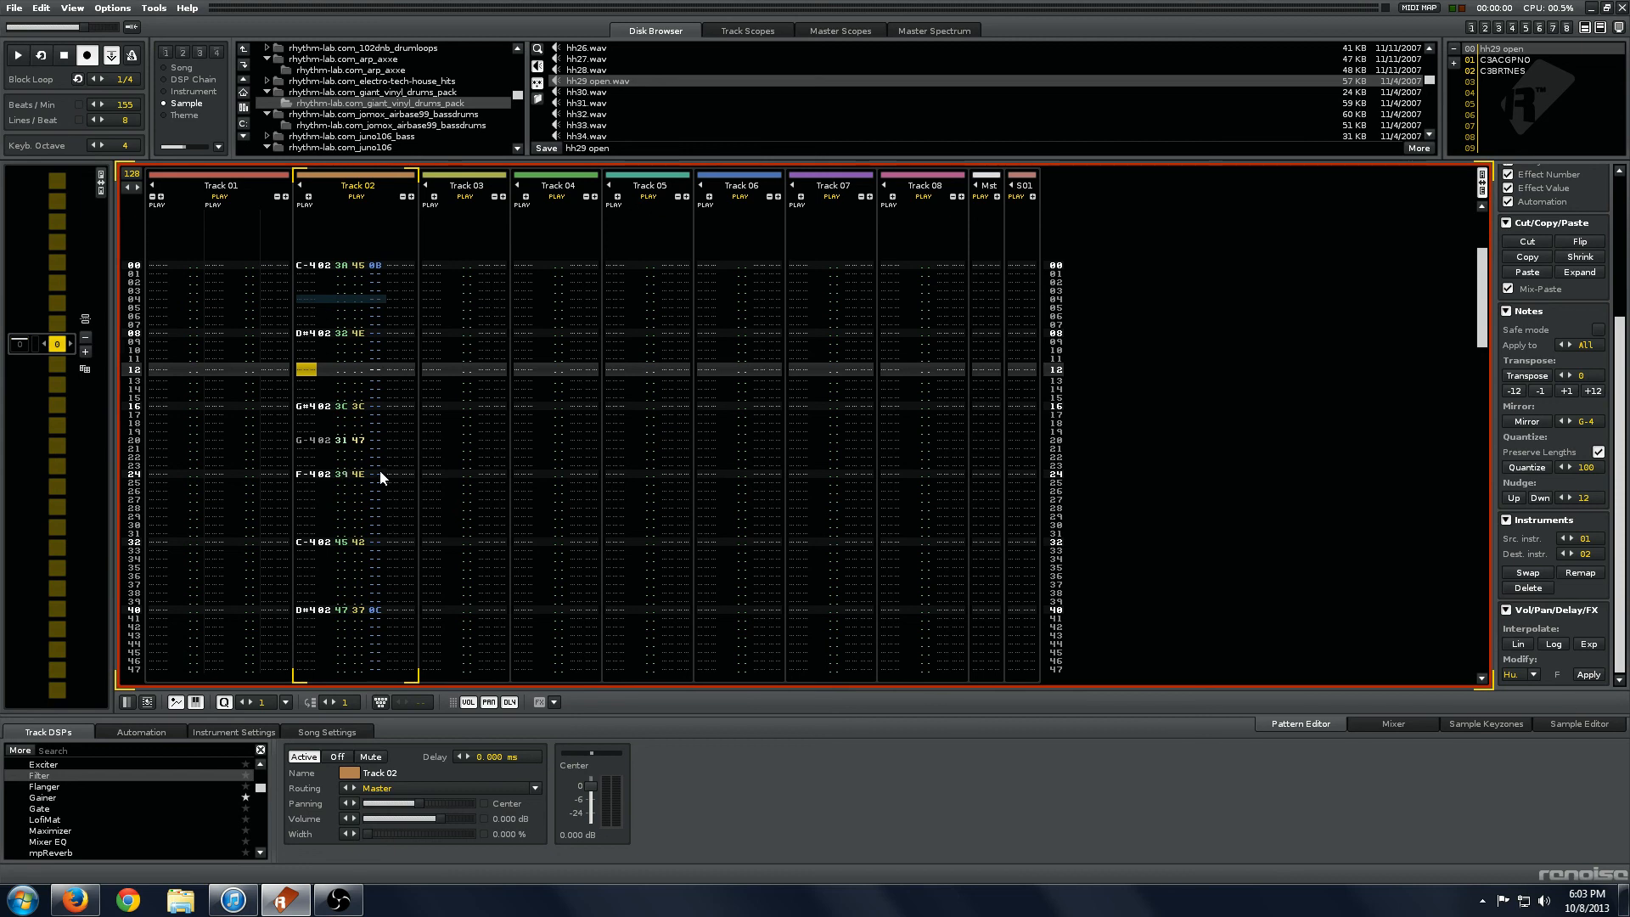
Step: Scroll Advanced Edit down to the Vol/Pan/Delay/FX Modify humanize controls
{"action": "scroll", "scroll_direction": "down", "scroll_amount": 3}
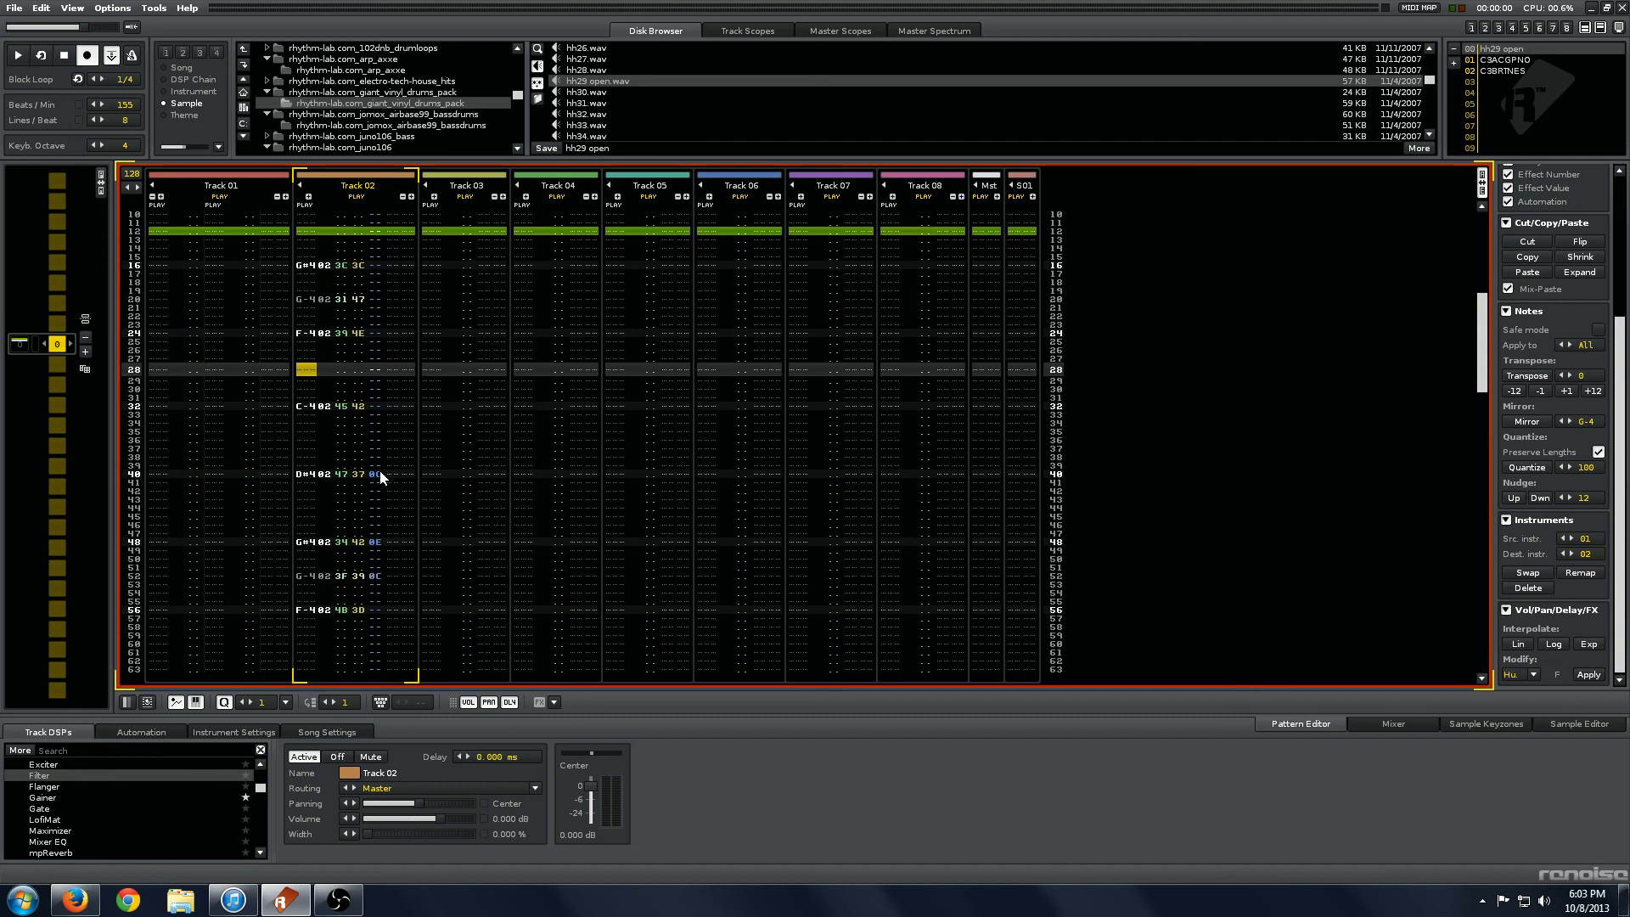
{"action": "scroll", "scroll_direction": "down", "scroll_amount": 3}
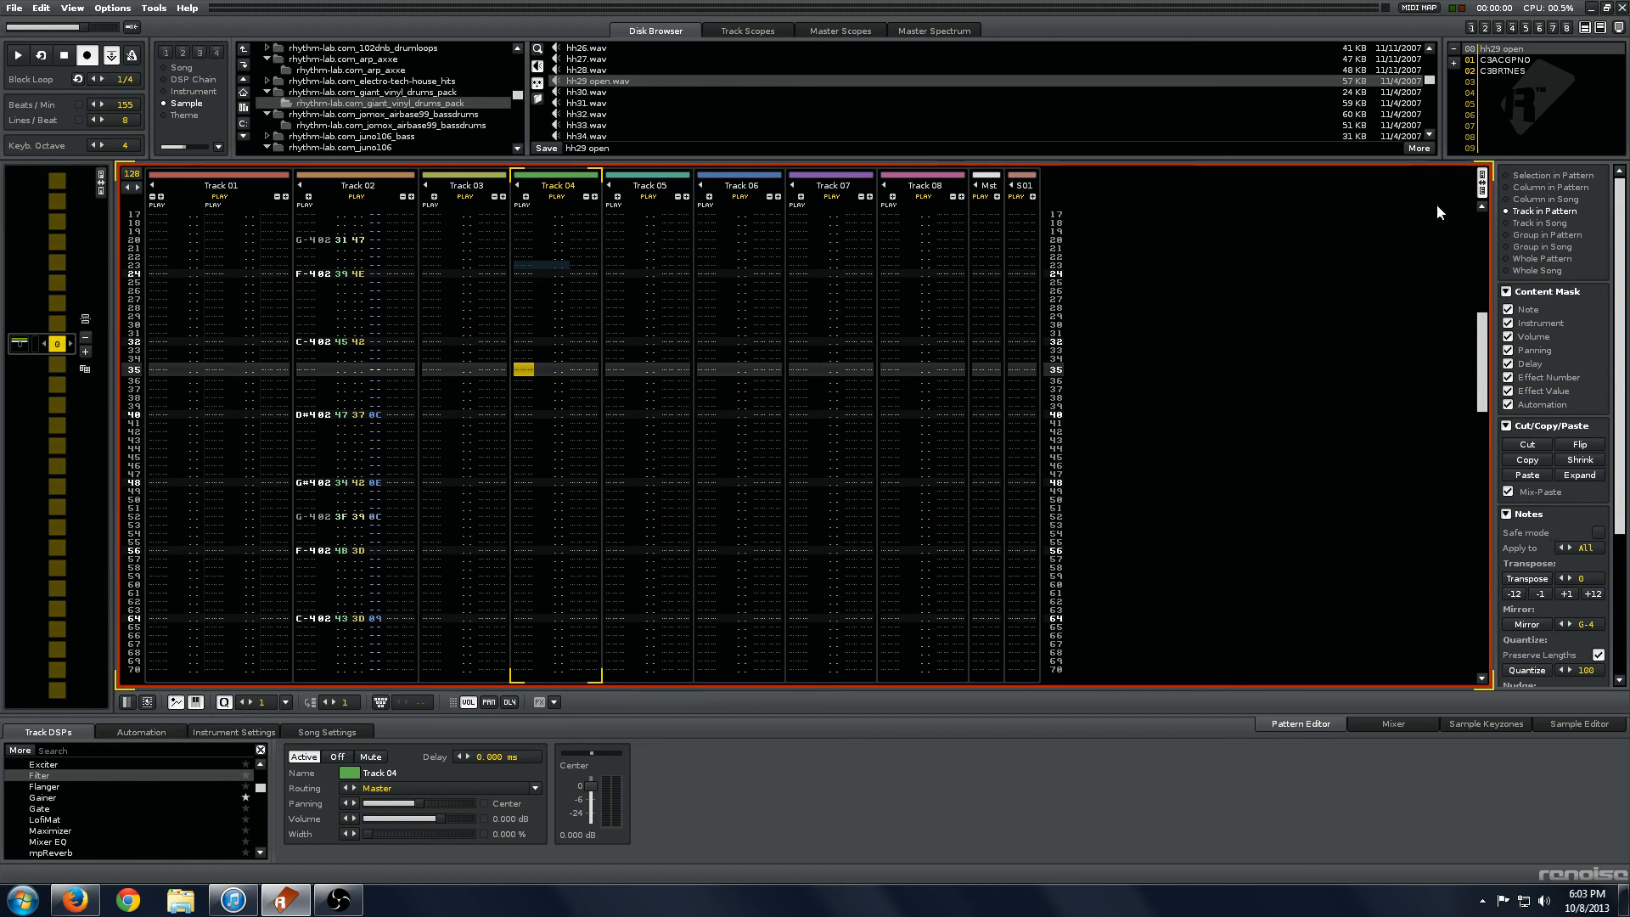
{"action": "mouse_move", "coordinate": [1557, 355]}
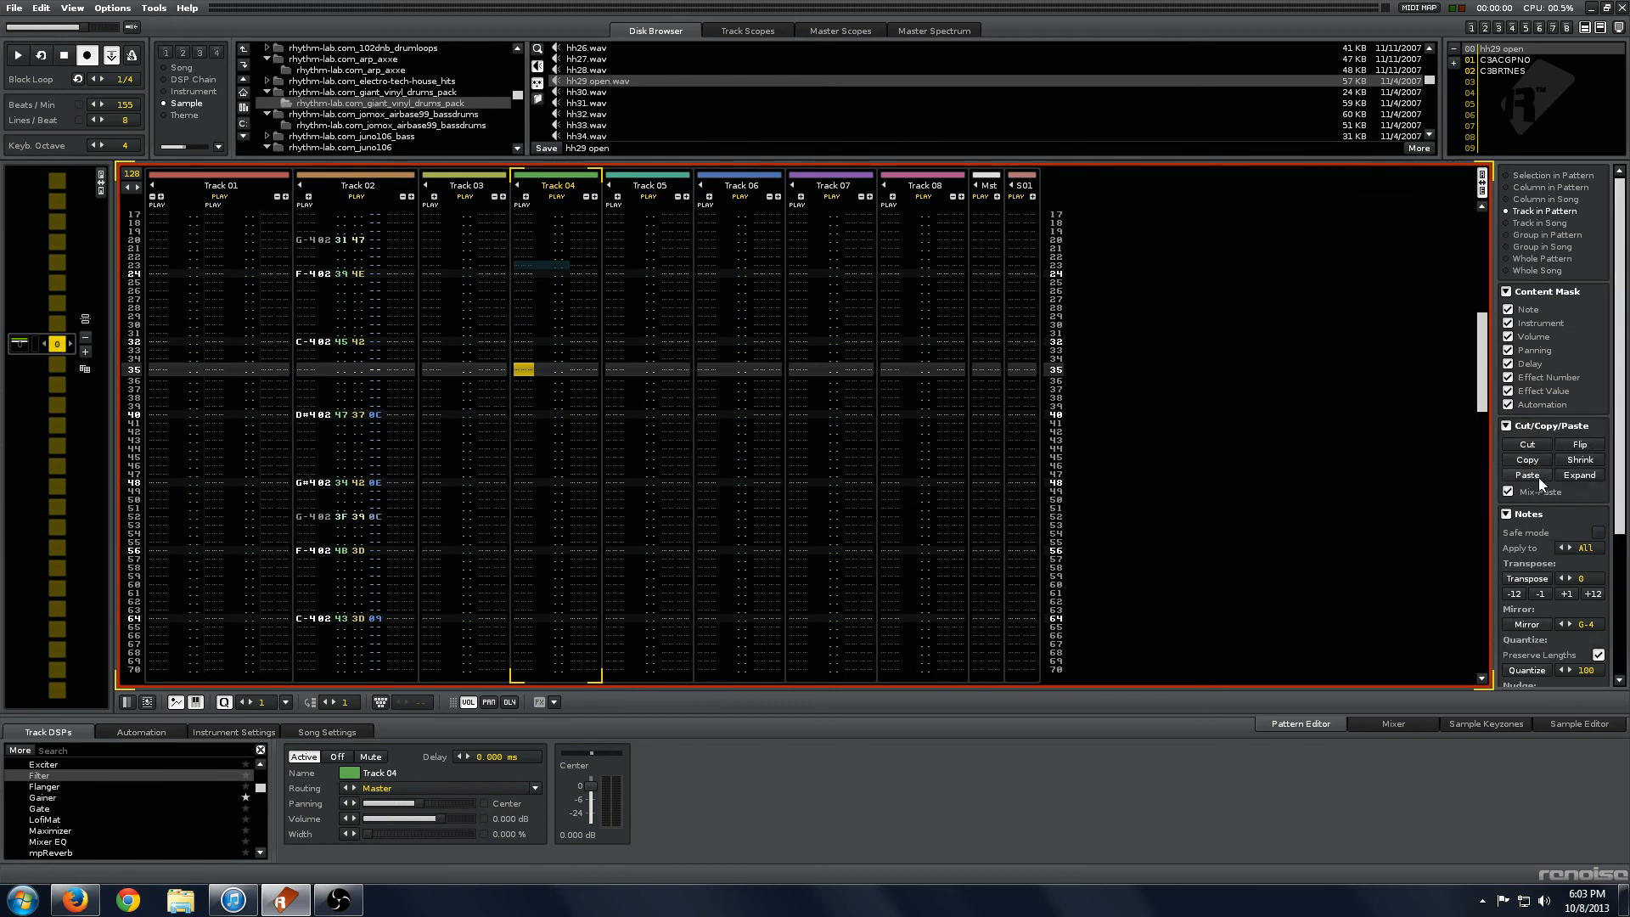
{"action": "mouse_move", "coordinate": [1598, 566]}
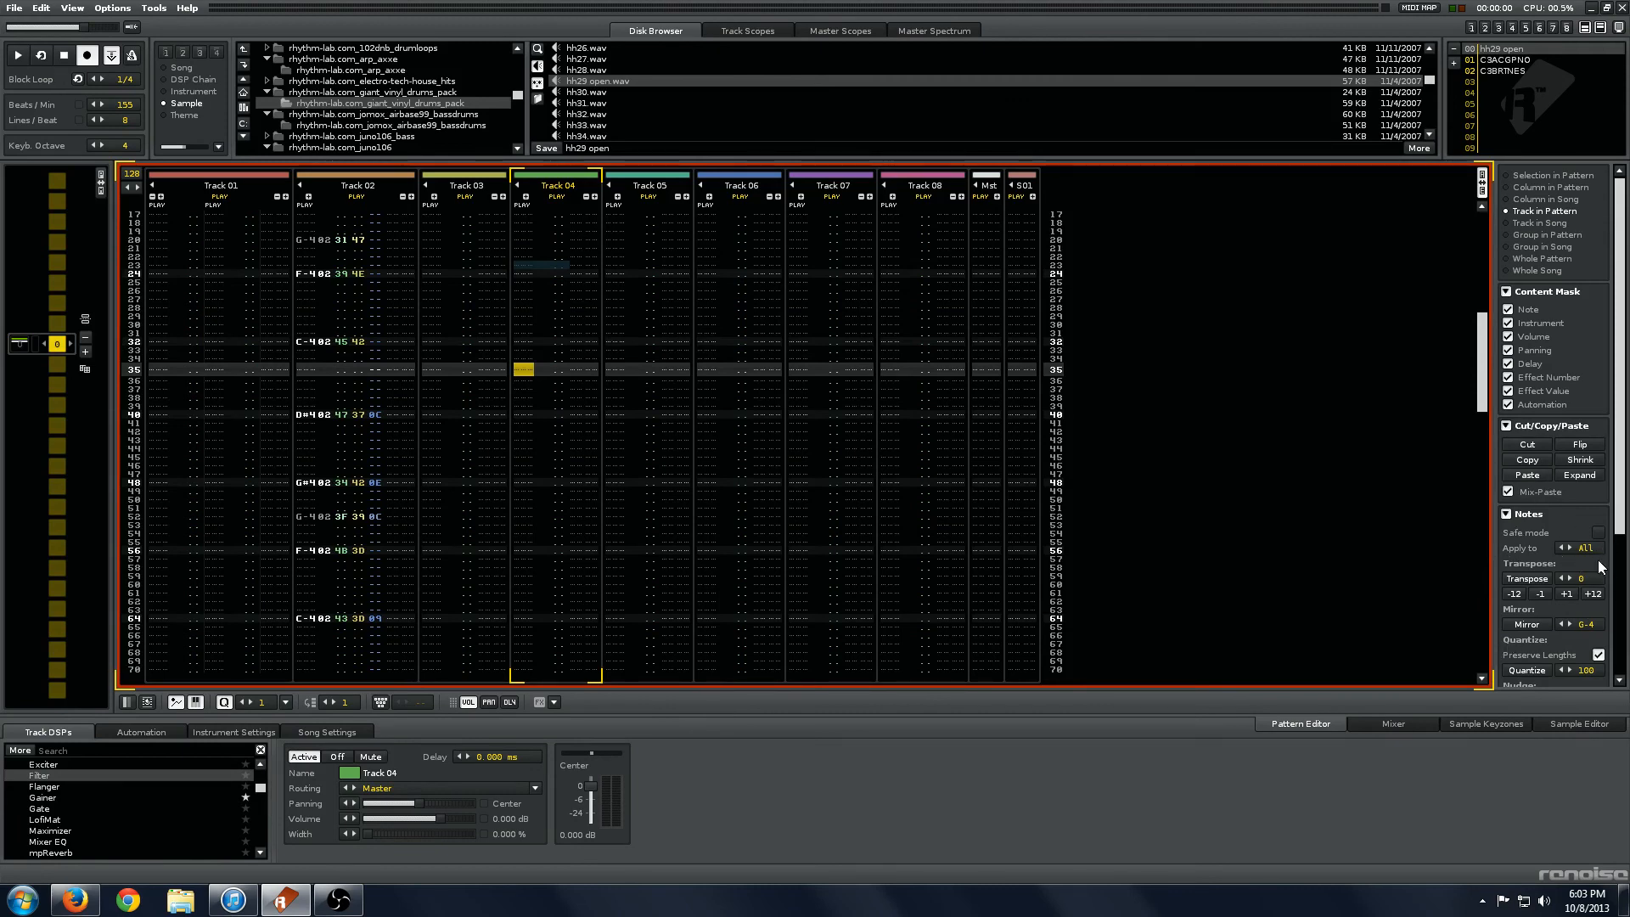
{"action": "mouse_move", "coordinate": [1459, 502]}
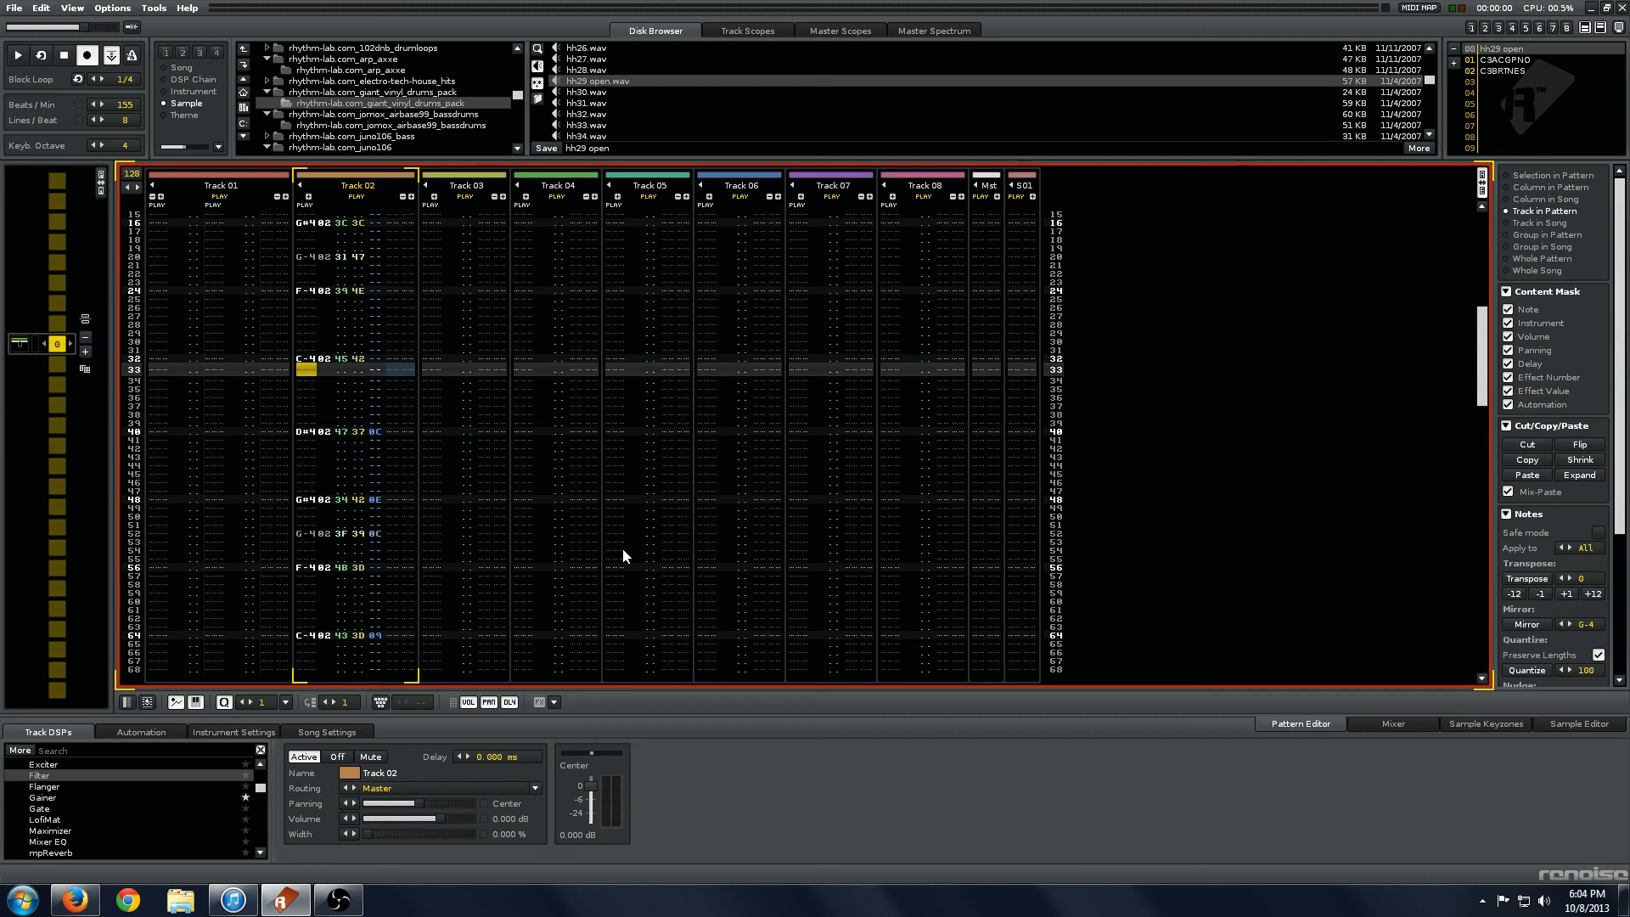
{"action": "mouse_move", "coordinate": [592, 556]}
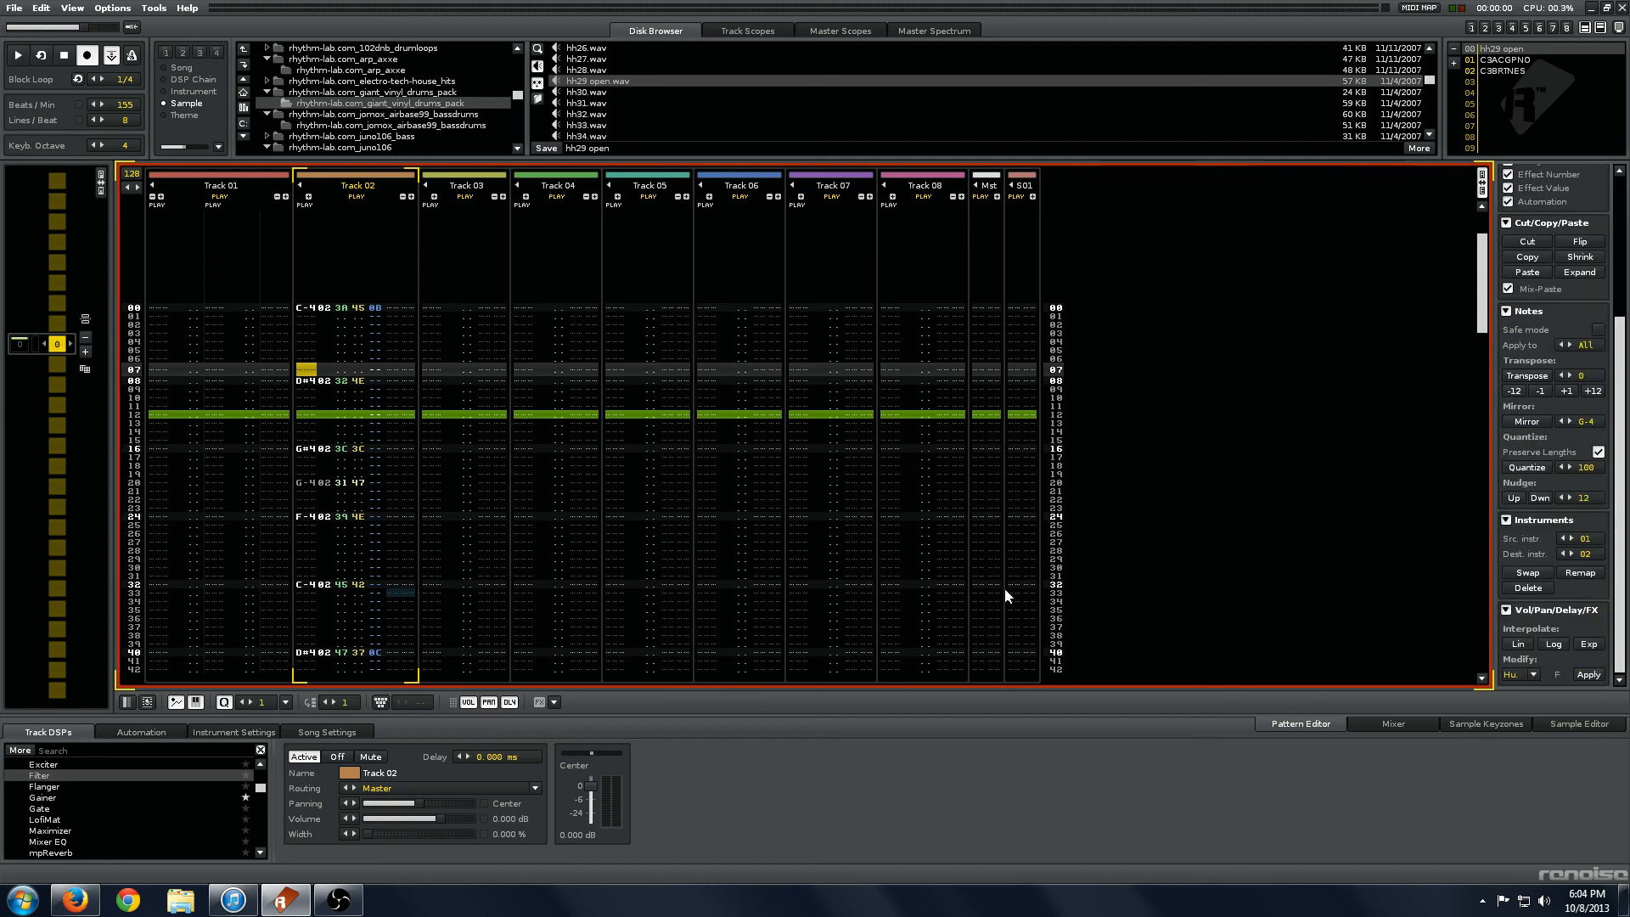
{"action": "mouse_move", "coordinate": [551, 587]}
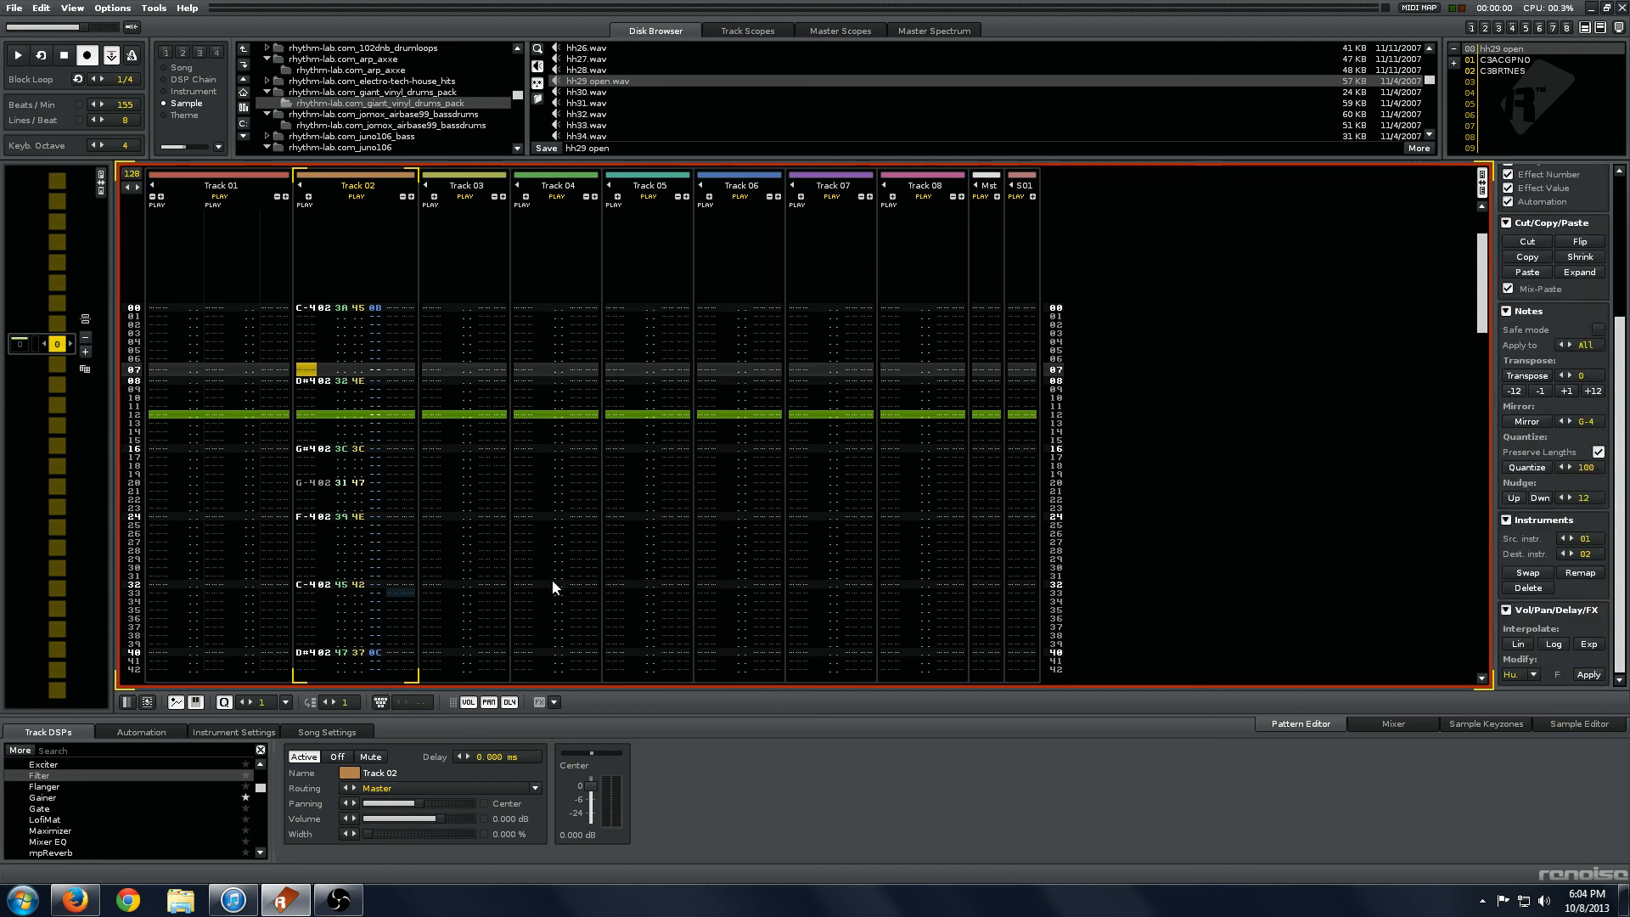
{"action": "mouse_move", "coordinate": [741, 585]}
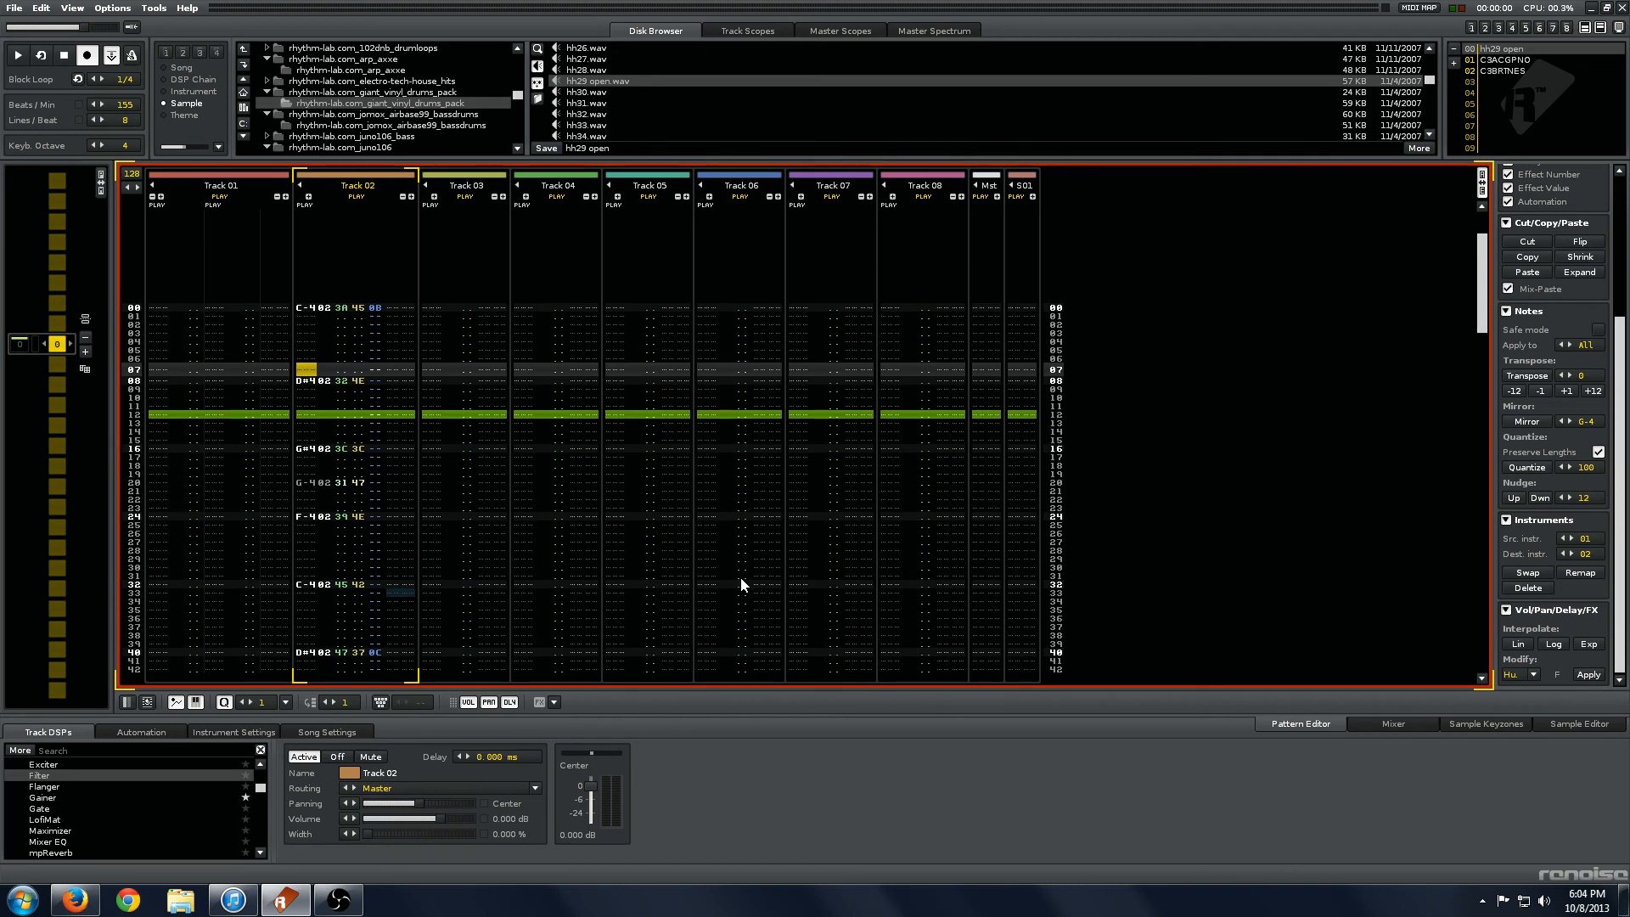